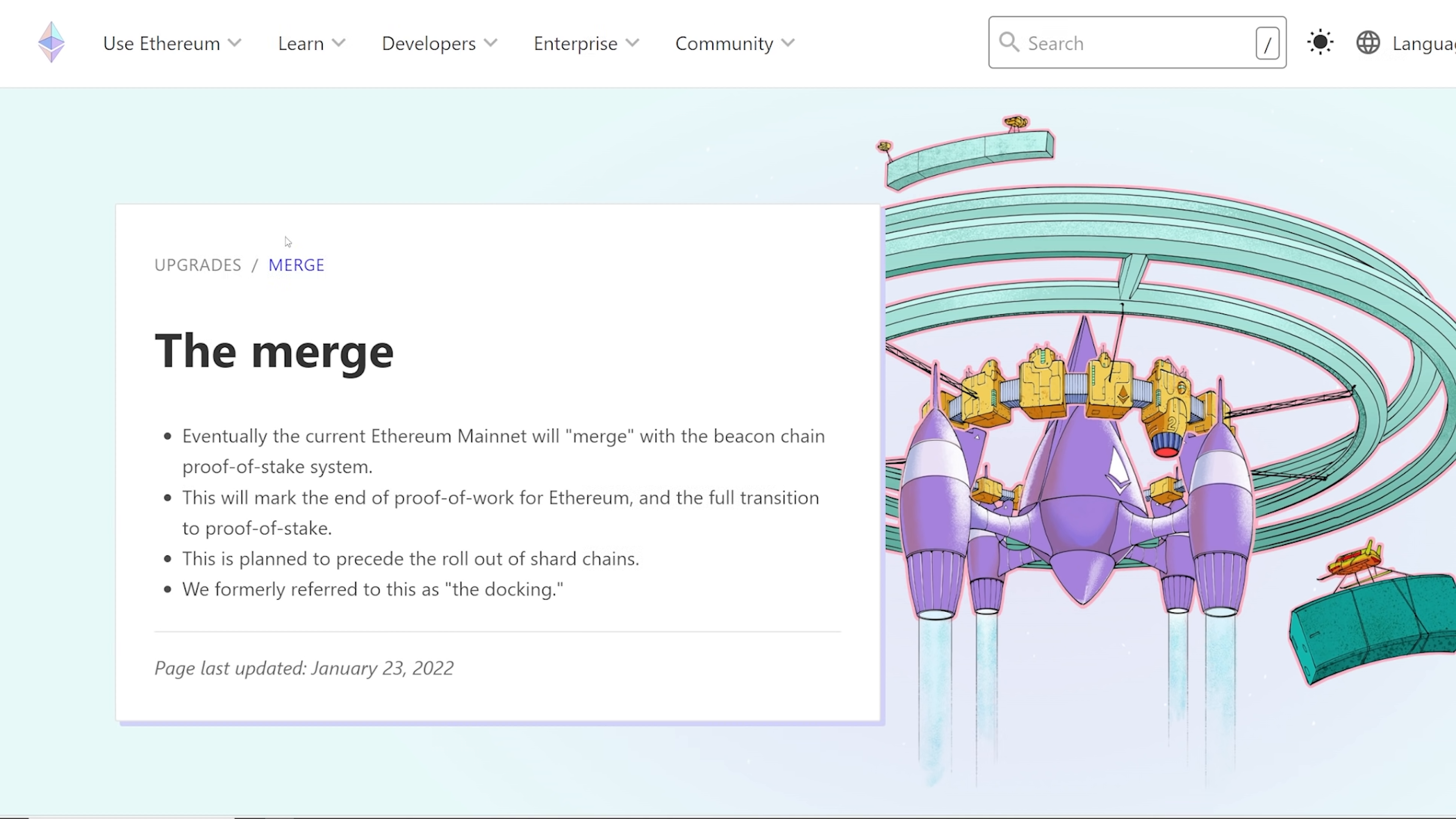
pyautogui.moveTo(251, 441)
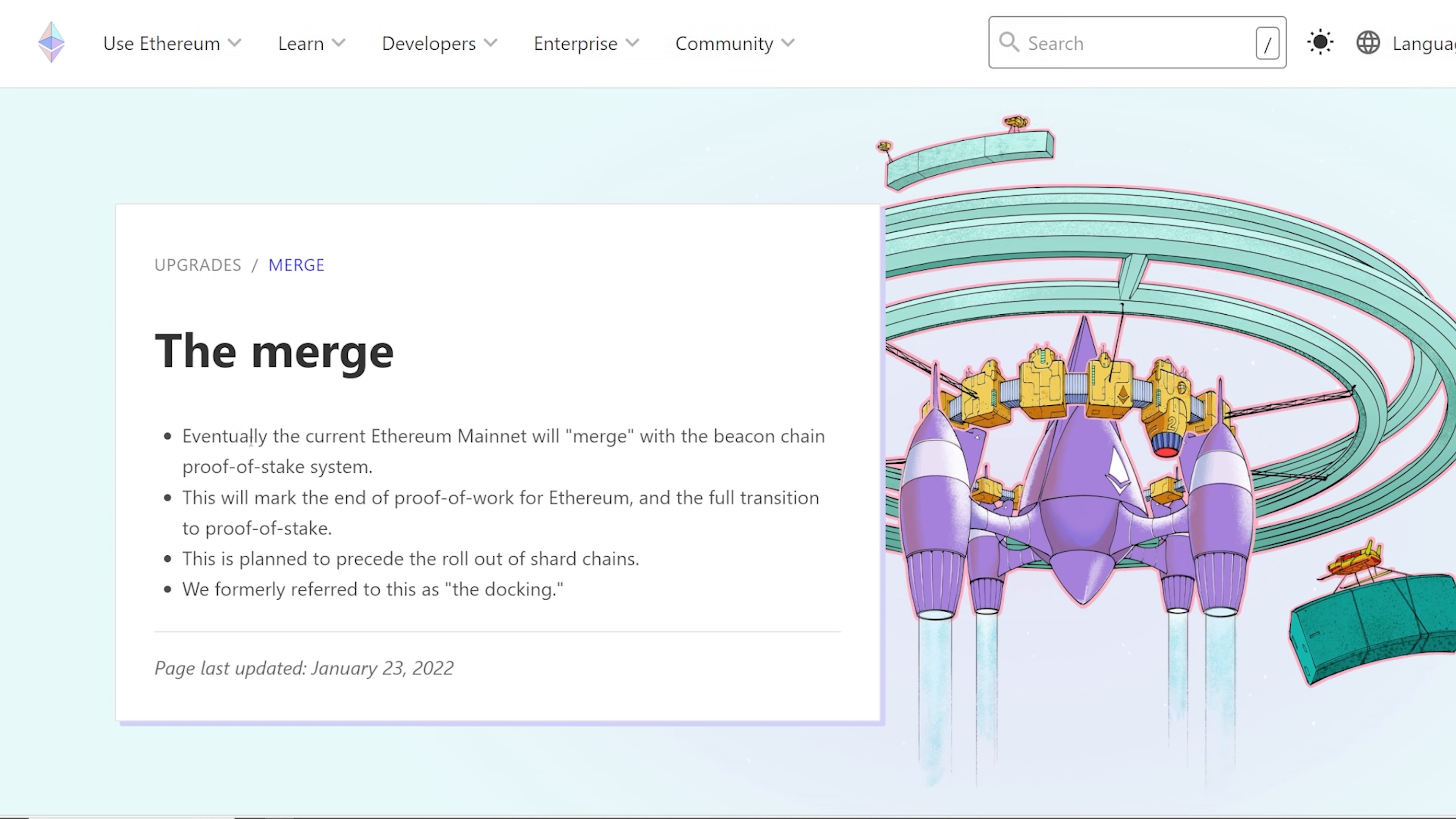
# Highlight the summary bullets about Mainnet merging with the Beacon Chain and the former name 'the docking'.
pyautogui.moveTo(361, 436); pyautogui.dragTo(588, 435)
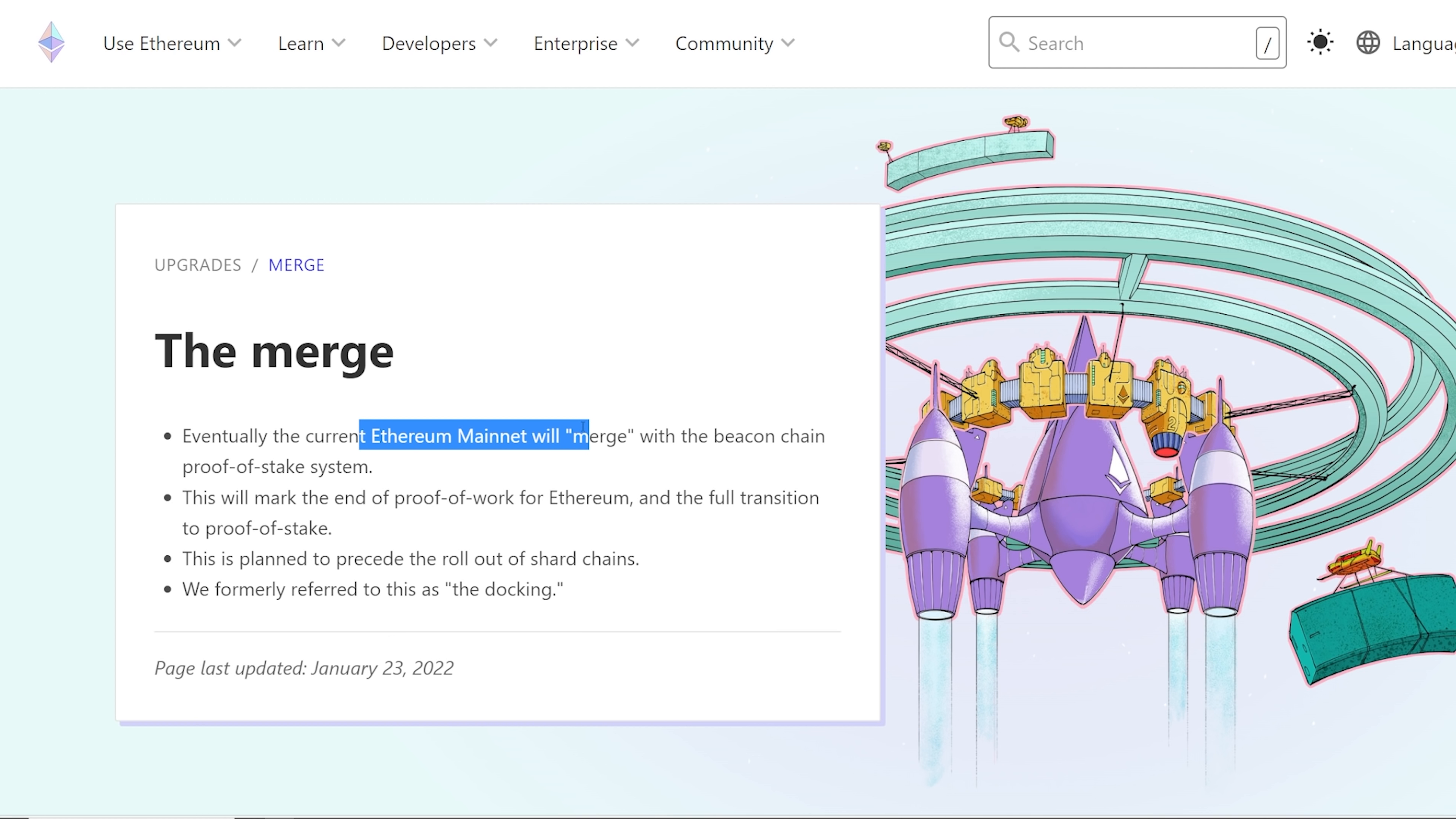
pyautogui.moveTo(580, 435); pyautogui.dragTo(371, 466)
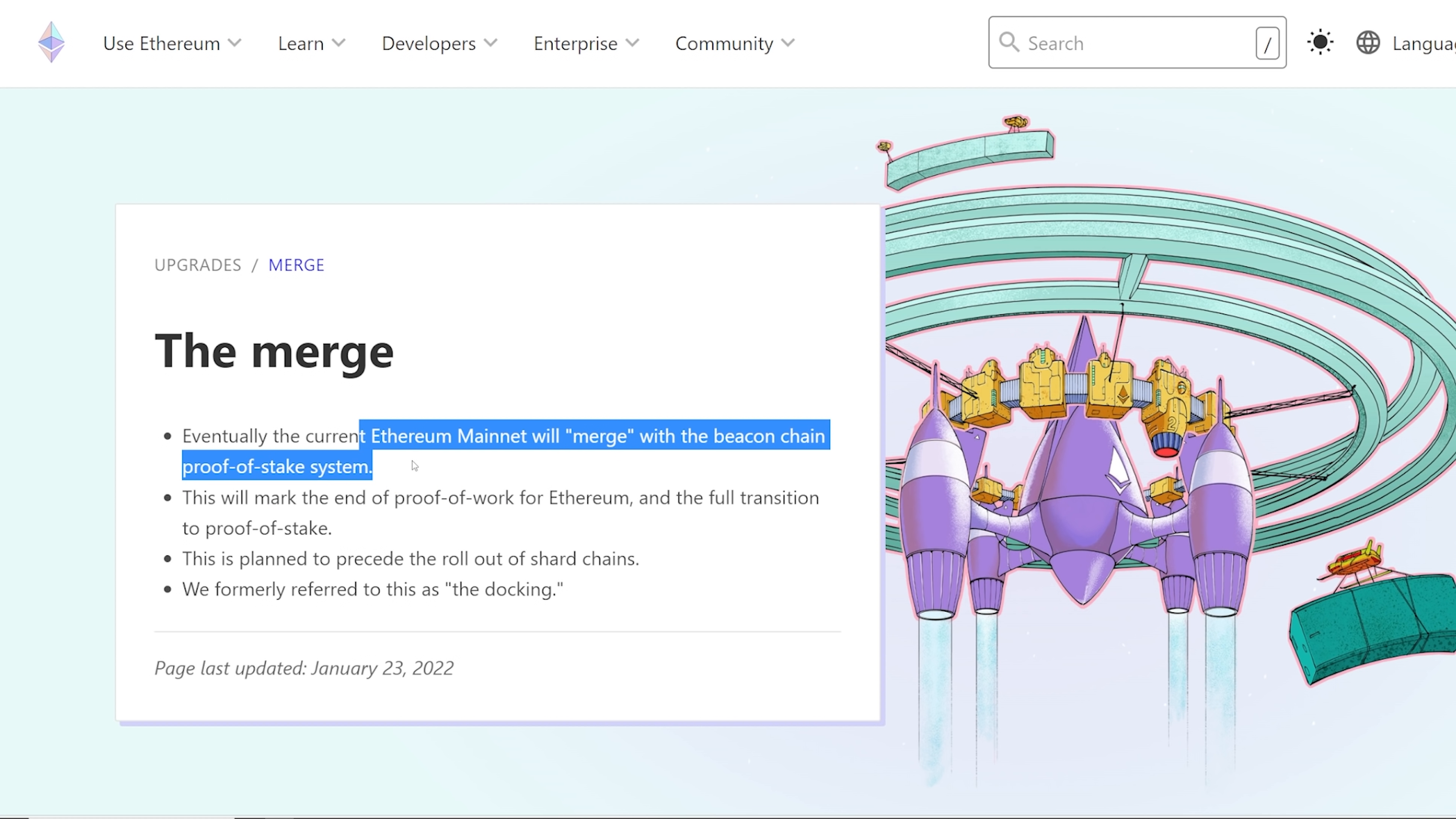
pyautogui.moveTo(220, 496); pyautogui.dragTo(393, 497)
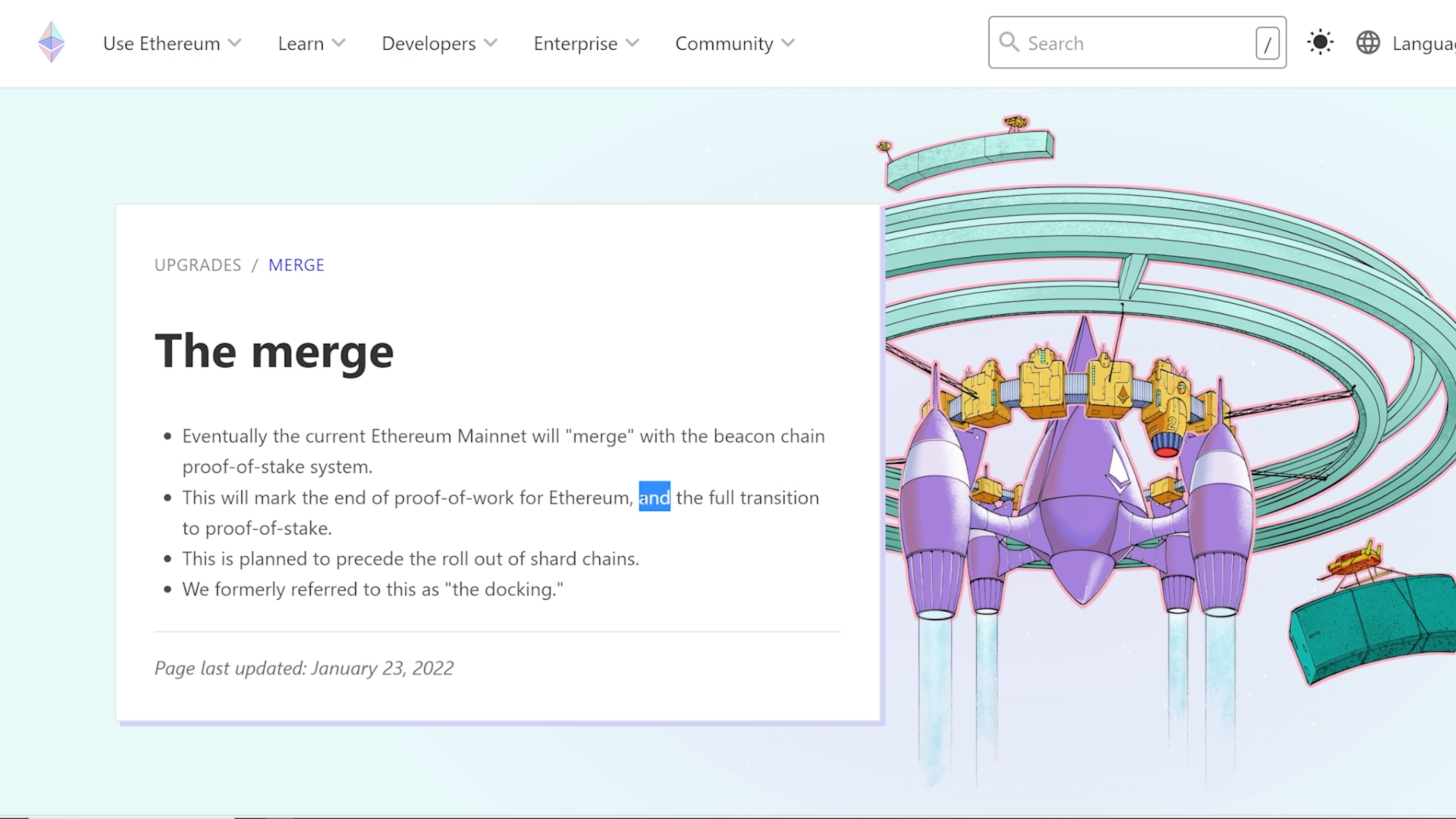
pyautogui.moveTo(182, 558); pyautogui.dragTo(288, 558)
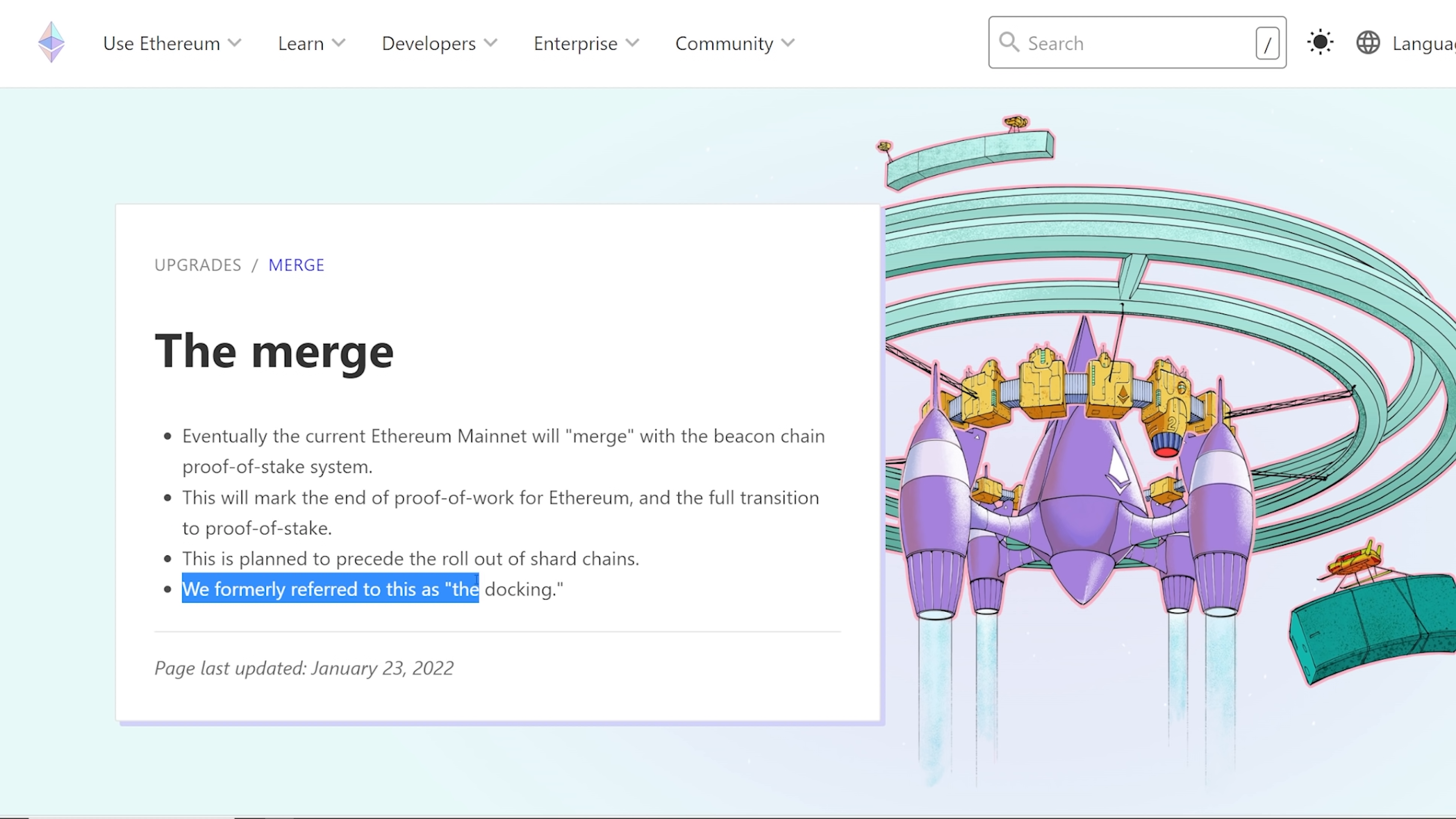
# Read into 'What is the merge?' and highlight the line on security and sustainability.
pyautogui.scroll(-3)
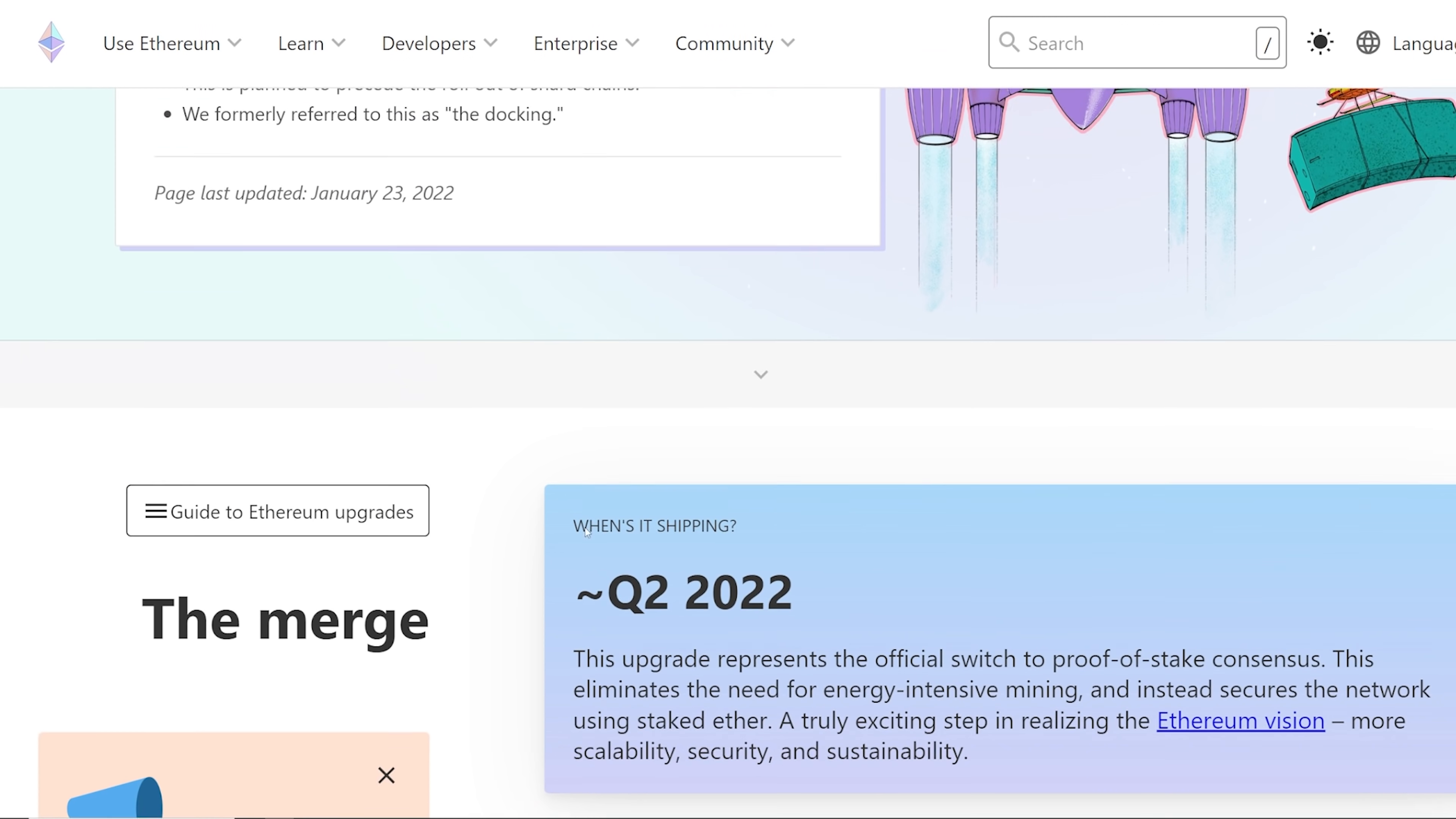
pyautogui.scroll(-3)
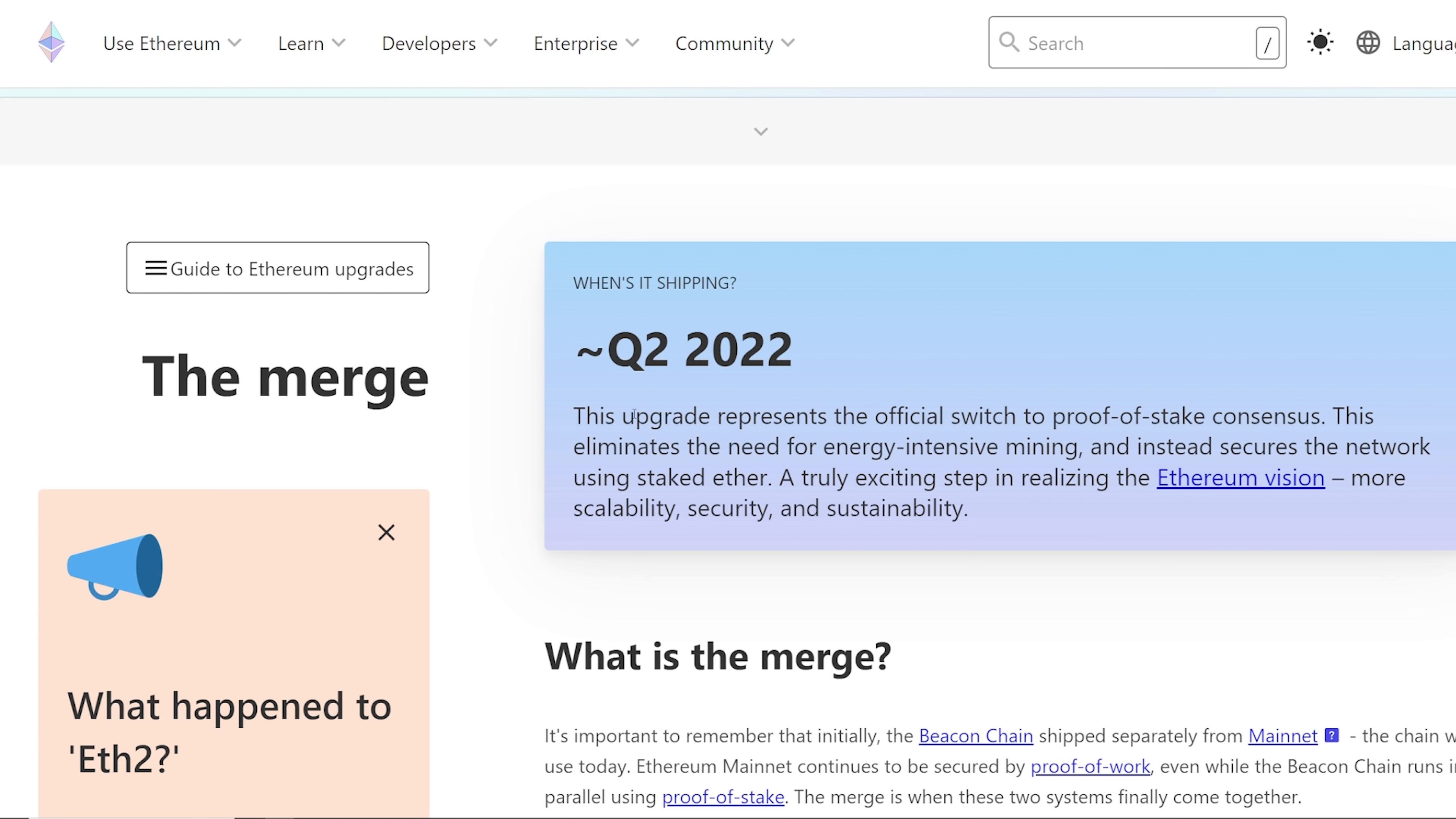
pyautogui.moveTo(620, 415); pyautogui.dragTo(1082, 414)
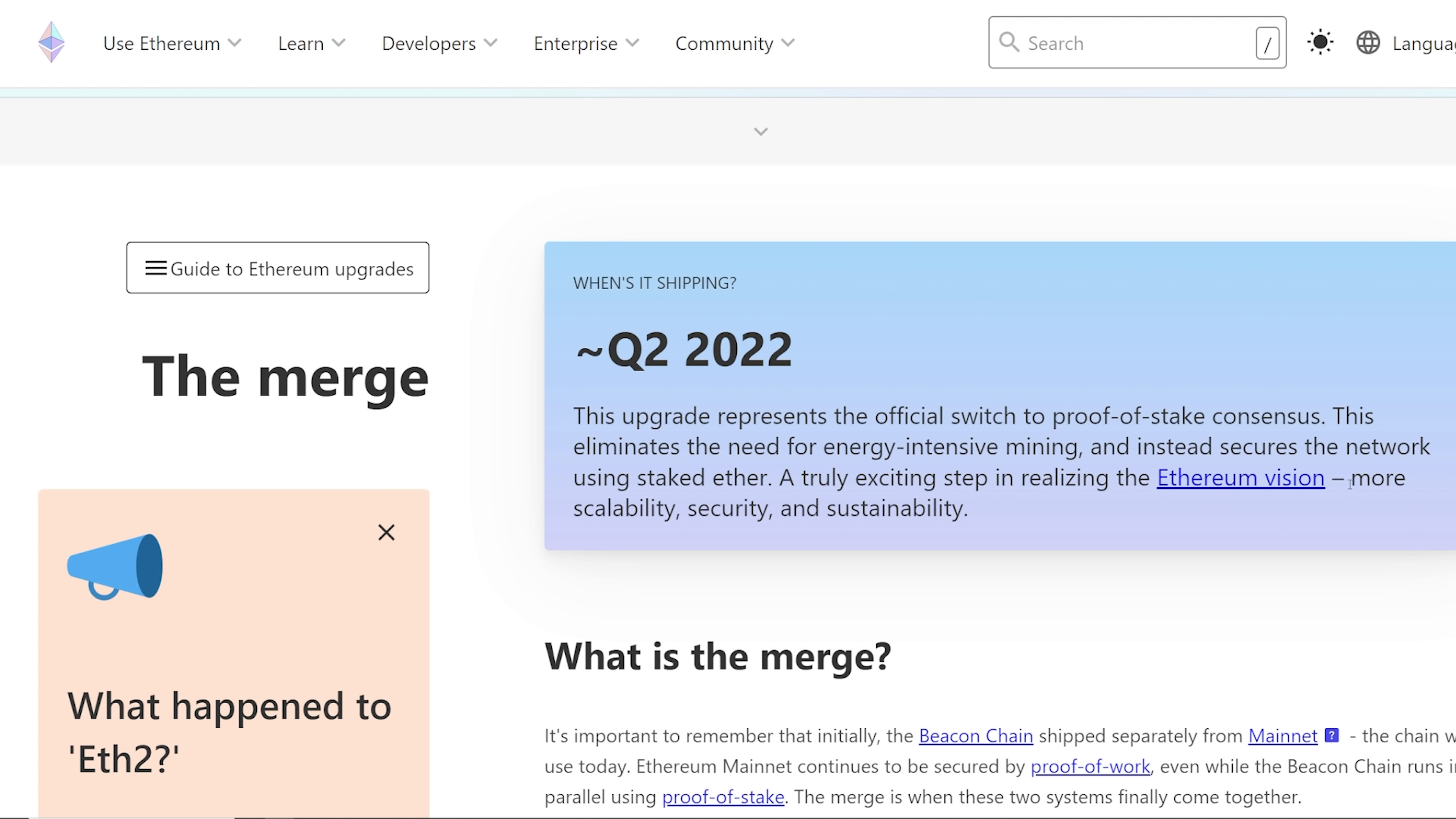
pyautogui.moveTo(678, 508); pyautogui.dragTo(887, 508)
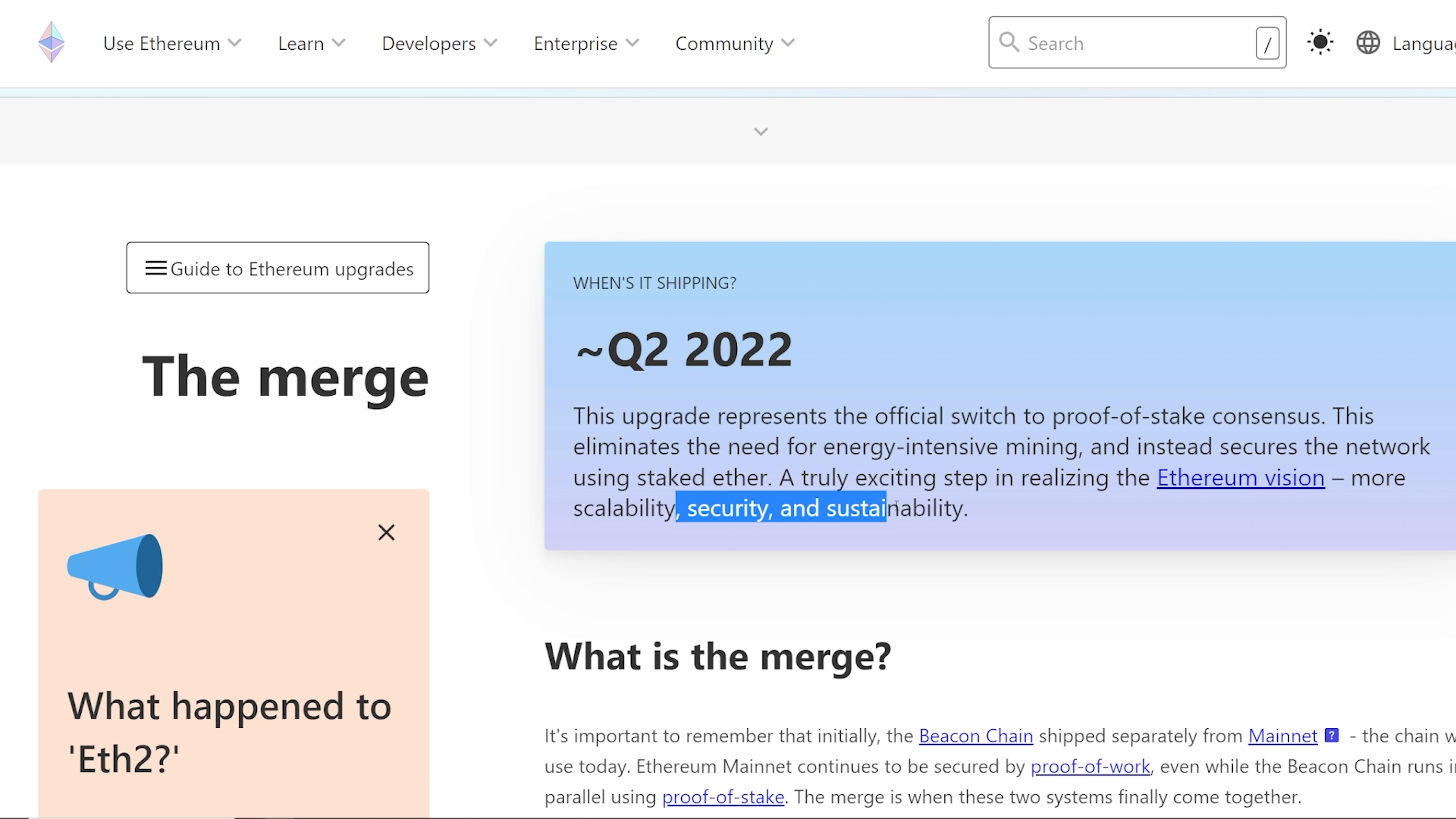
# Continue down through 'Merging with Mainnet' to 'Relationship between upgrades'.
pyautogui.scroll(-3)
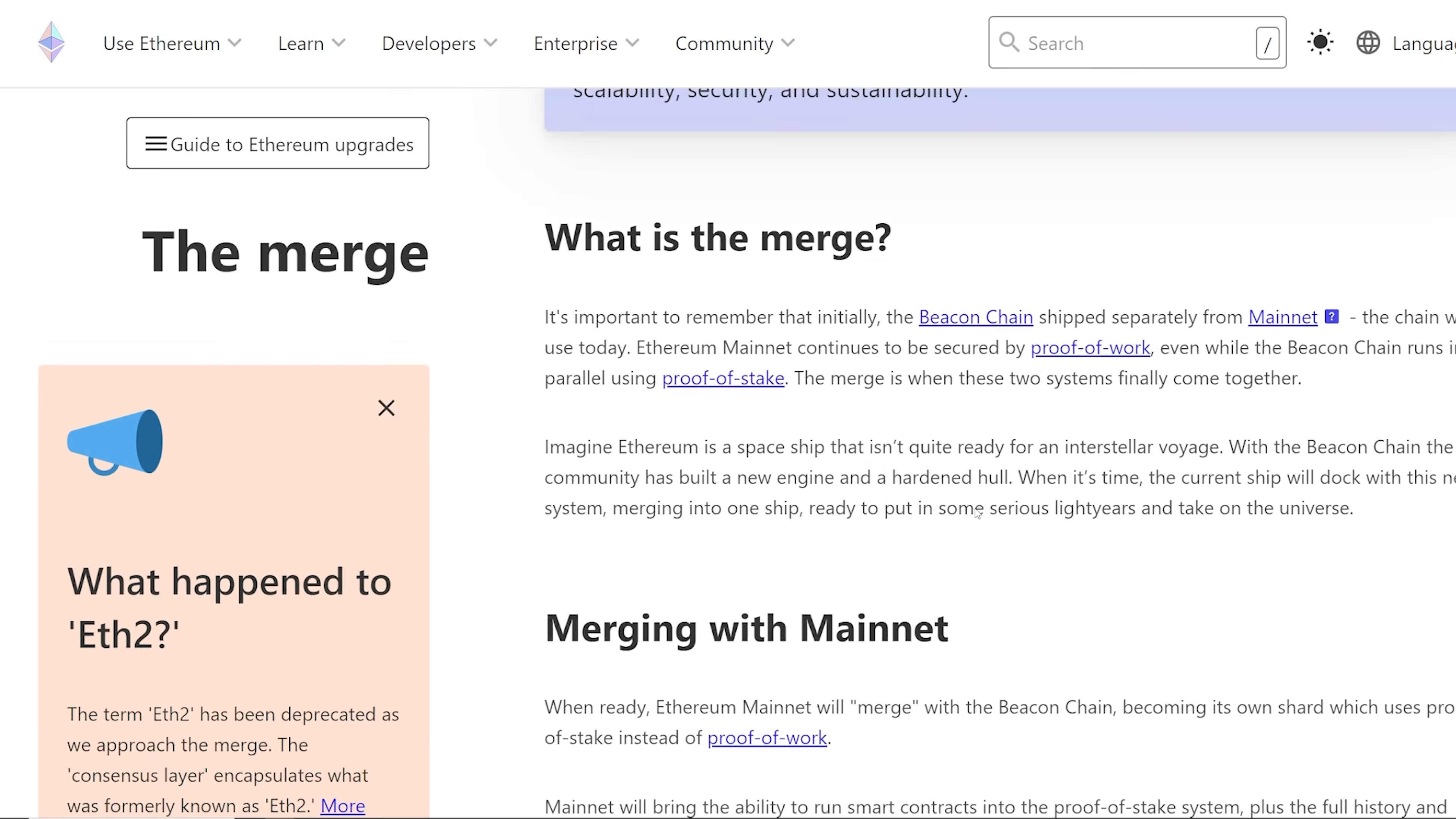
pyautogui.scroll(-3)
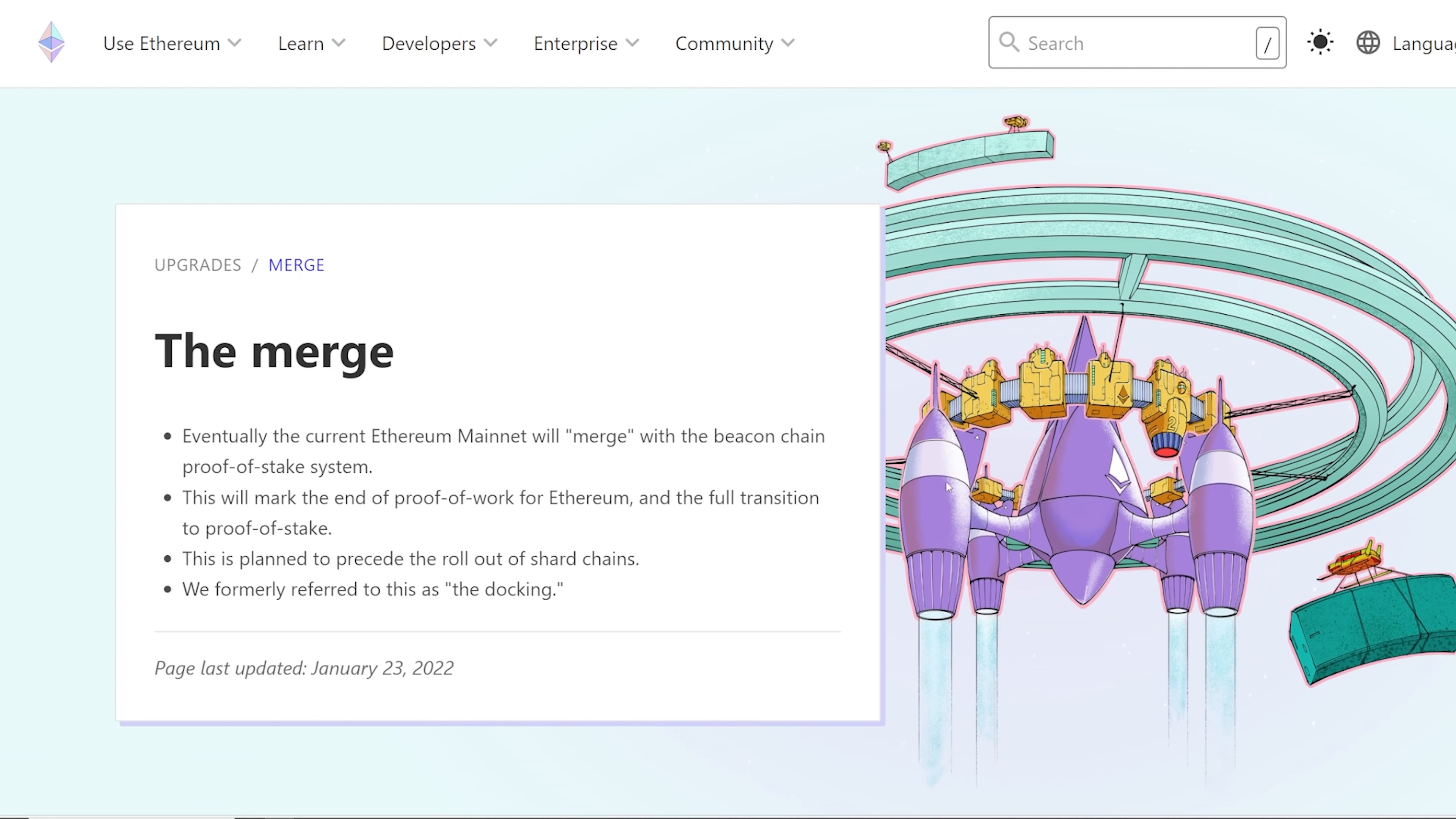
pyautogui.scroll(-3)
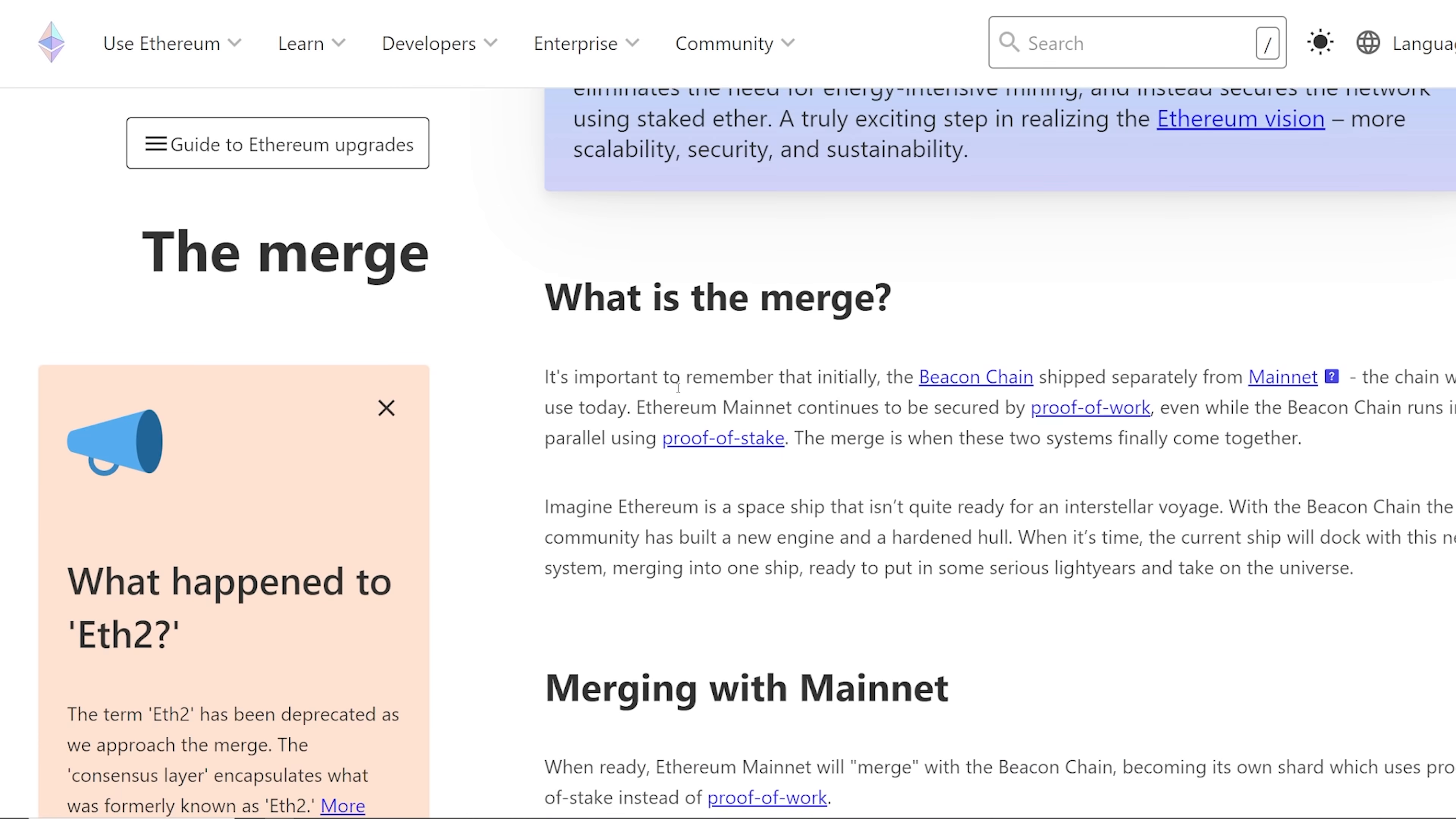
pyautogui.scroll(-3)
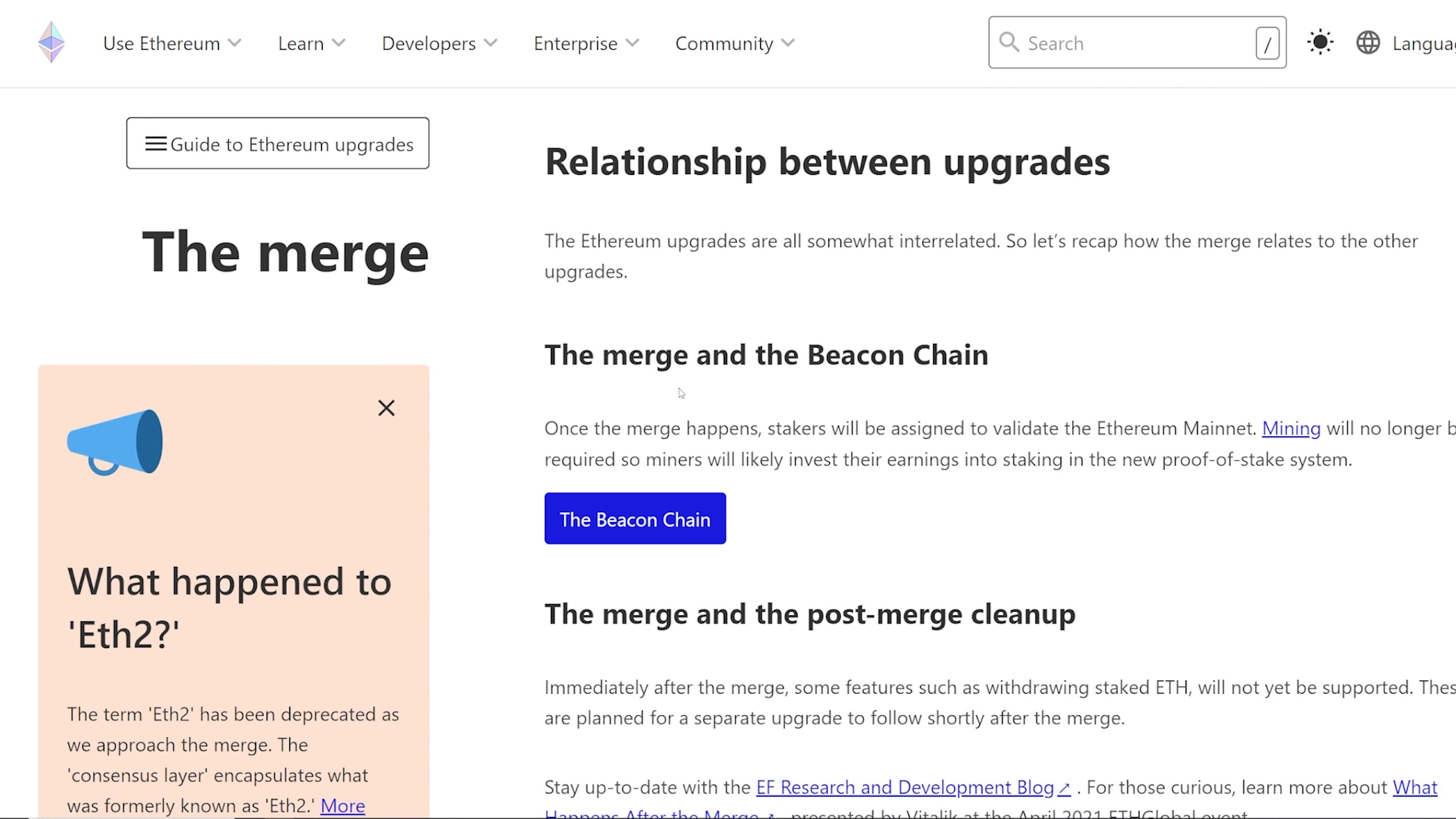
pyautogui.scroll(-3)
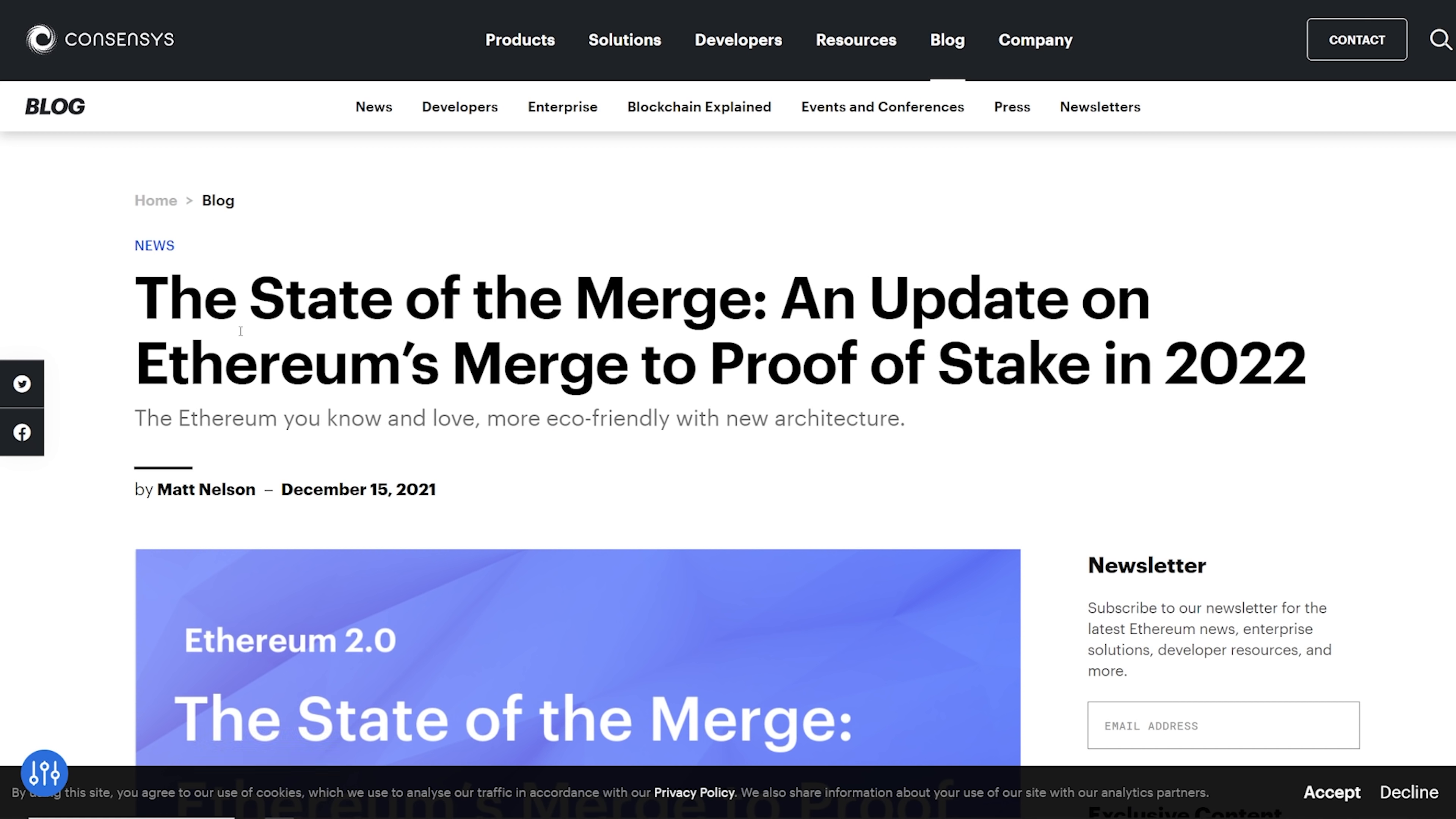
pyautogui.moveTo(278, 263)
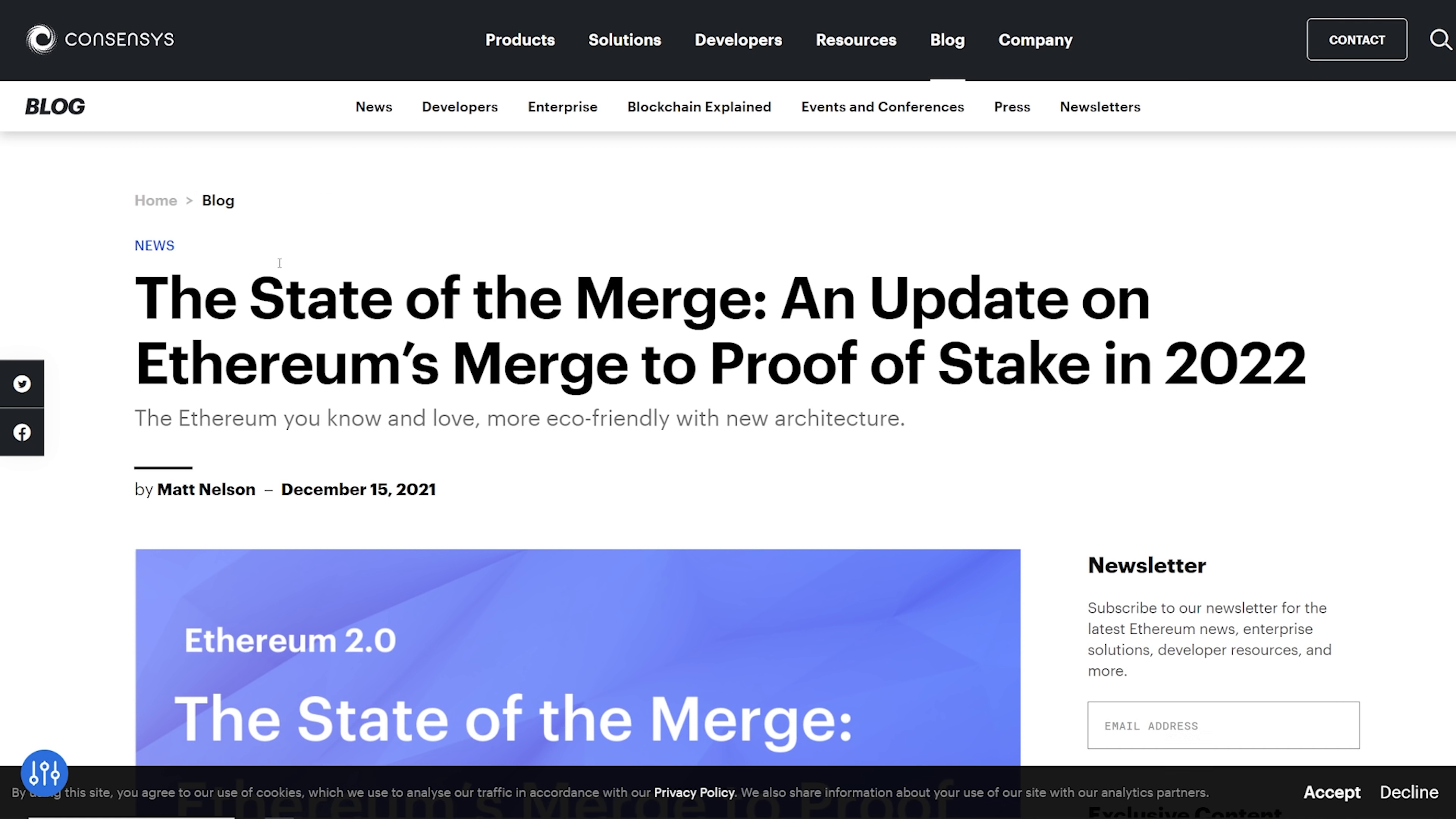
pyautogui.moveTo(211, 53)
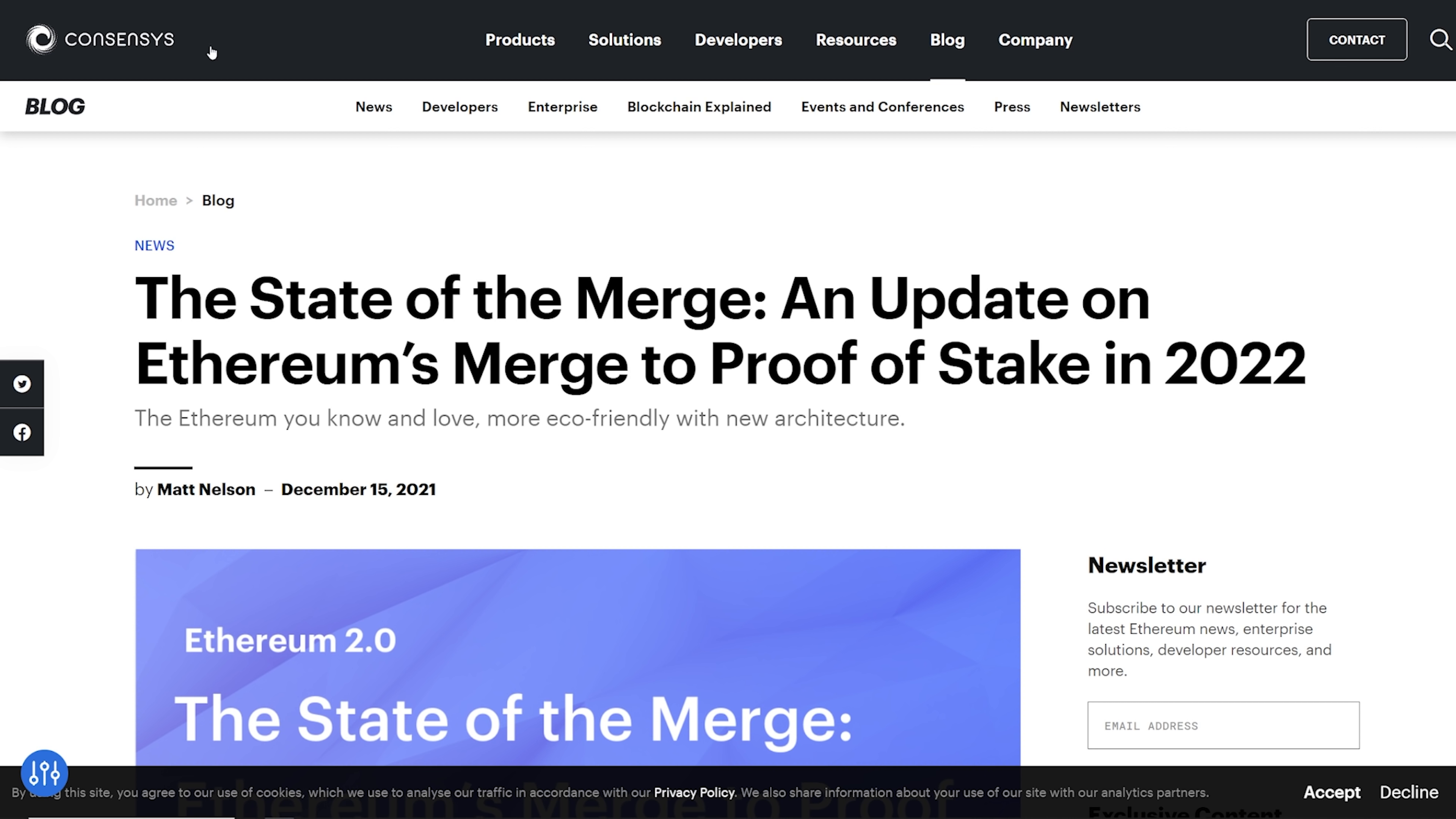
# Highlight the article's publication date, December 15, 2021.
pyautogui.moveTo(281, 489); pyautogui.dragTo(434, 489)
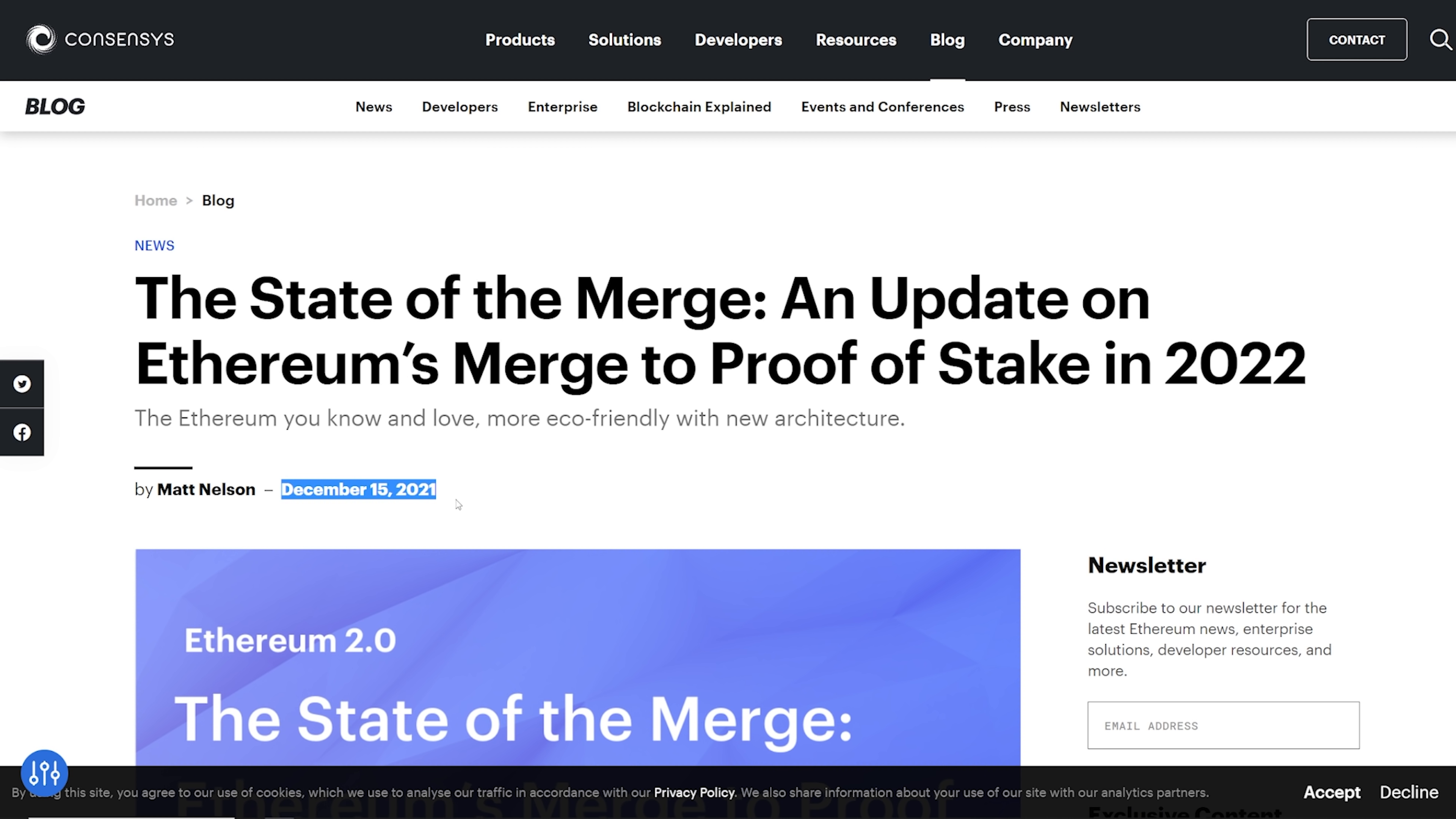
# Highlight the intro sentence on Ethereum completing its largest protocol change in 2022.
pyautogui.scroll(-3)
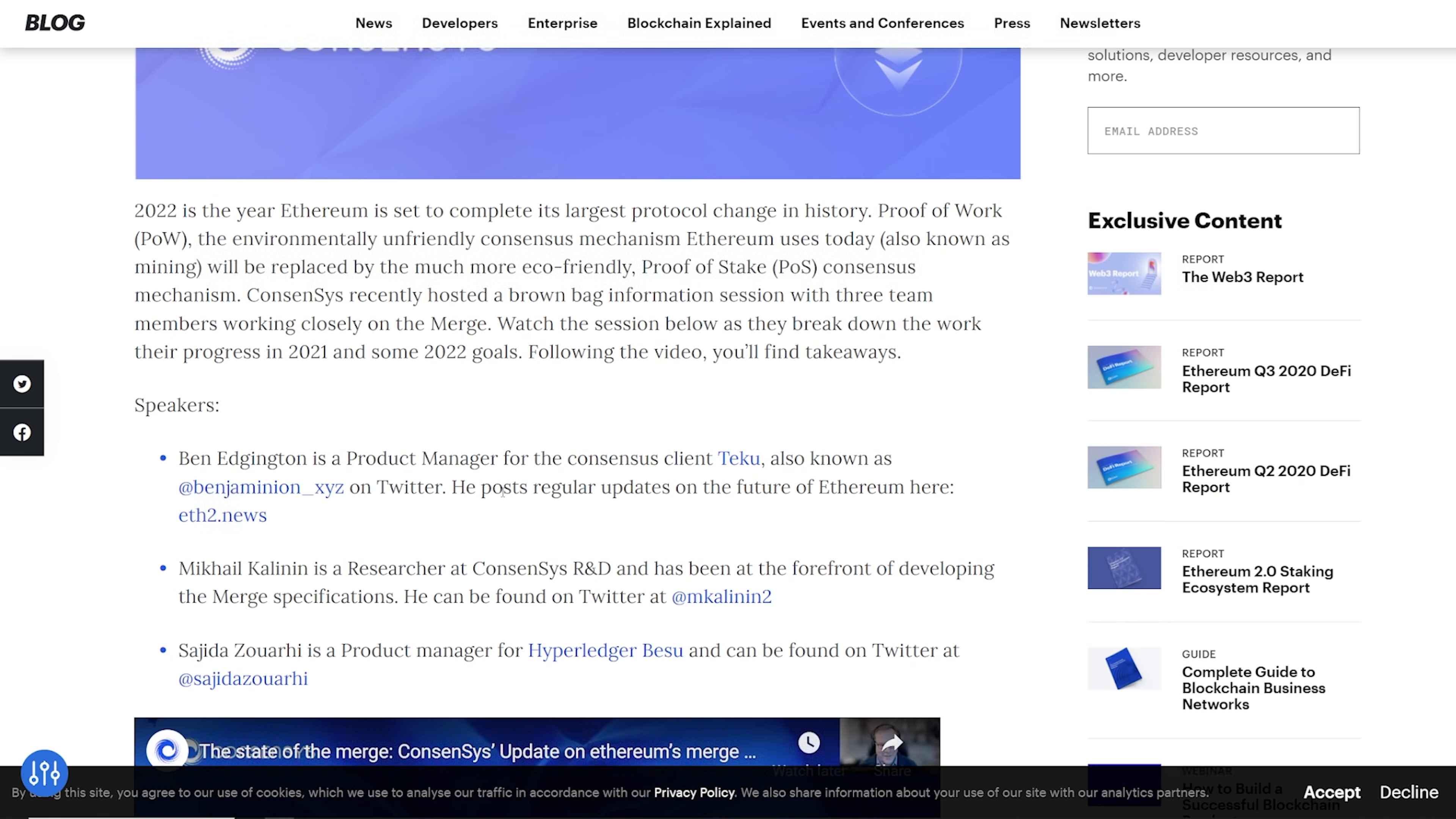
pyautogui.scroll(-3)
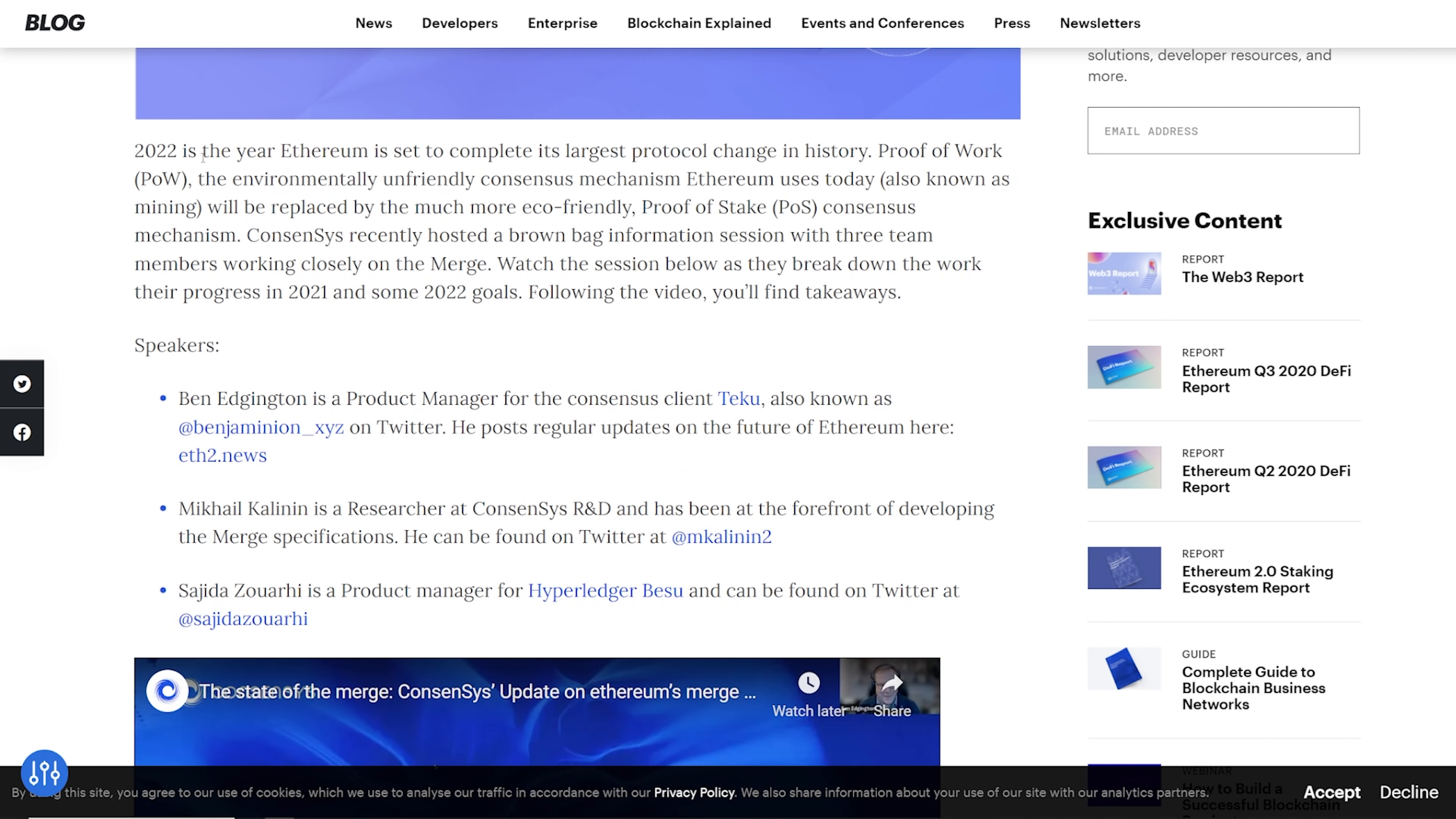
pyautogui.moveTo(198, 150); pyautogui.dragTo(541, 150)
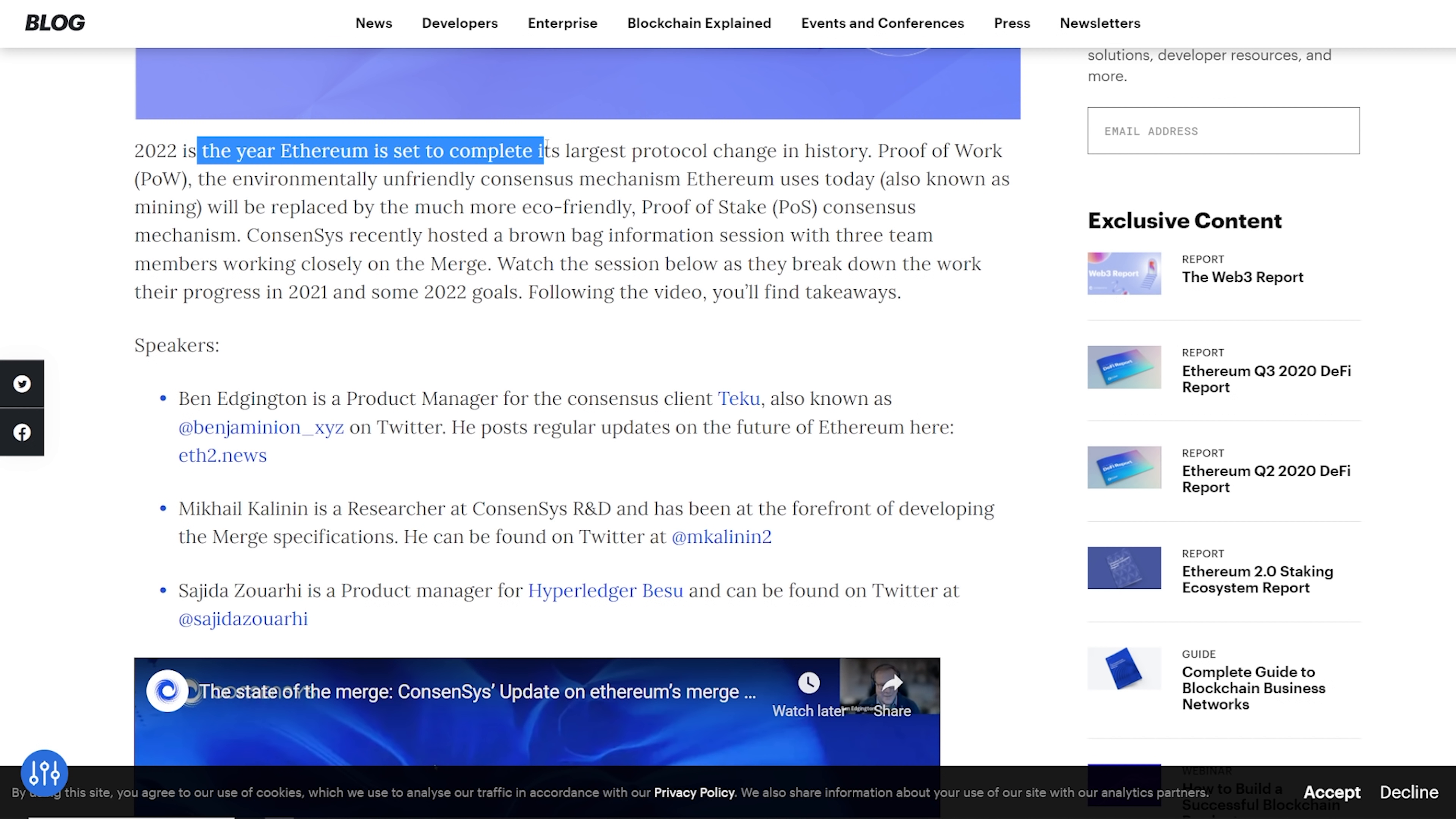
pyautogui.moveTo(543, 150); pyautogui.dragTo(785, 150)
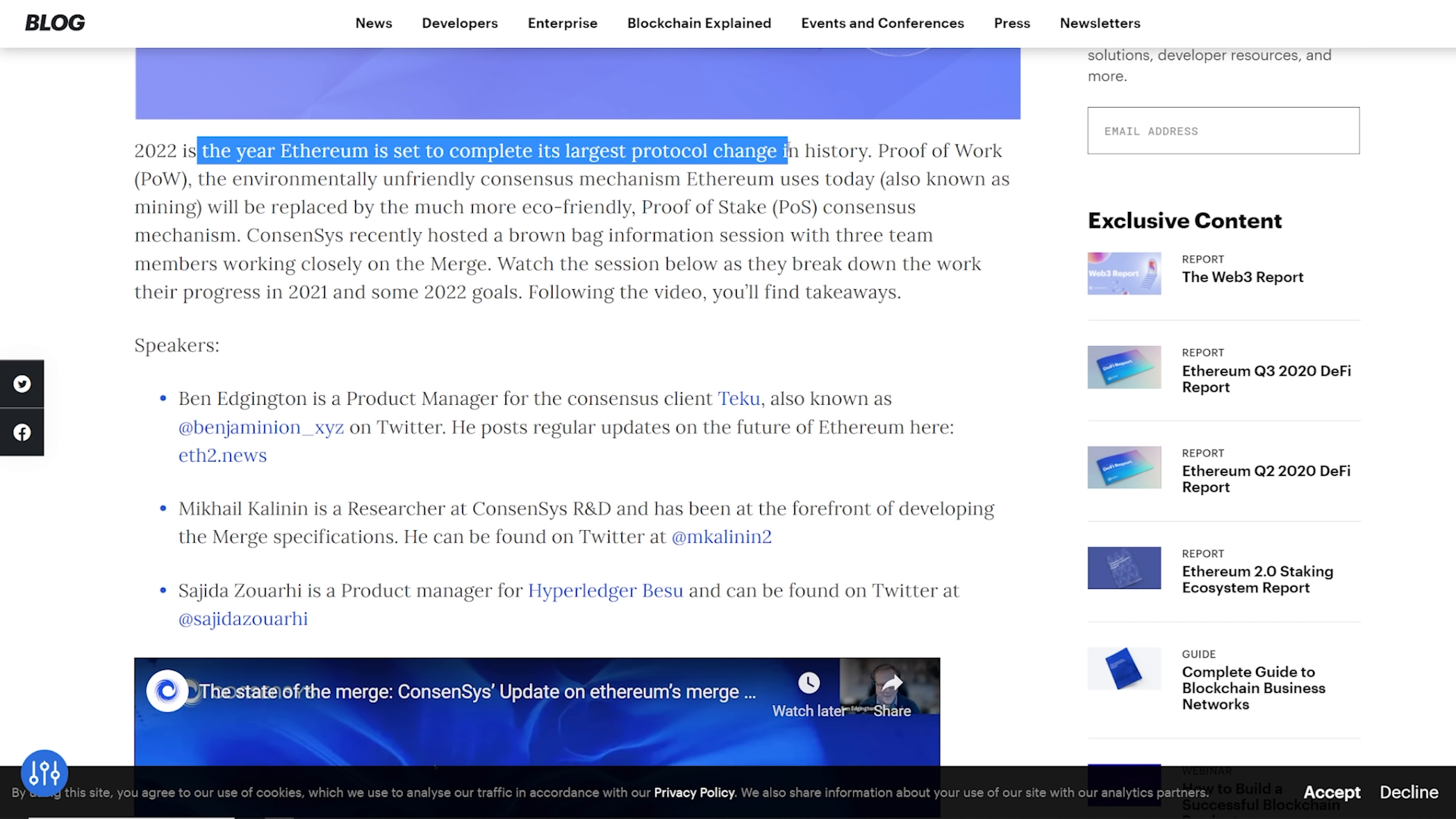
pyautogui.click(557, 232)
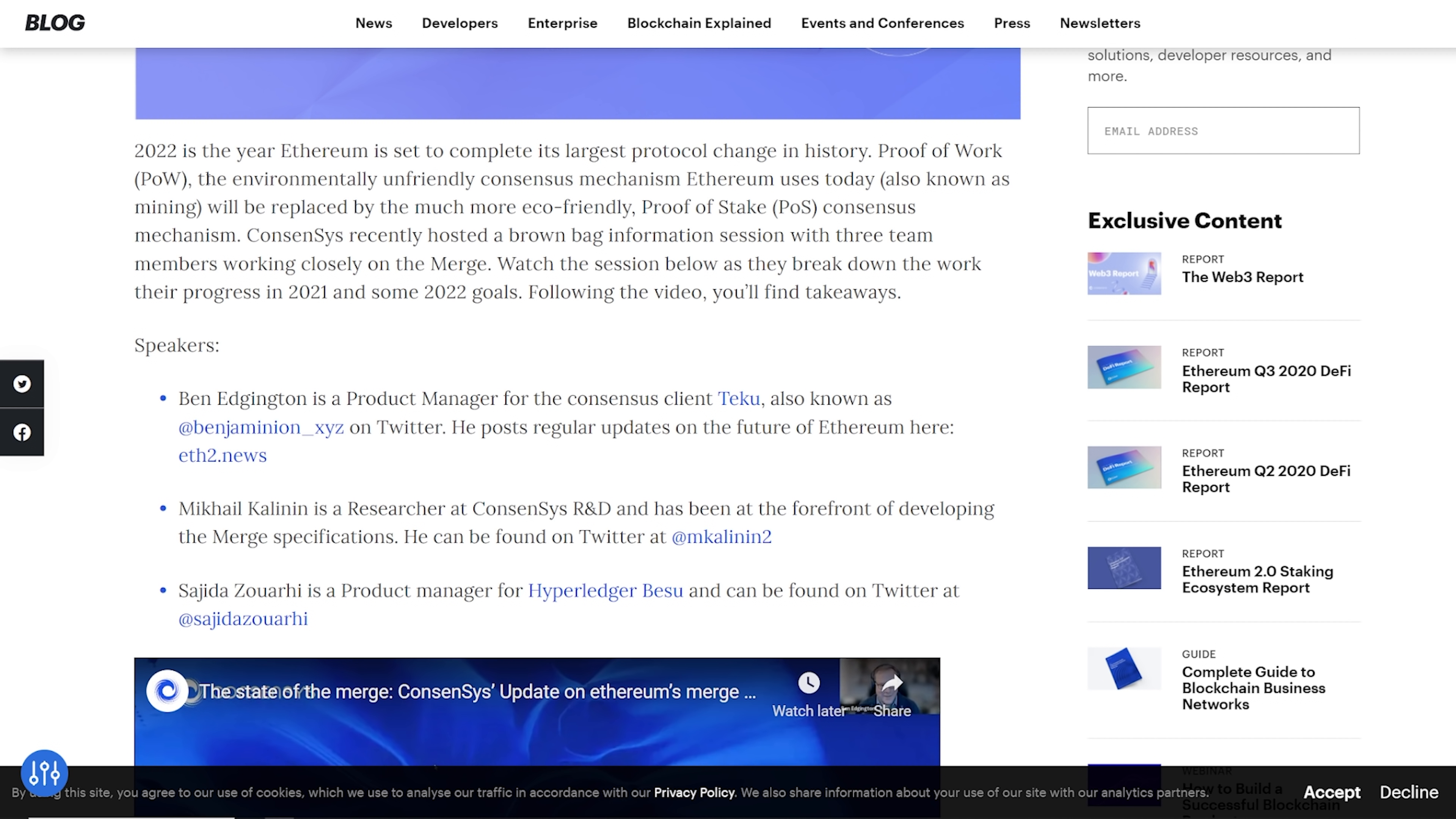
# Highlight the passage on replacing the environmentally unfriendly mechanism with Proof of Stake (PoS).
pyautogui.moveTo(406, 179); pyautogui.dragTo(613, 178)
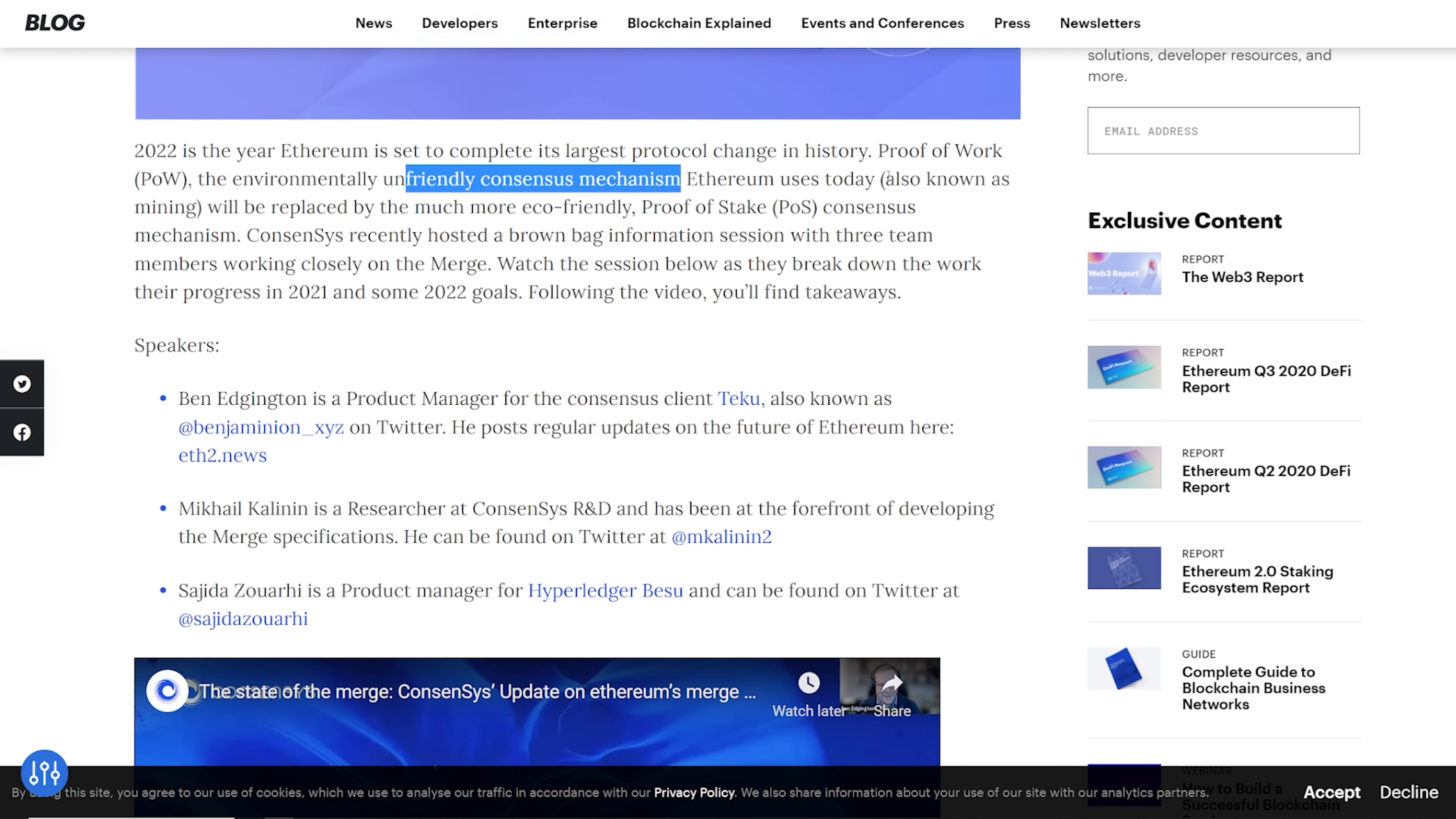
pyautogui.moveTo(681, 178); pyautogui.dragTo(418, 207)
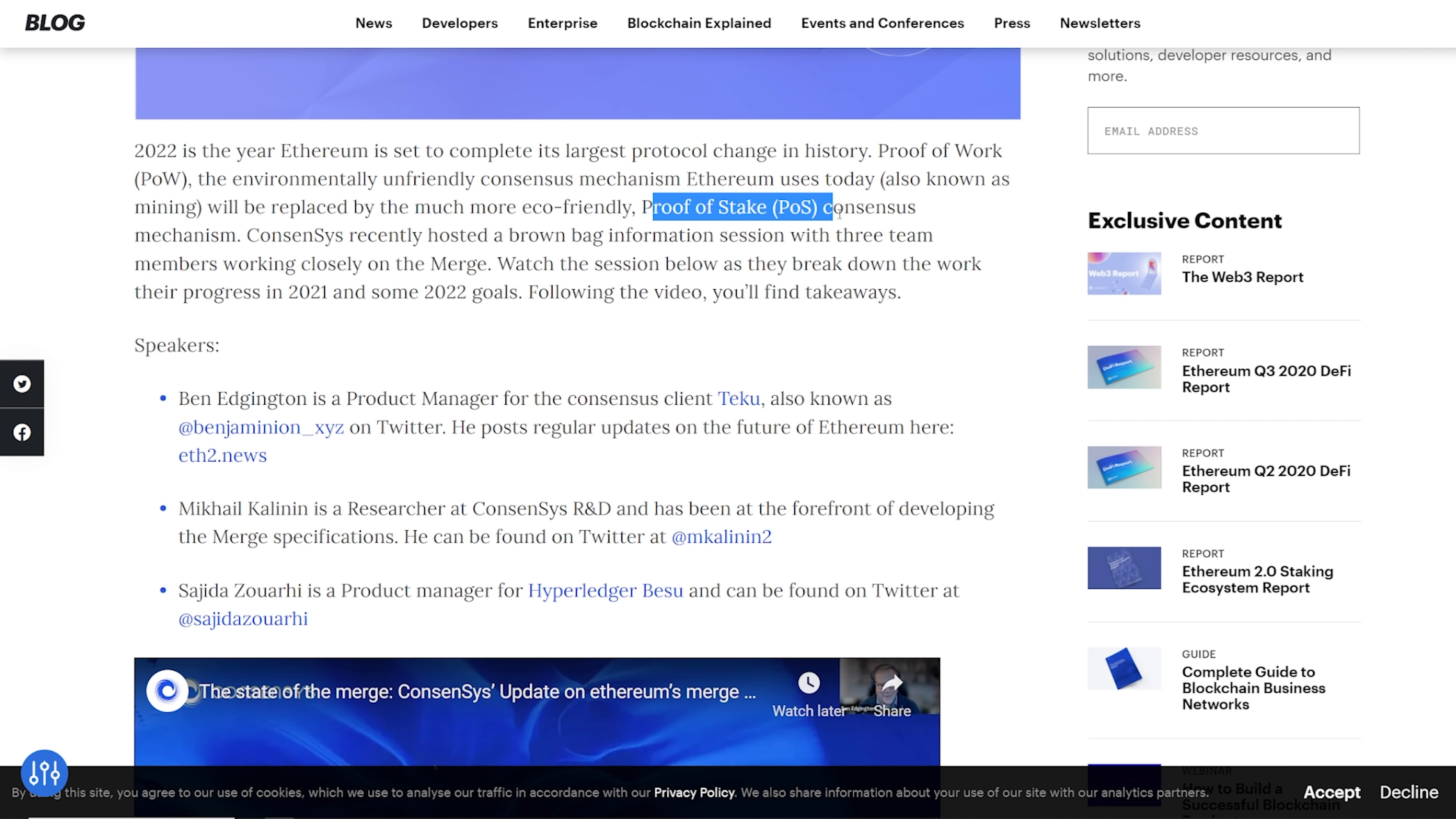
pyautogui.moveTo(833, 207); pyautogui.dragTo(209, 179)
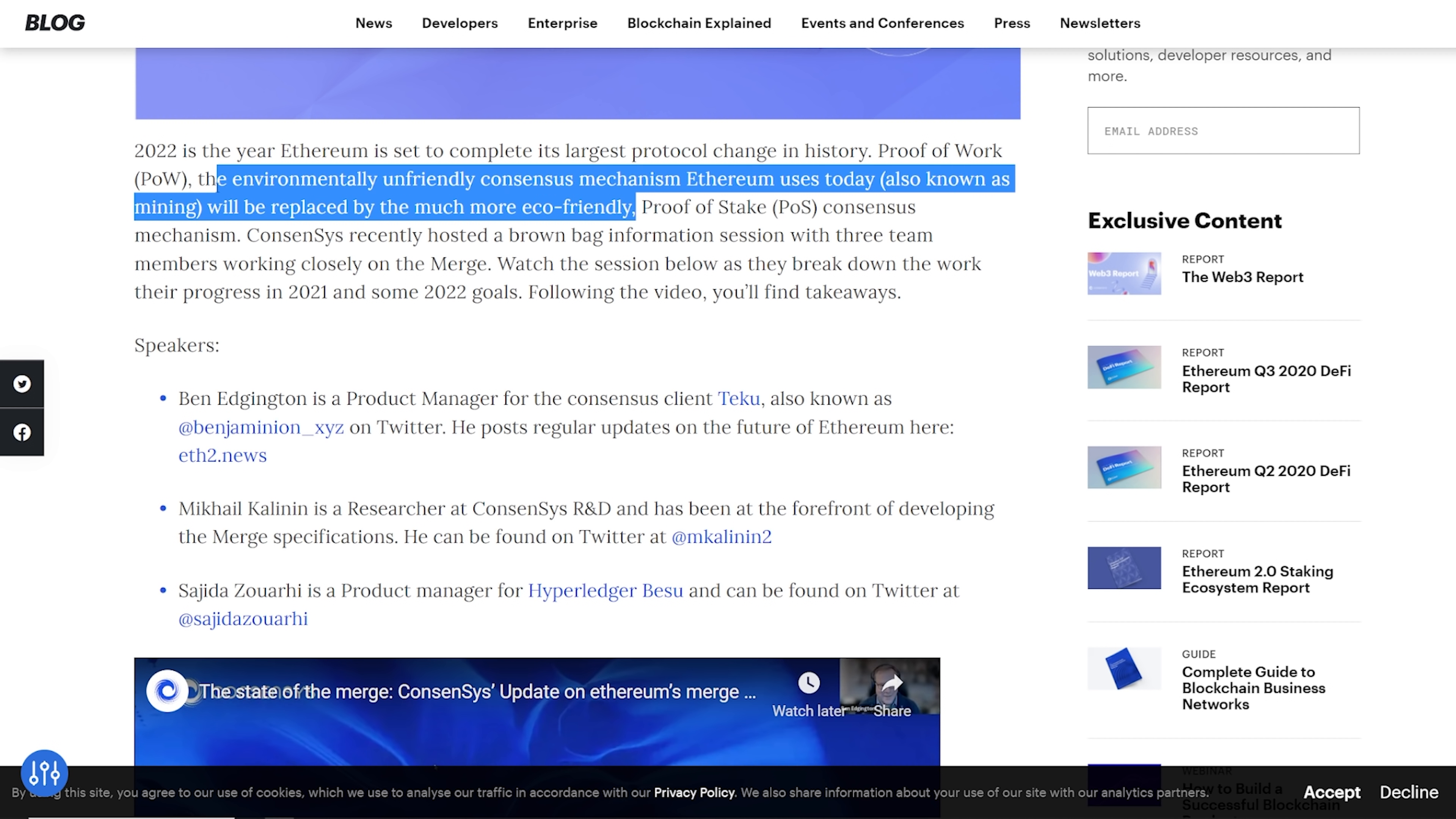
pyautogui.click(405, 235)
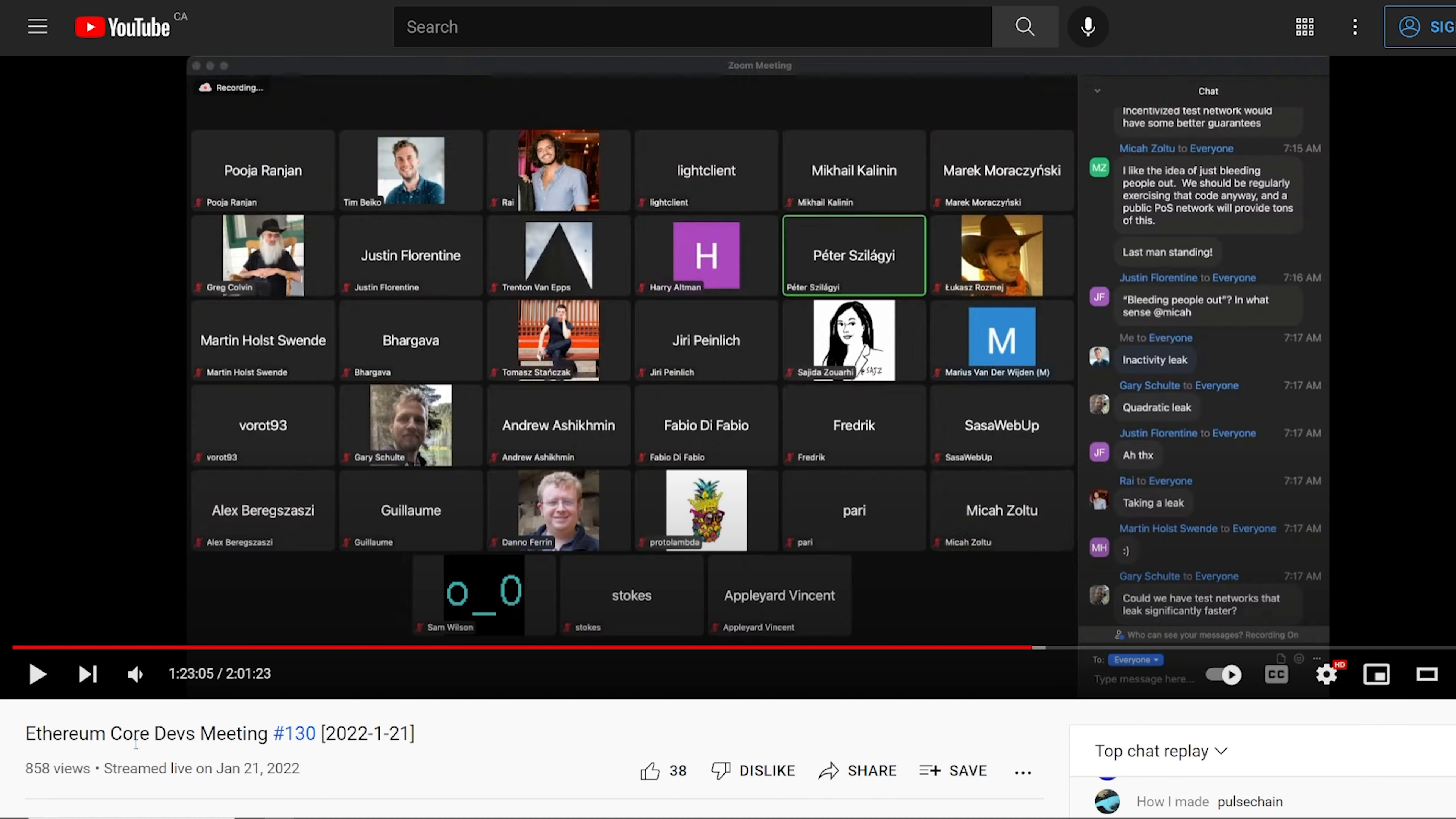
# From the Ethereum Foundation uploads, open 'Ethereum Core Devs Meeting #130 [2022-1-21]'.
pyautogui.scroll(-3)
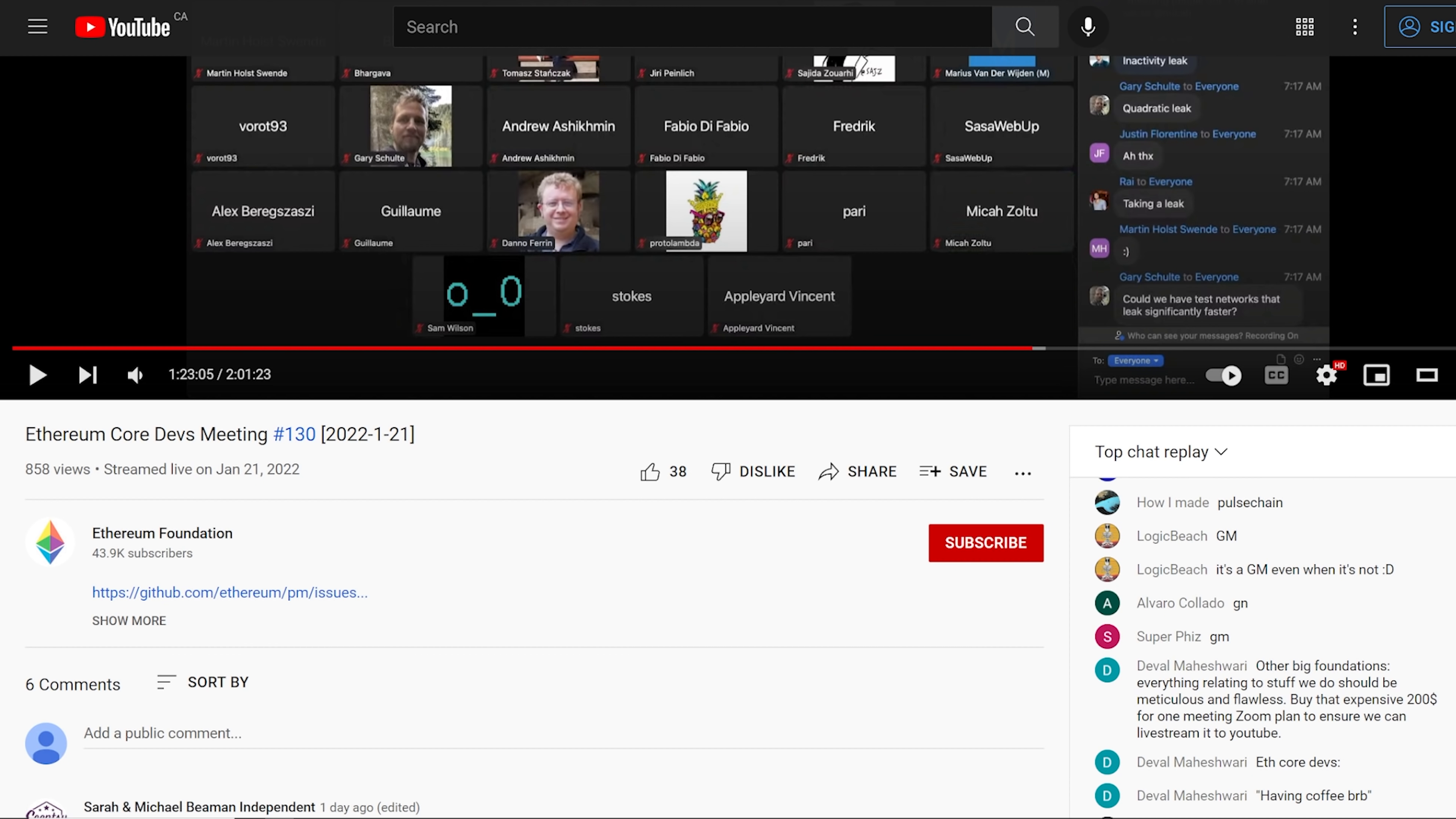
pyautogui.click(161, 533)
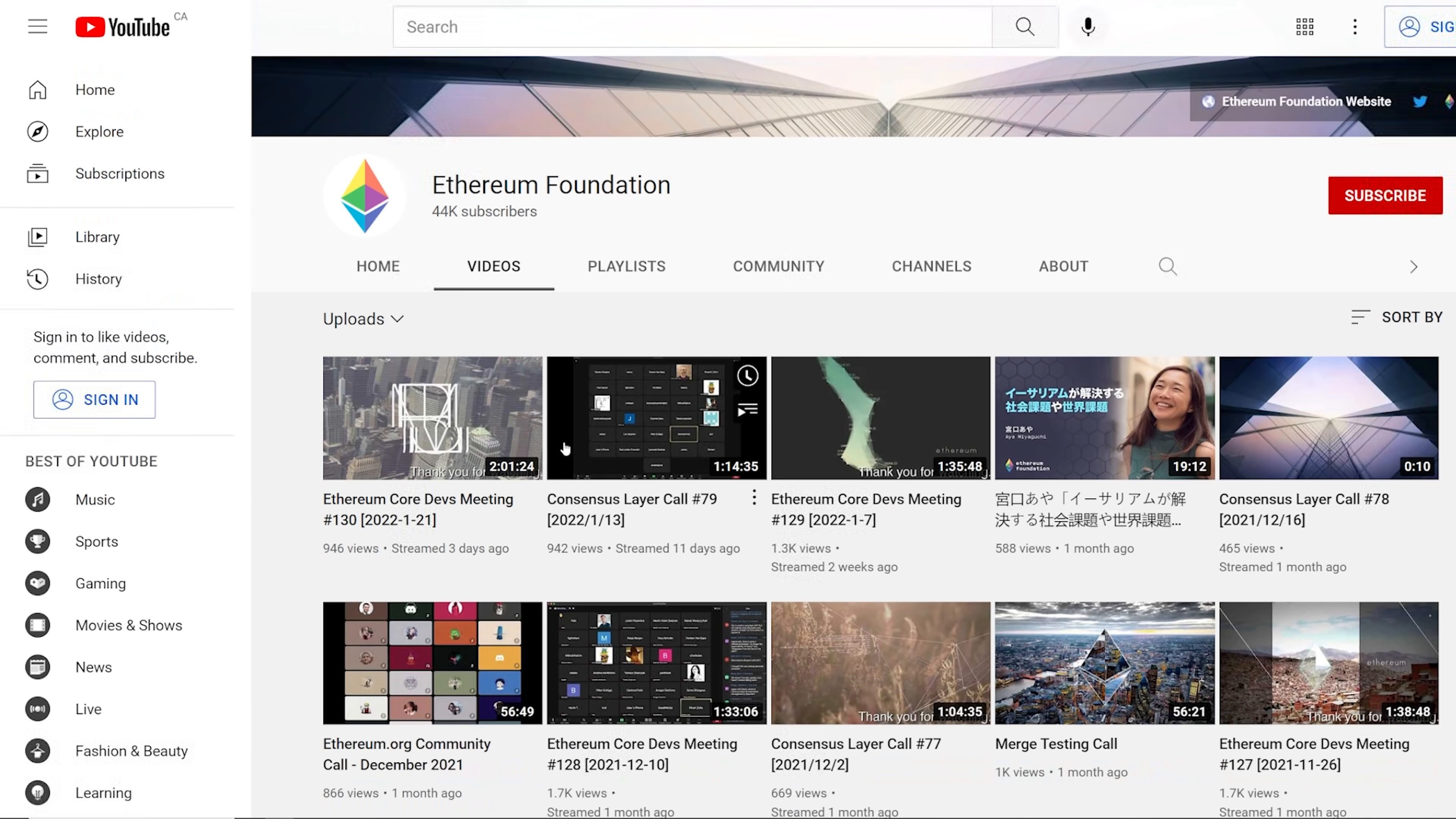
pyautogui.scroll(-3)
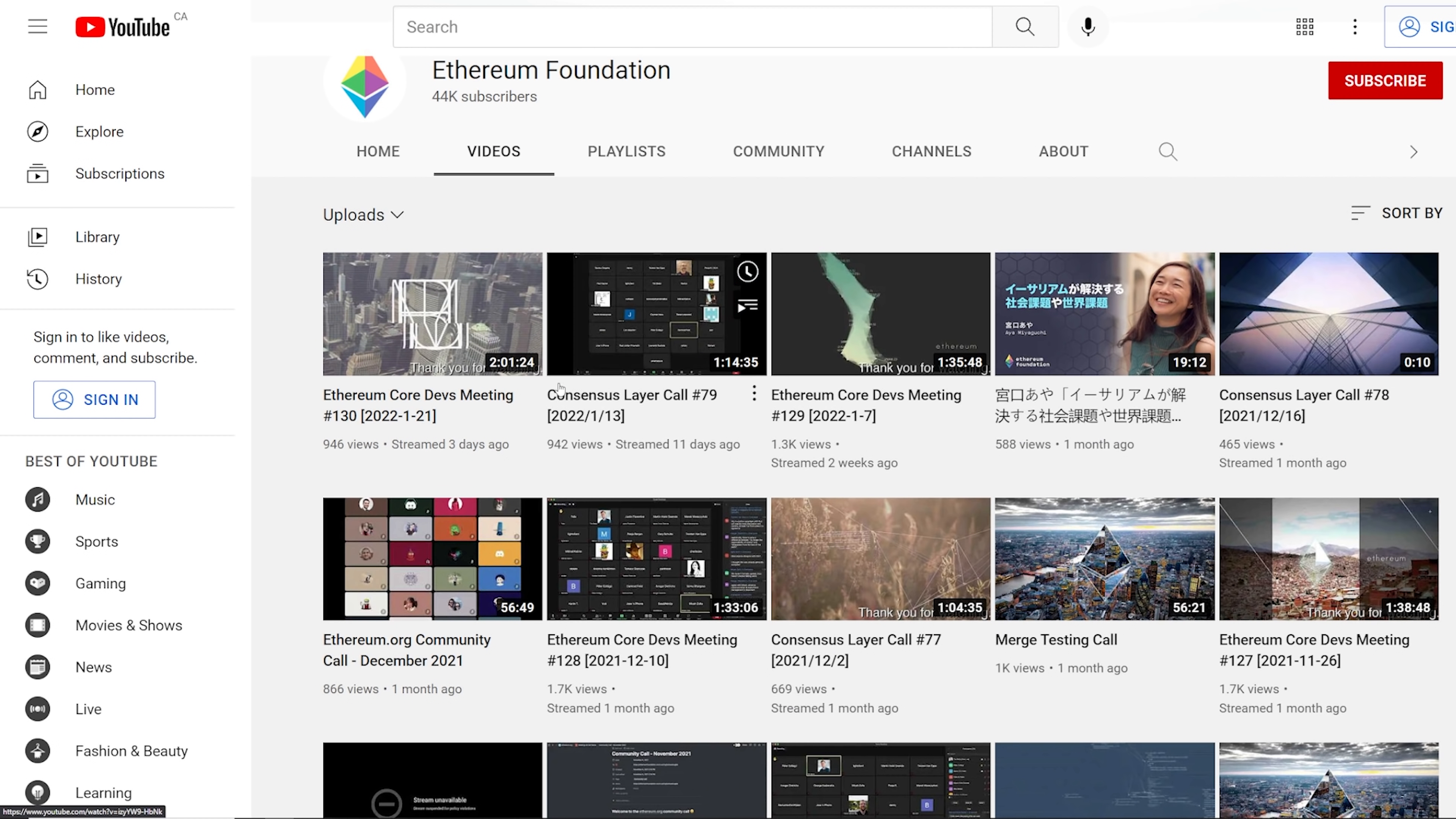
pyautogui.moveTo(196, 58)
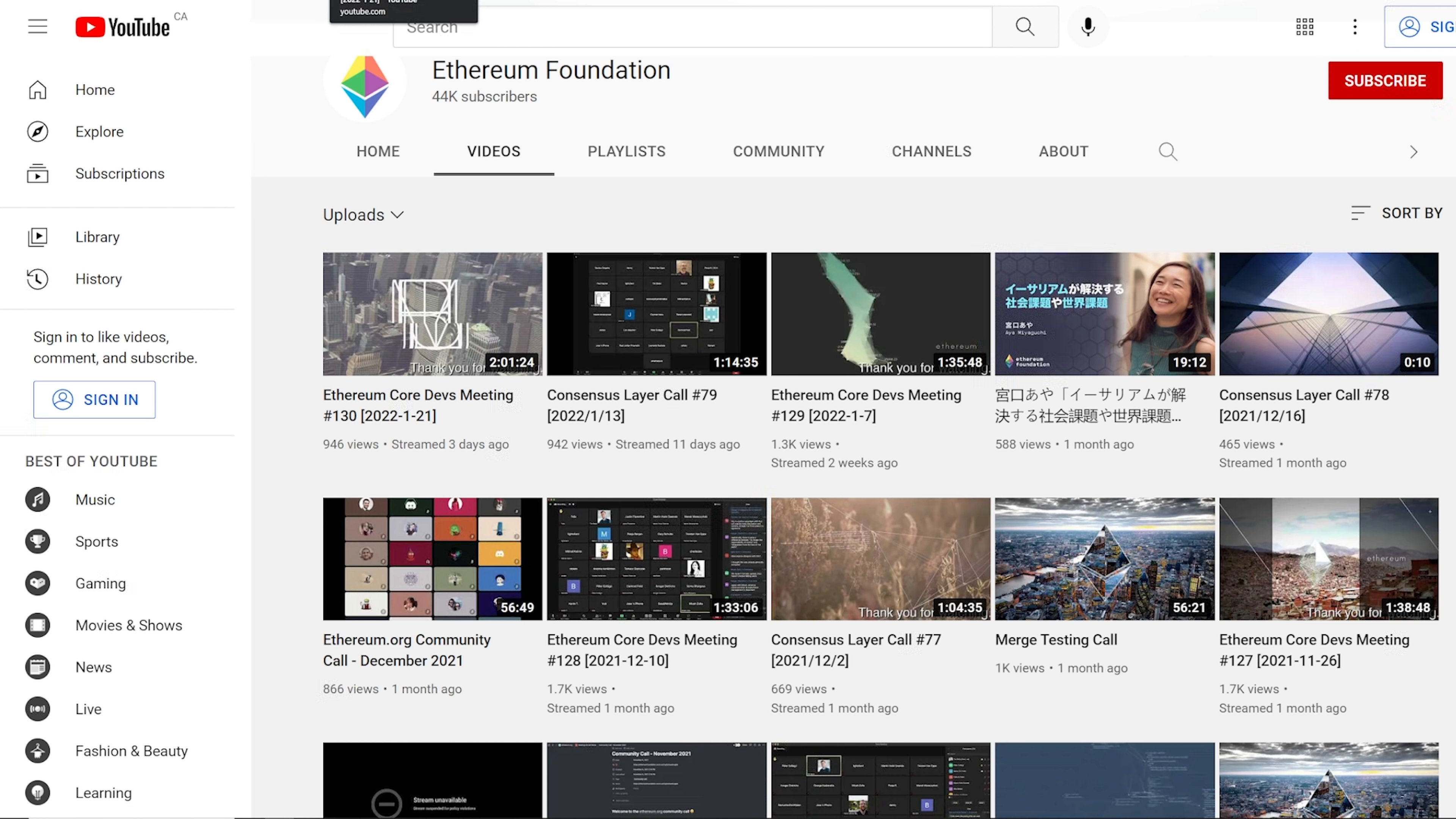
pyautogui.click(431, 314)
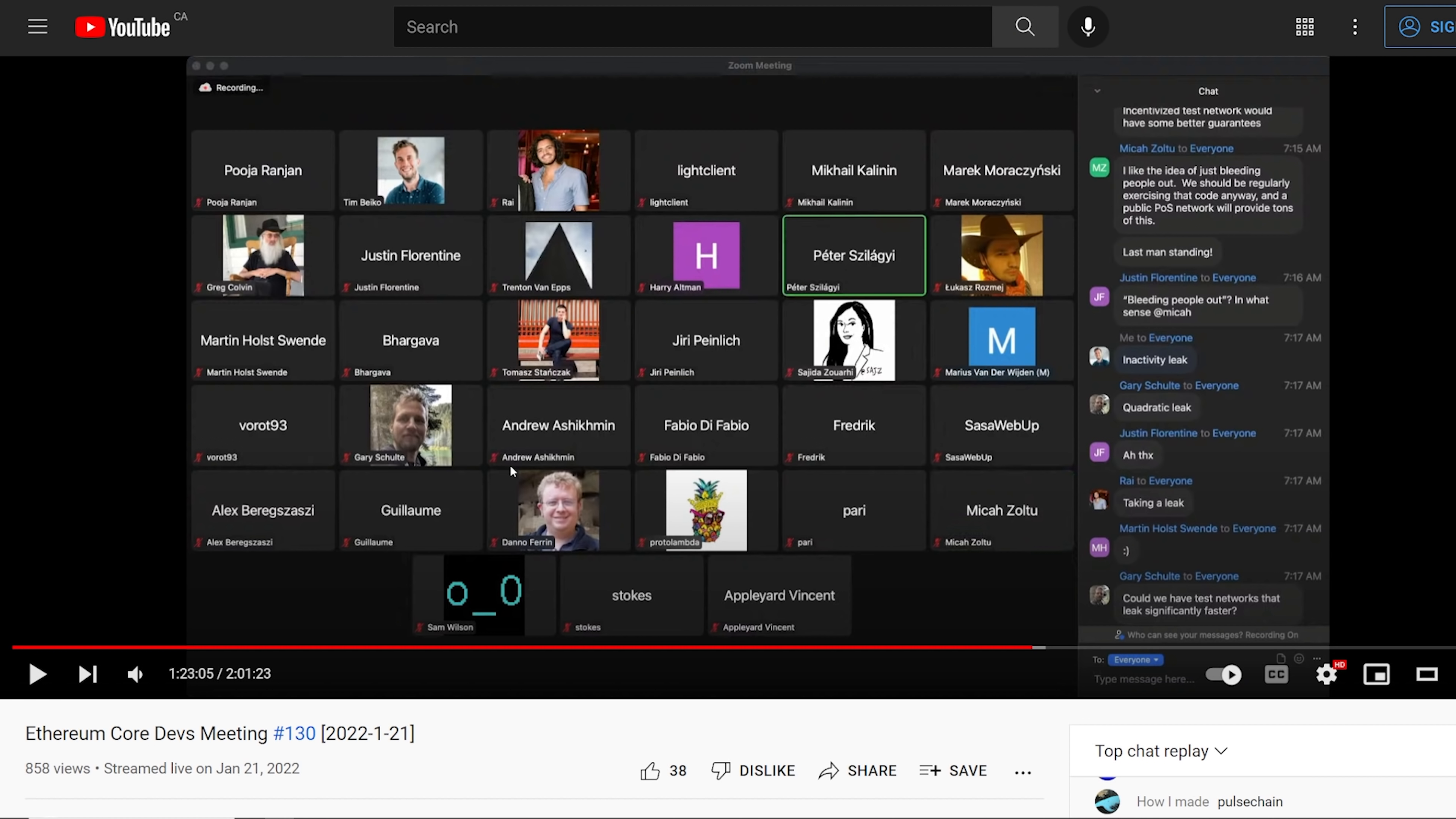
pyautogui.moveTo(745, 472)
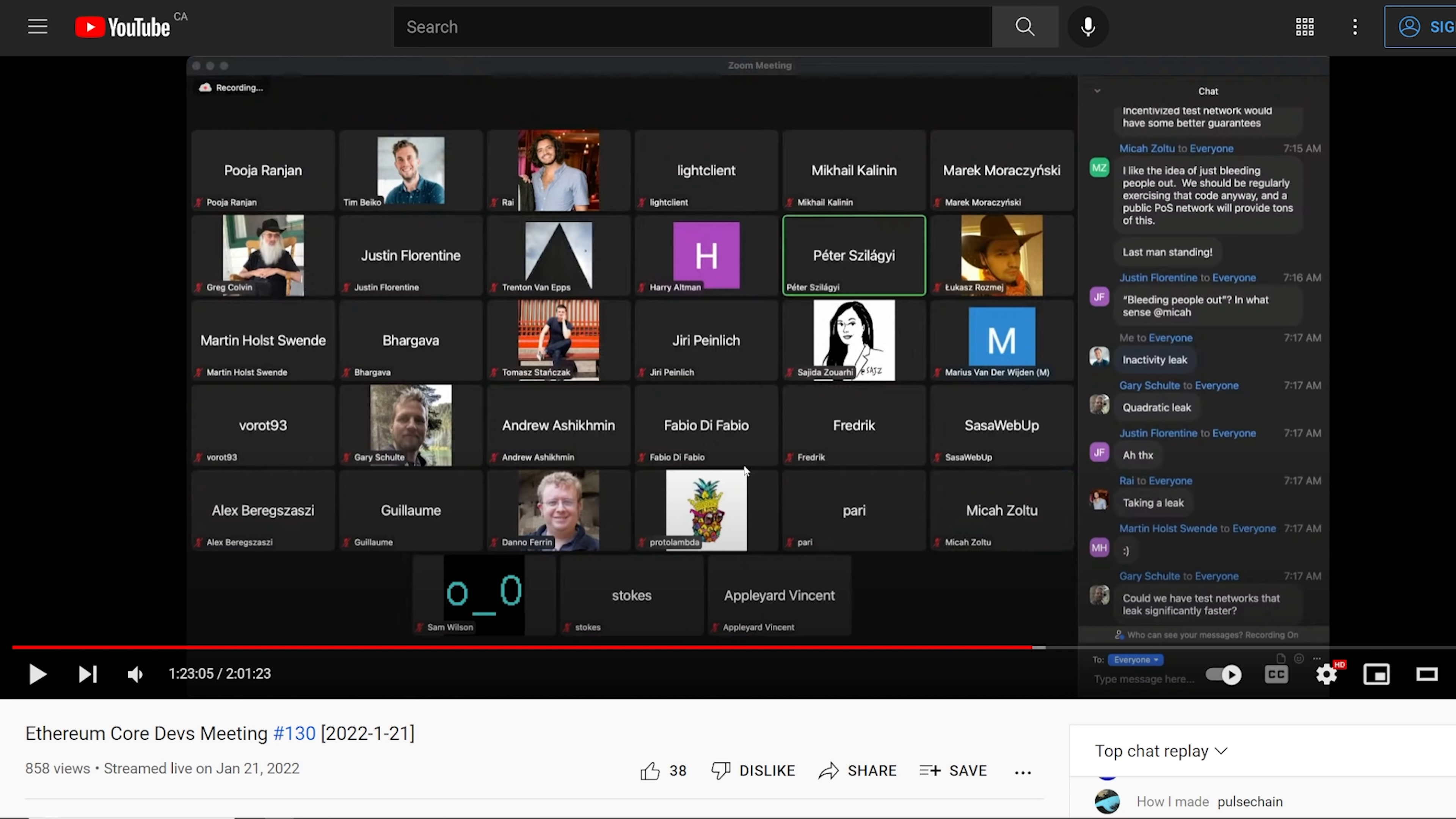
pyautogui.moveTo(520, 752)
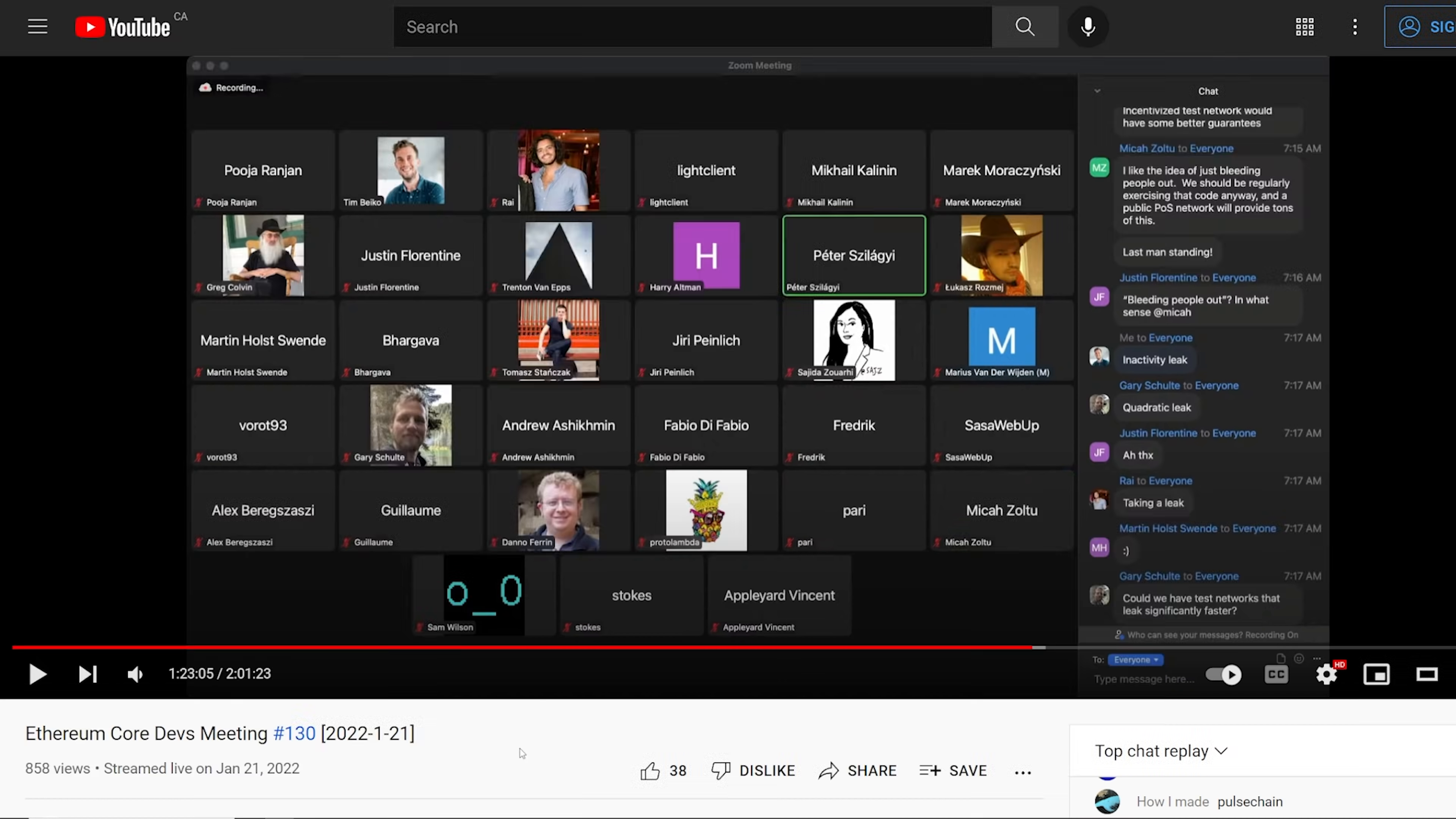
pyautogui.moveTo(841, 376)
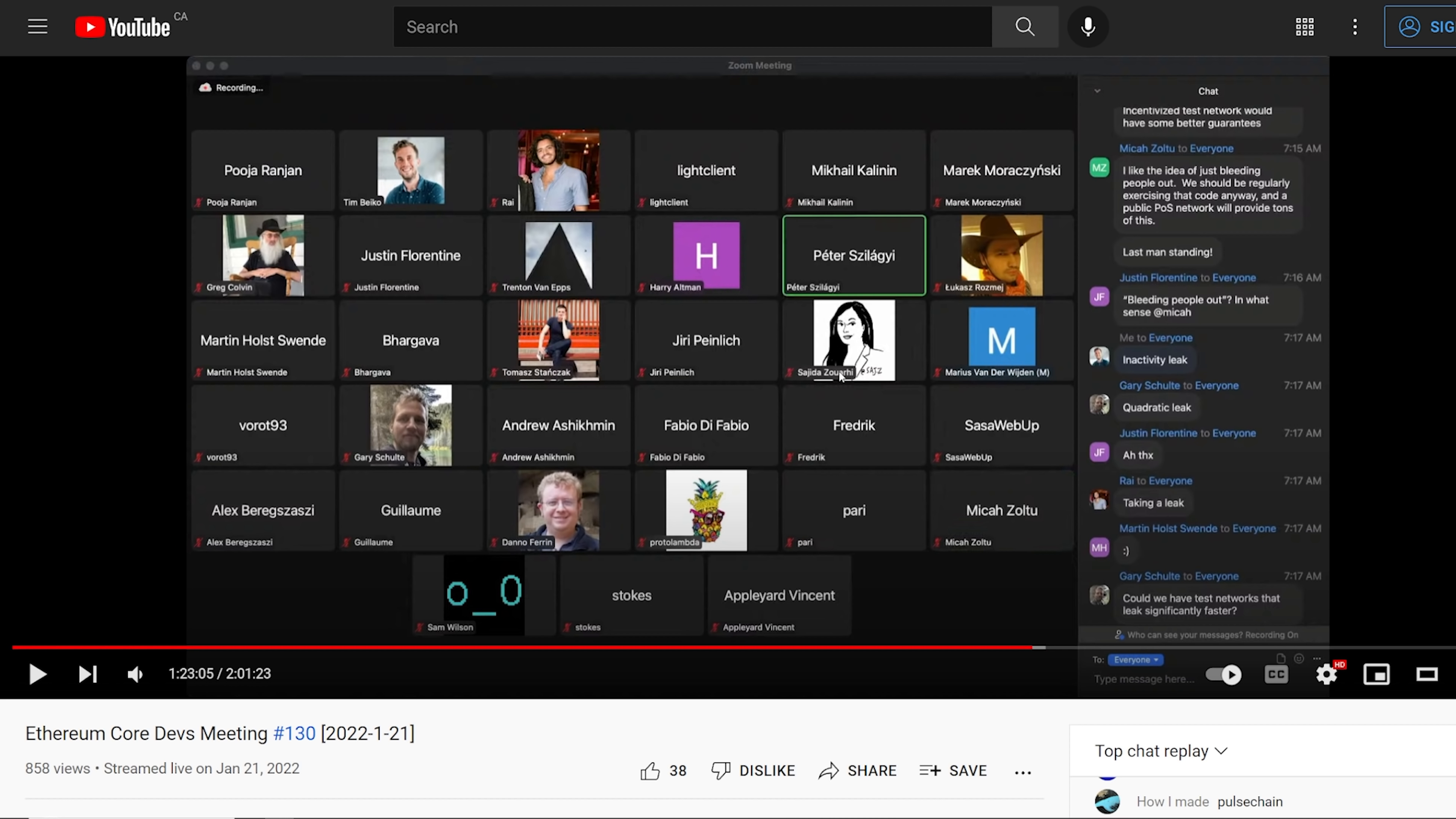
pyautogui.moveTo(434, 423)
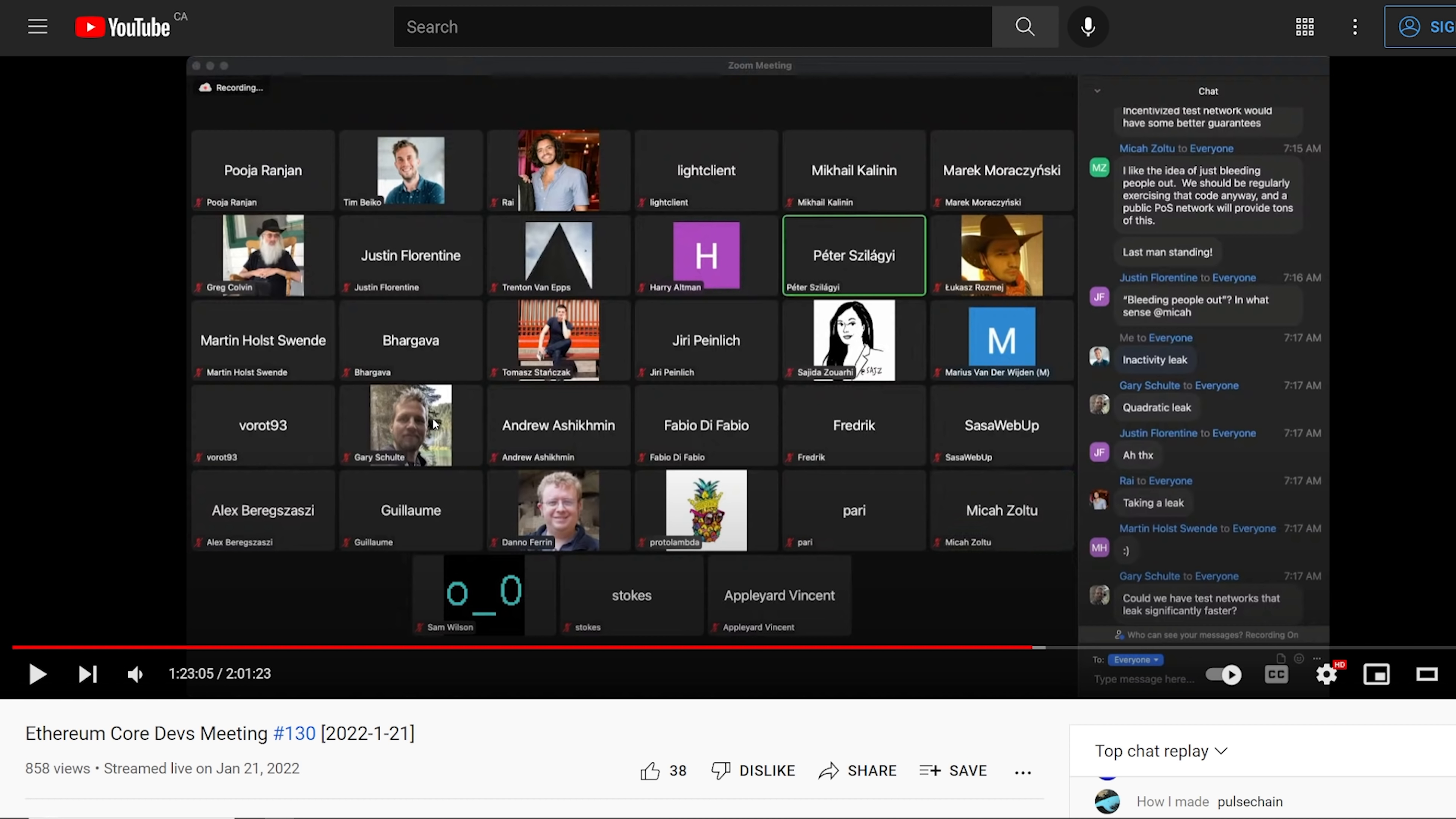
pyautogui.moveTo(433, 424)
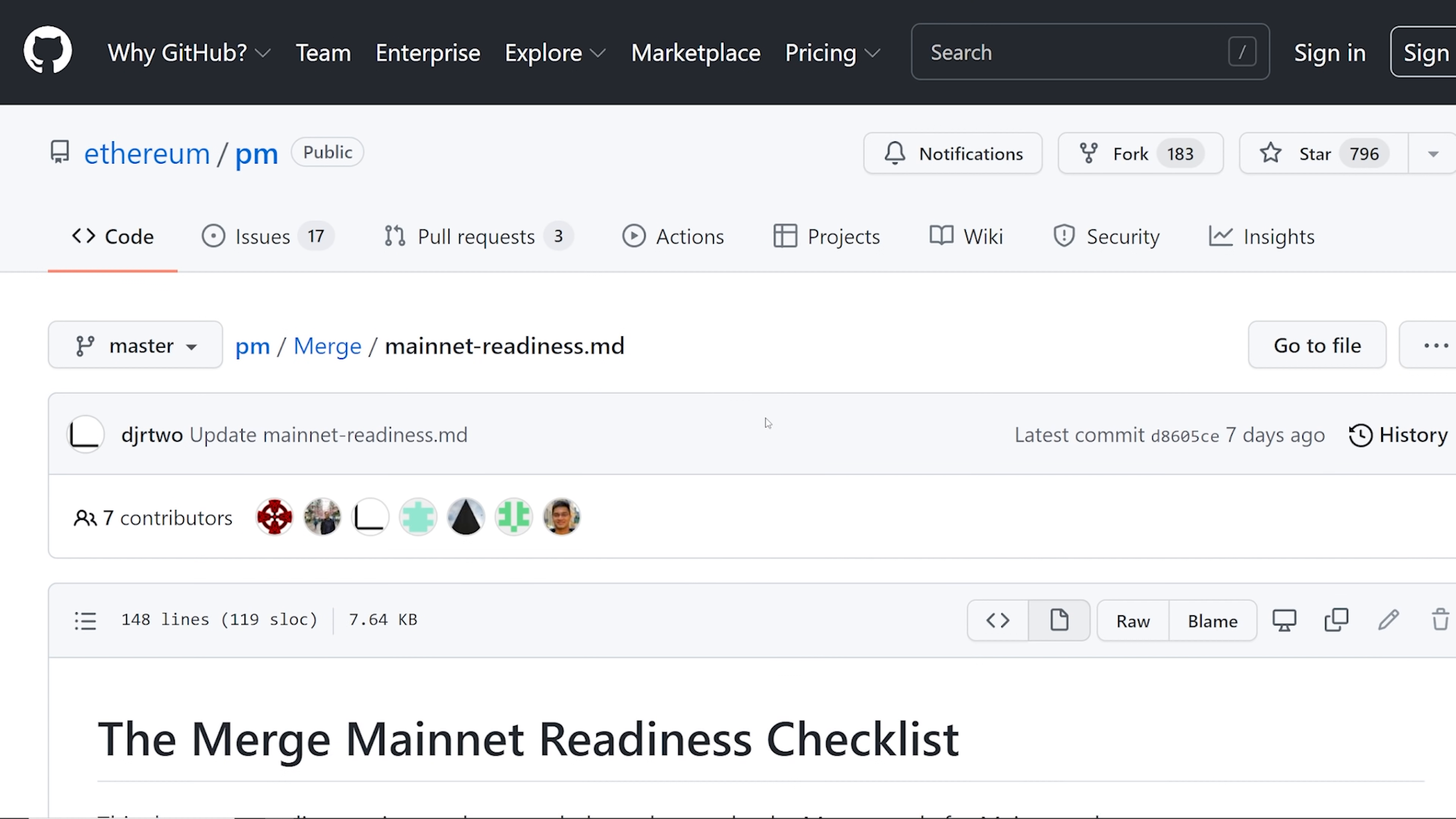
# Highlight the Mainnet Readiness Checklist's opening sentence and read on to the Consensus layer tasks.
pyautogui.scroll(-3)
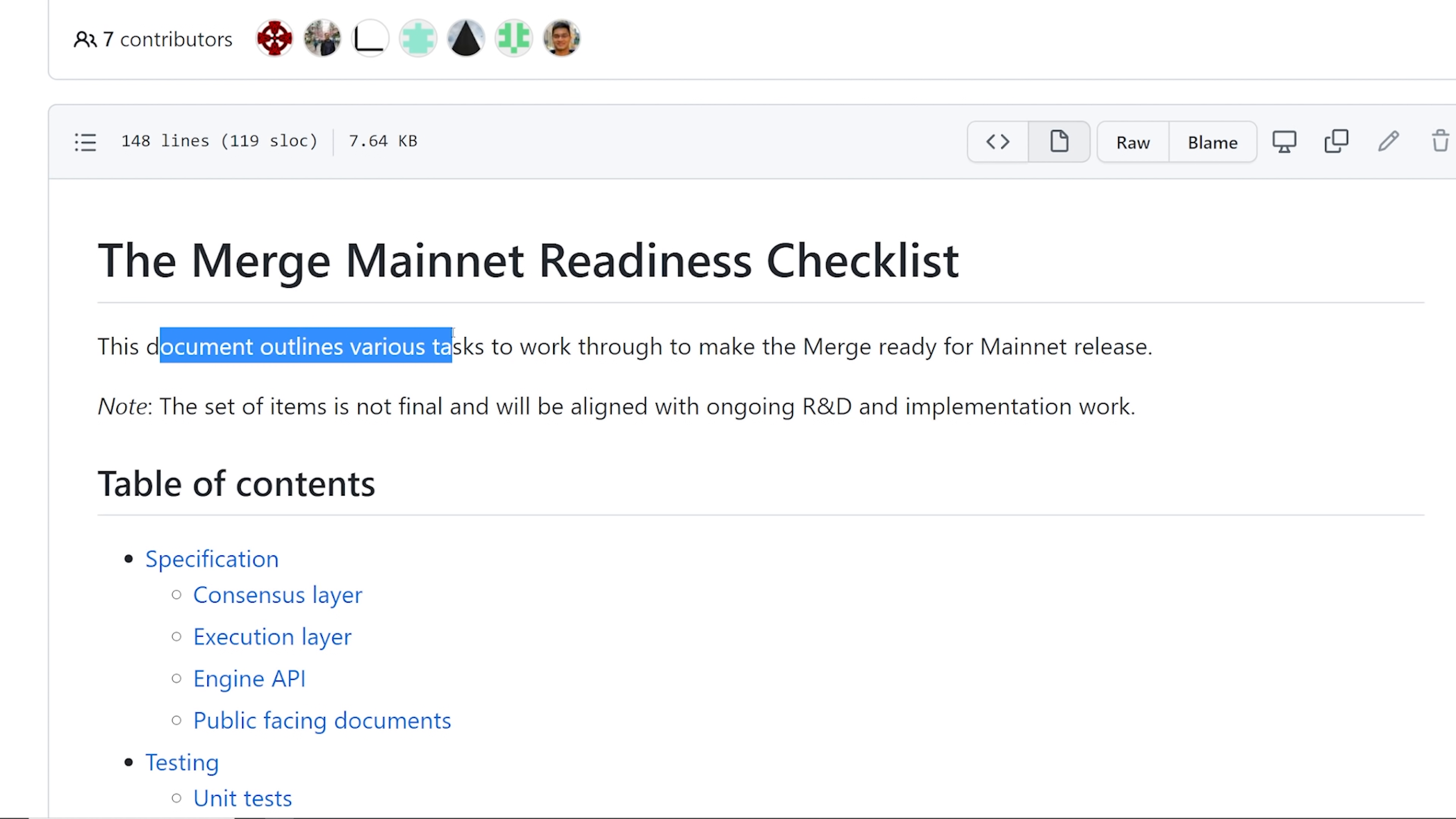
pyautogui.moveTo(450, 347); pyautogui.dragTo(696, 347)
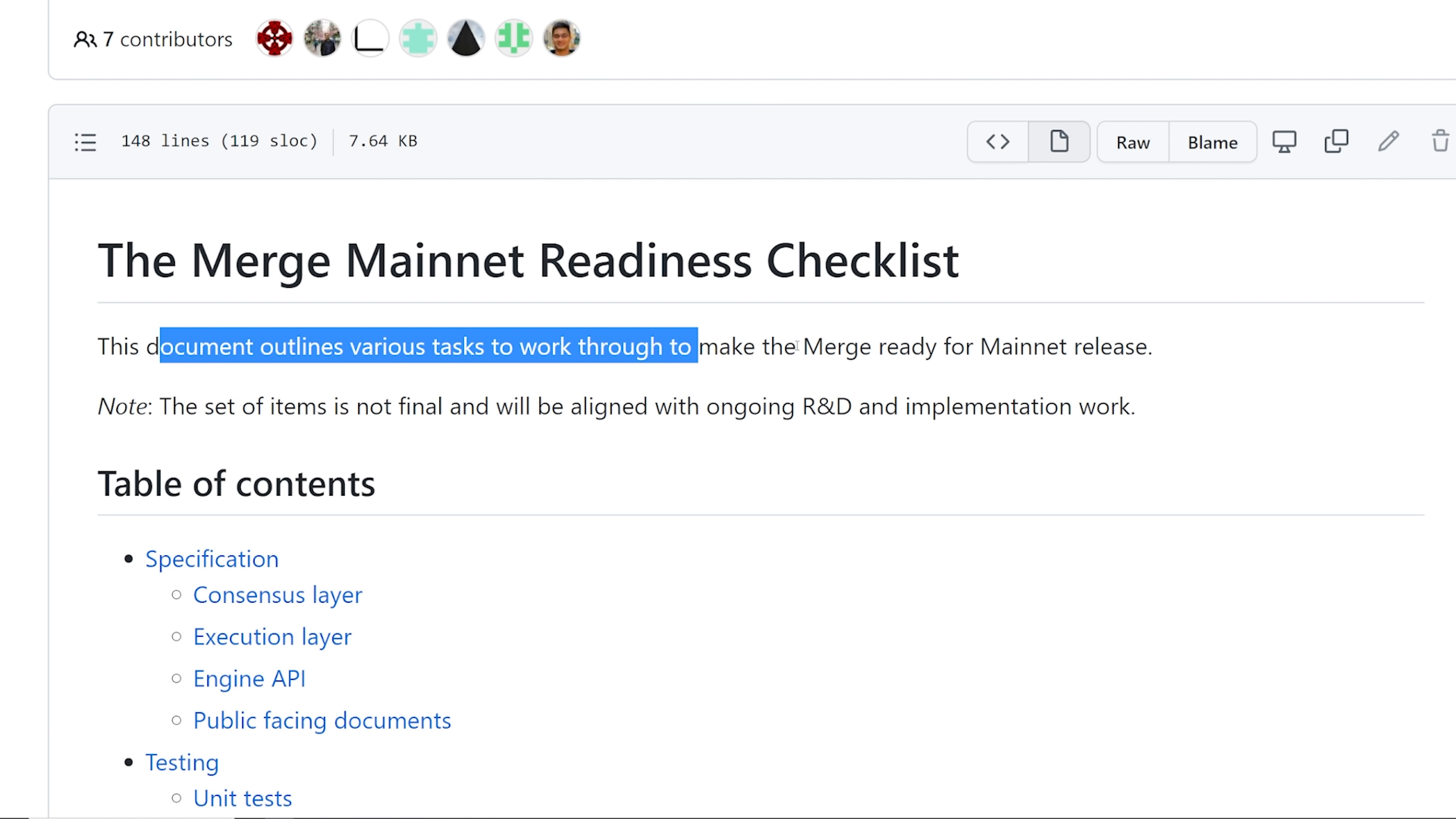
pyautogui.moveTo(877, 346); pyautogui.dragTo(1137, 346)
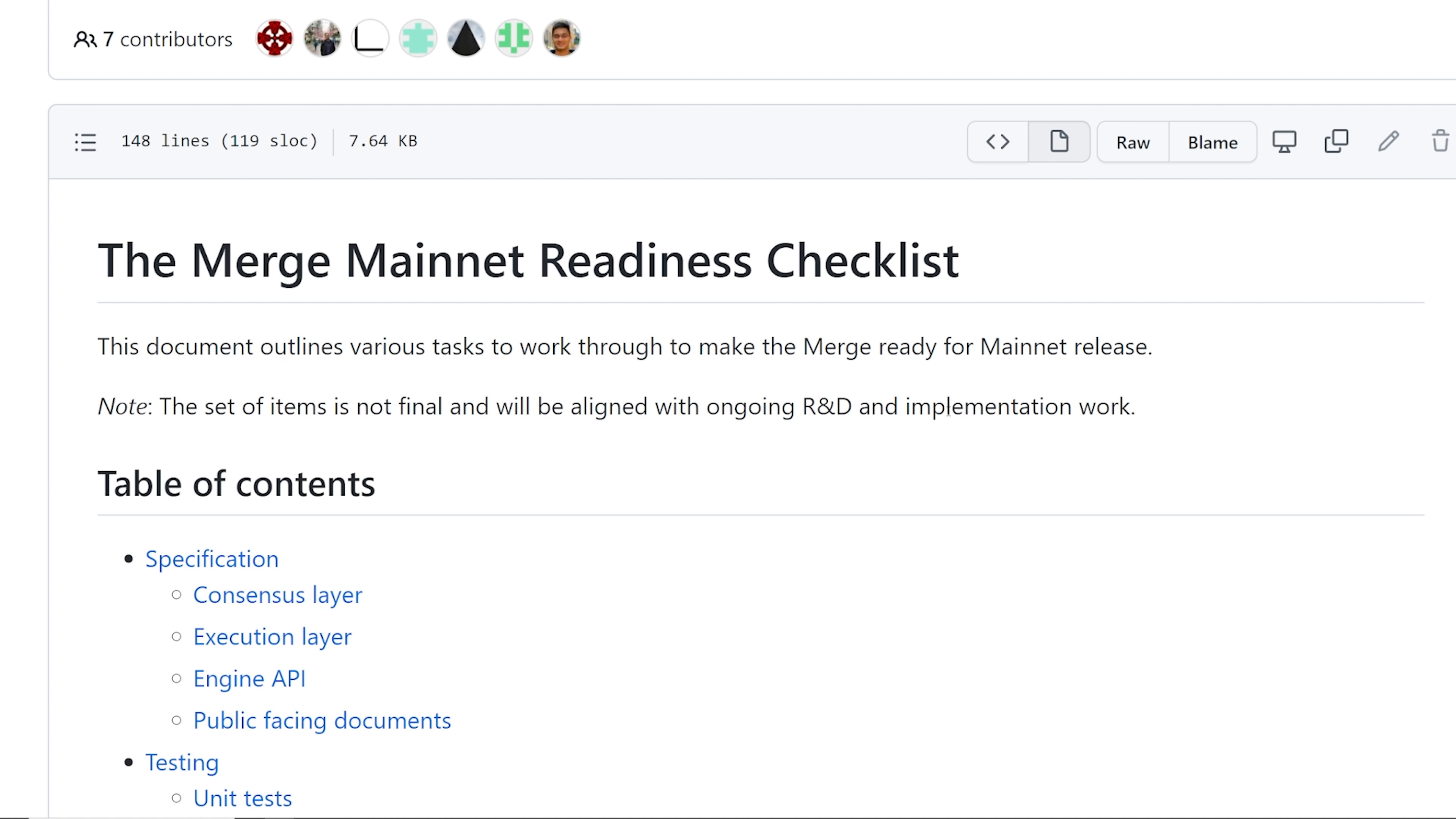
pyautogui.scroll(-3)
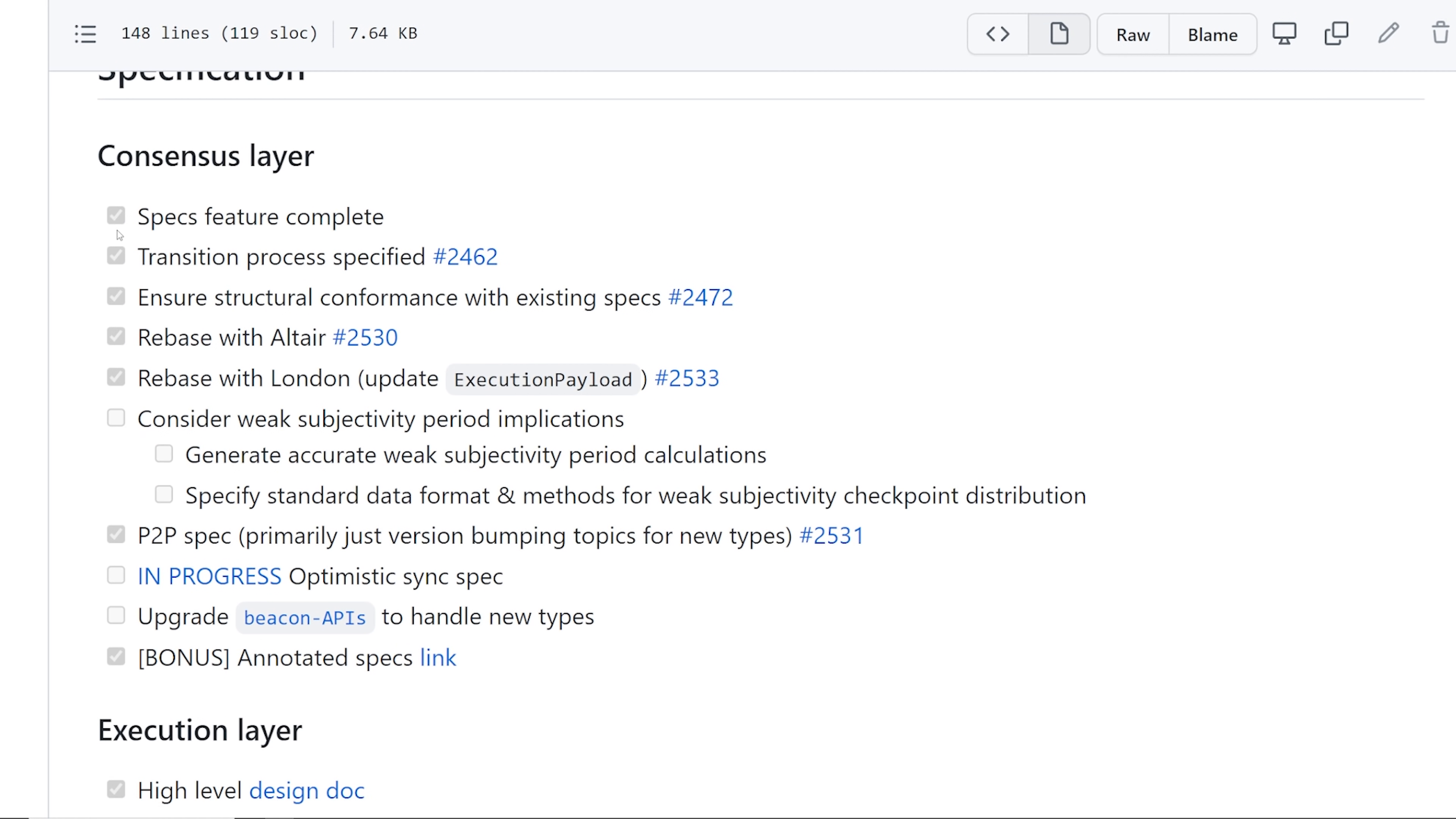
pyautogui.scroll(-3)
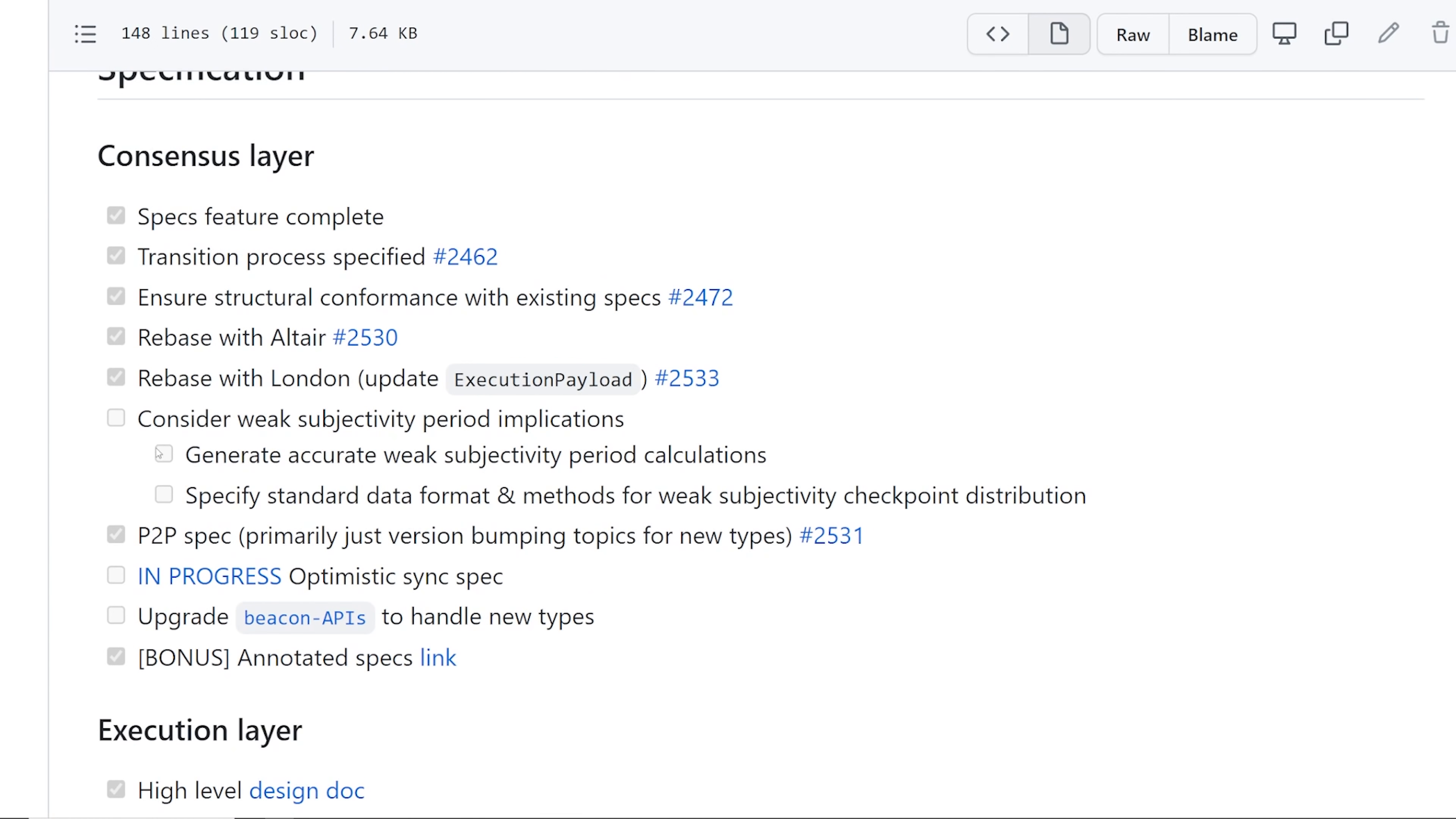
pyautogui.scroll(-3)
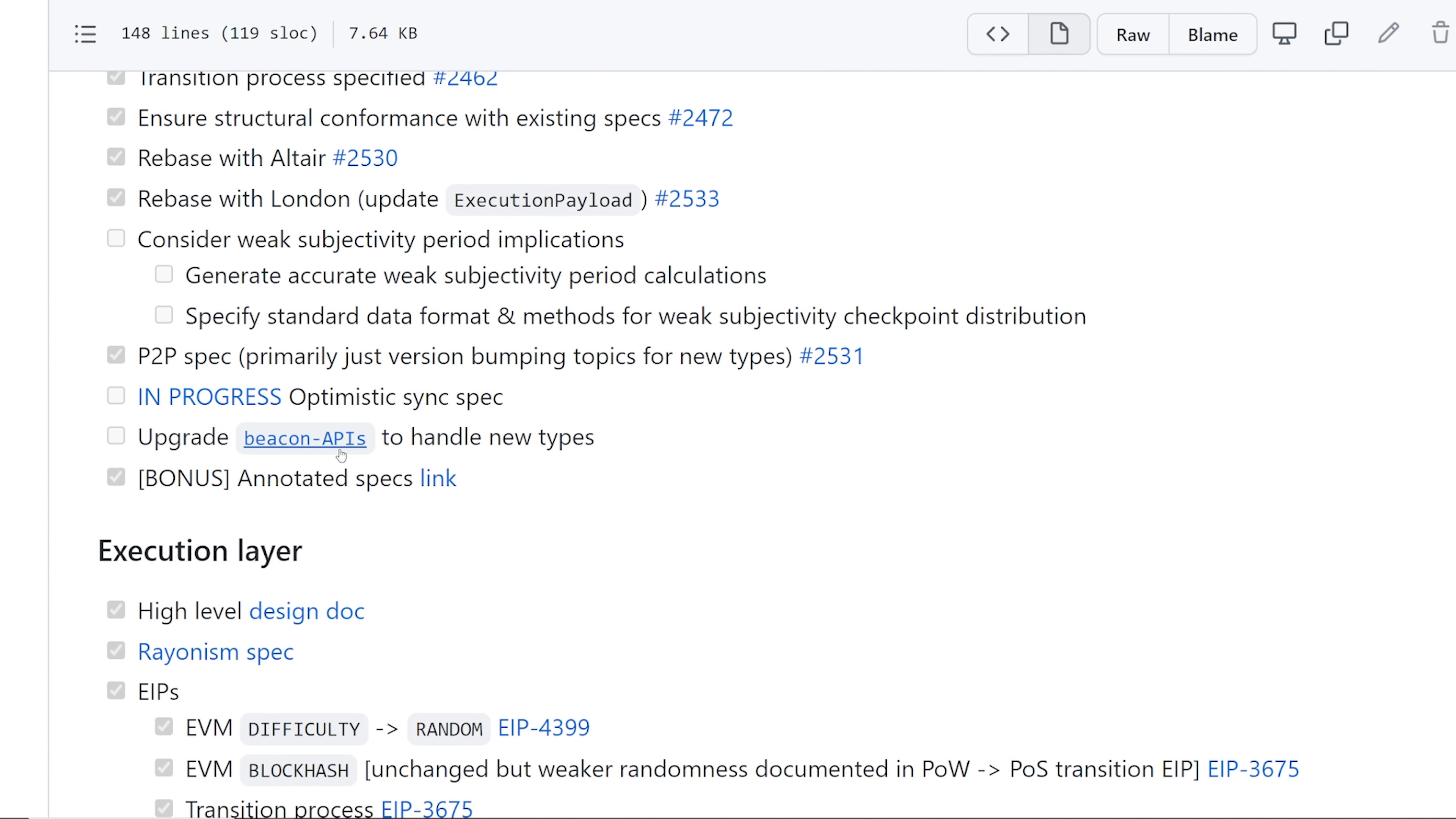
pyautogui.scroll(-3)
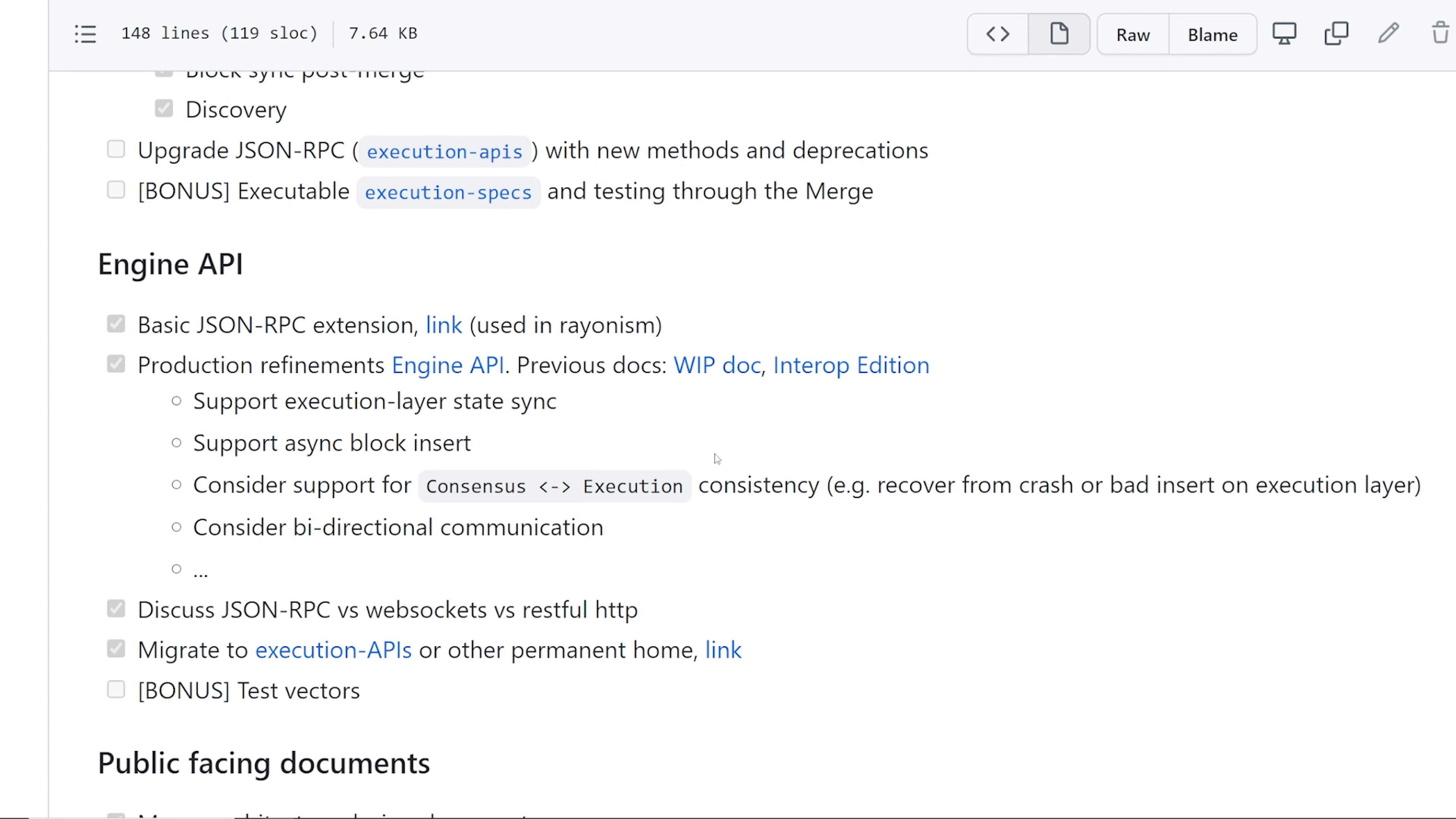
pyautogui.scroll(-3)
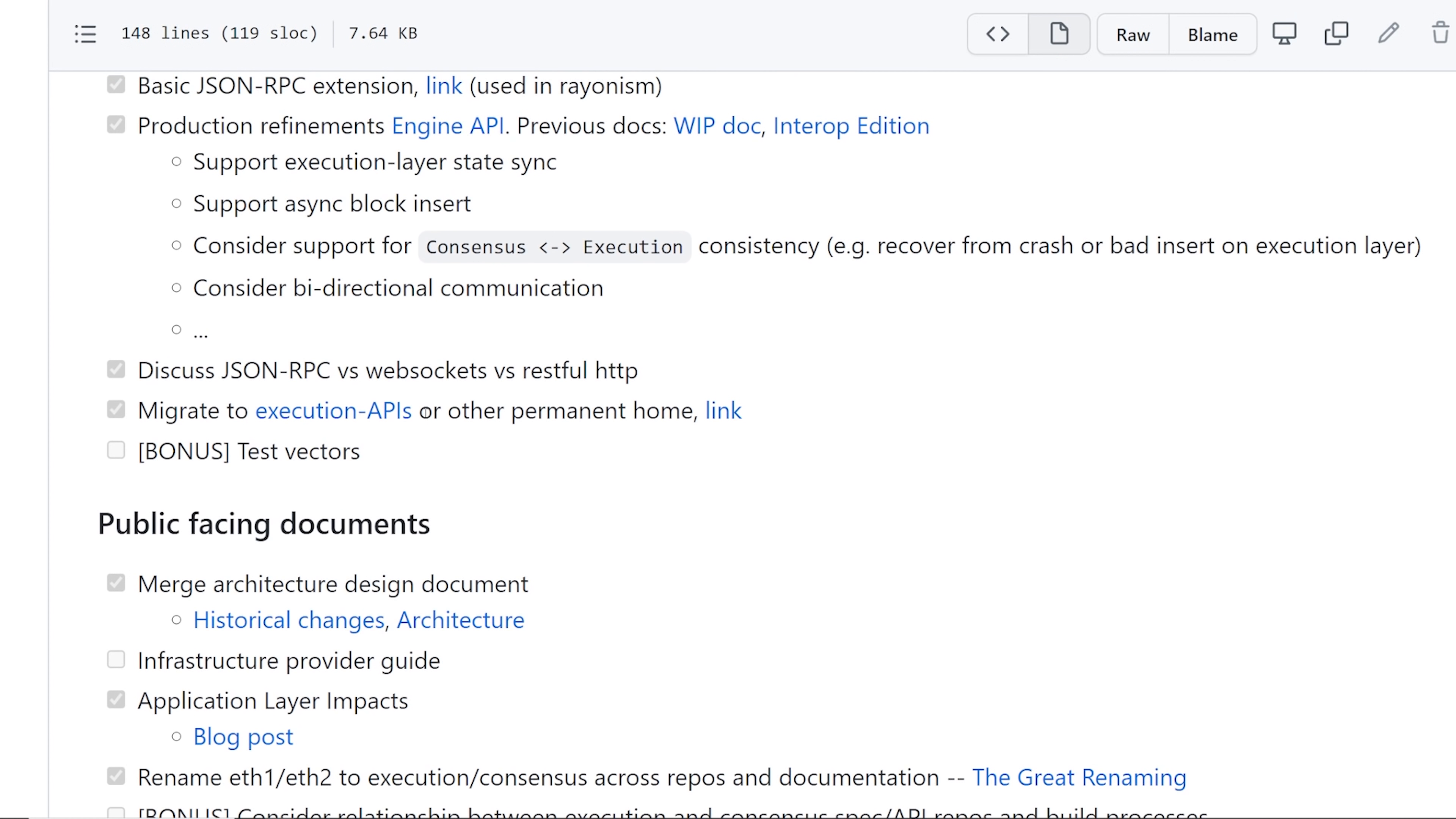
pyautogui.moveTo(331, 410)
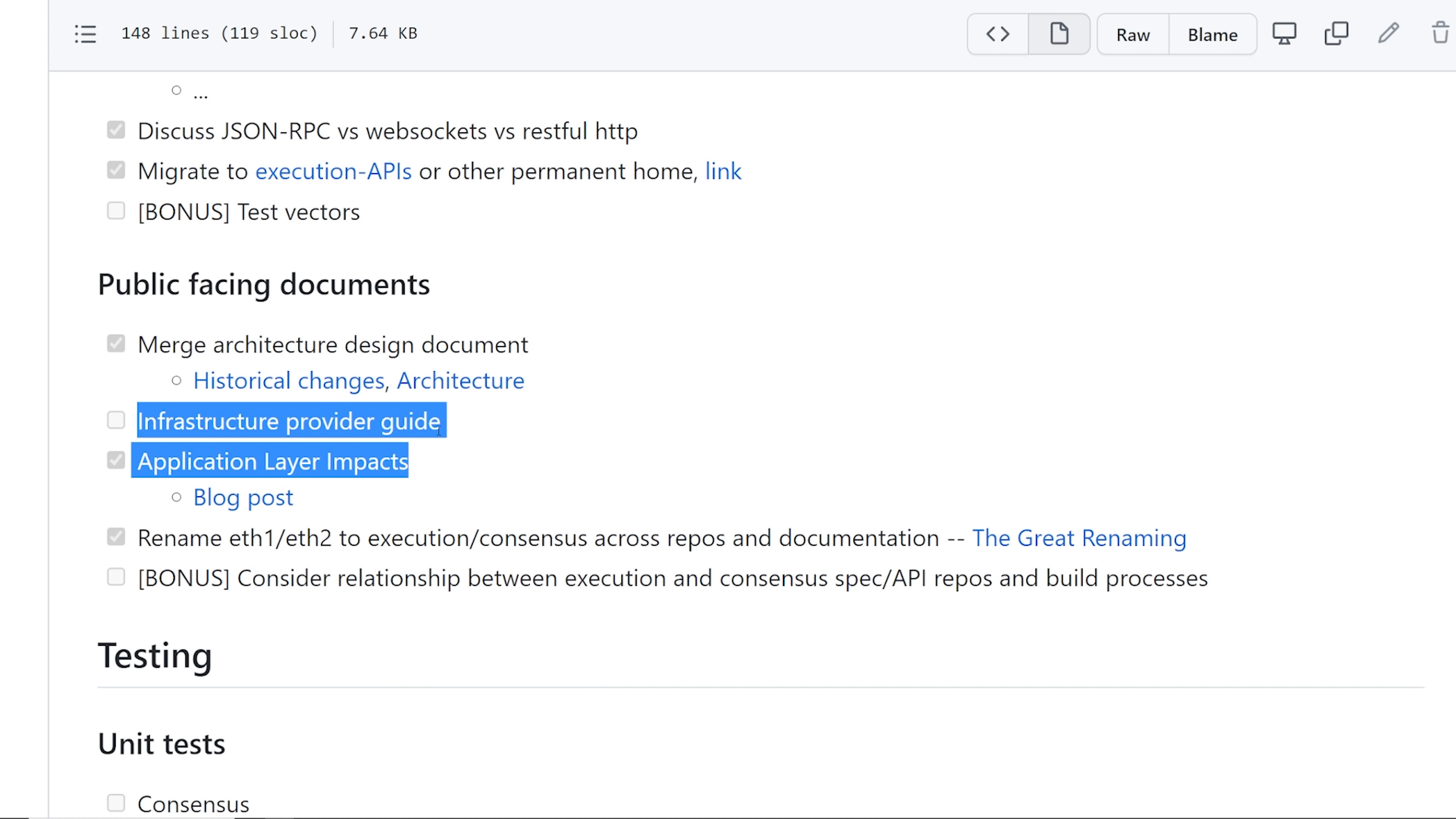
pyautogui.scroll(-3)
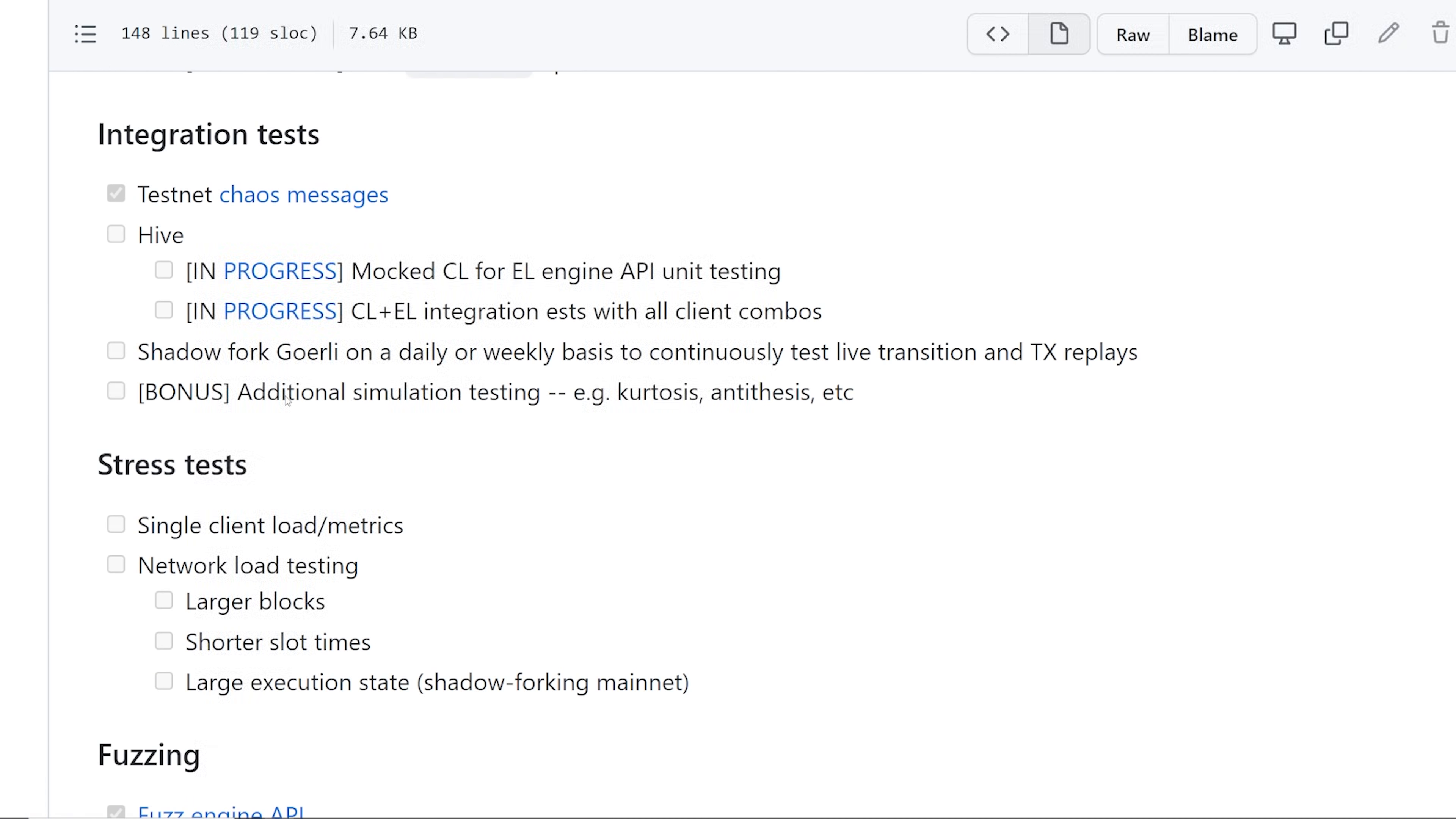
pyautogui.scroll(-3)
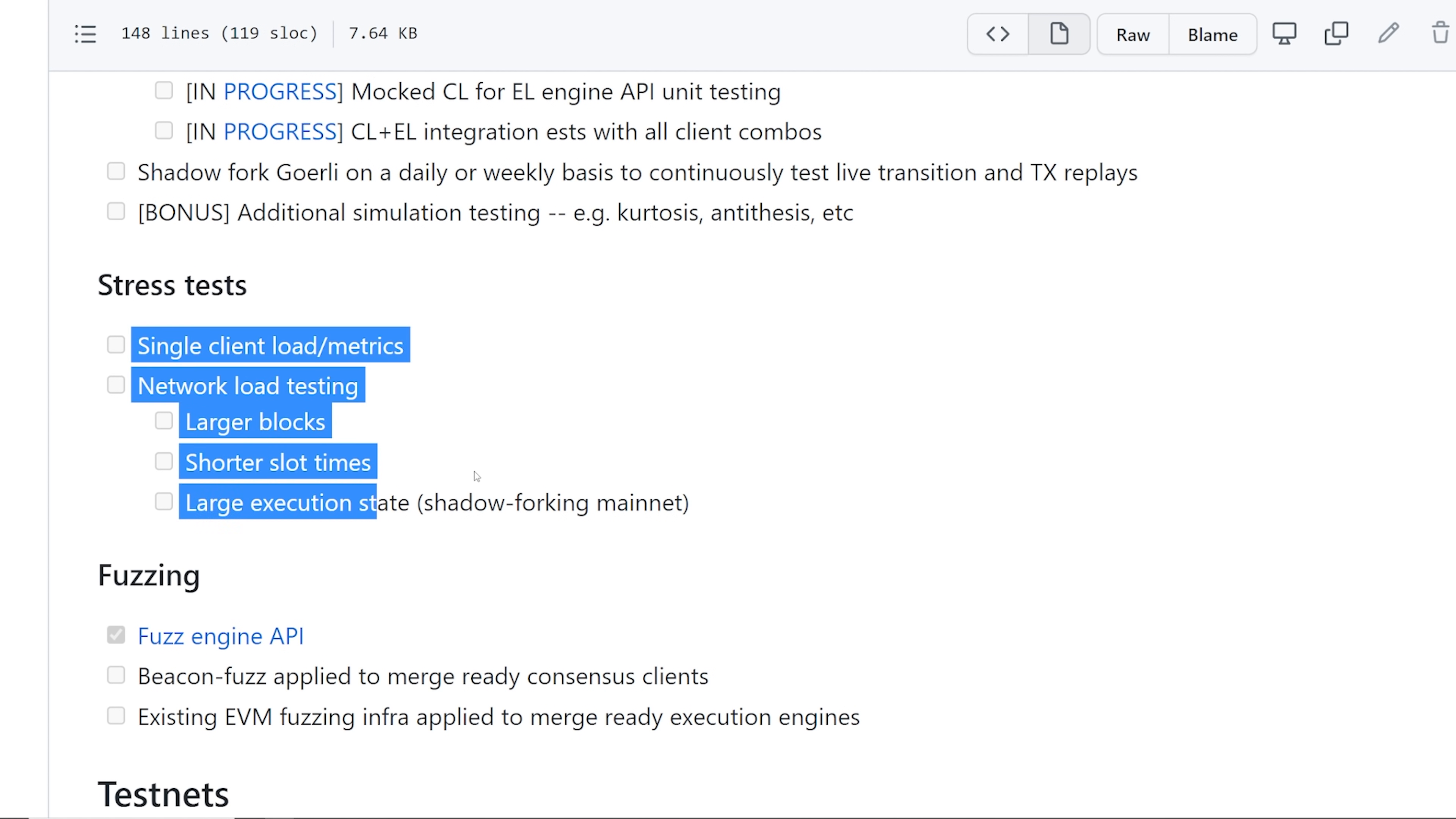
pyautogui.scroll(3)
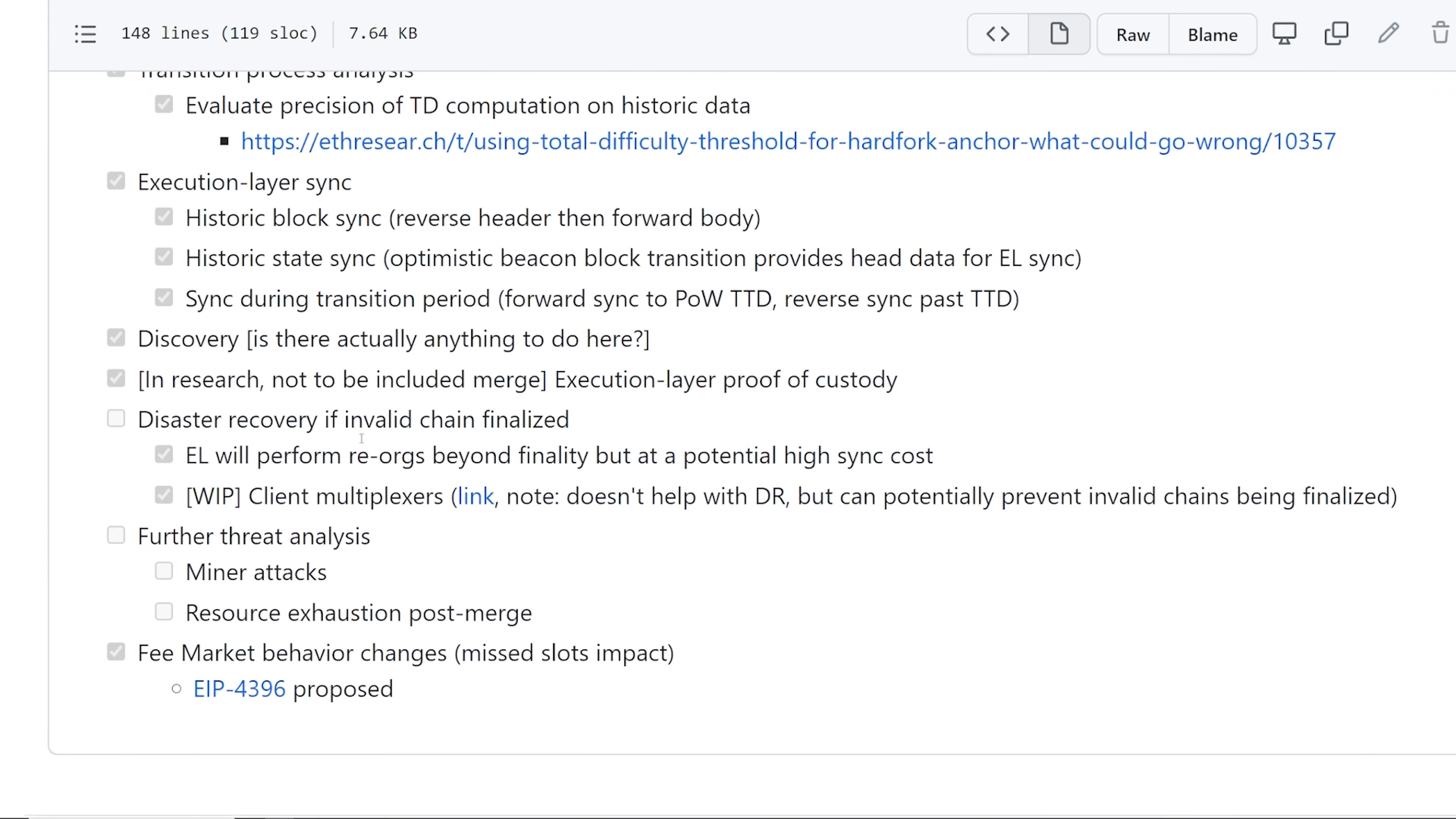
pyautogui.scroll(-3)
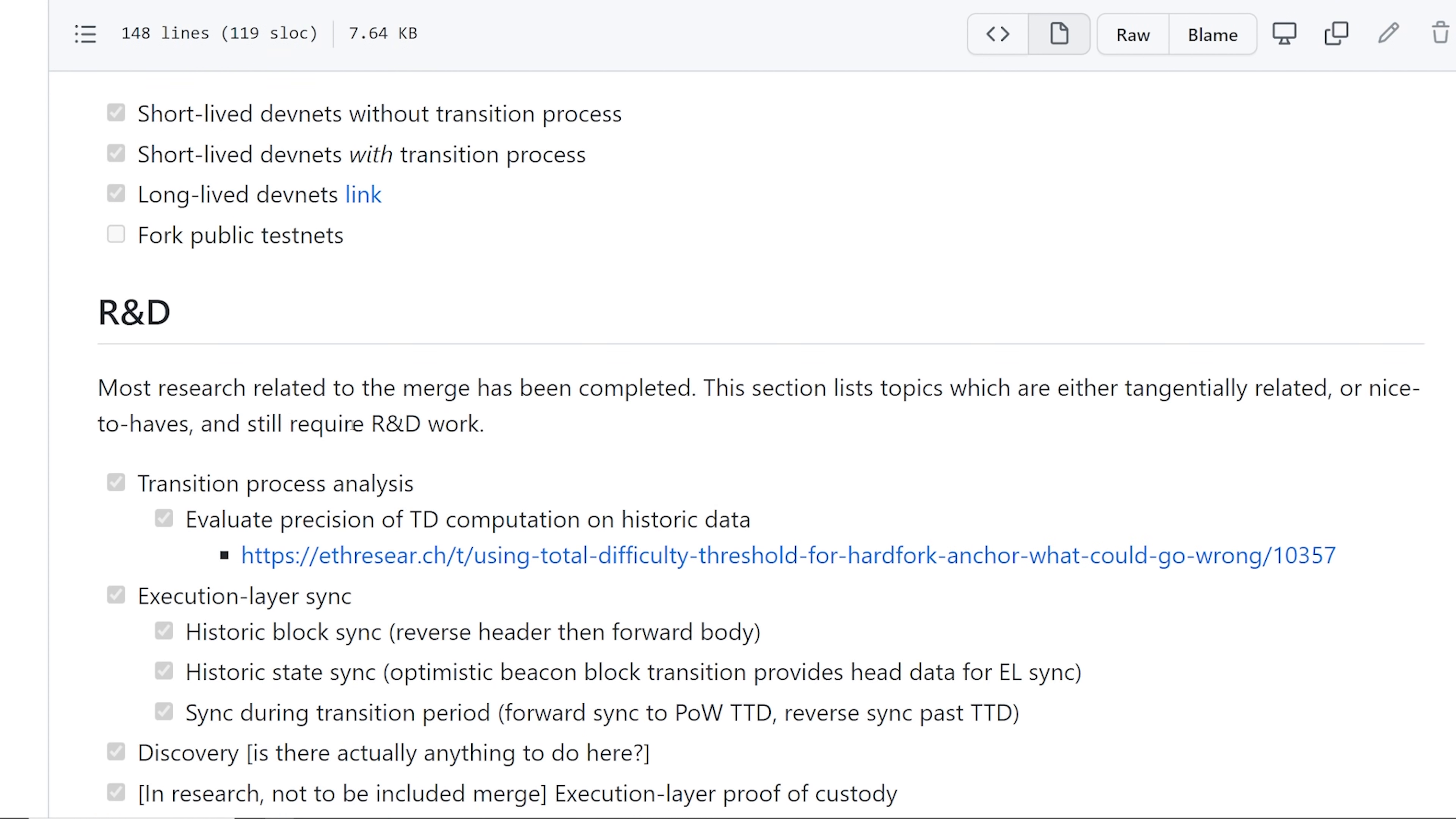
pyautogui.scroll(-3)
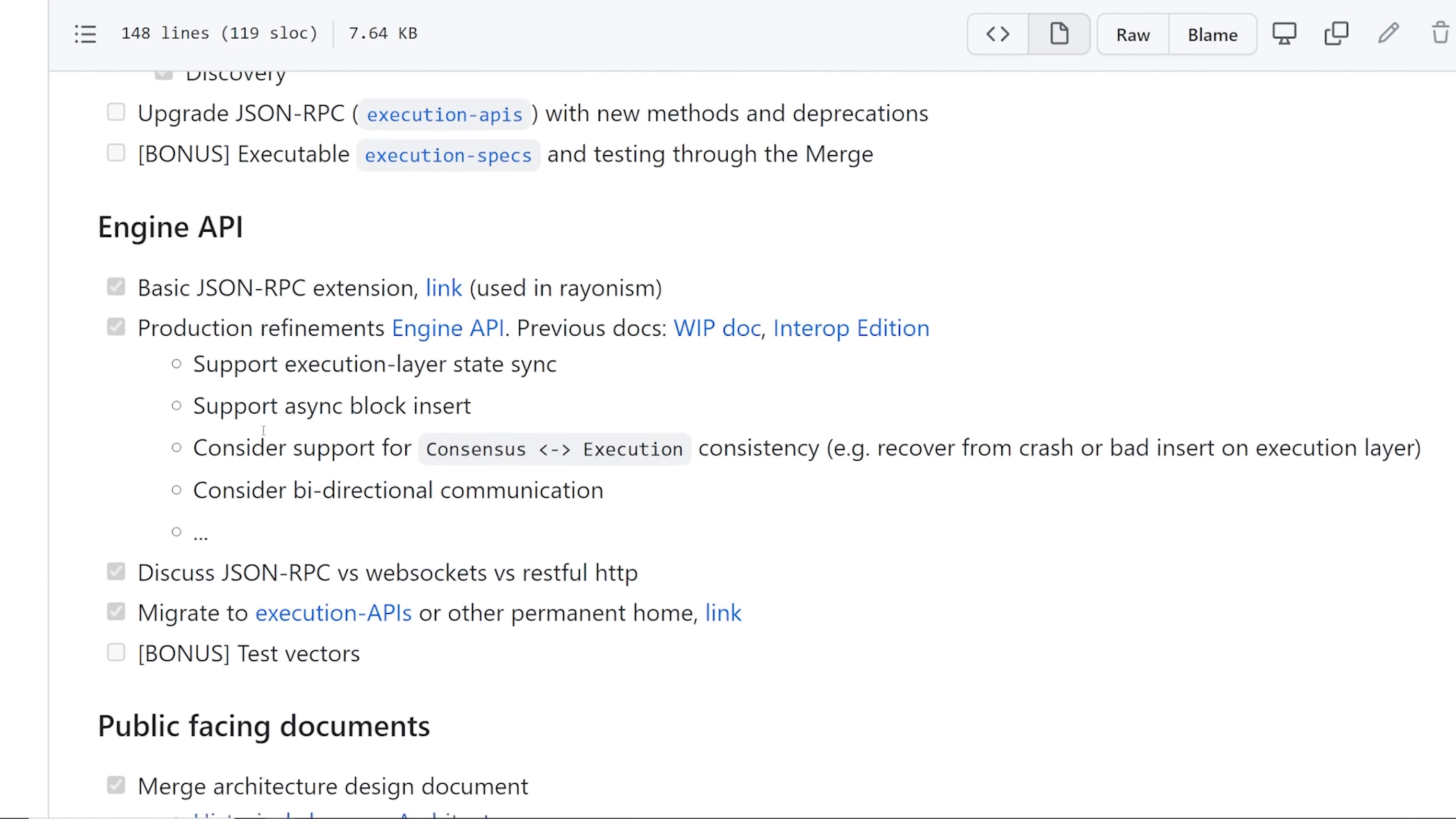
pyautogui.scroll(-3)
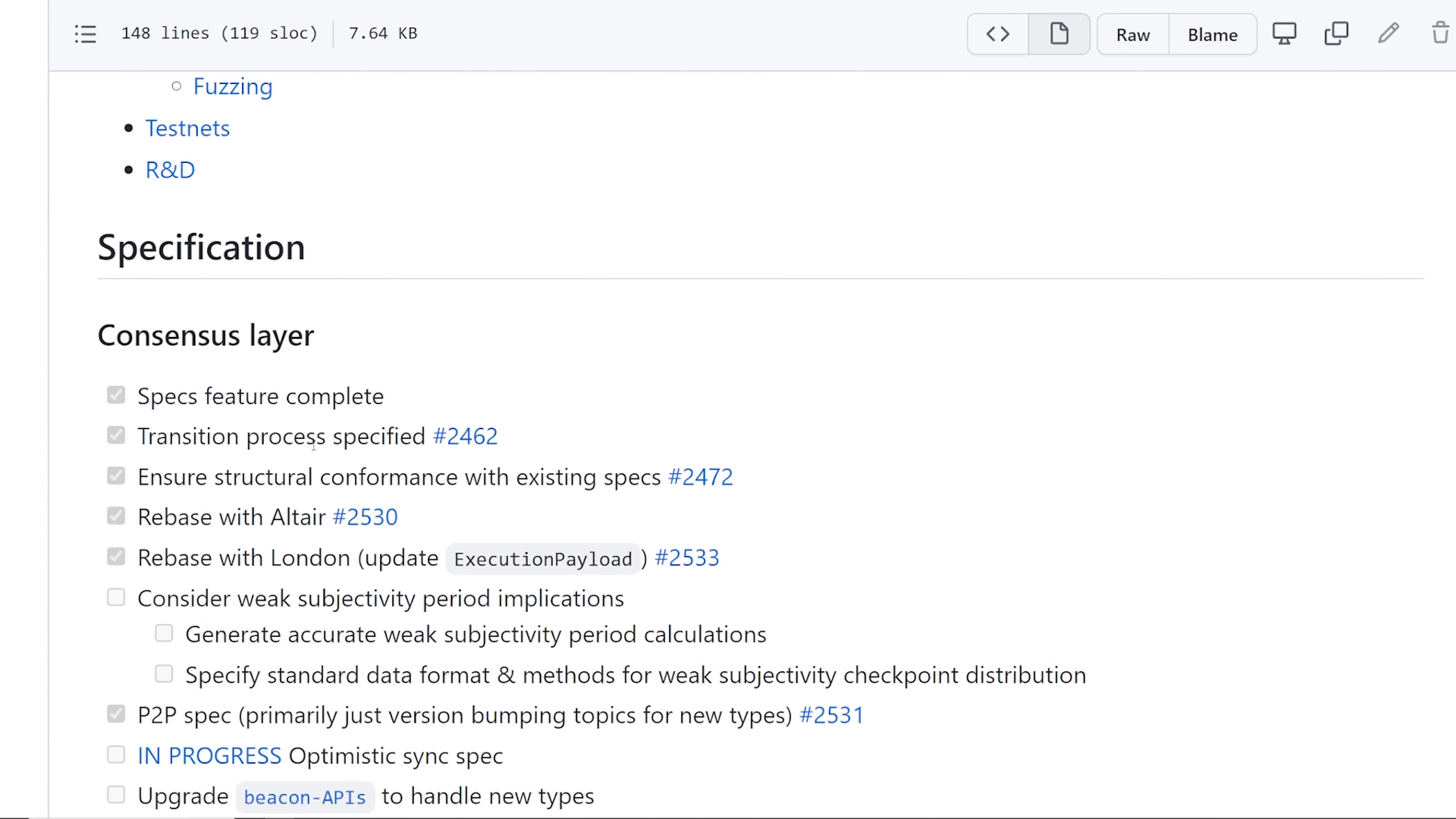
pyautogui.scroll(3)
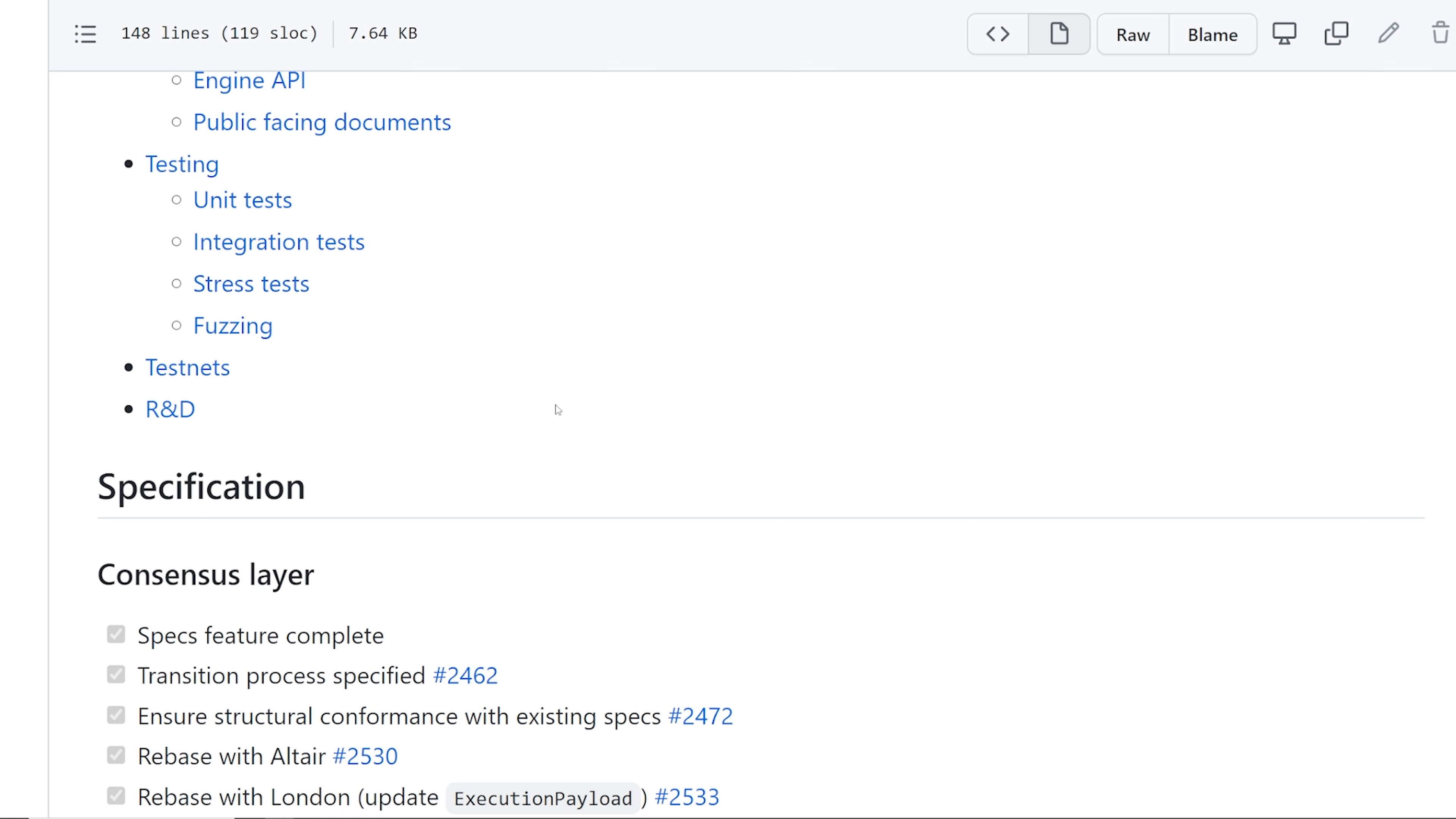
pyautogui.scroll(3)
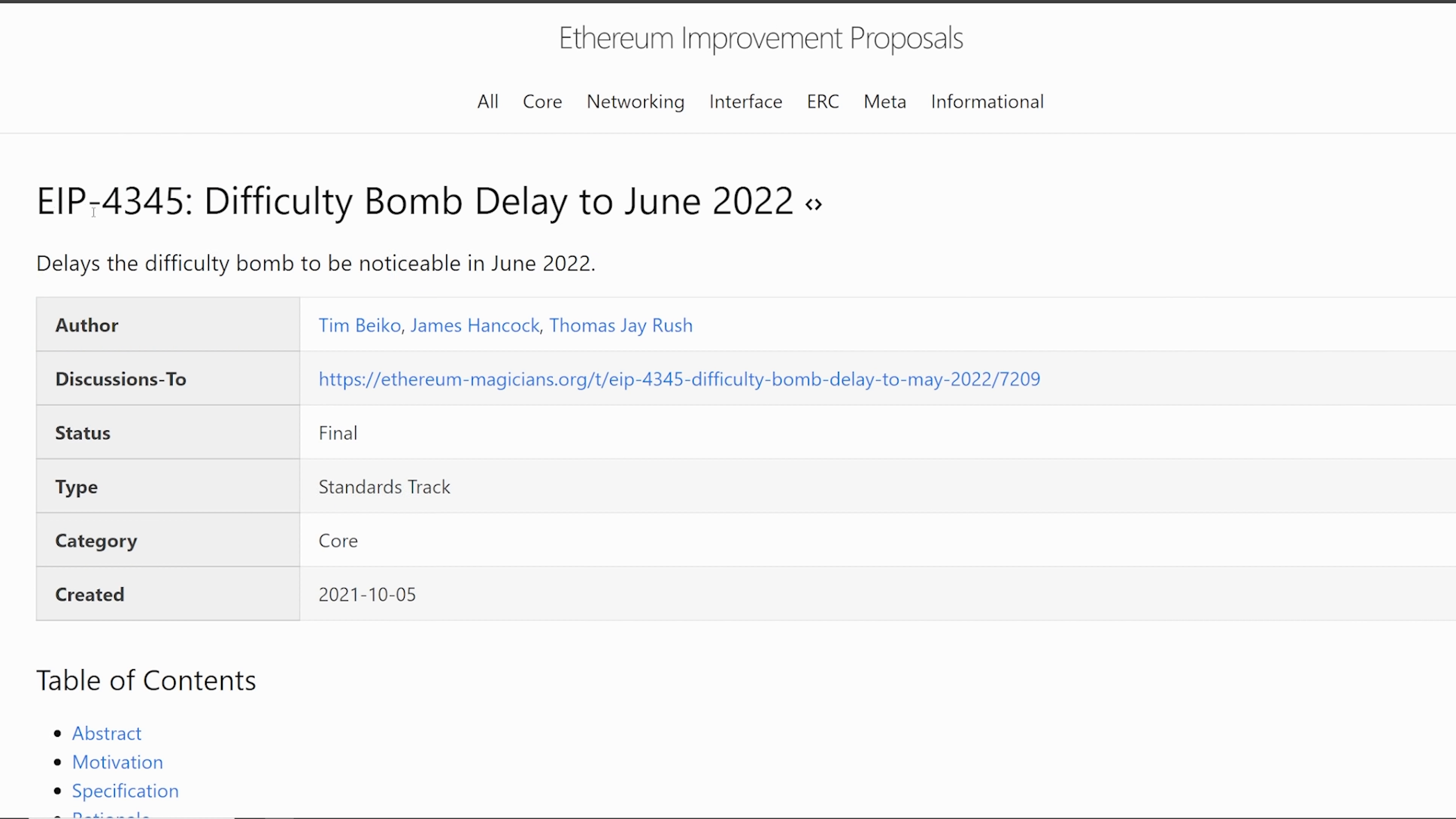
pyautogui.moveTo(309, 34)
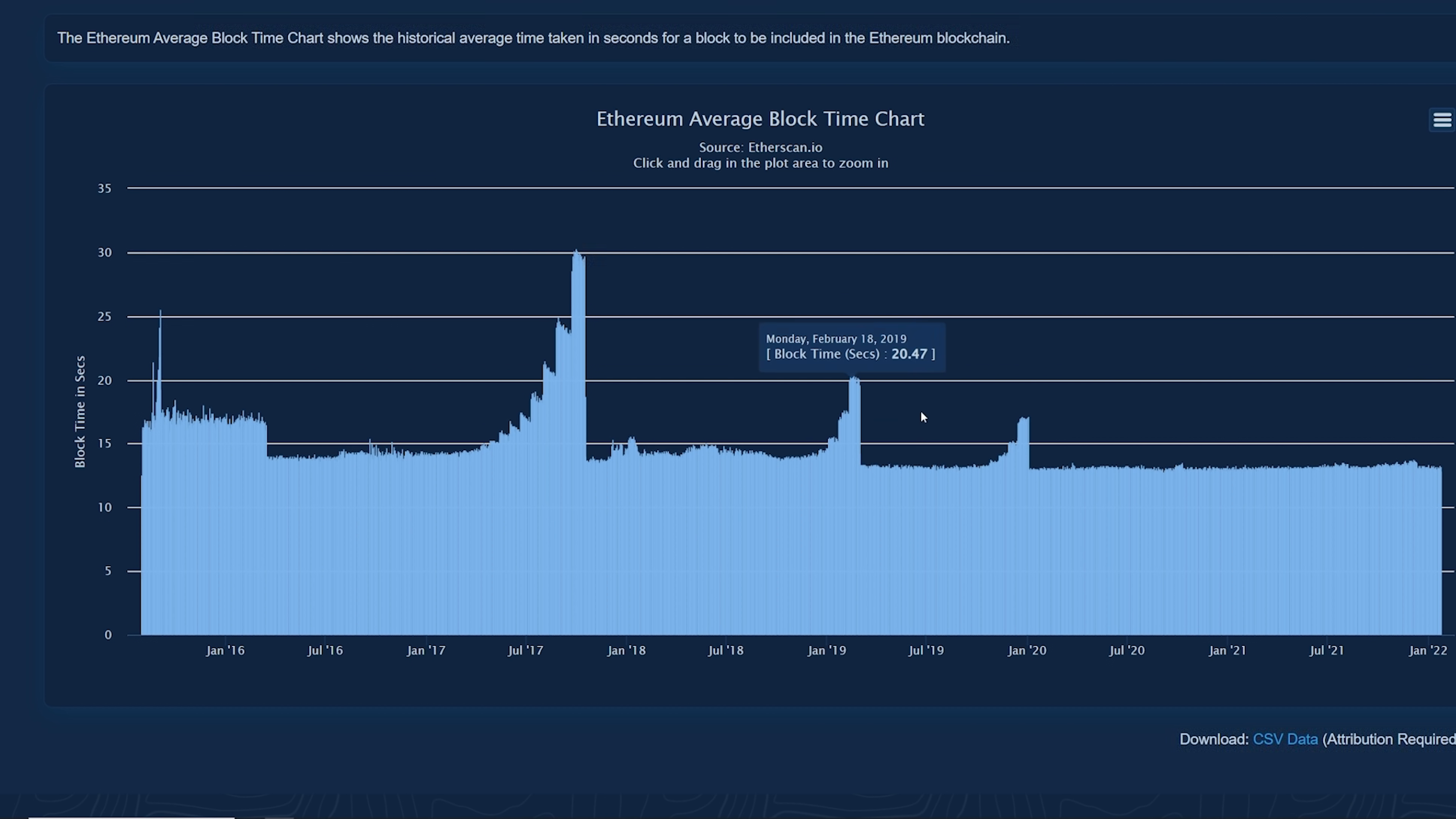
pyautogui.moveTo(1423, 469)
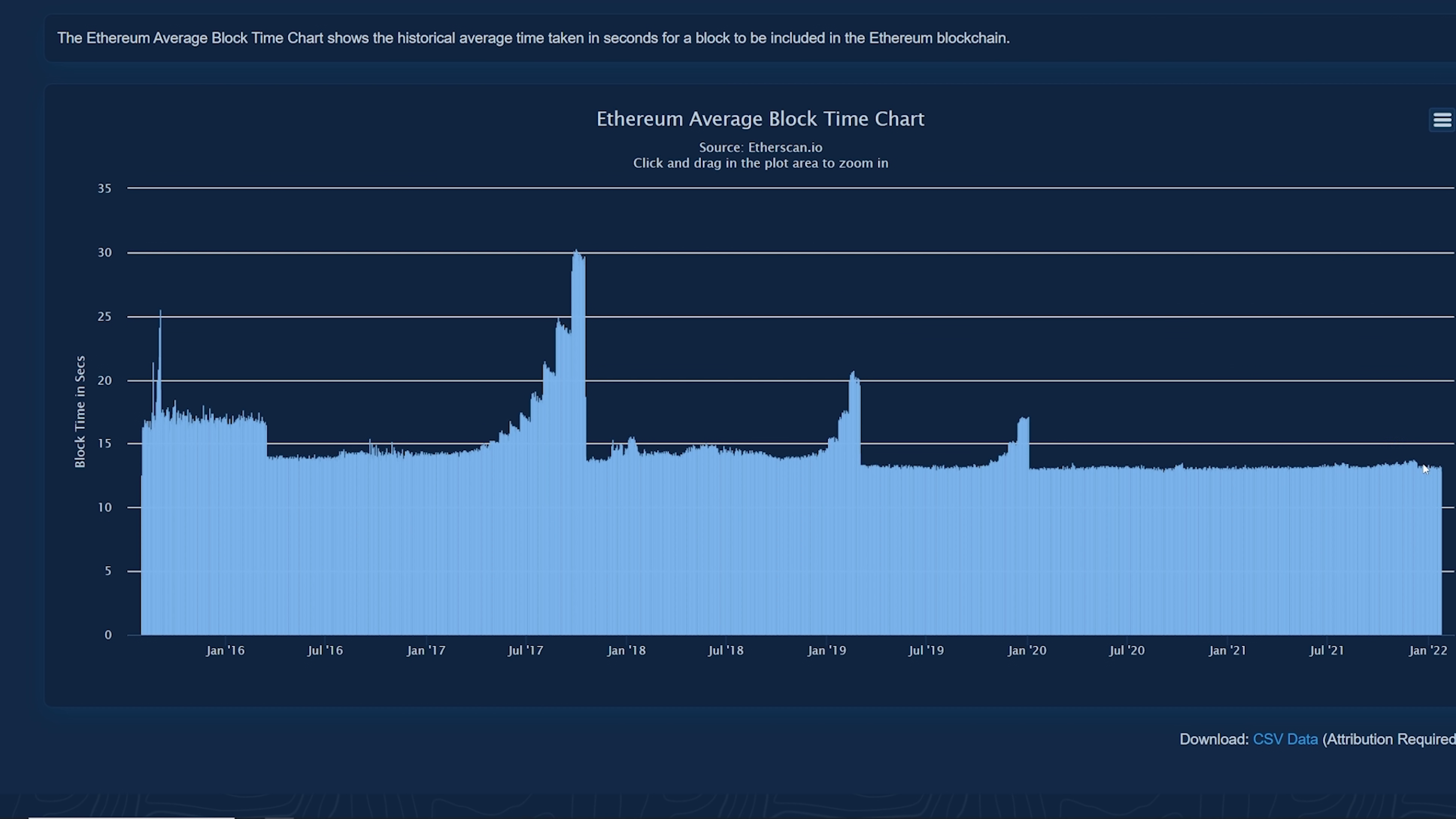
pyautogui.moveTo(563, 439)
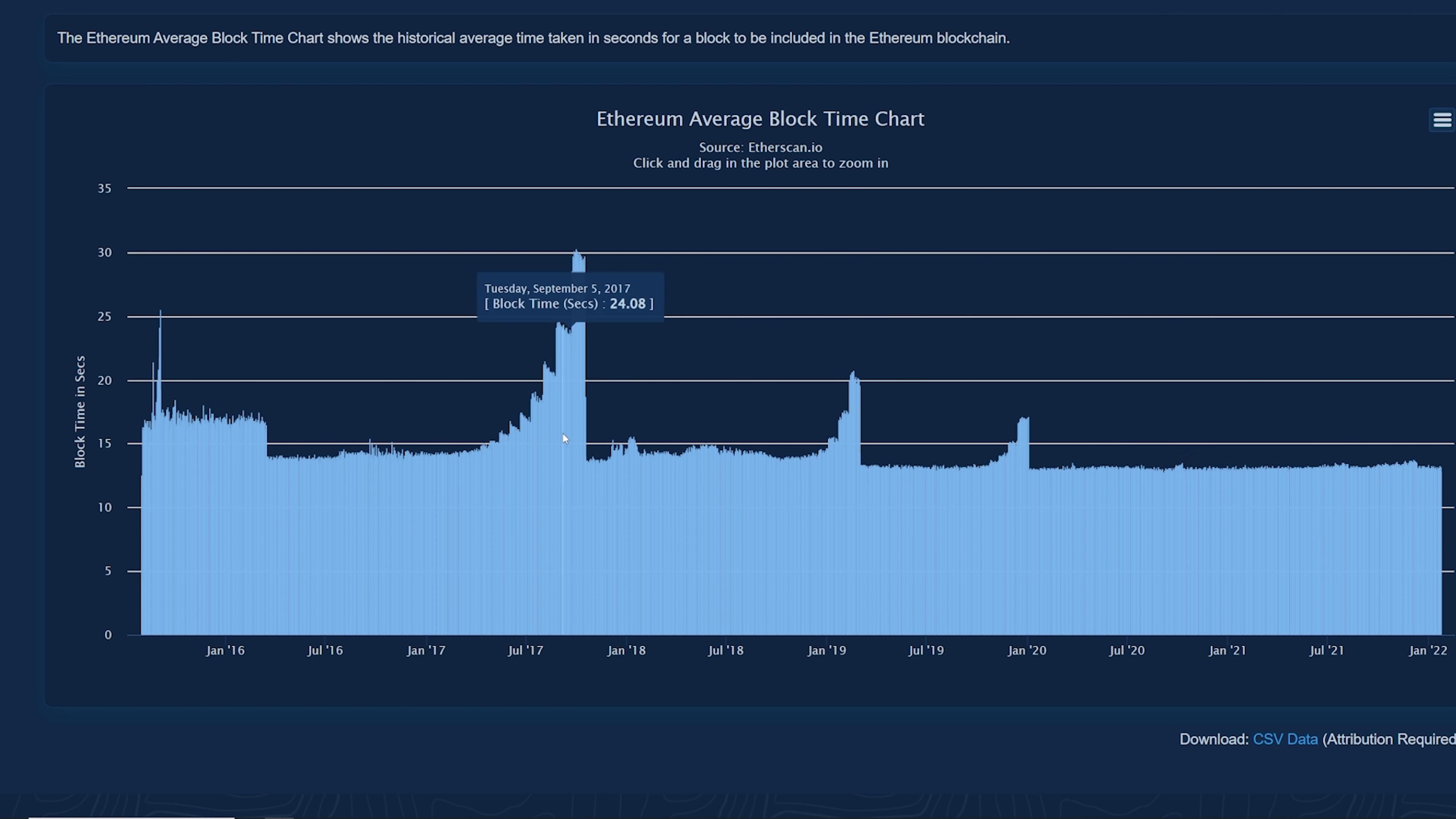
pyautogui.moveTo(538, 424)
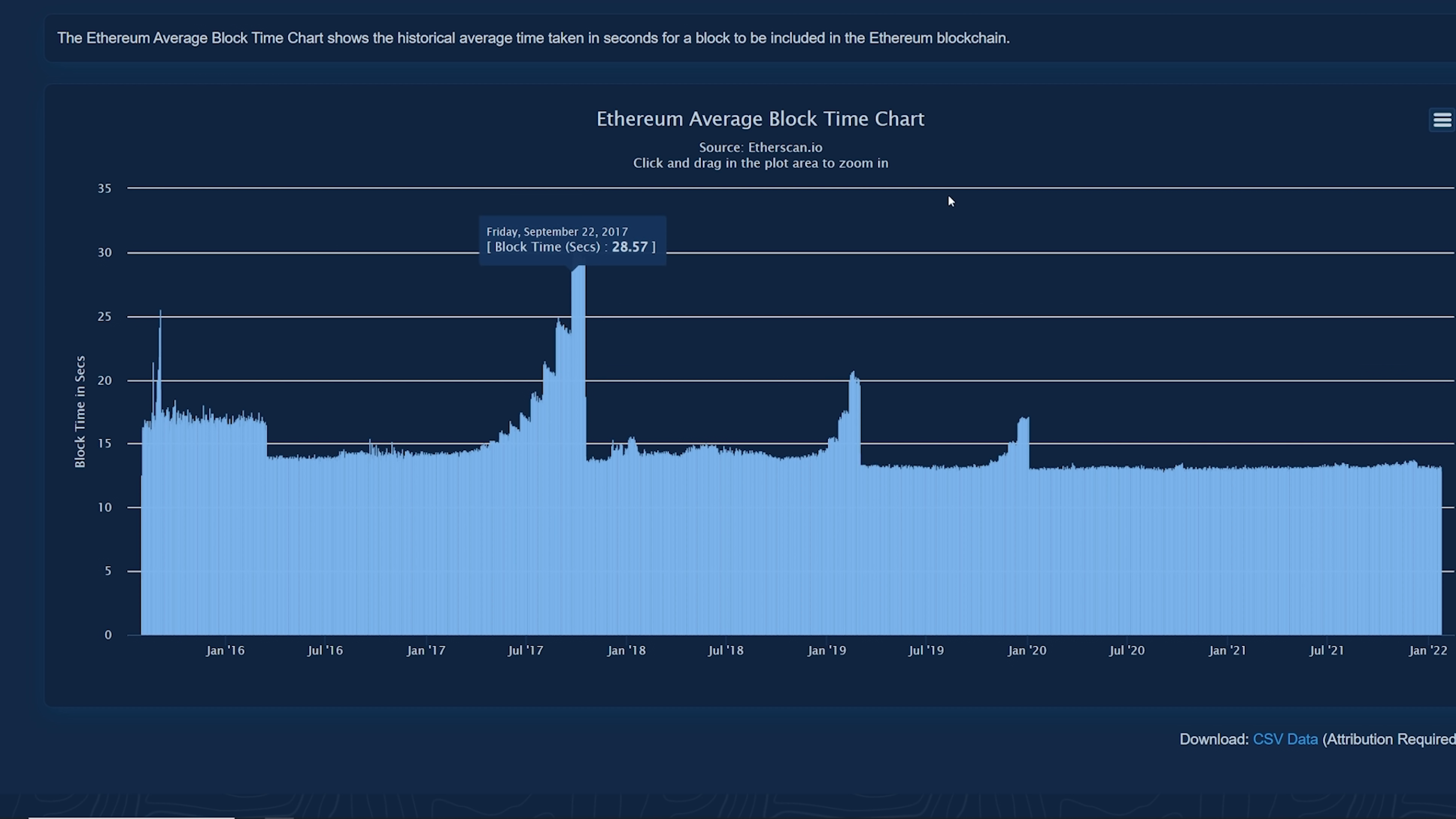
pyautogui.moveTo(922, 295)
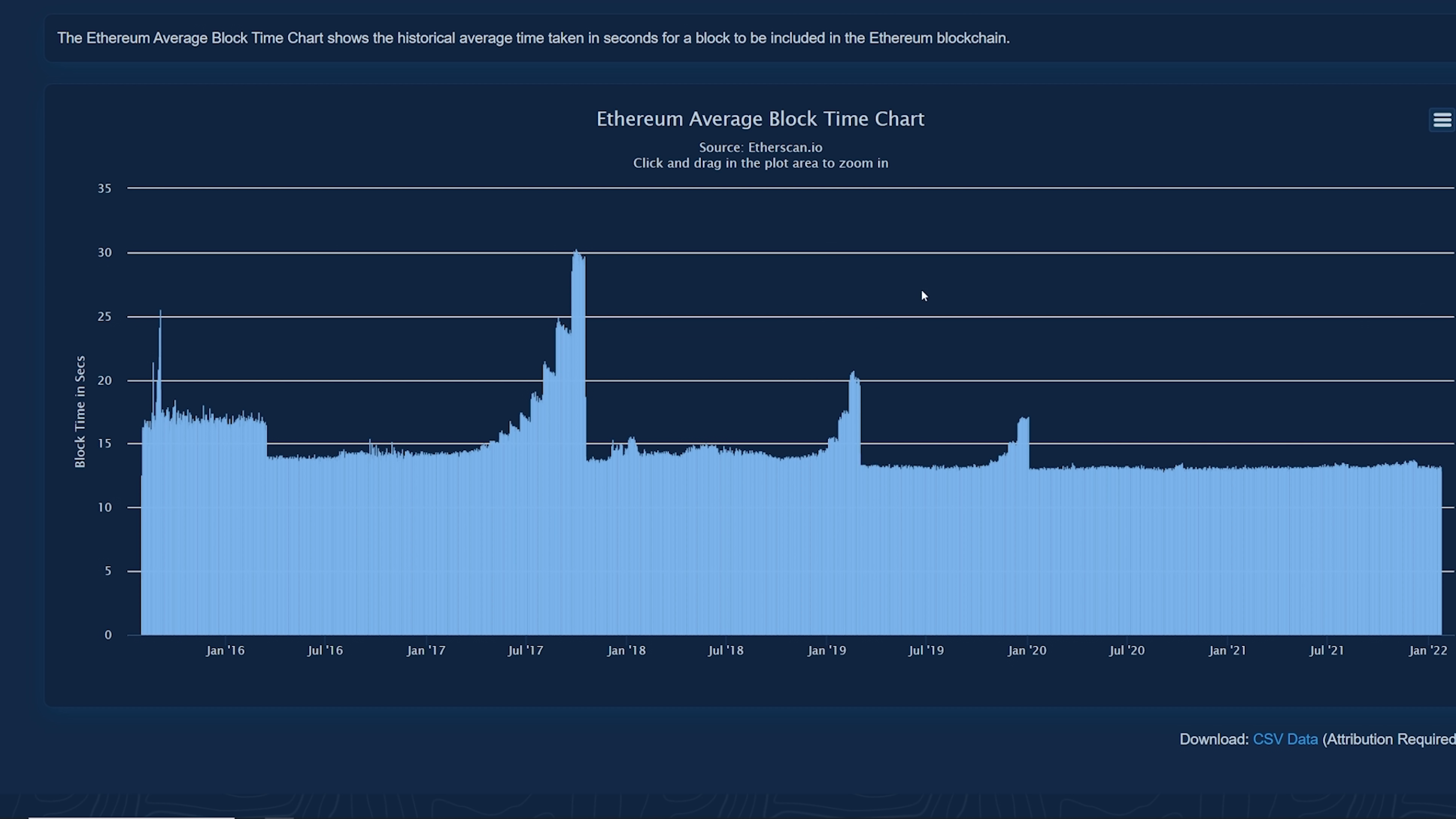
pyautogui.moveTo(1093, 361)
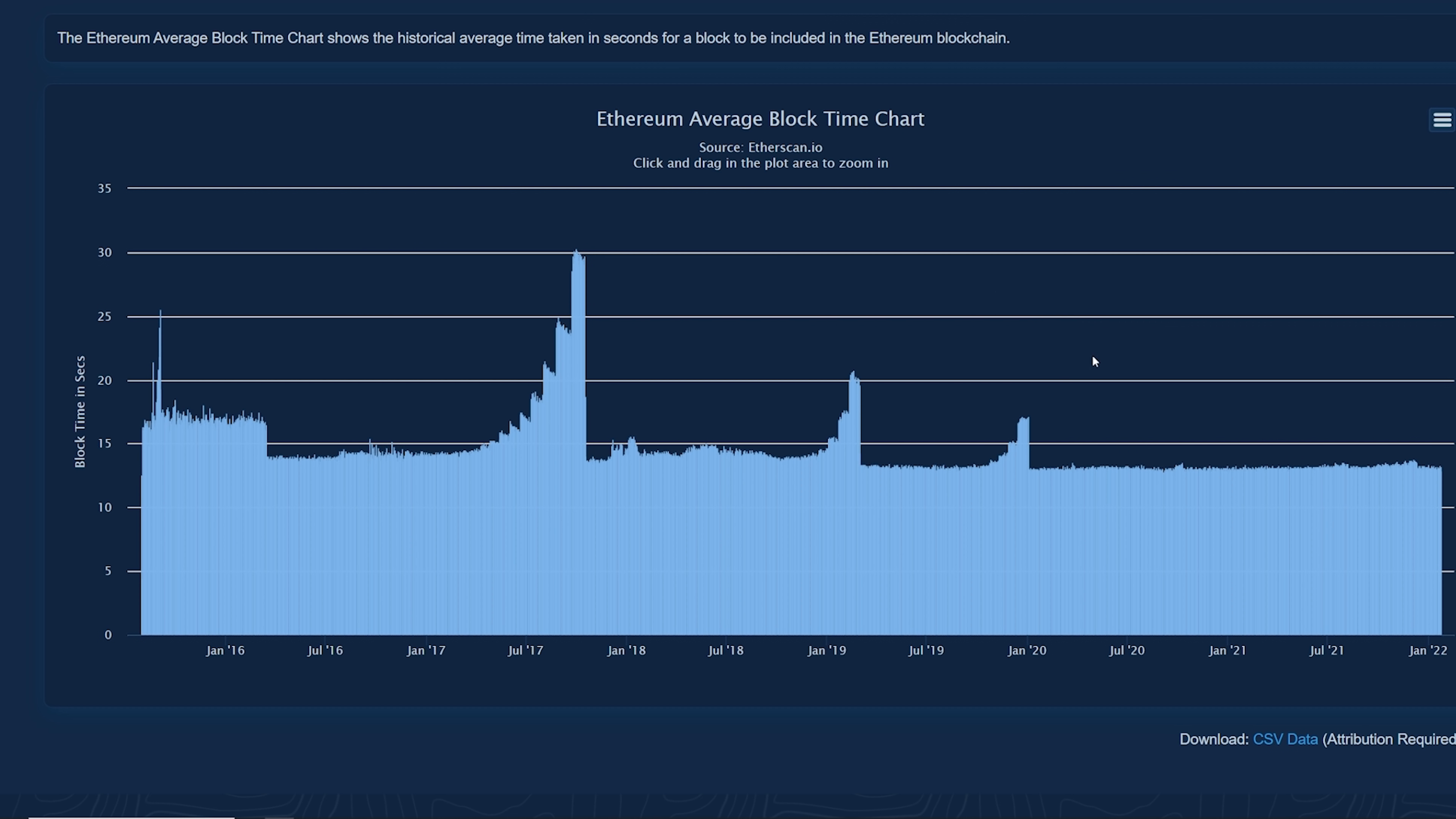
pyautogui.moveTo(842, 446)
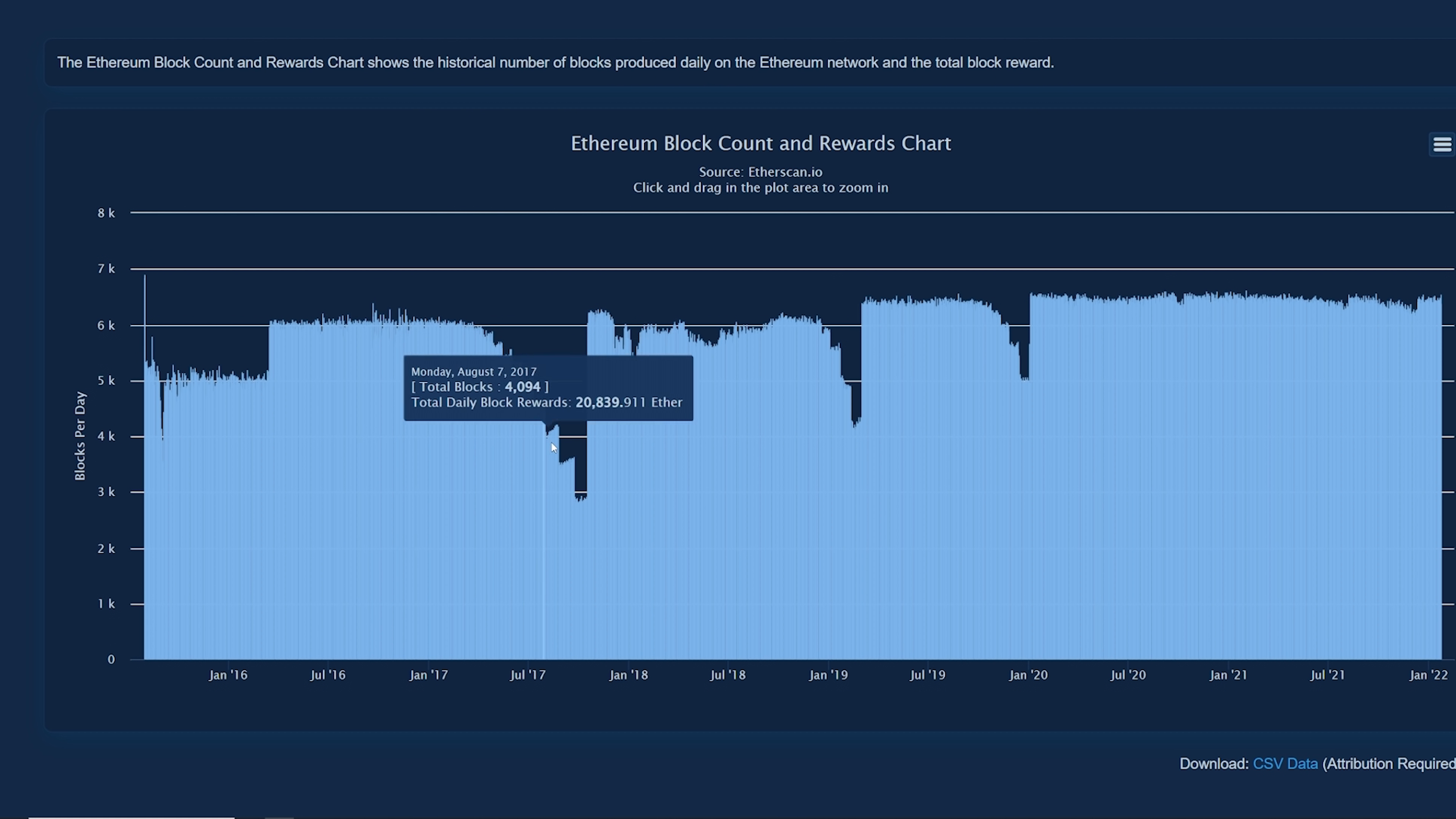
pyautogui.moveTo(575, 494)
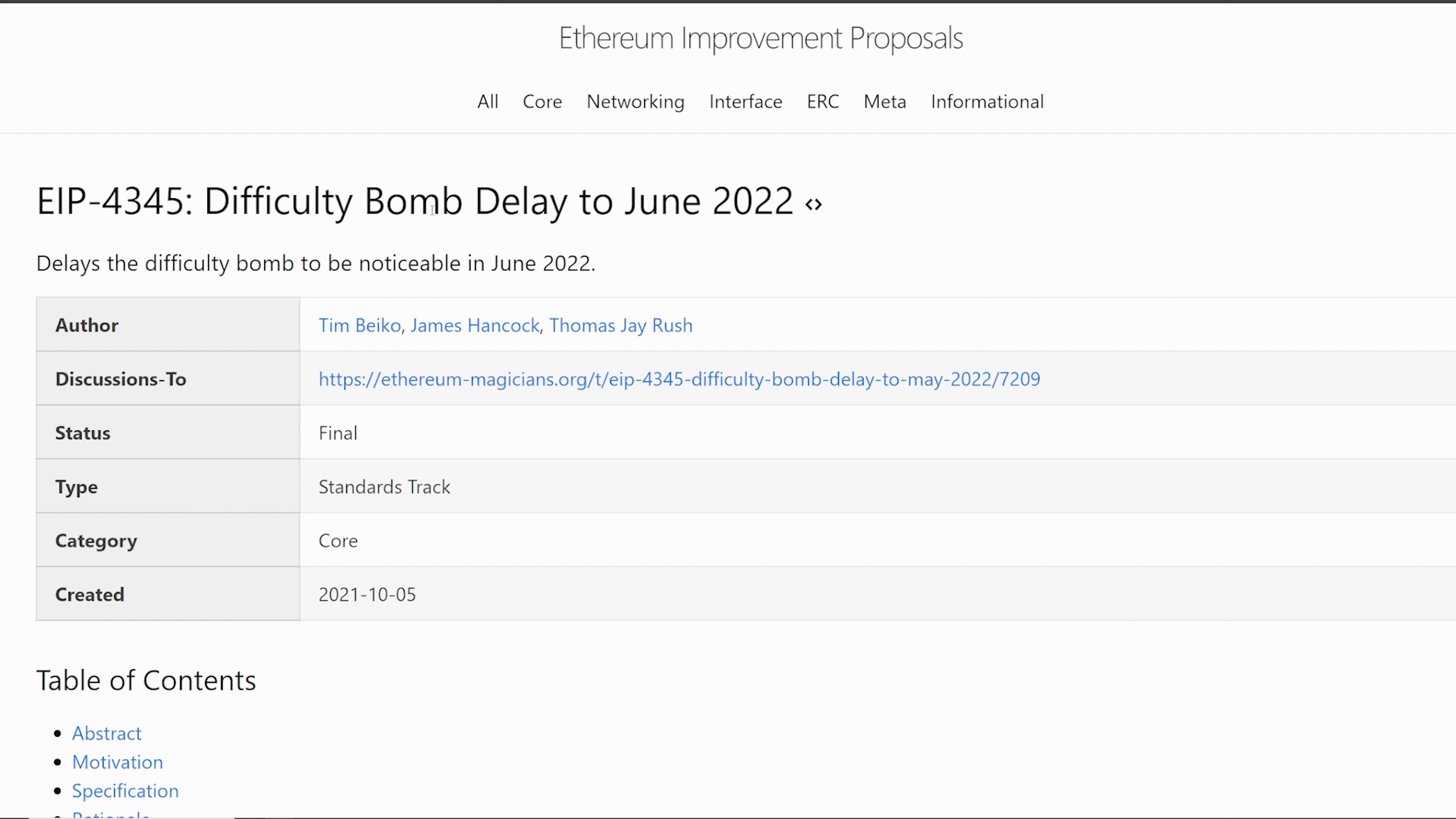
pyautogui.scroll(-3)
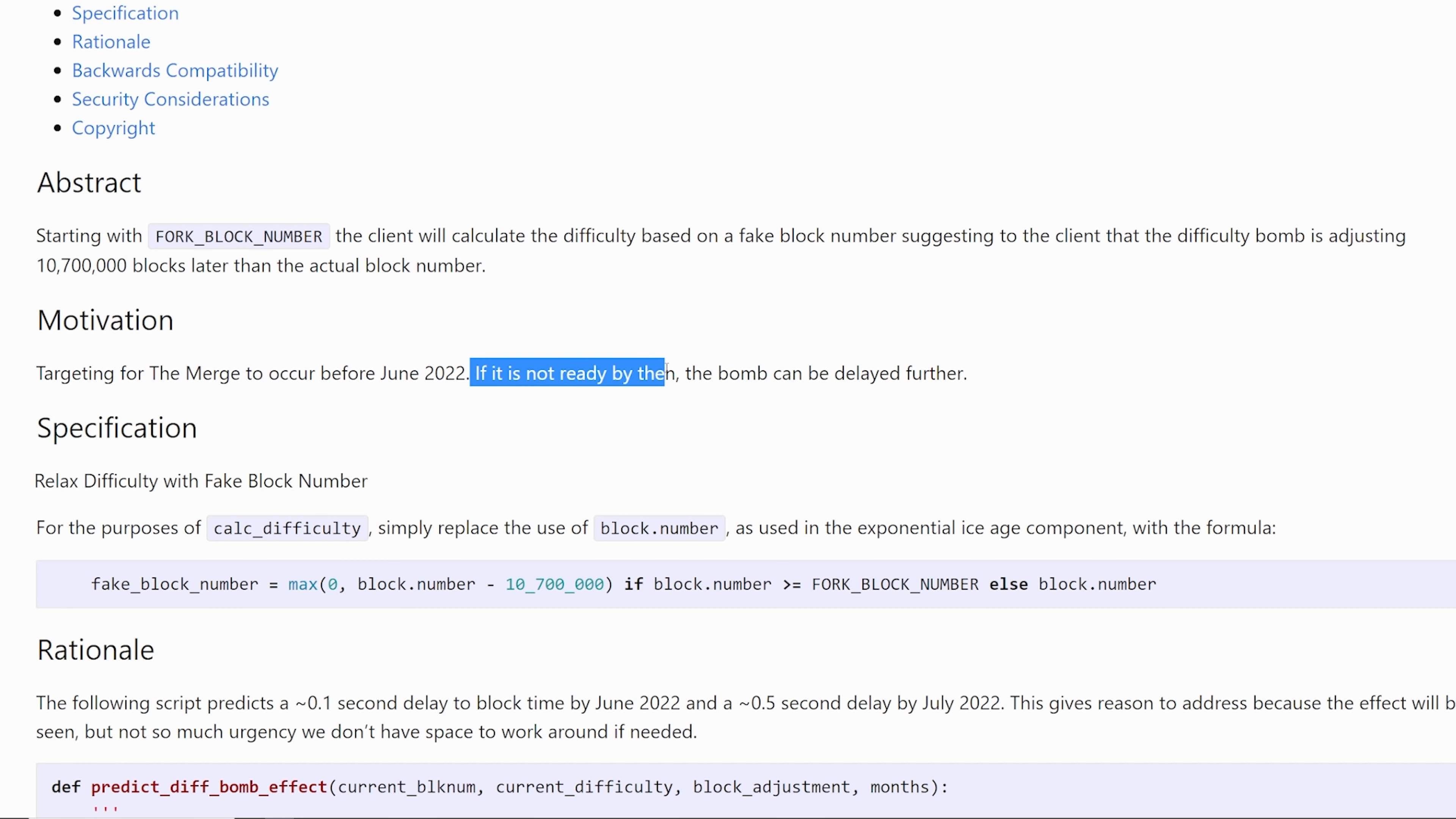
pyautogui.click(554, 447)
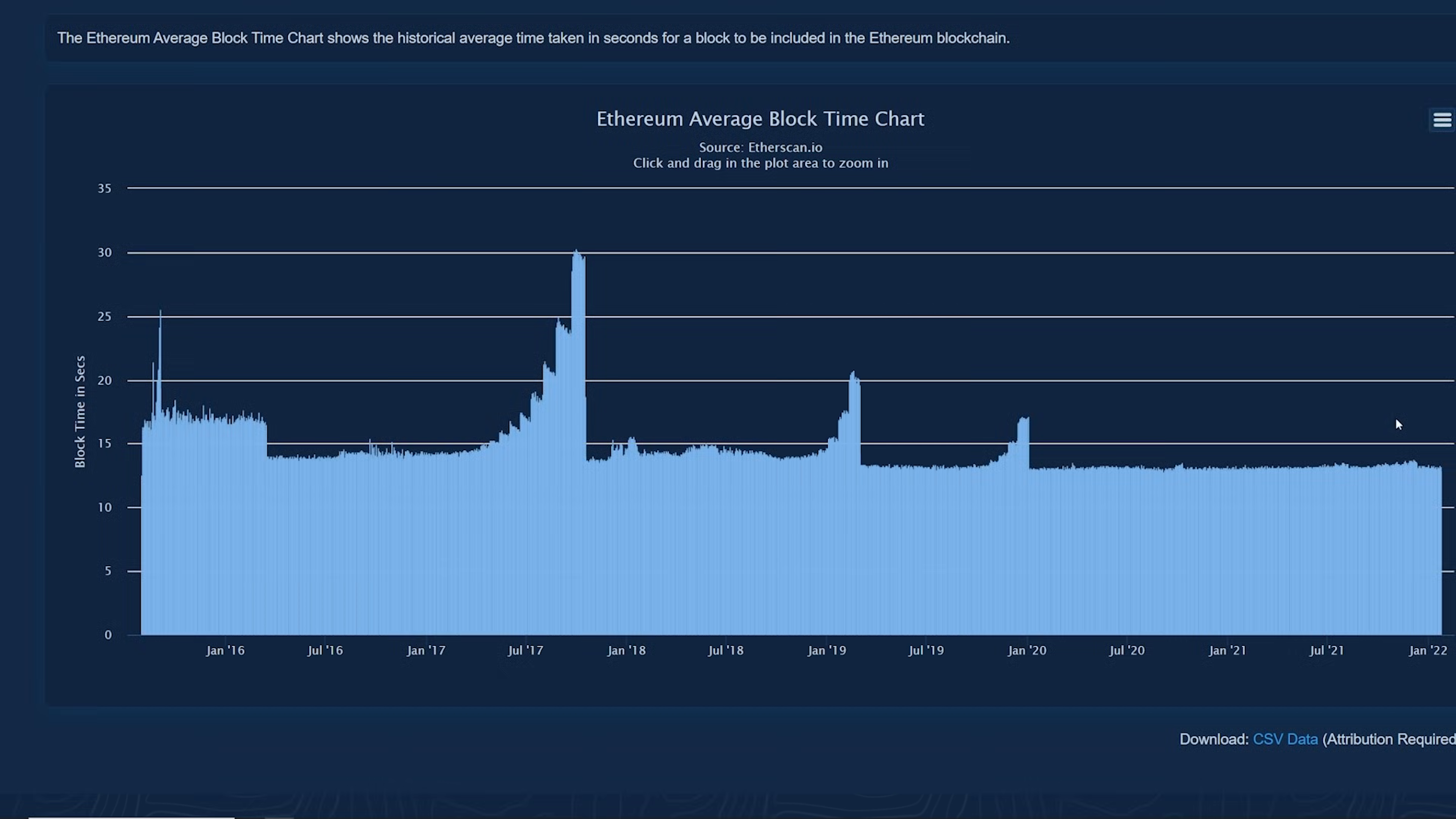
pyautogui.moveTo(861, 472)
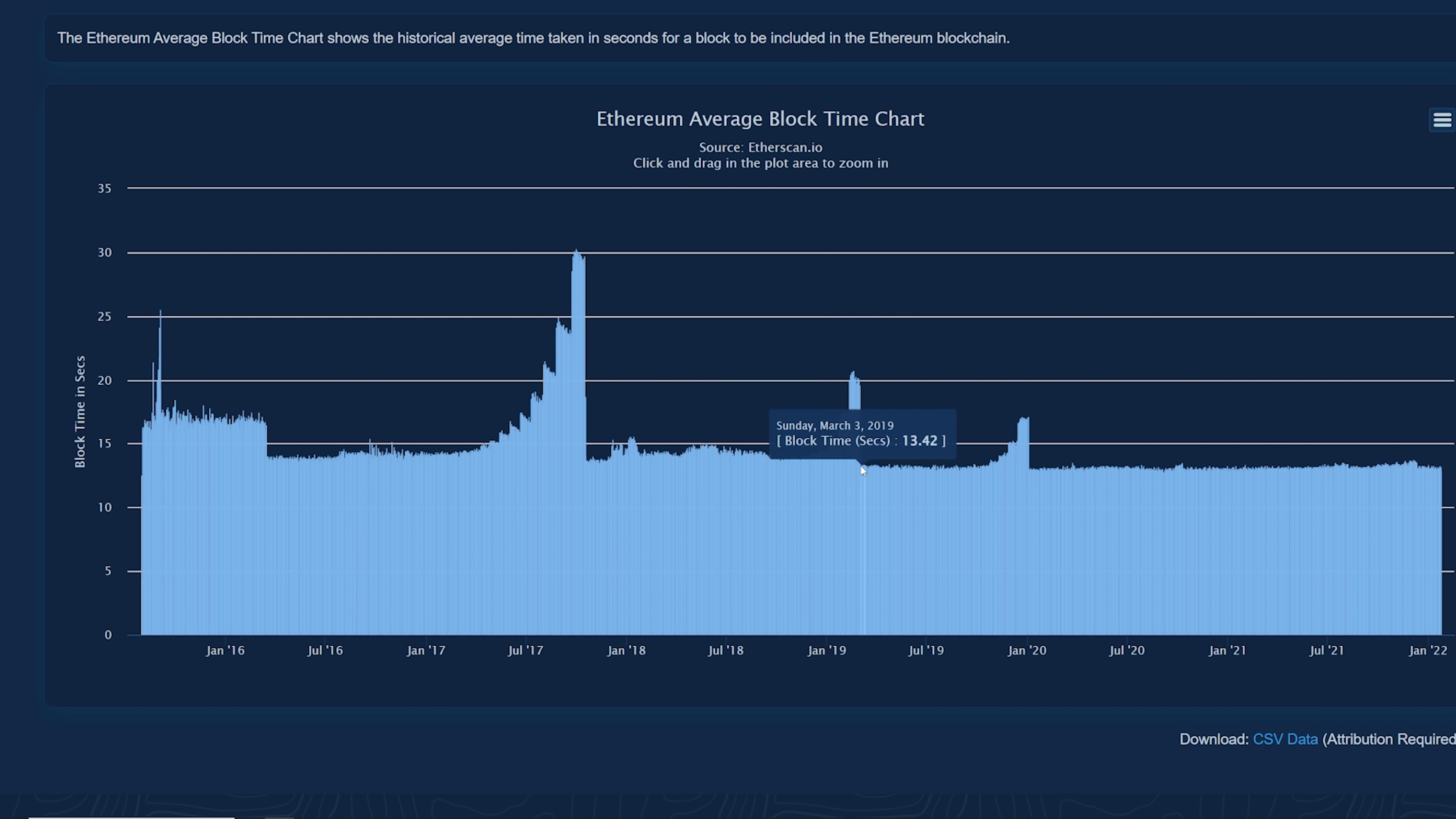
pyautogui.moveTo(563, 394)
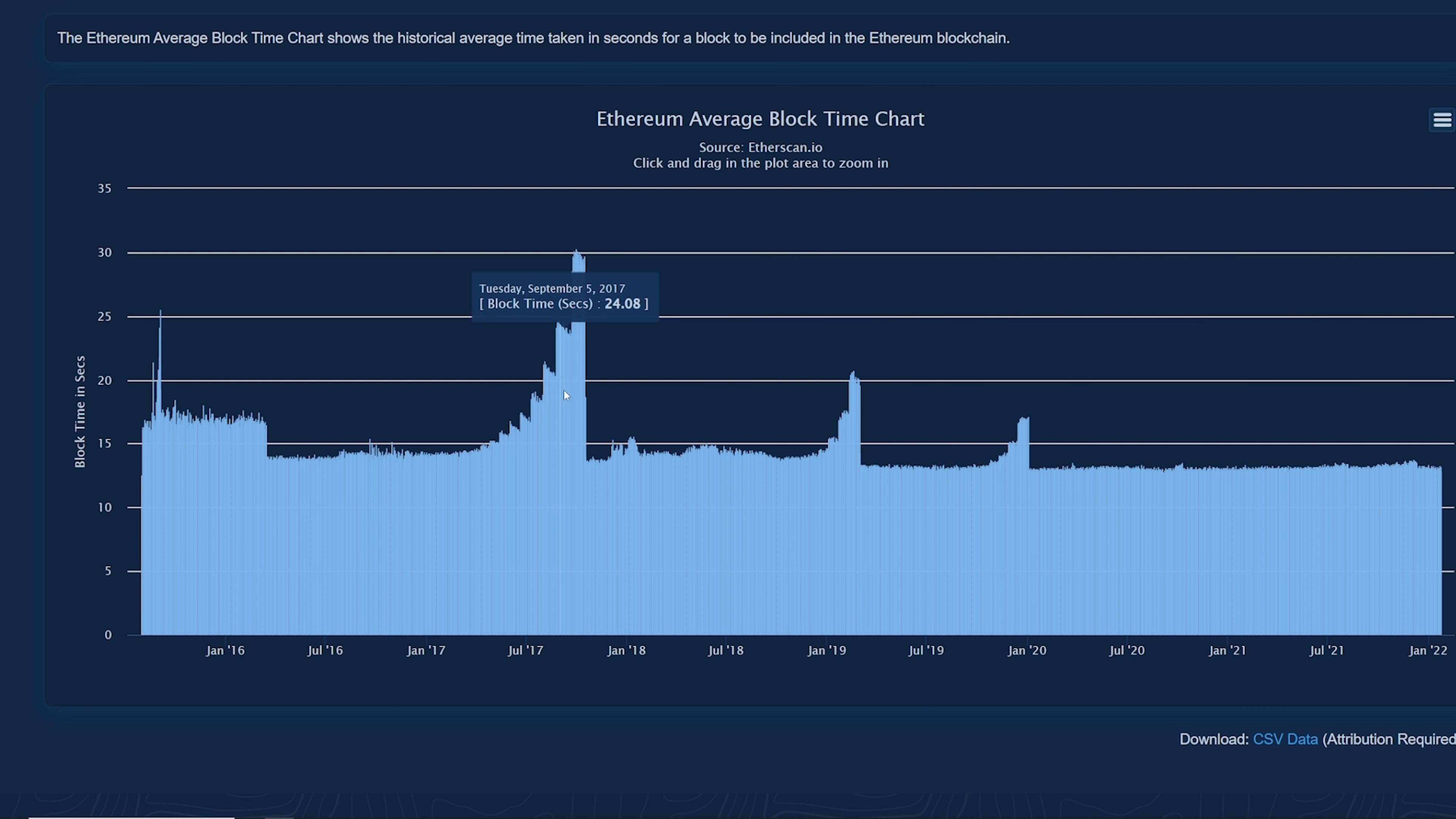
pyautogui.moveTo(662, 462)
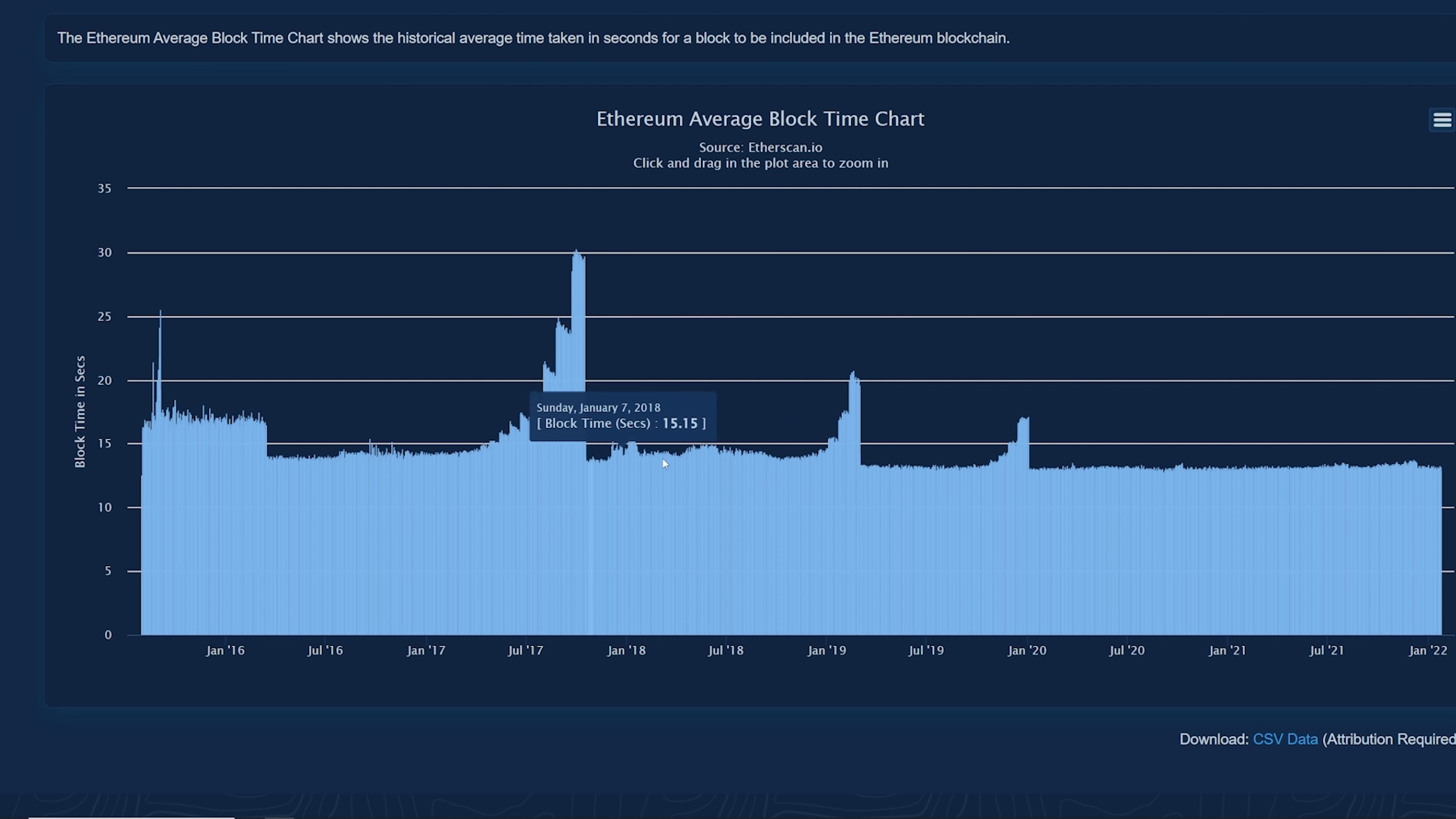
pyautogui.moveTo(1052, 476)
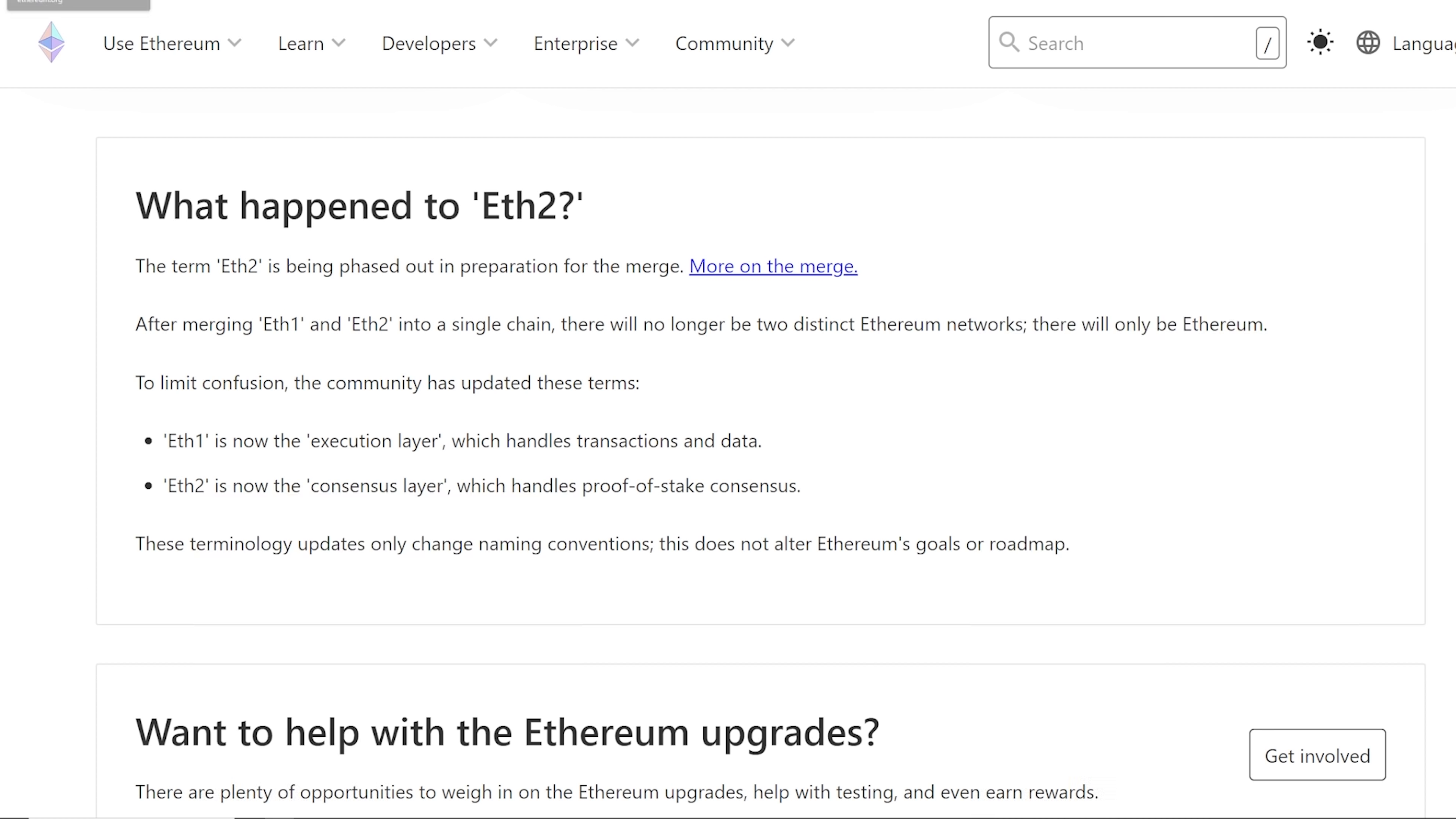
# Follow the 'More on the merge.' link to the upgrades page.
pyautogui.click(772, 266)
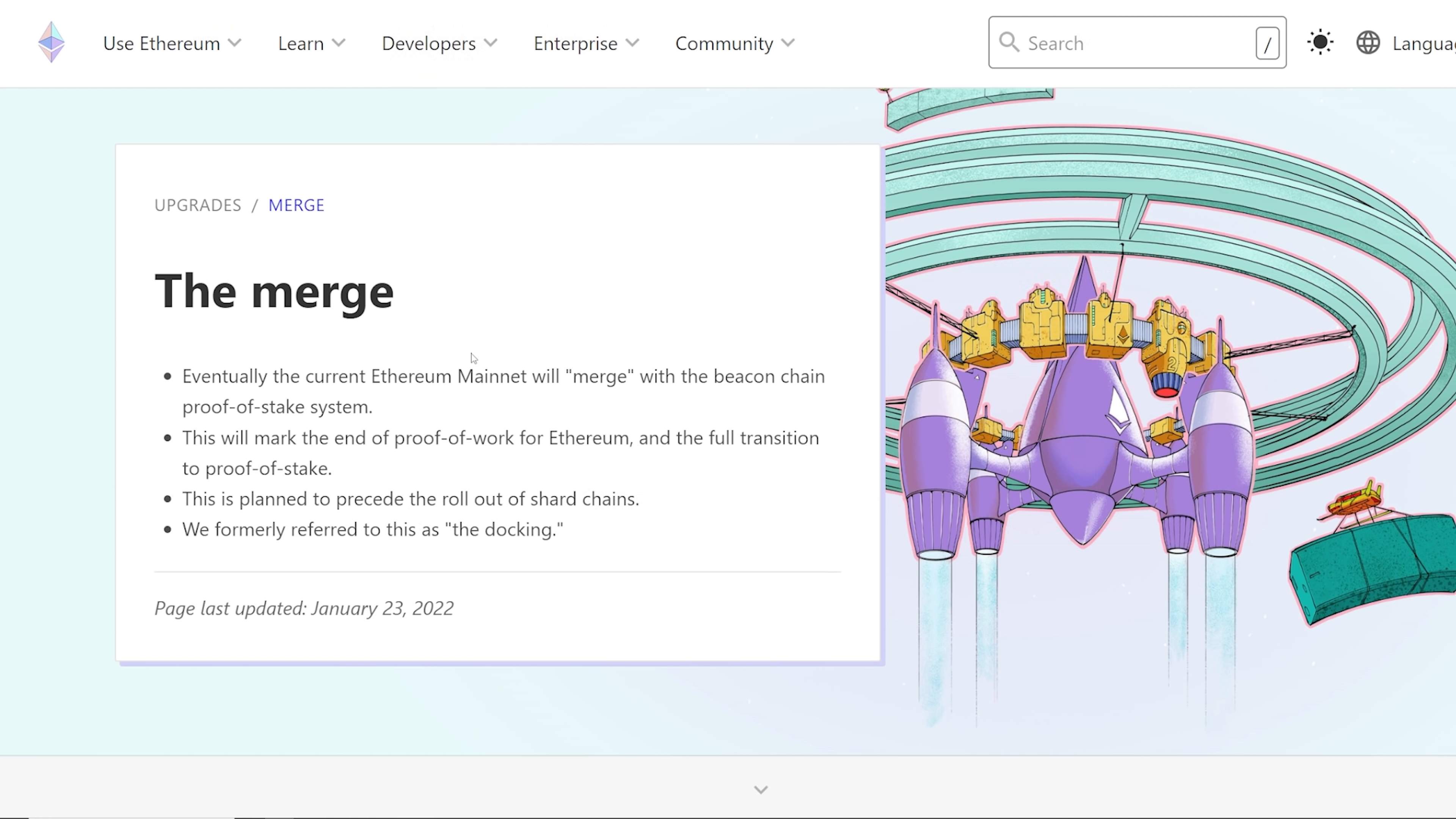
pyautogui.moveTo(449, 434)
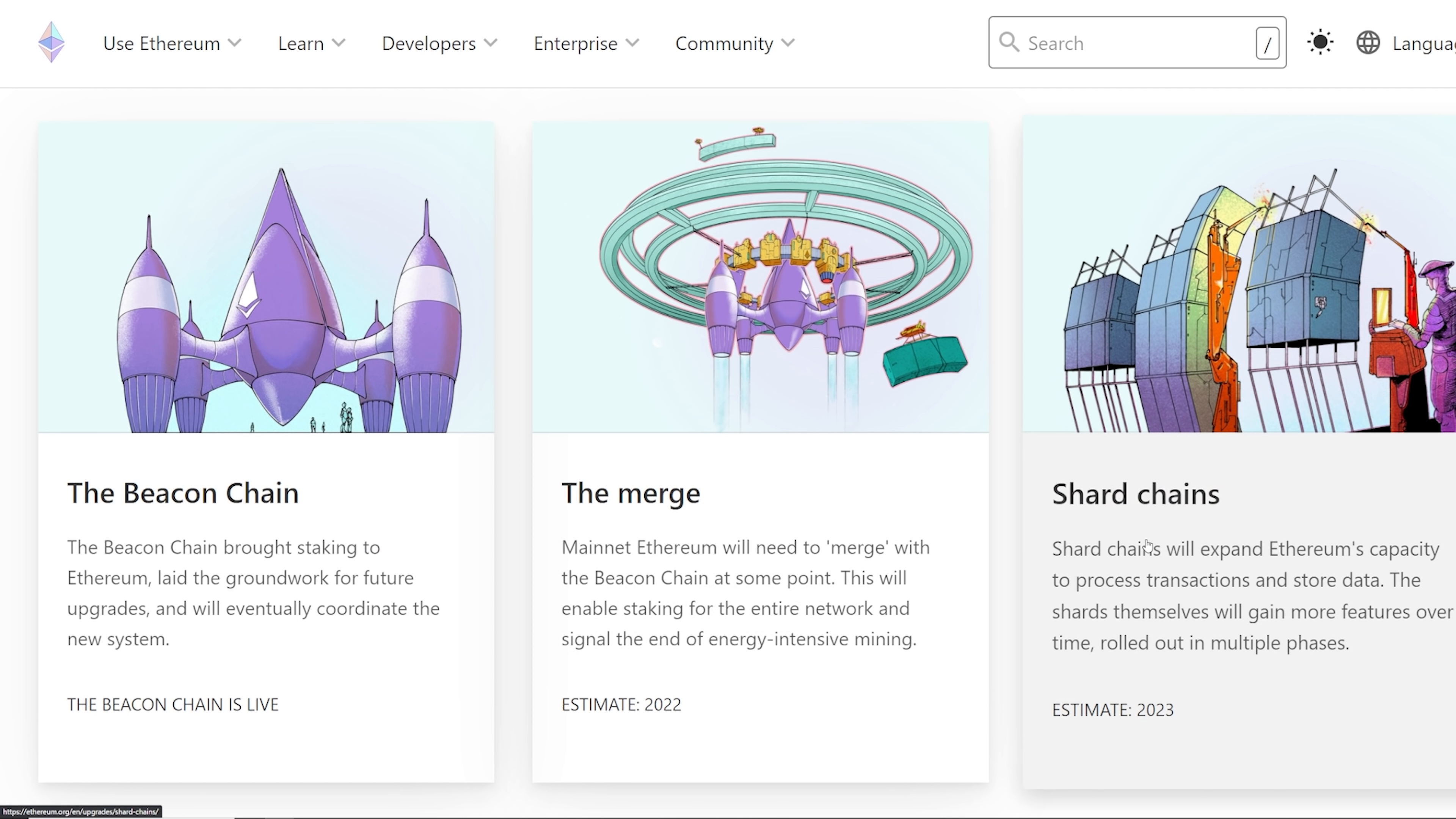
pyautogui.moveTo(1186, 575)
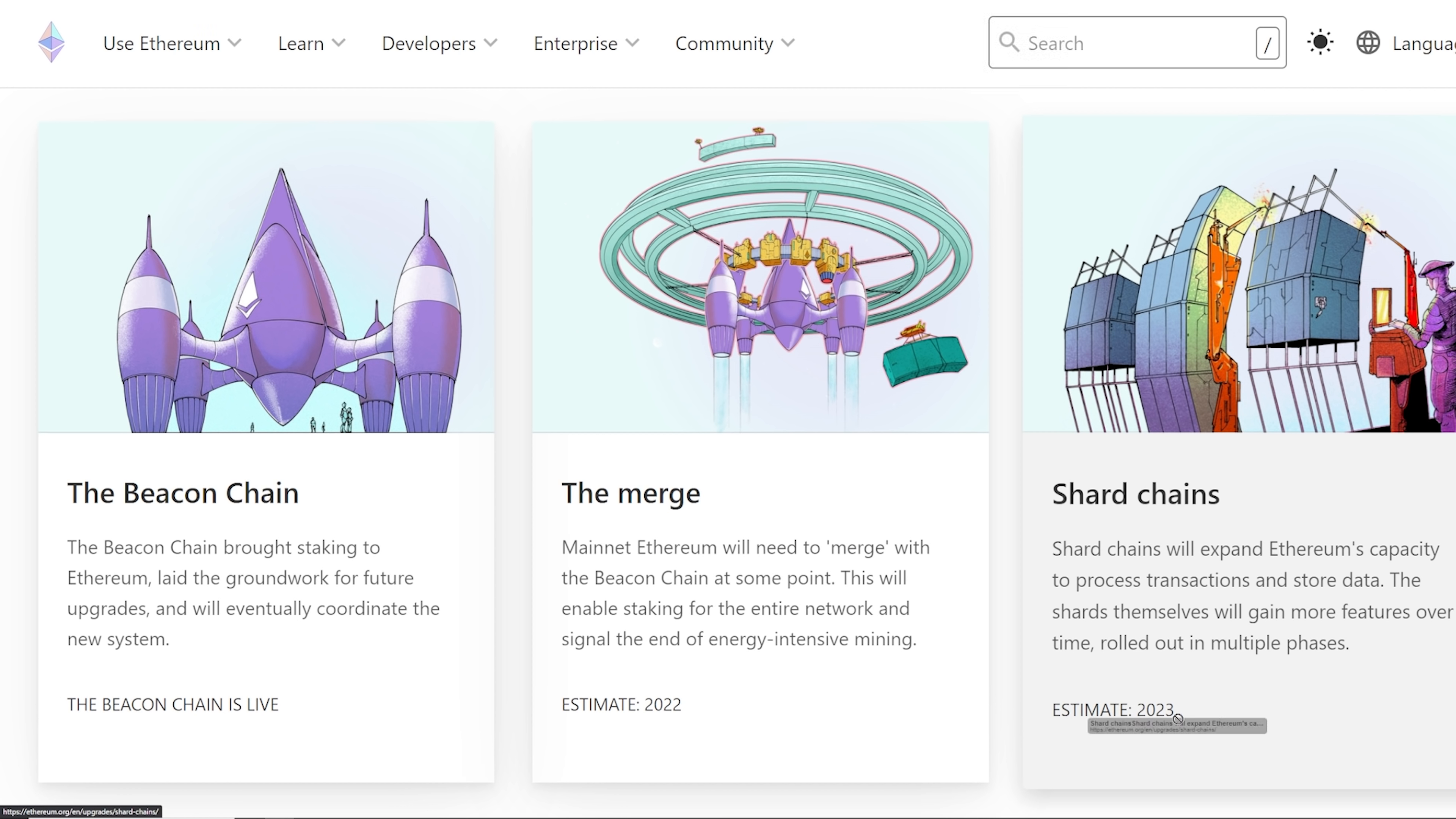
pyautogui.moveTo(1251, 567)
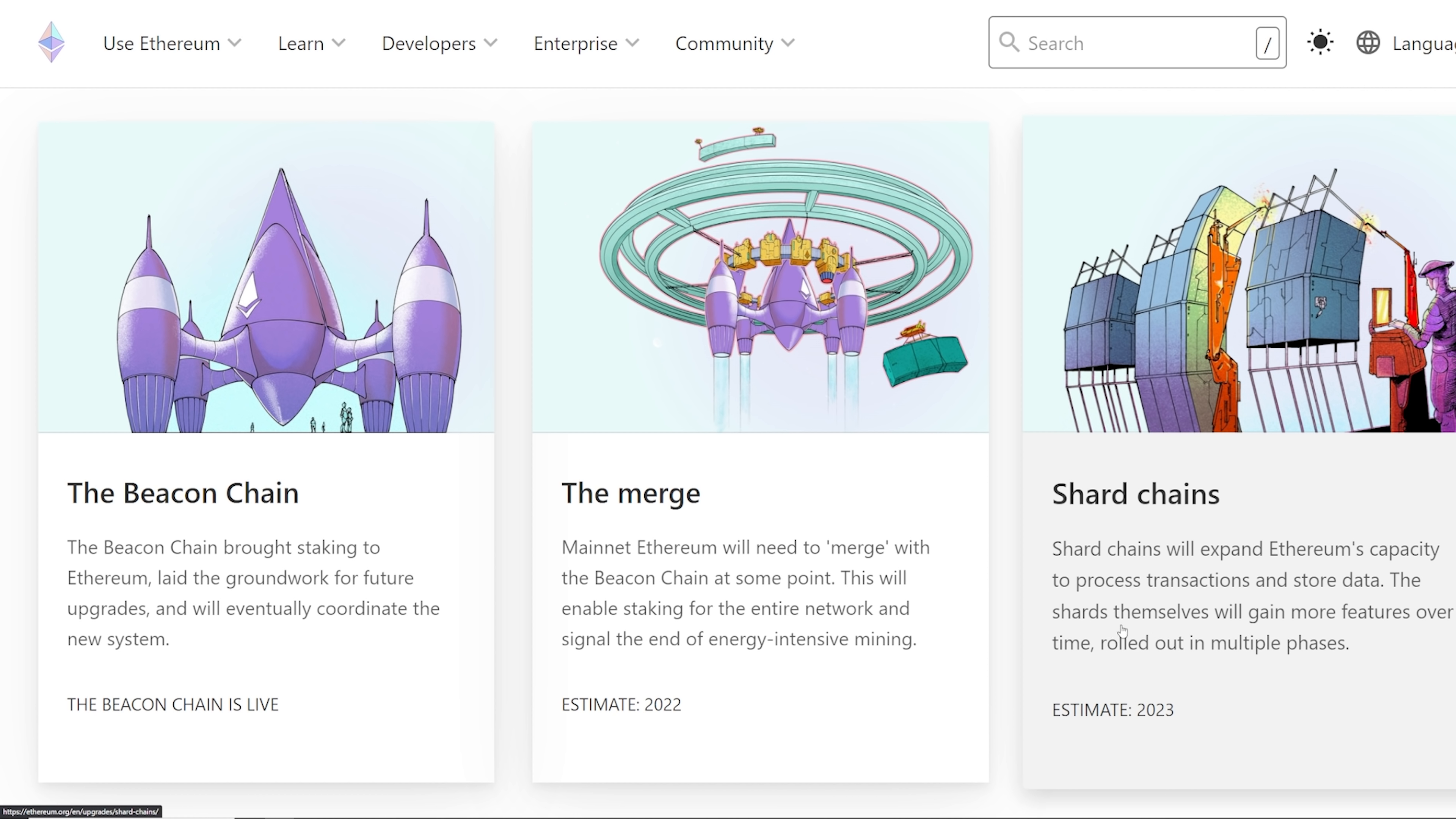
pyautogui.moveTo(1096, 647)
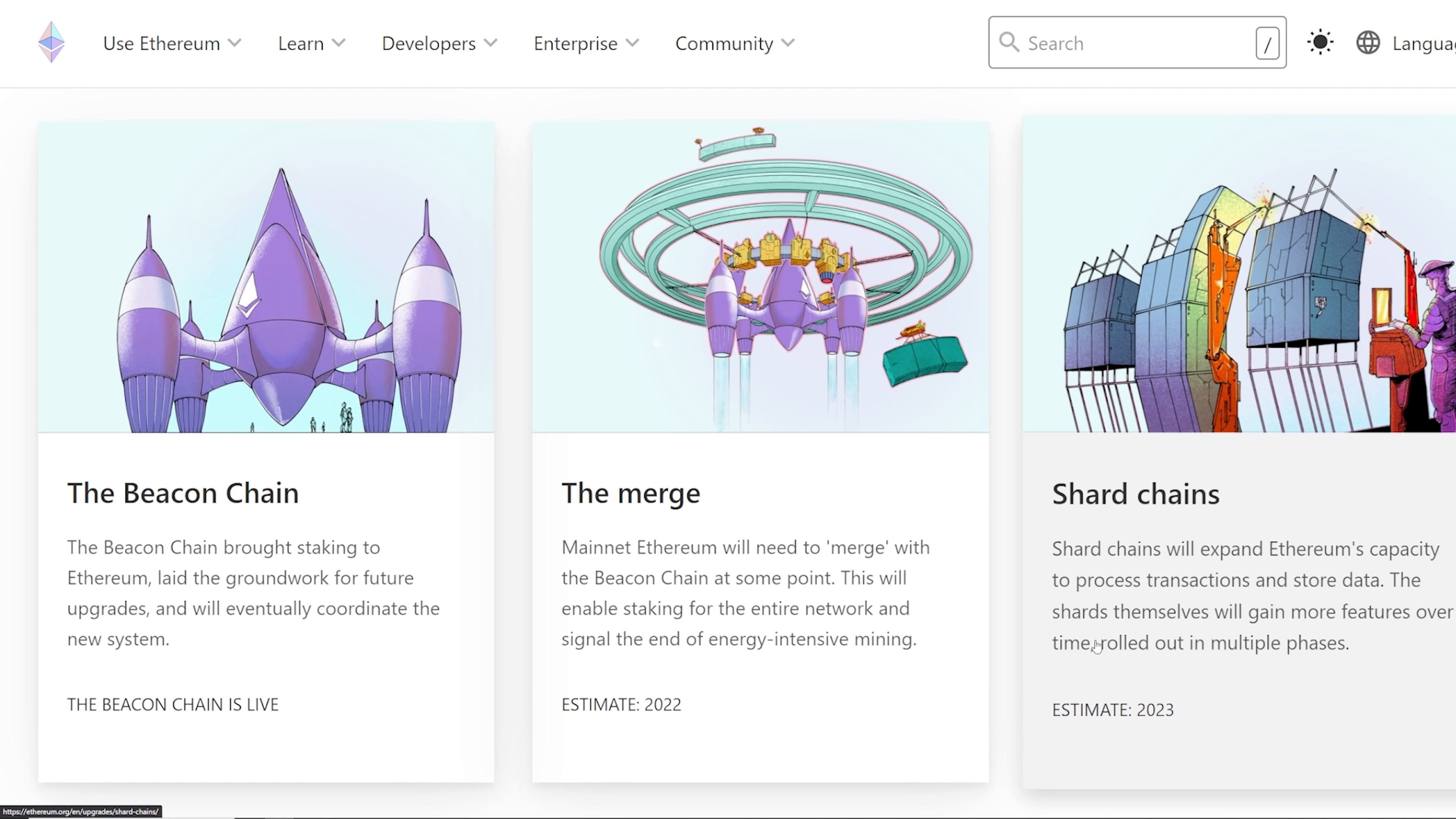
pyautogui.moveTo(1154, 629)
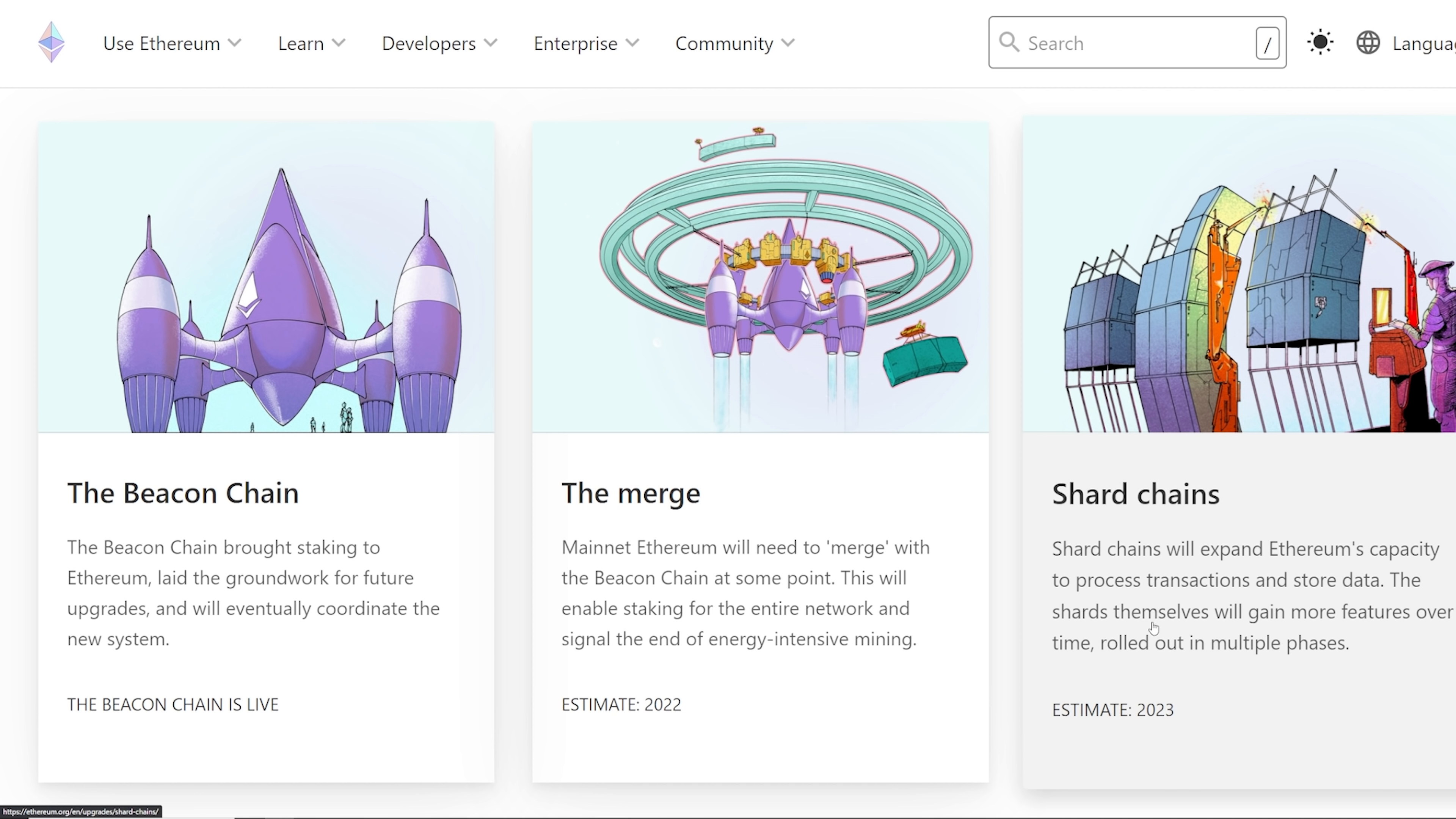
pyautogui.moveTo(686, 575)
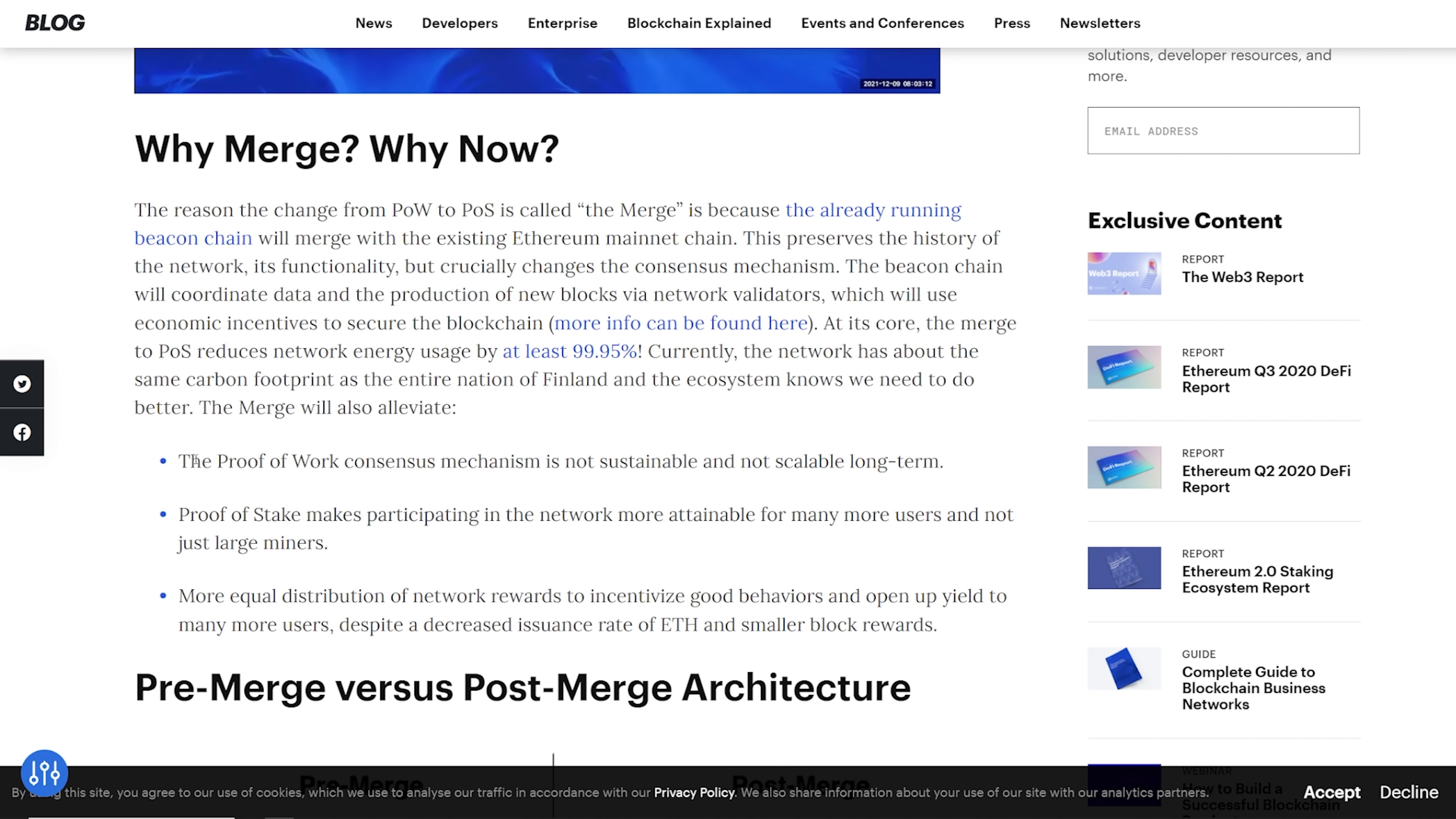
# Highlight the 'Why Merge? Why Now?' bullets on Proof of Stake accessibility and decreased ETH issuance.
pyautogui.moveTo(182, 461); pyautogui.dragTo(591, 515)
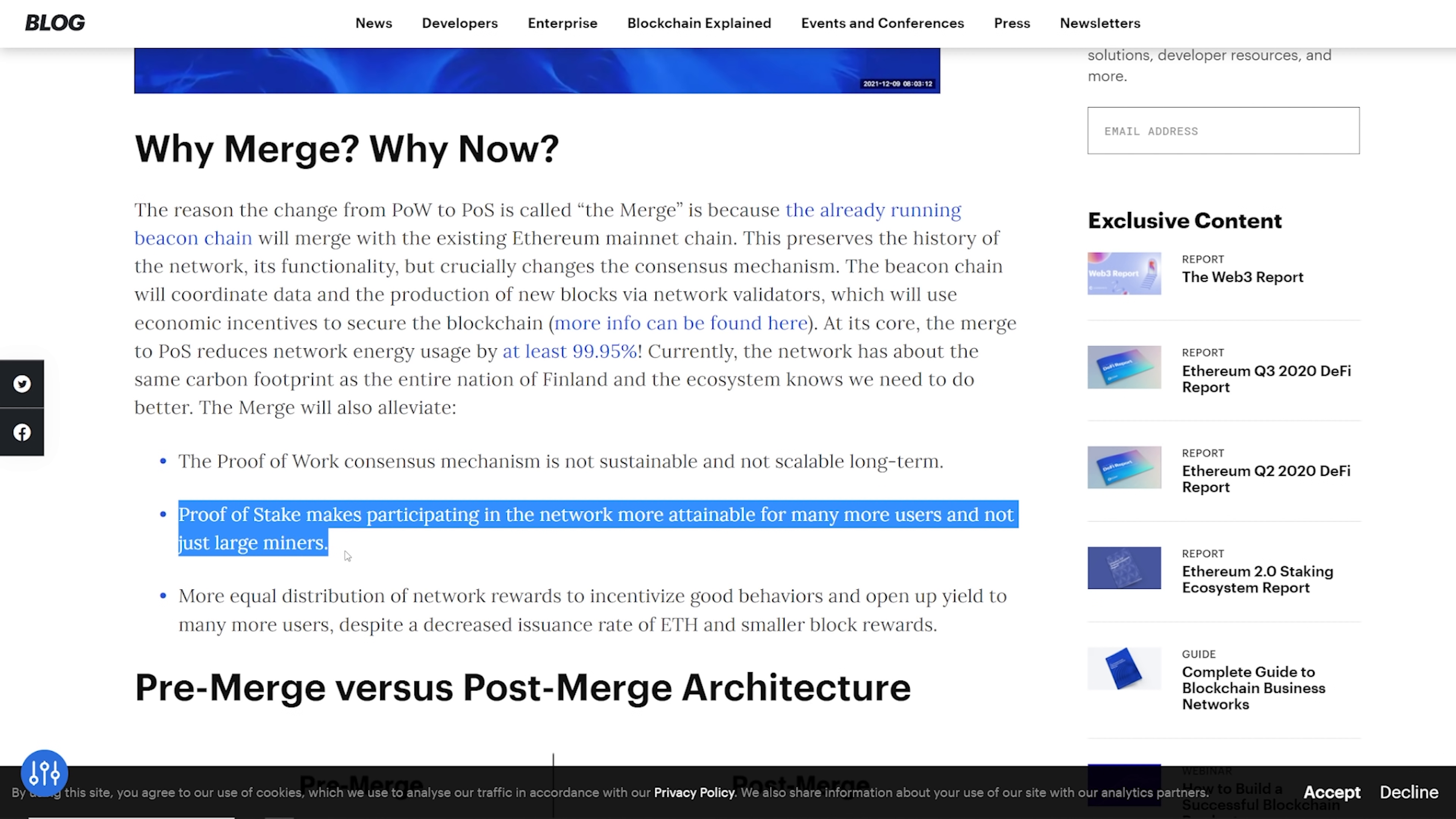
pyautogui.moveTo(195, 601)
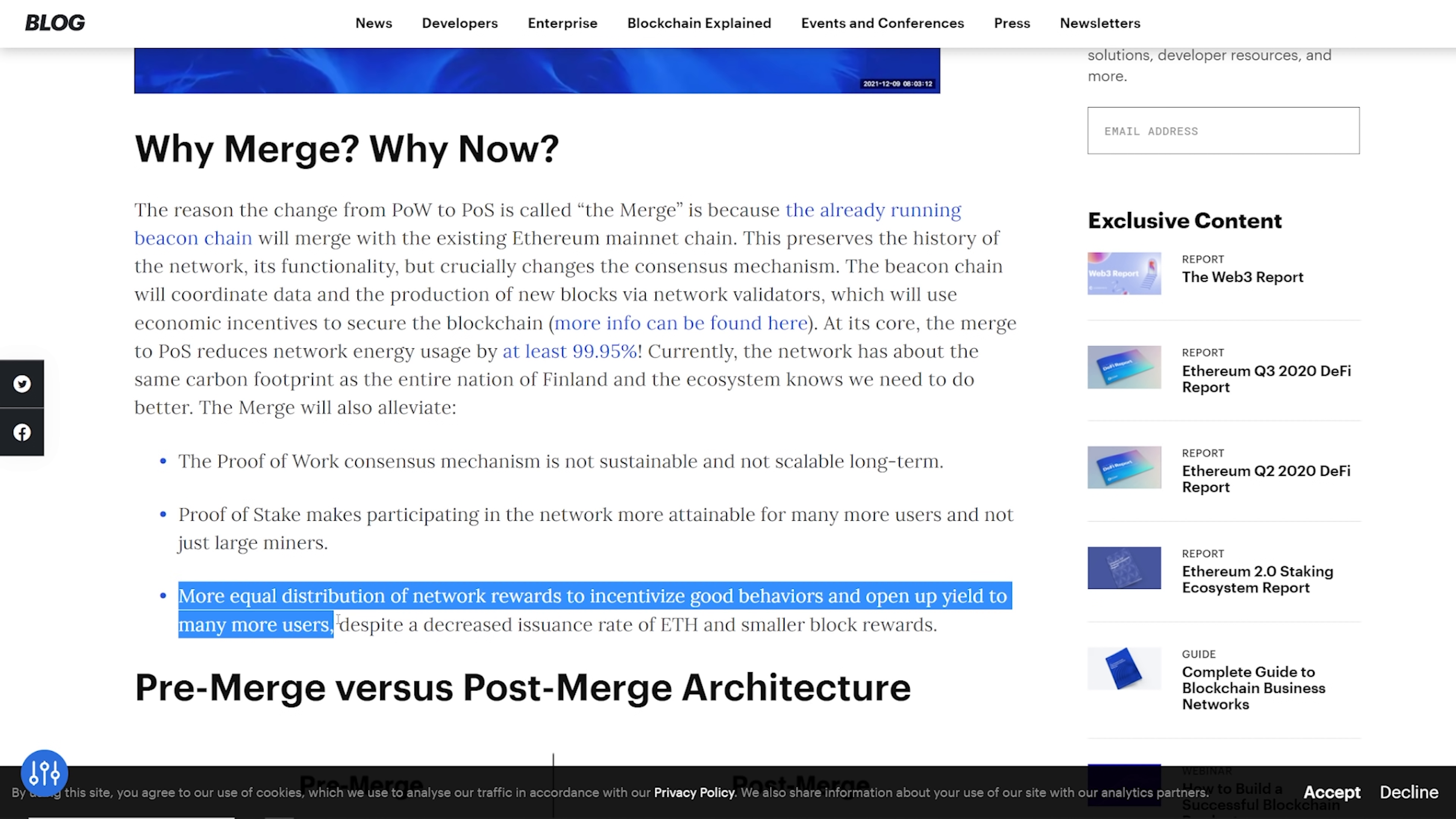
pyautogui.moveTo(335, 624); pyautogui.dragTo(670, 624)
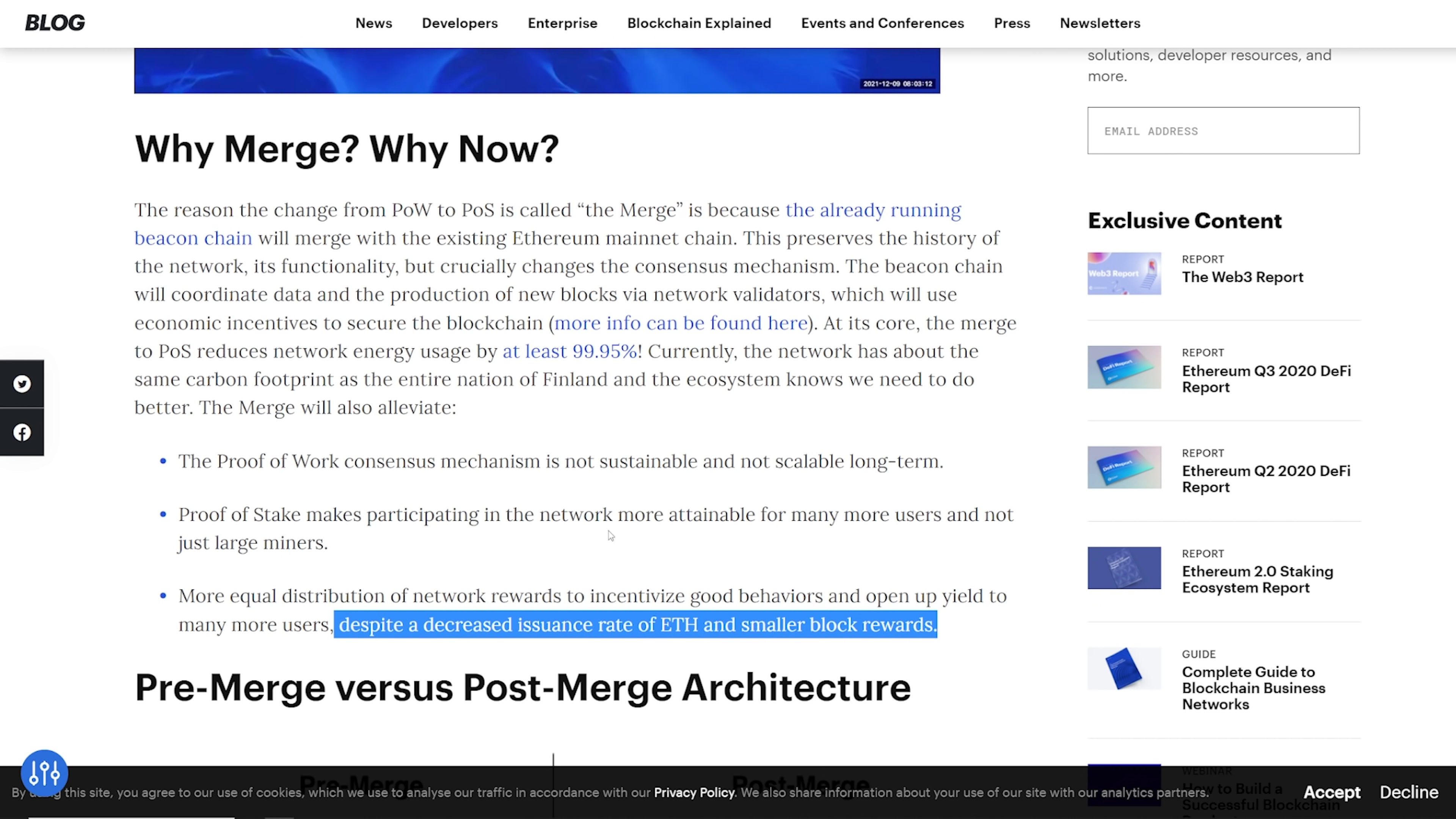
pyautogui.click(377, 547)
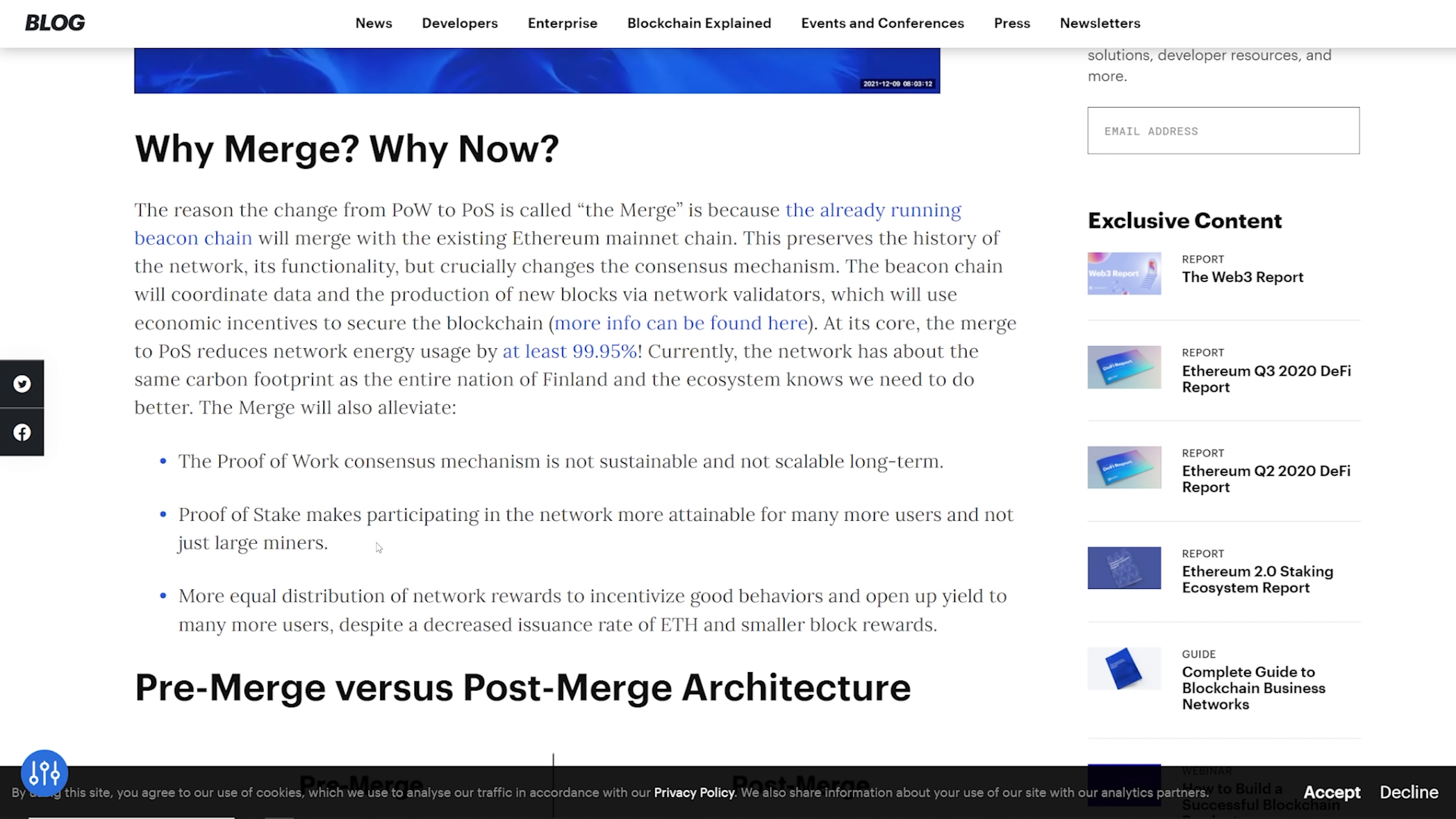
pyautogui.moveTo(181, 514); pyautogui.dragTo(327, 542)
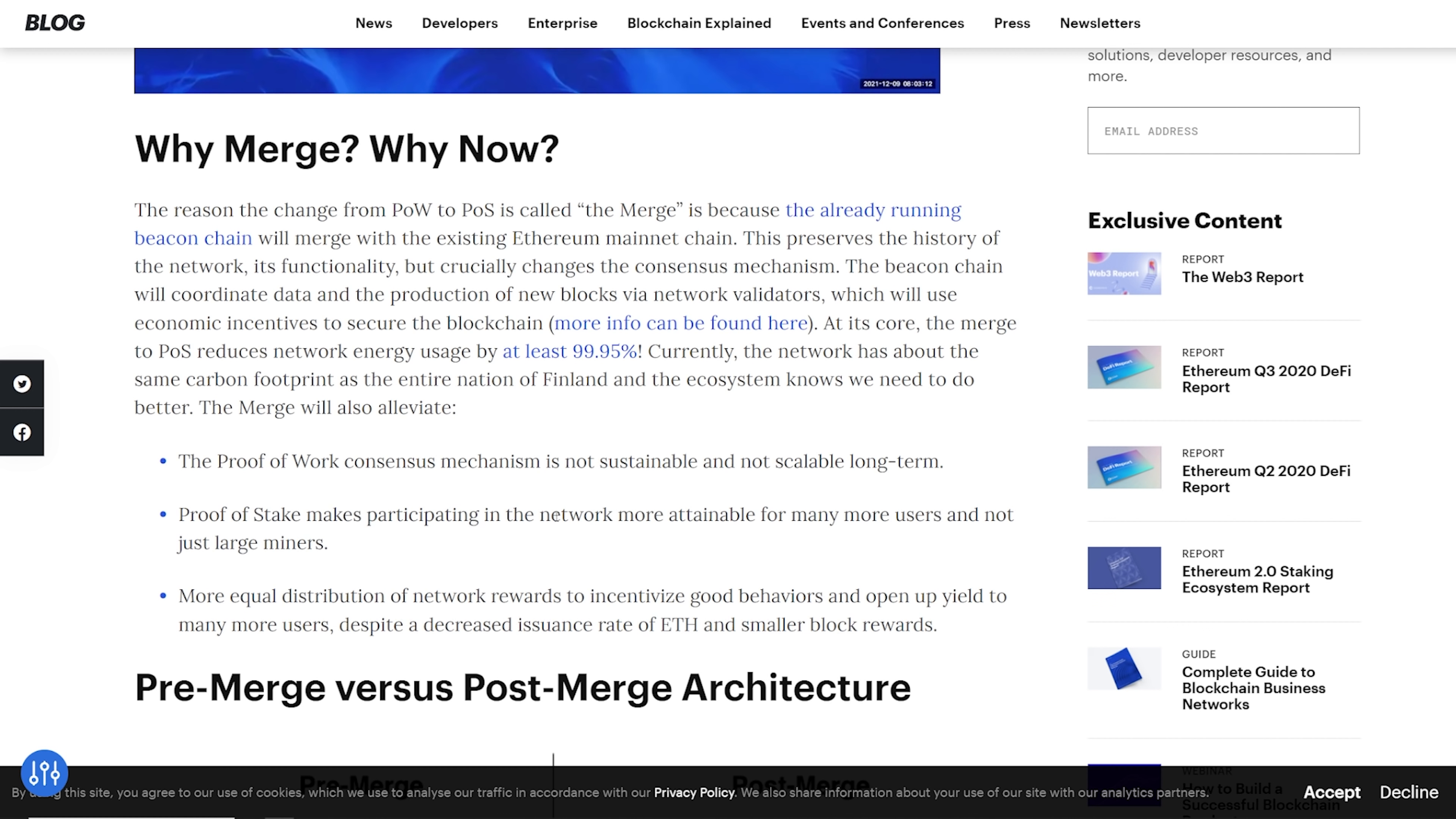
pyautogui.moveTo(179, 514); pyautogui.dragTo(756, 514)
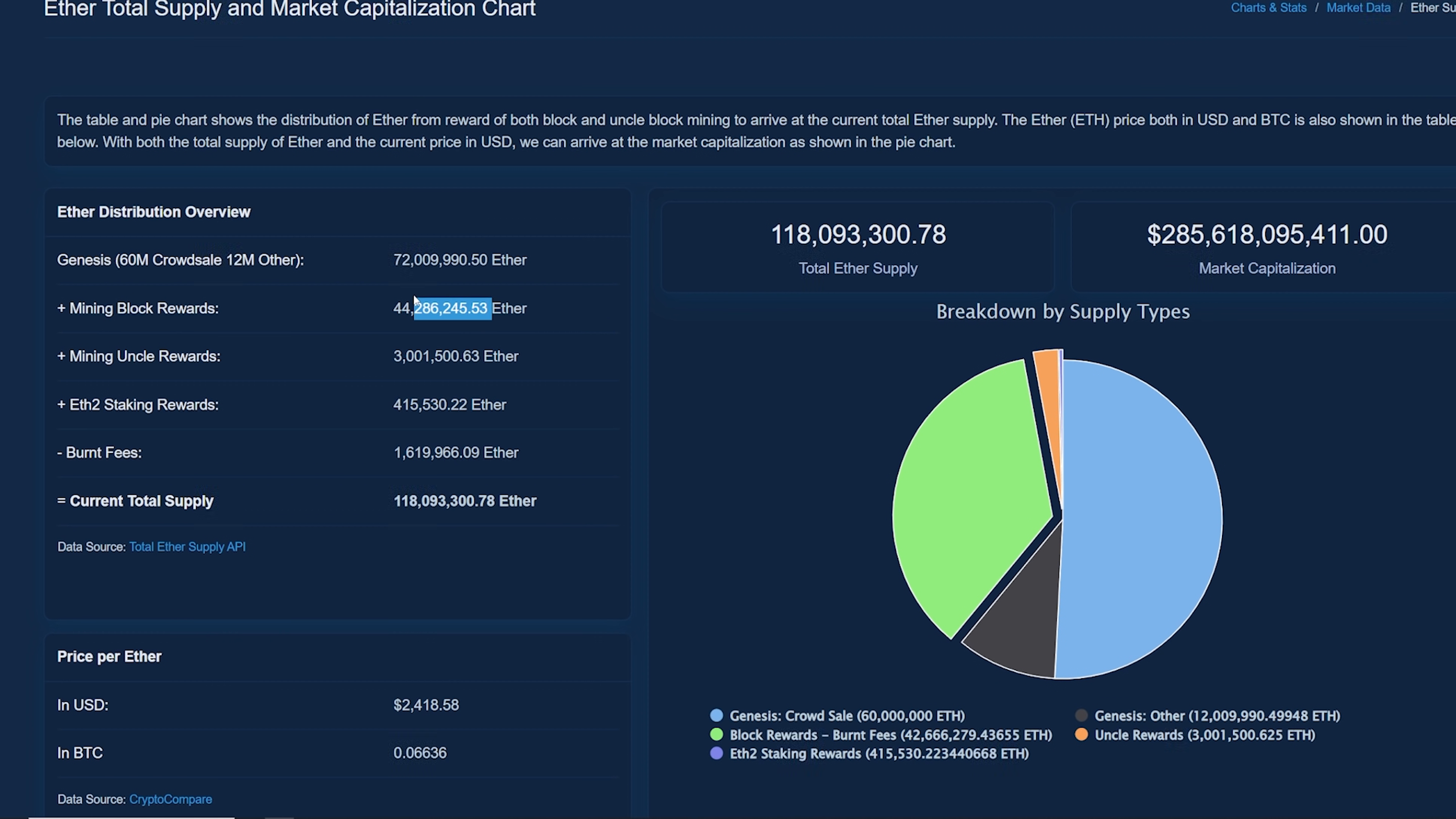
# Highlight the current total Ether supply figure on the supply chart page.
pyautogui.scroll(-3)
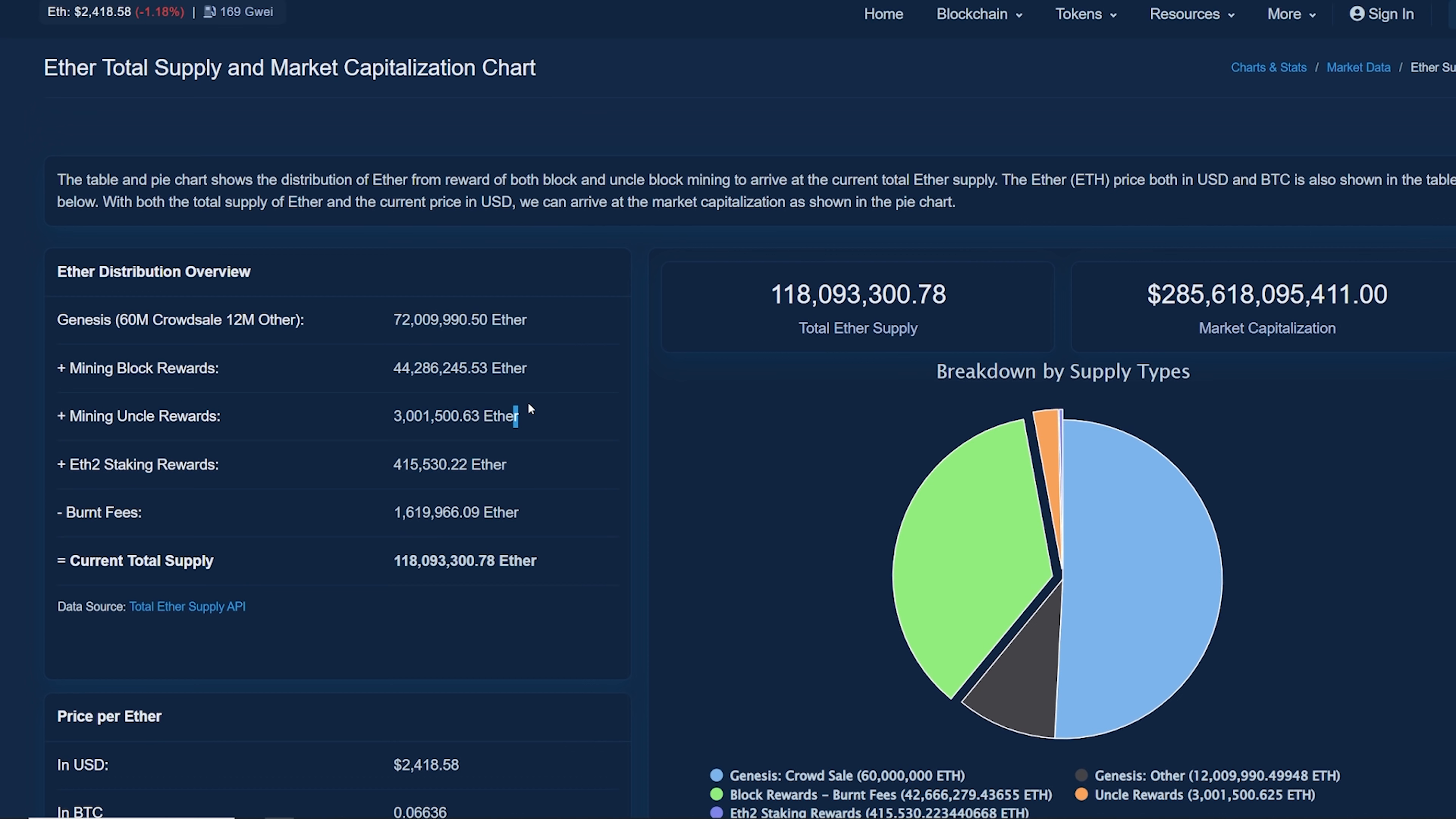
pyautogui.moveTo(483, 351)
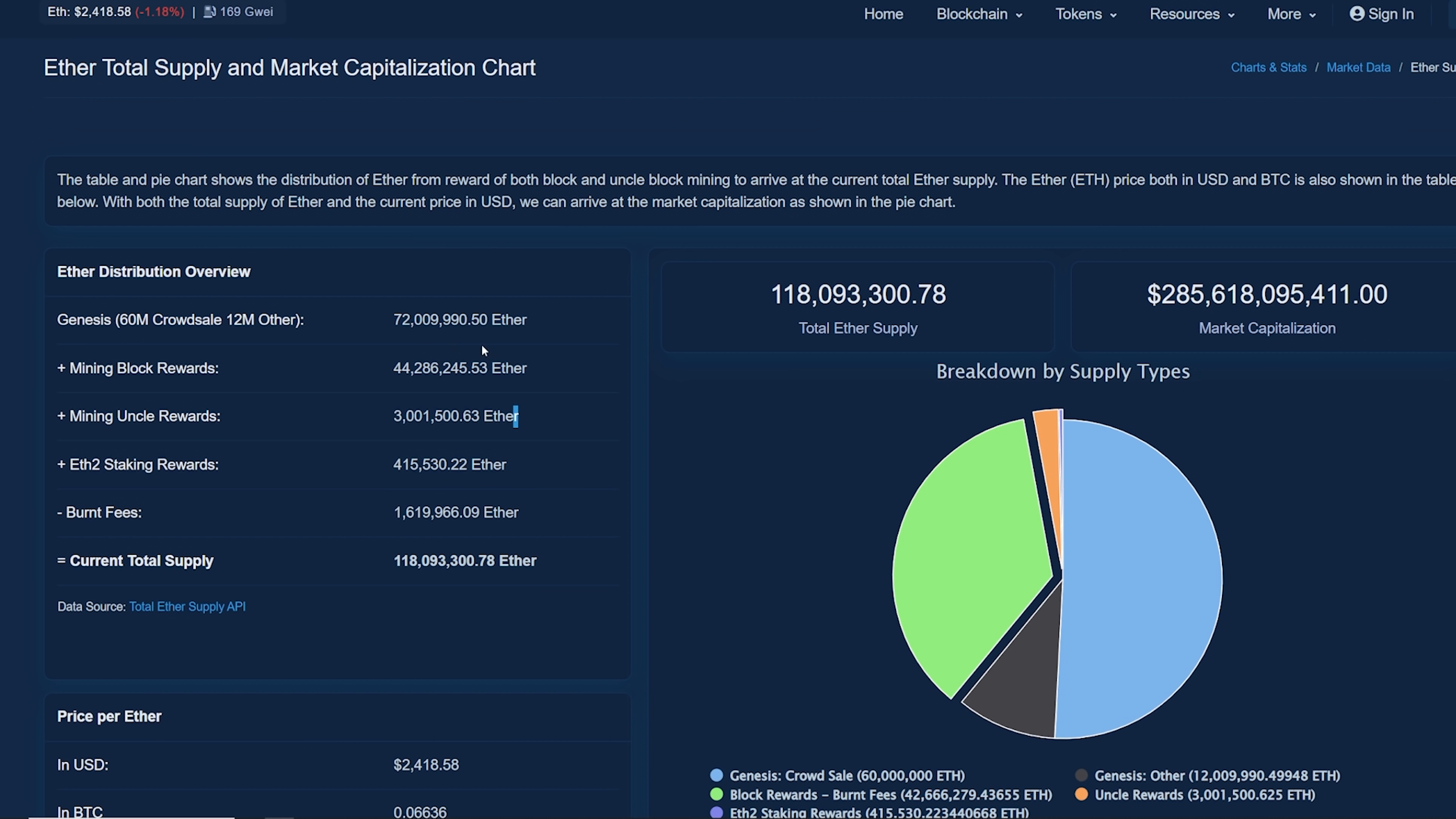
pyautogui.scroll(-3)
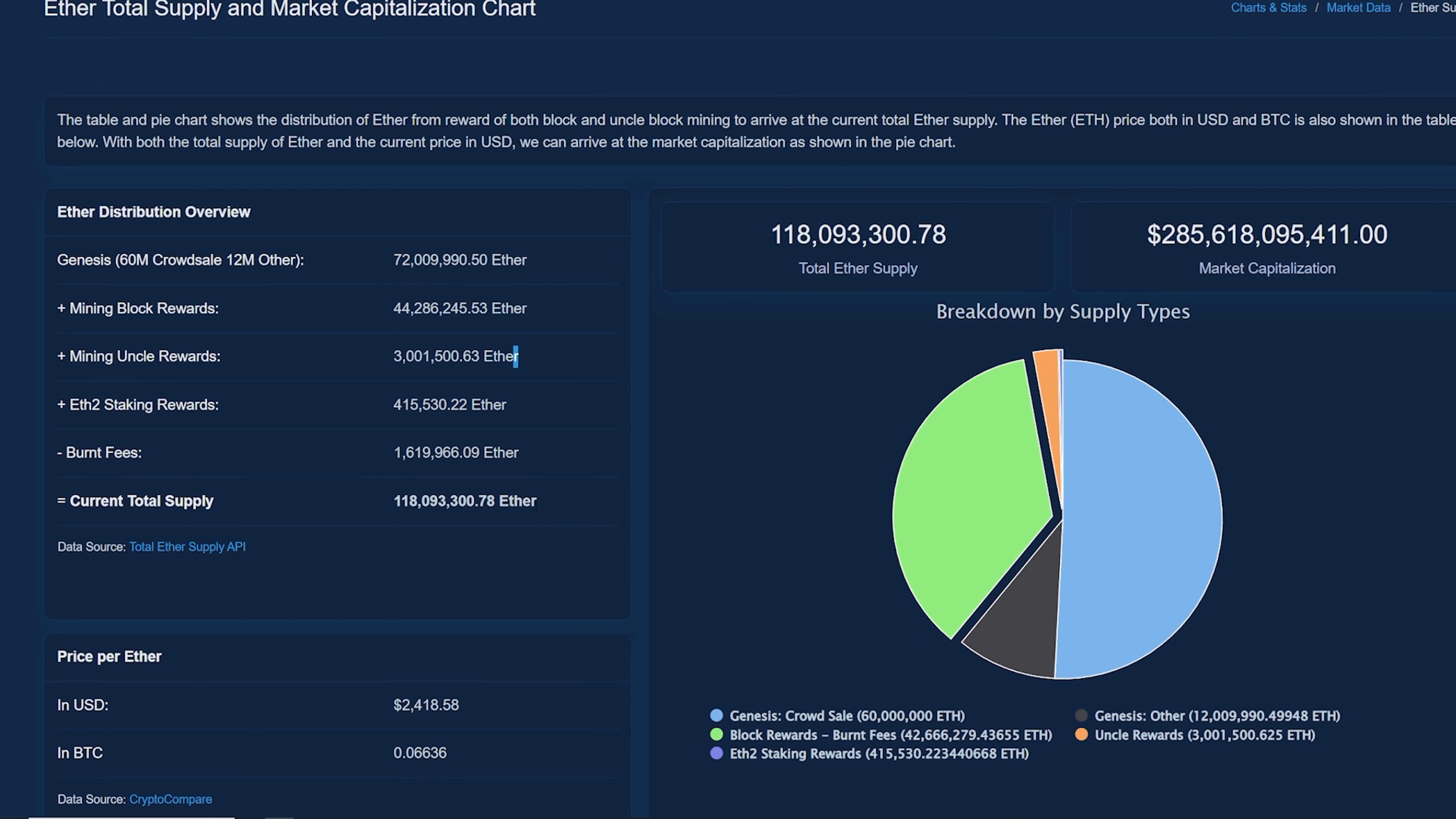
pyautogui.moveTo(95, 501); pyautogui.dragTo(537, 501)
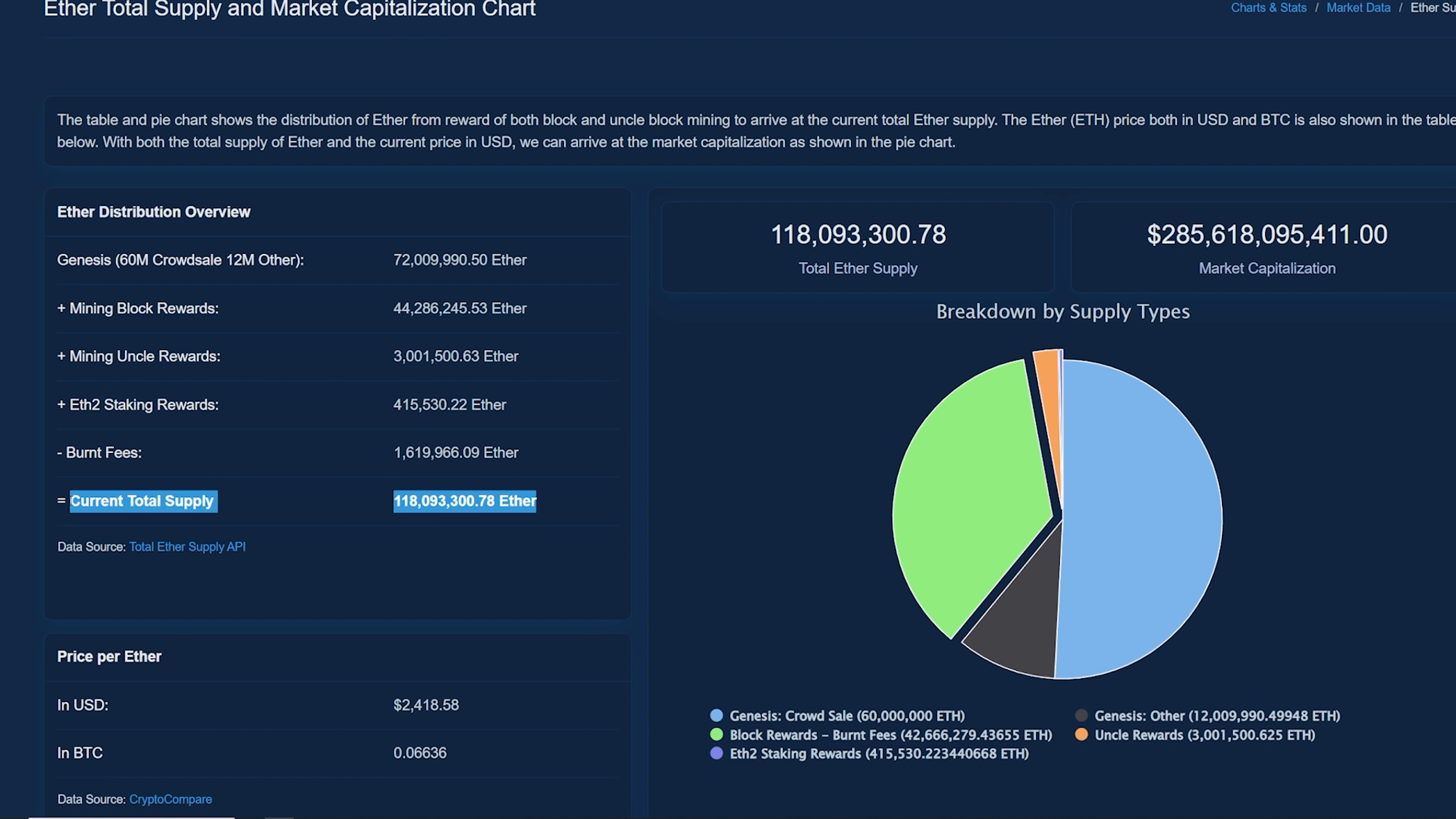
pyautogui.click(388, 502)
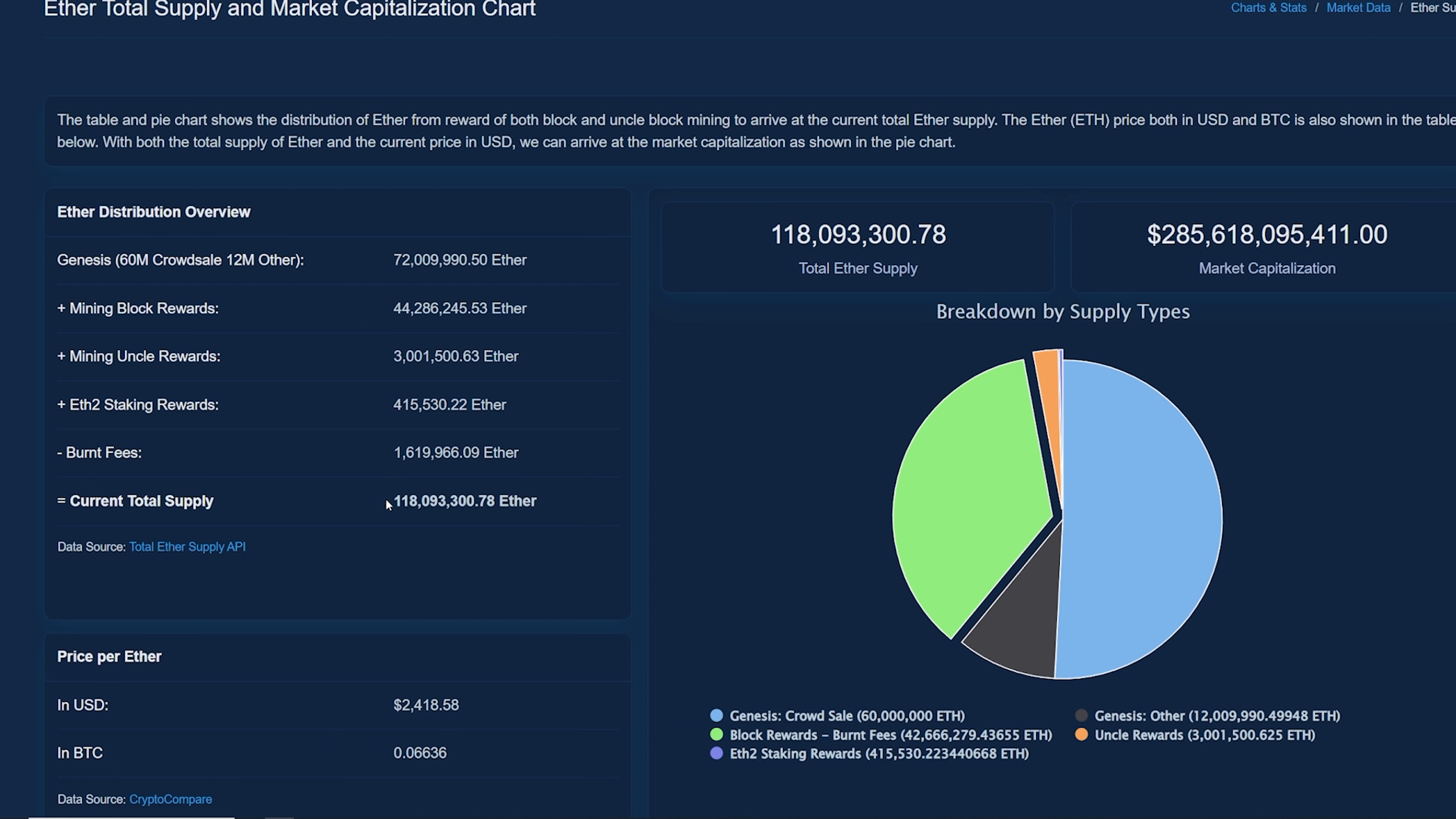
pyautogui.doubleClick(450, 500)
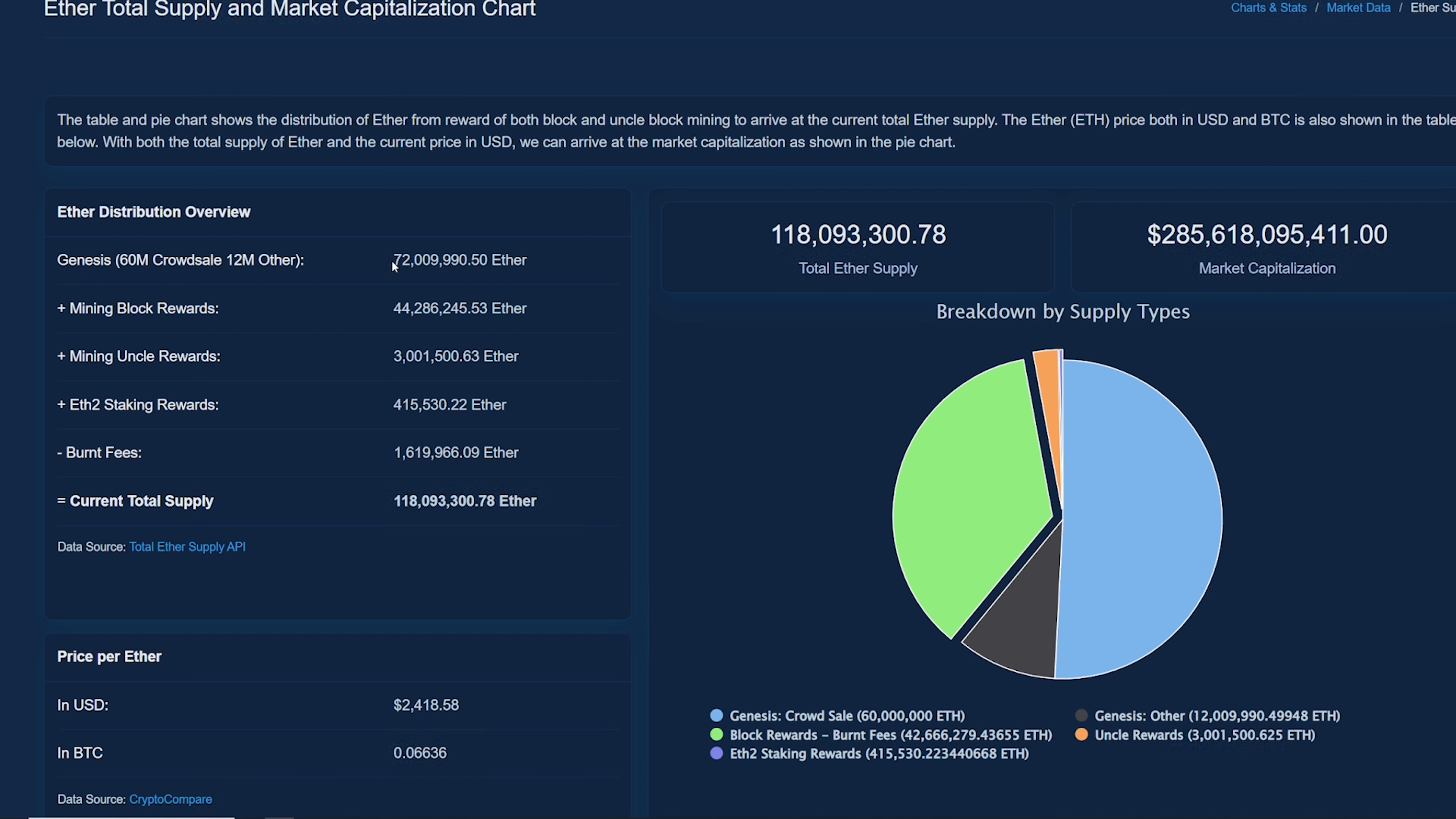
# Highlight the Genesis amount 72,009,990.50 and the mining block rewards amount in the breakdown.
pyautogui.doubleClick(400, 260)
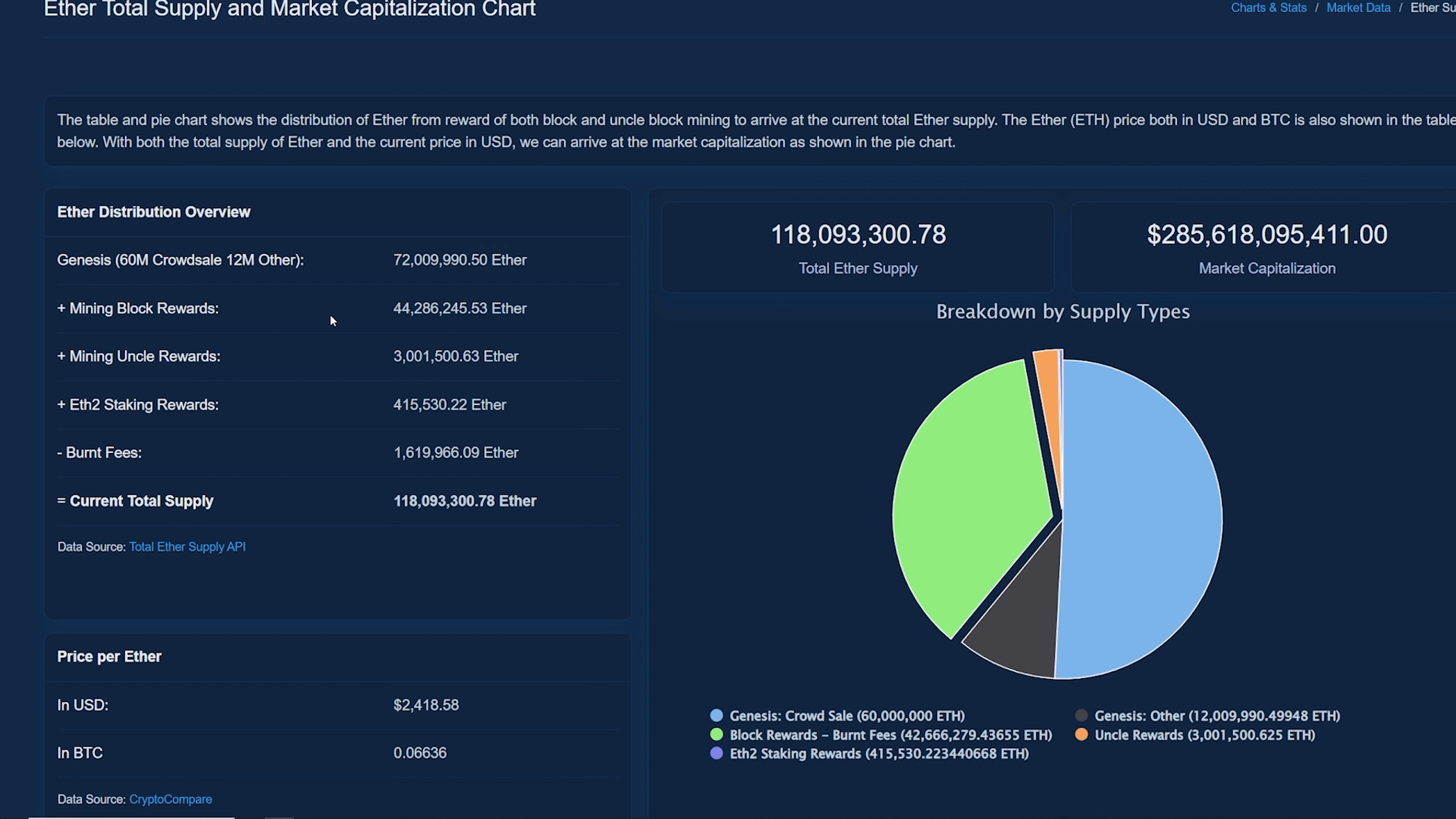
pyautogui.moveTo(380, 317)
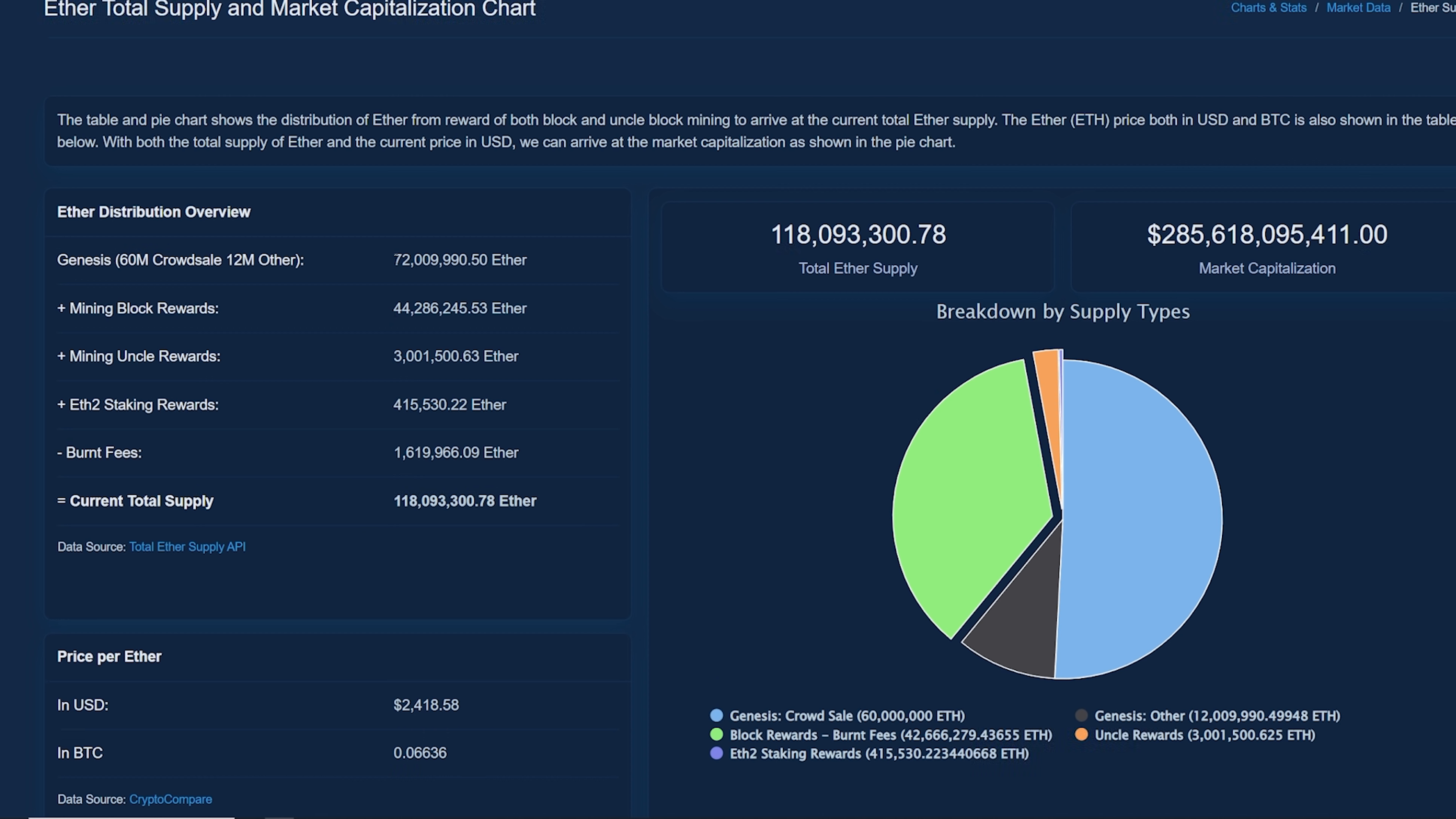
pyautogui.doubleClick(442, 260)
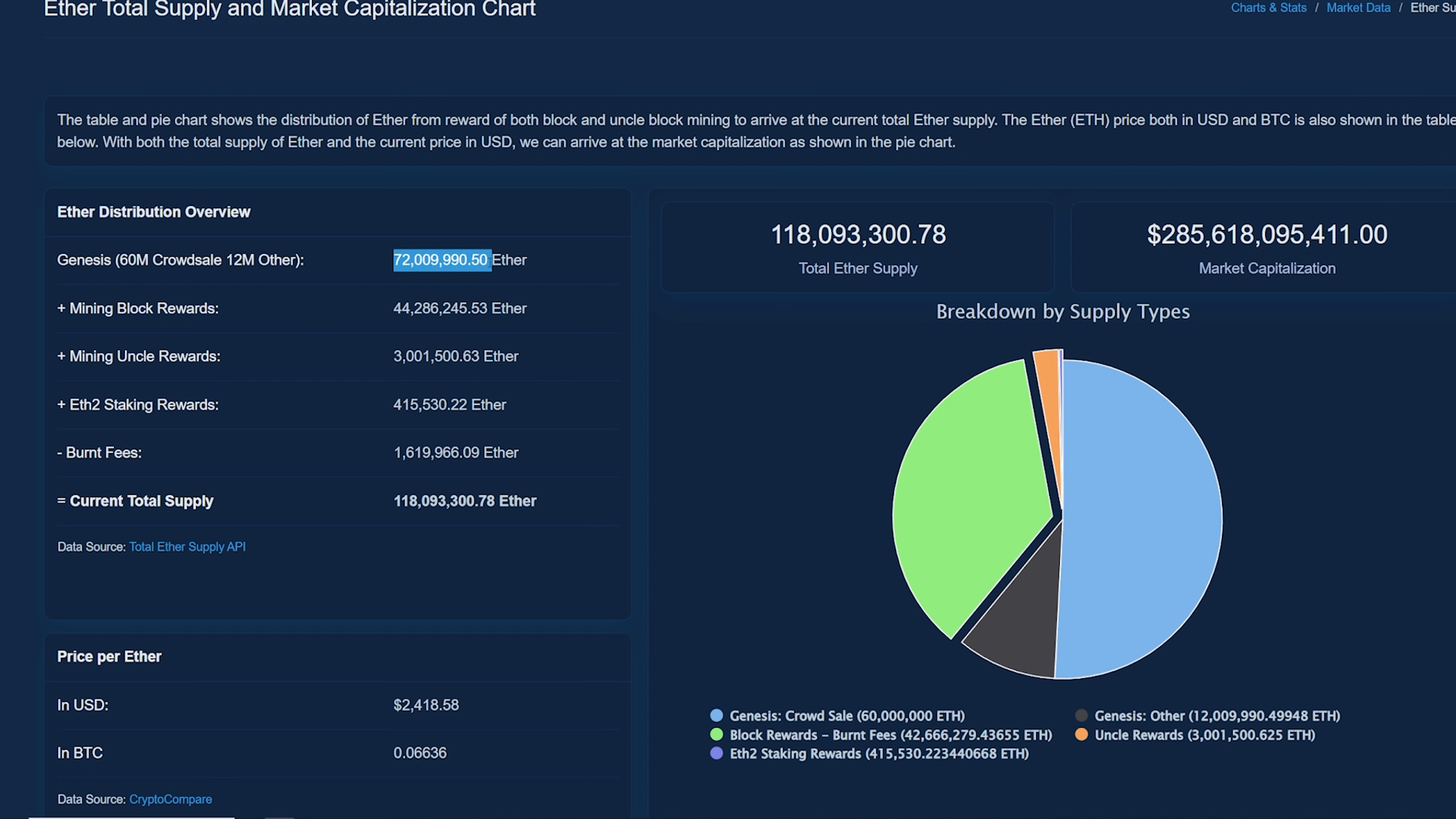
pyautogui.click(442, 260)
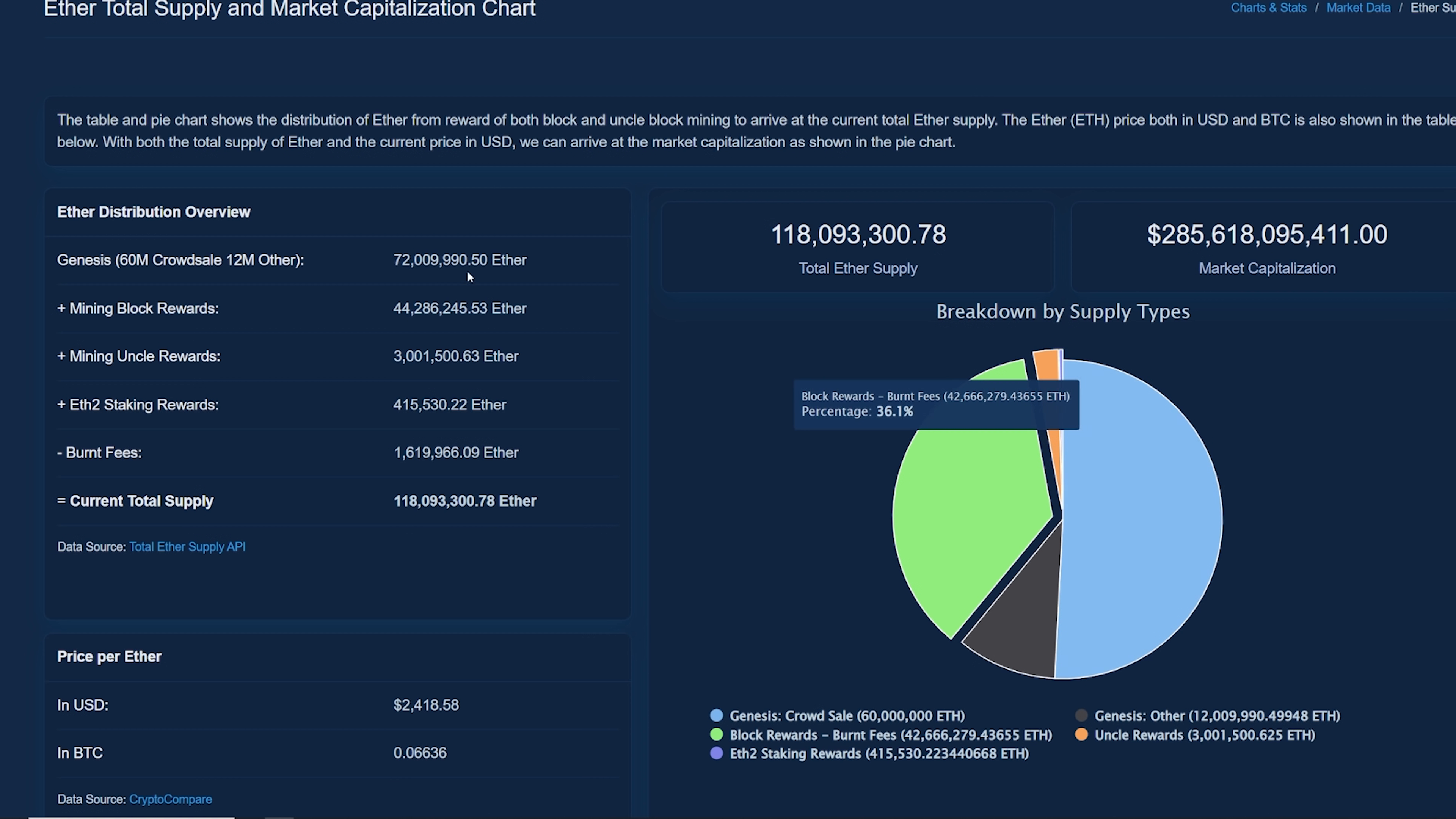
pyautogui.doubleClick(447, 260)
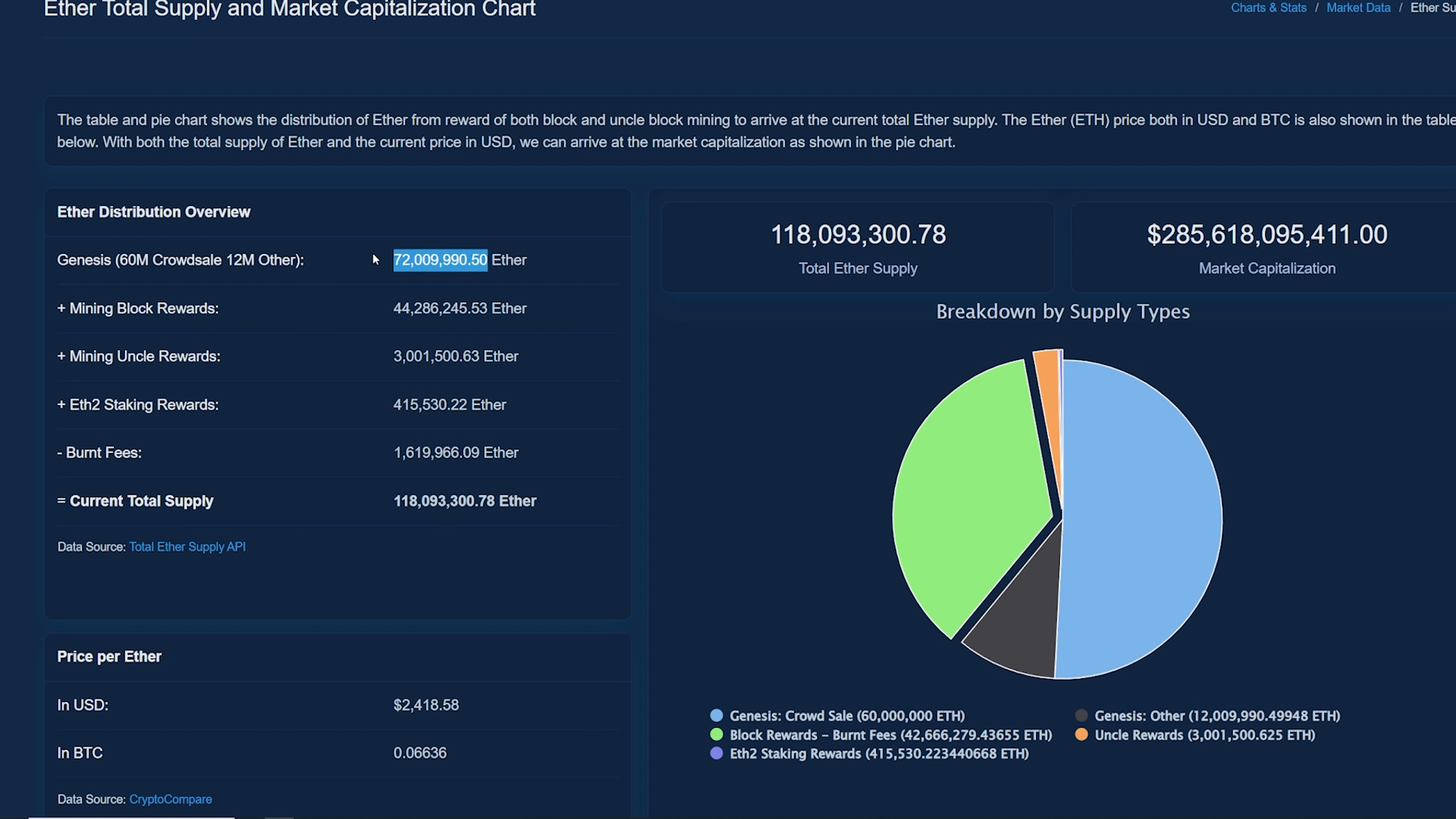
pyautogui.moveTo(1211, 466)
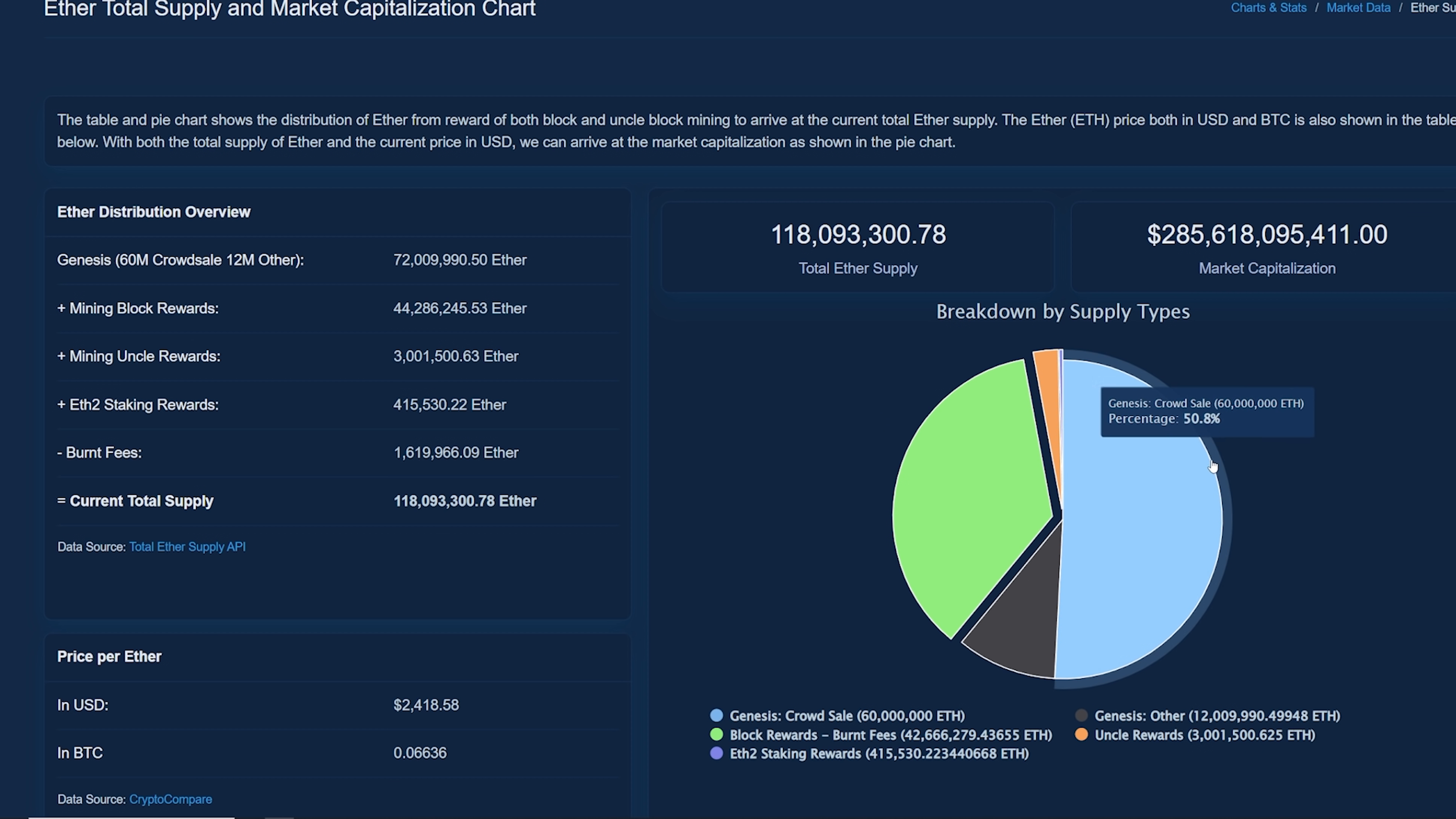
pyautogui.moveTo(1176, 516)
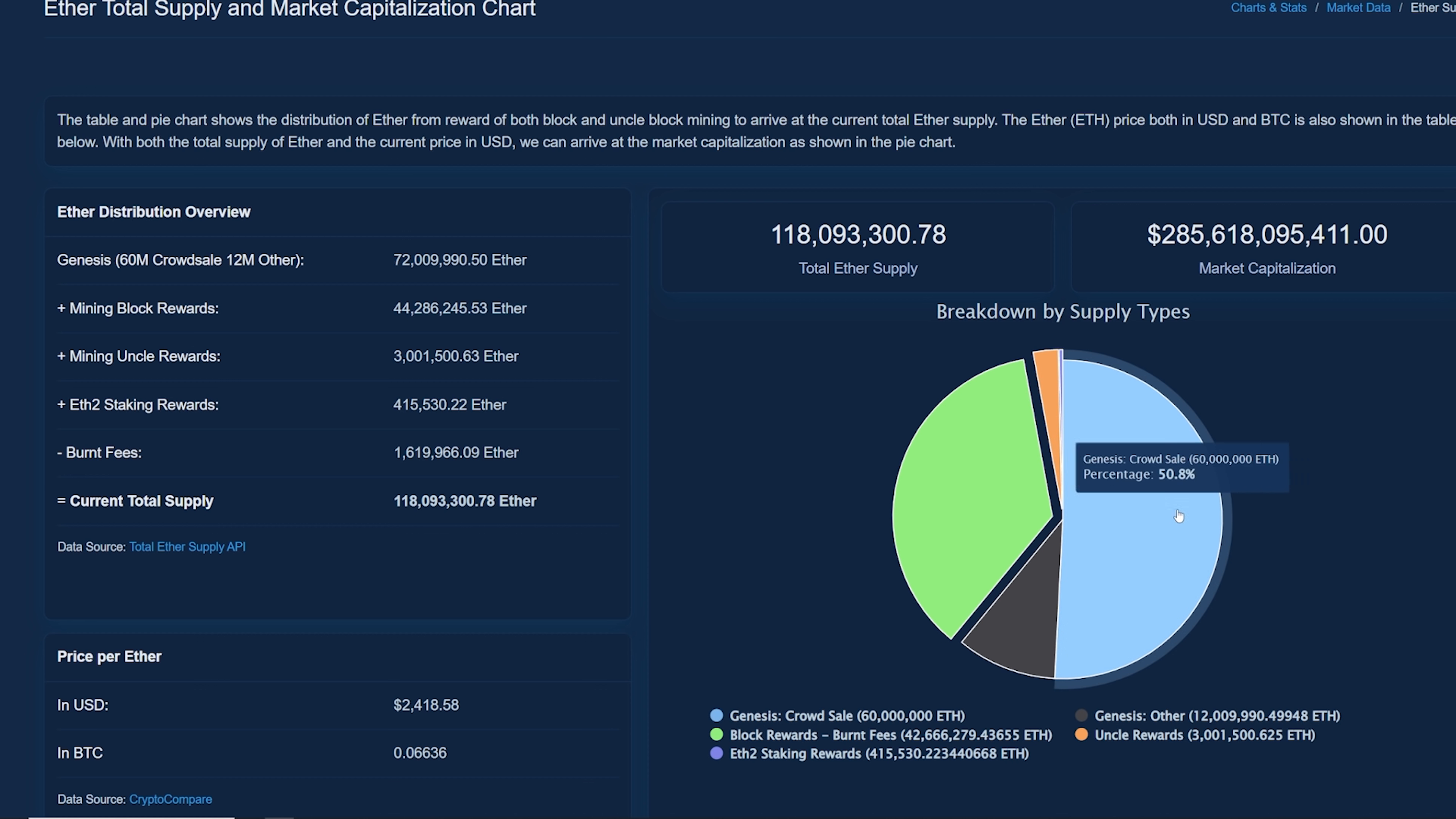
pyautogui.moveTo(455, 244)
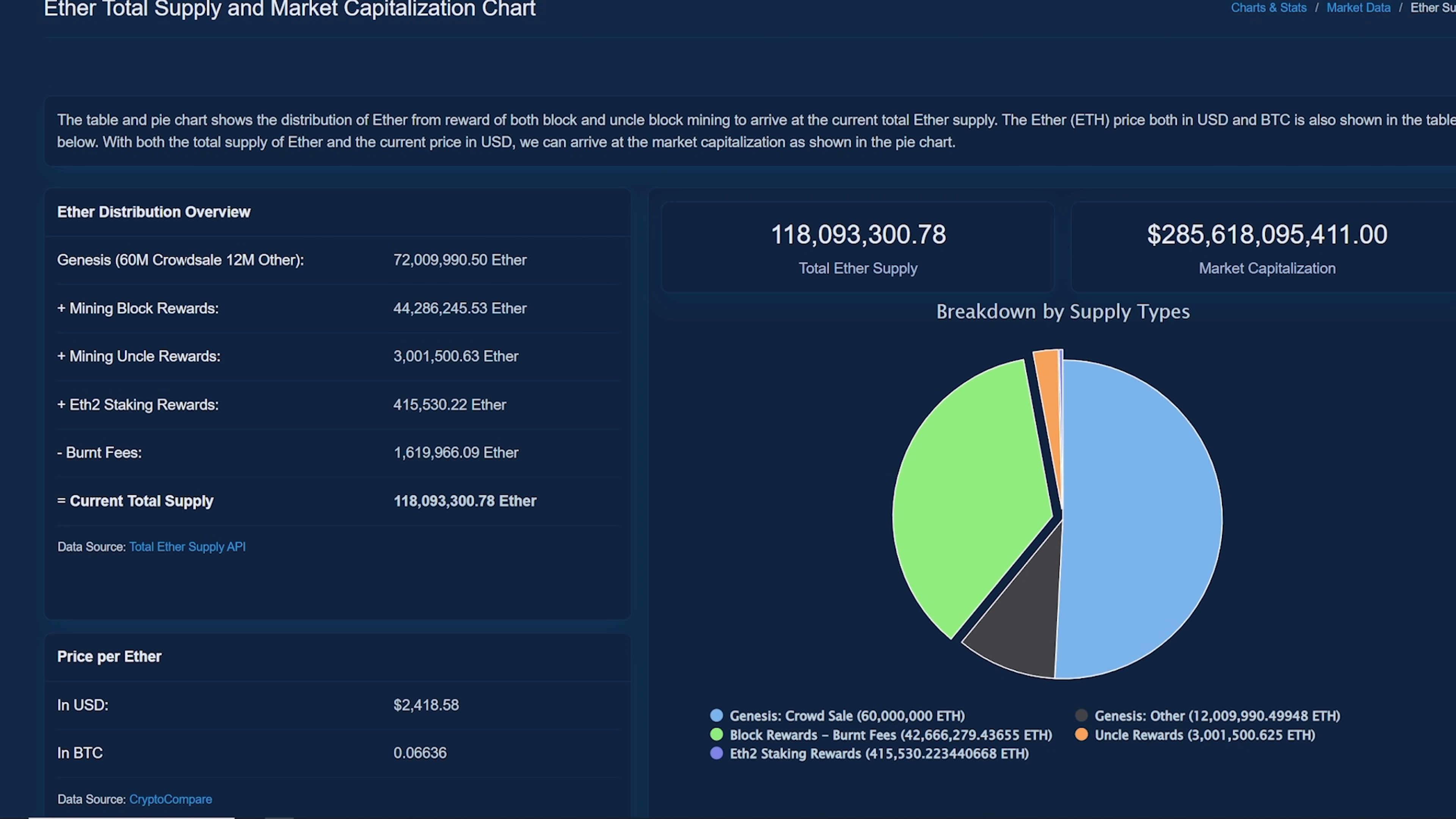
pyautogui.moveTo(1121, 442)
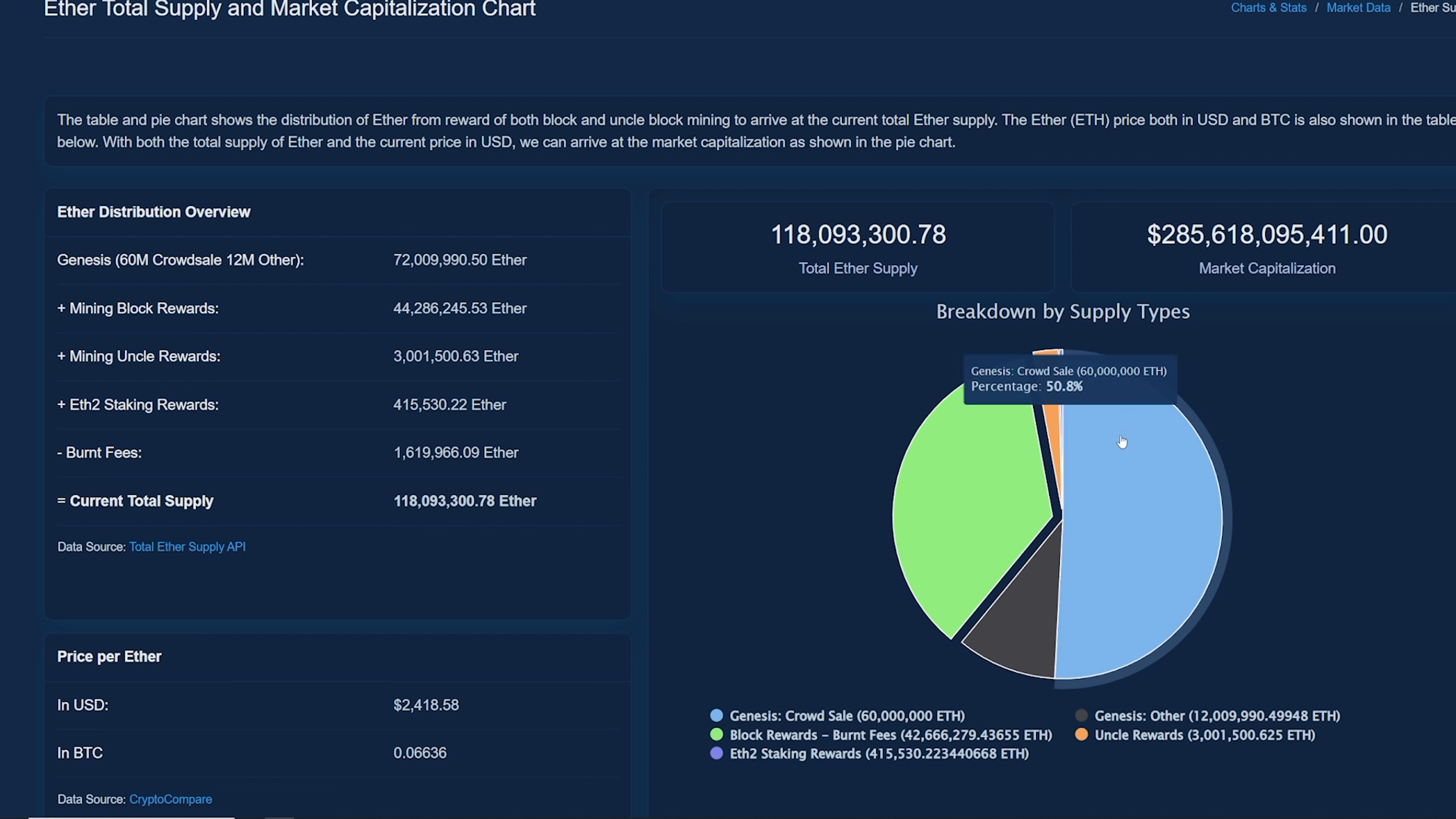
pyautogui.doubleClick(439, 309)
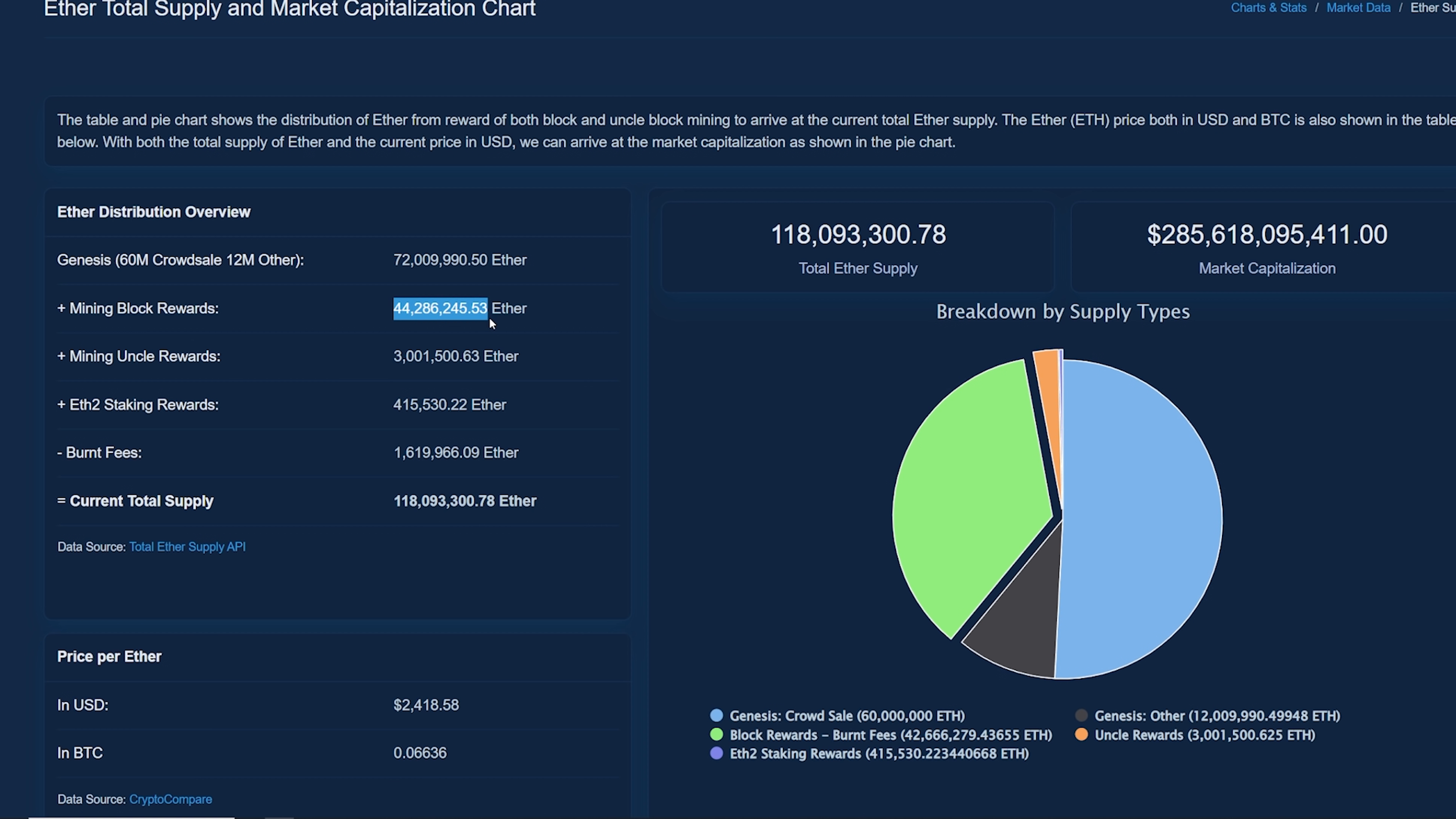
pyautogui.click(440, 309)
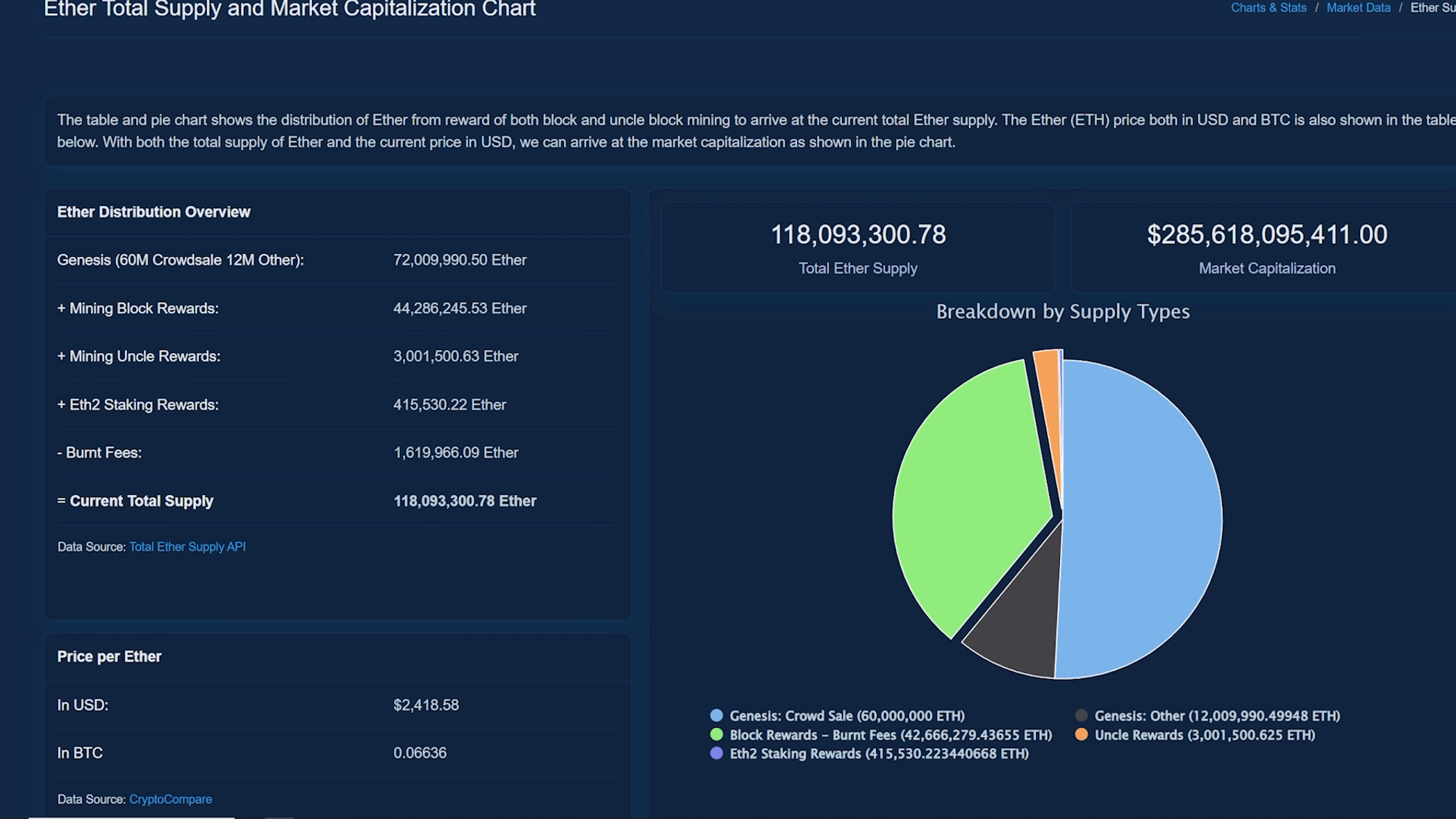
pyautogui.moveTo(607, 9)
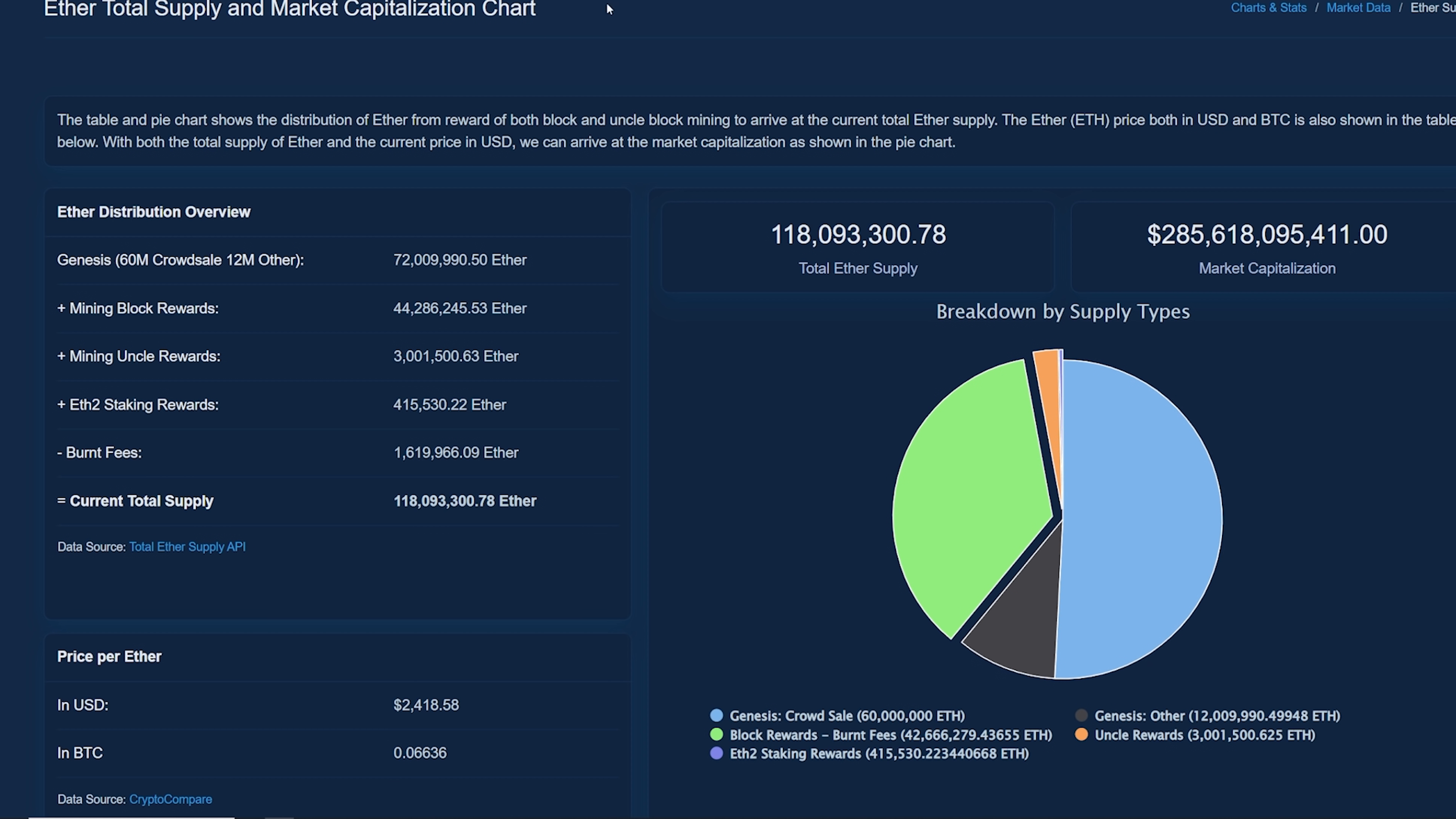
pyautogui.moveTo(657, 339)
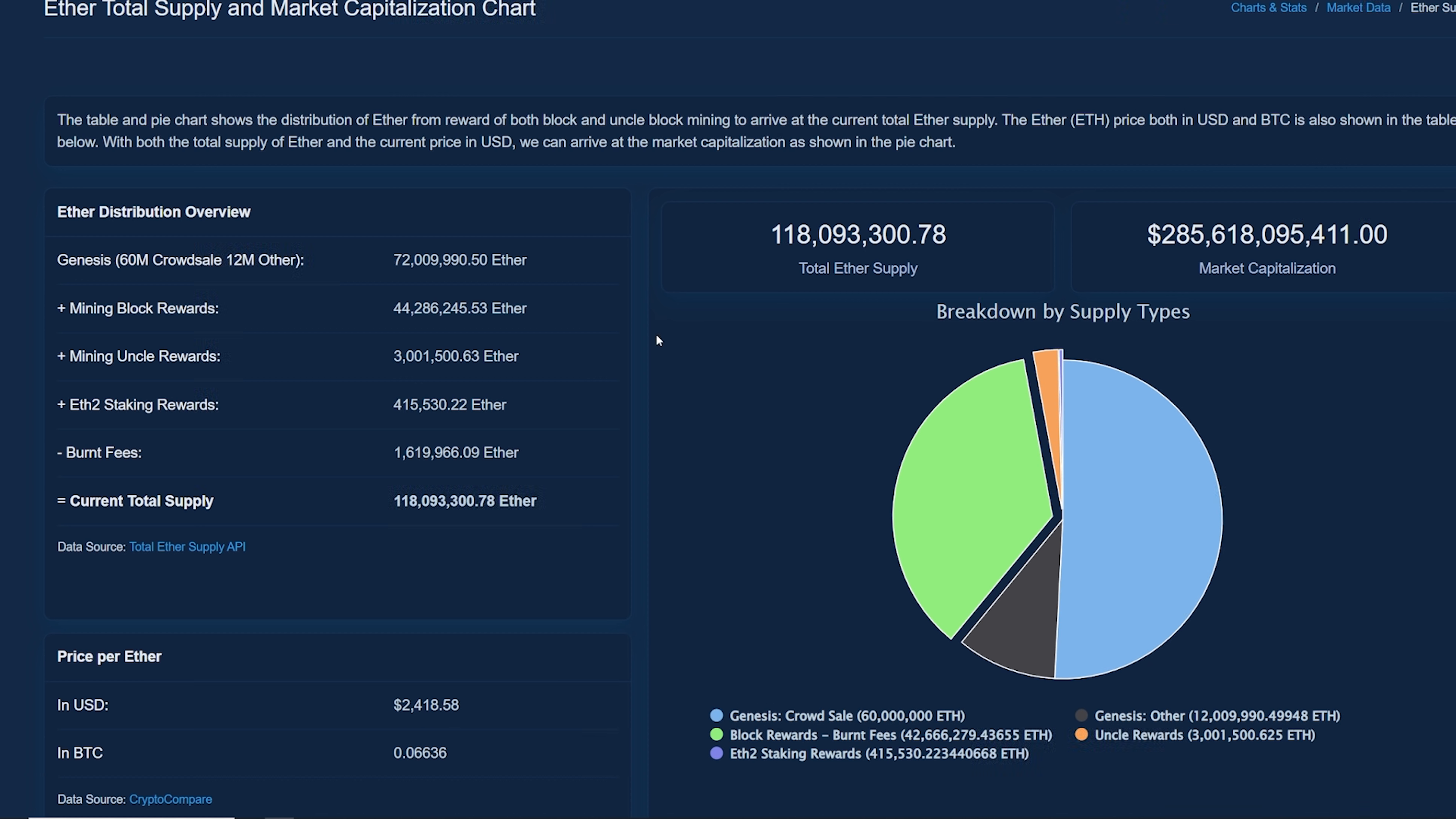
pyautogui.moveTo(641, 405)
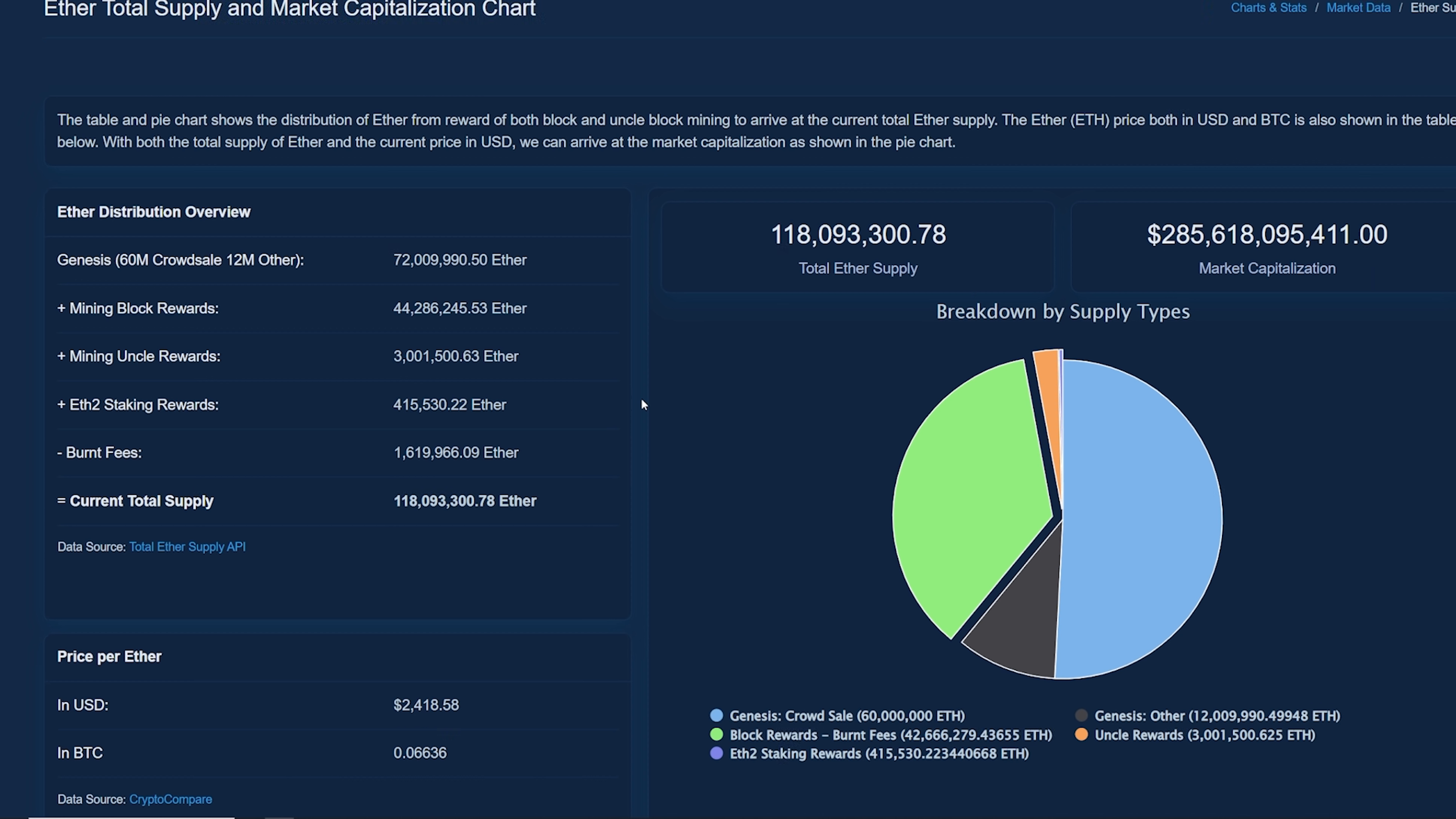
pyautogui.moveTo(641, 335)
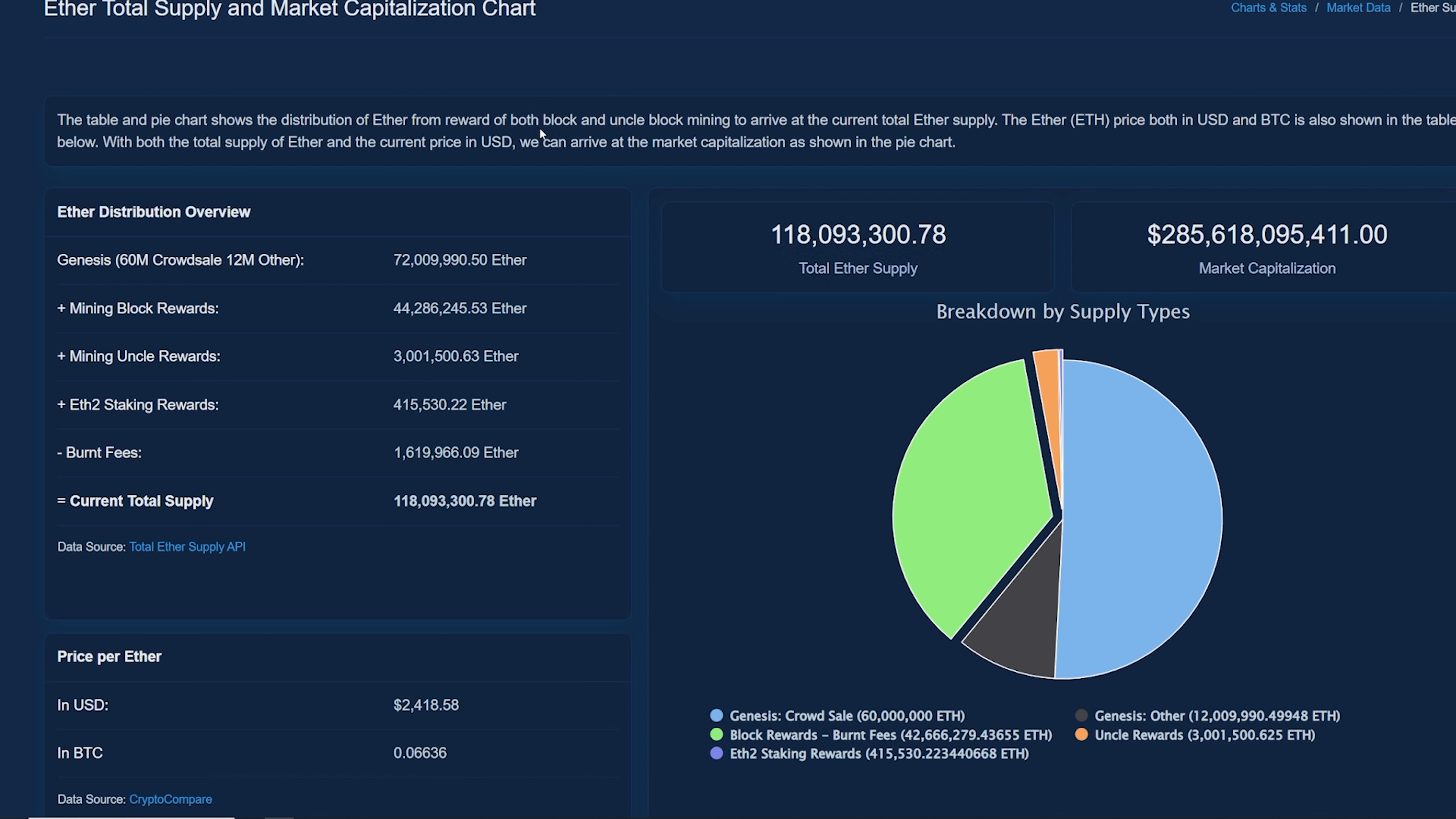
pyautogui.moveTo(669, 166)
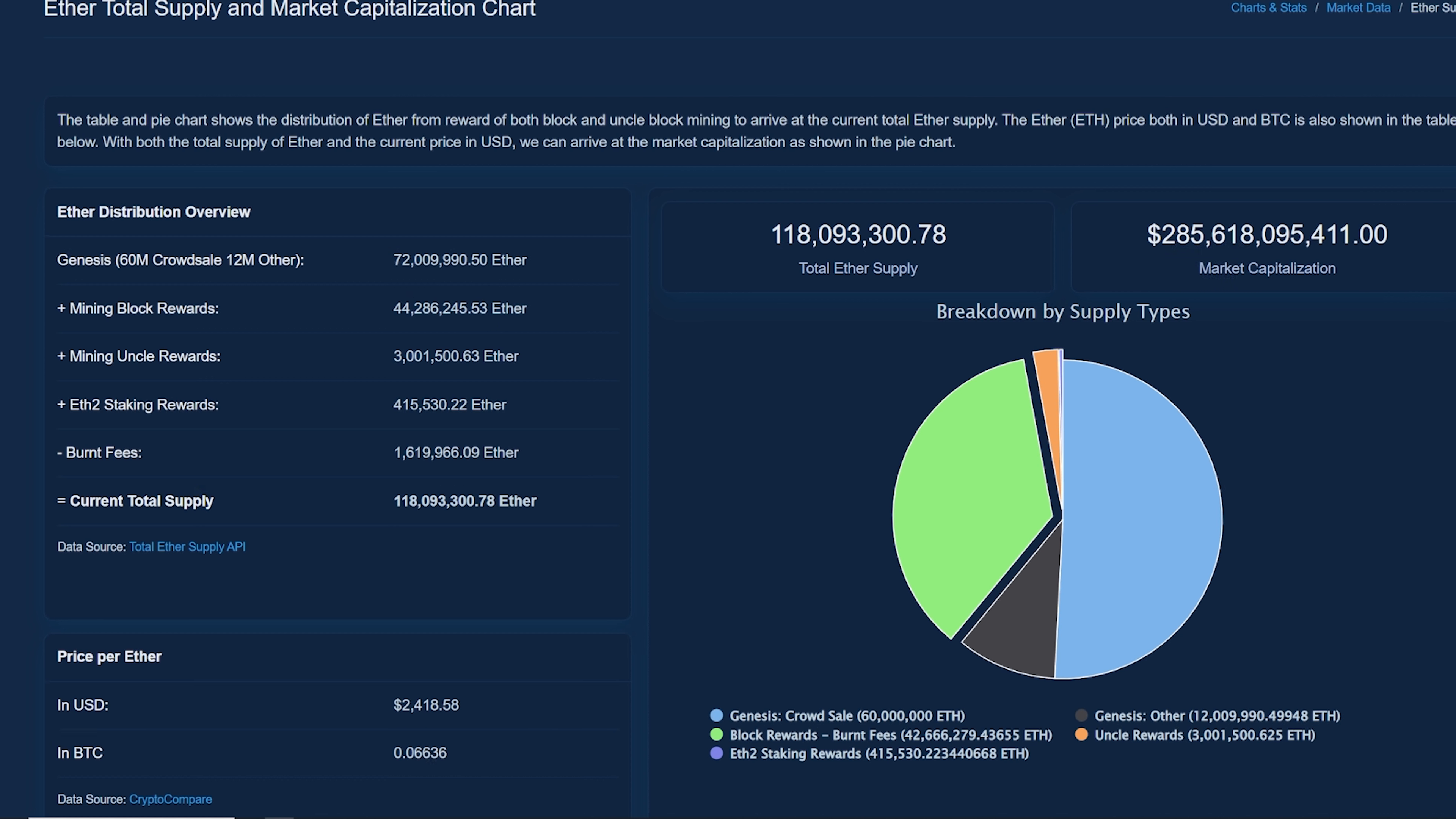
pyautogui.moveTo(495, 283)
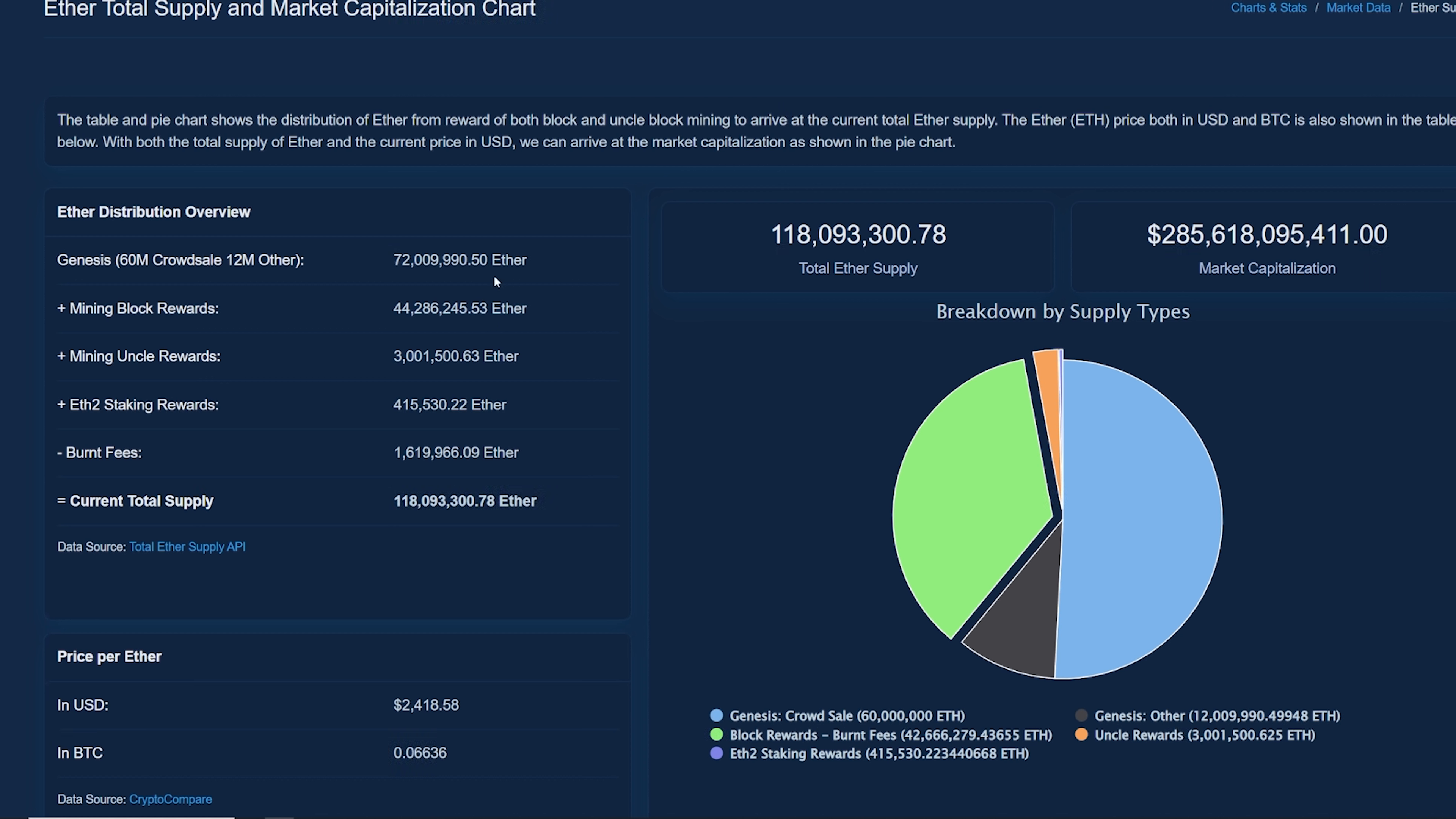
pyautogui.moveTo(559, 320)
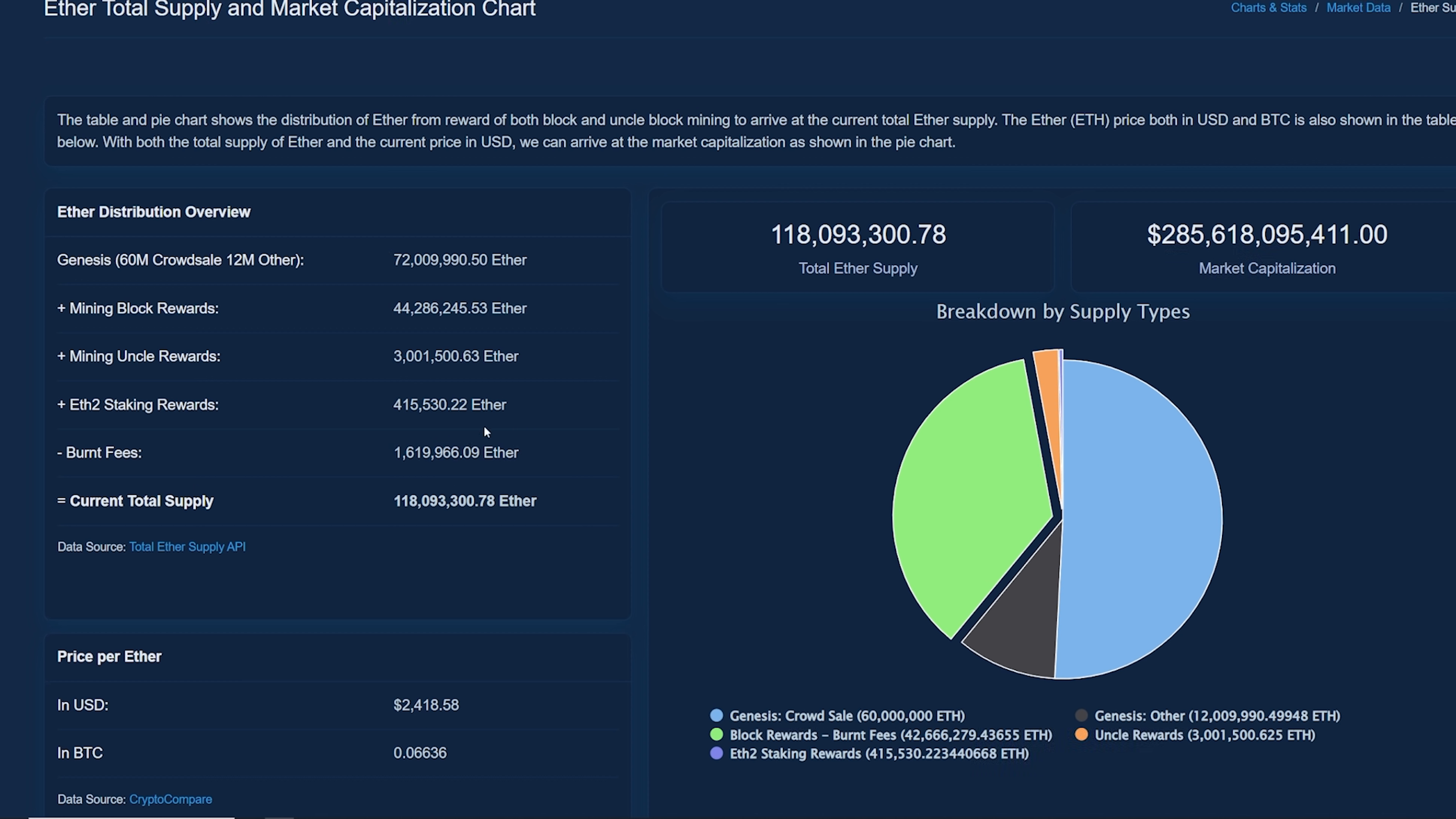
pyautogui.moveTo(385, 462)
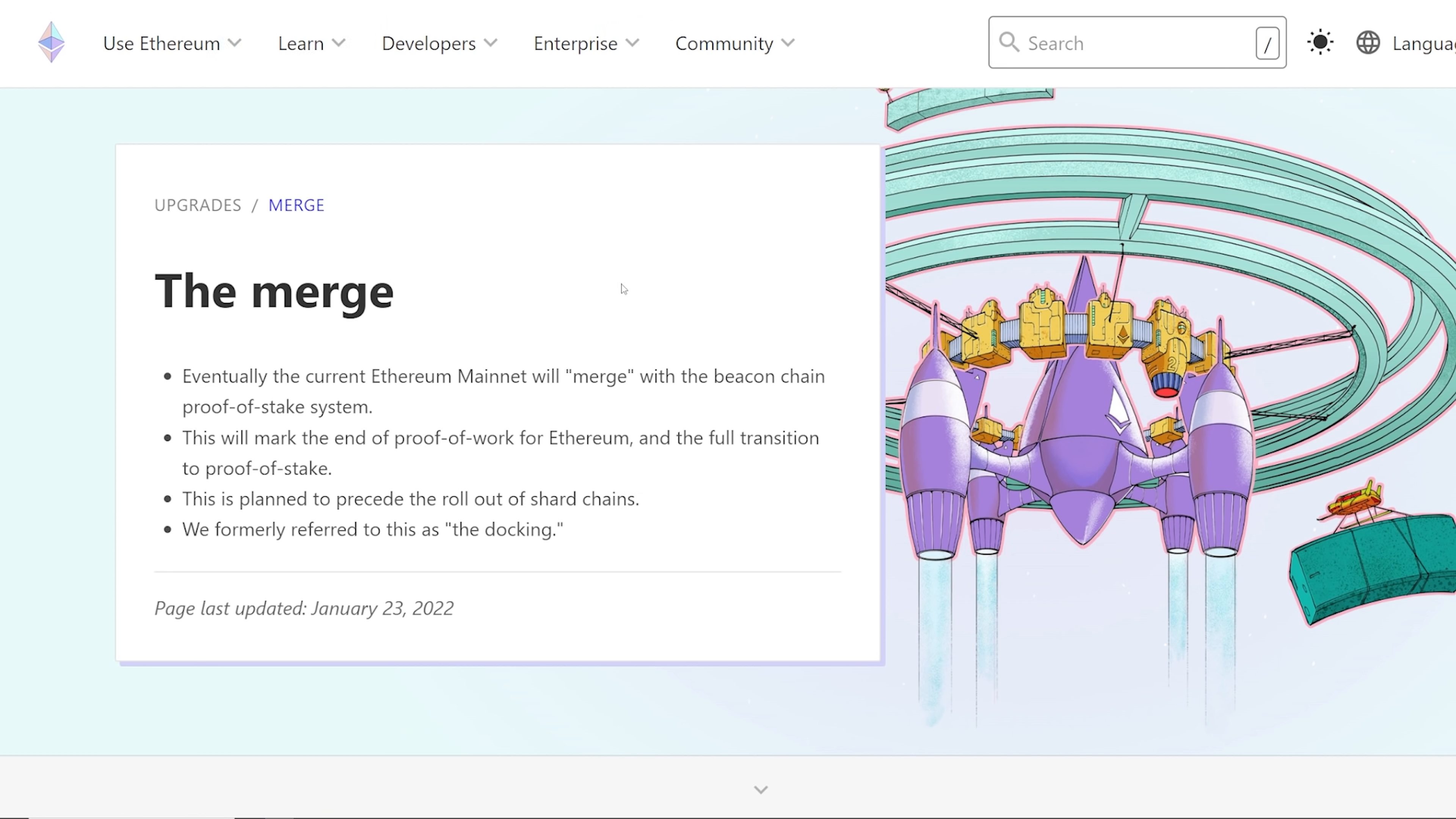
# Bring the Ethereum Network Hash Rate chart (2016 to January 2022) into view.
pyautogui.scroll(-3)
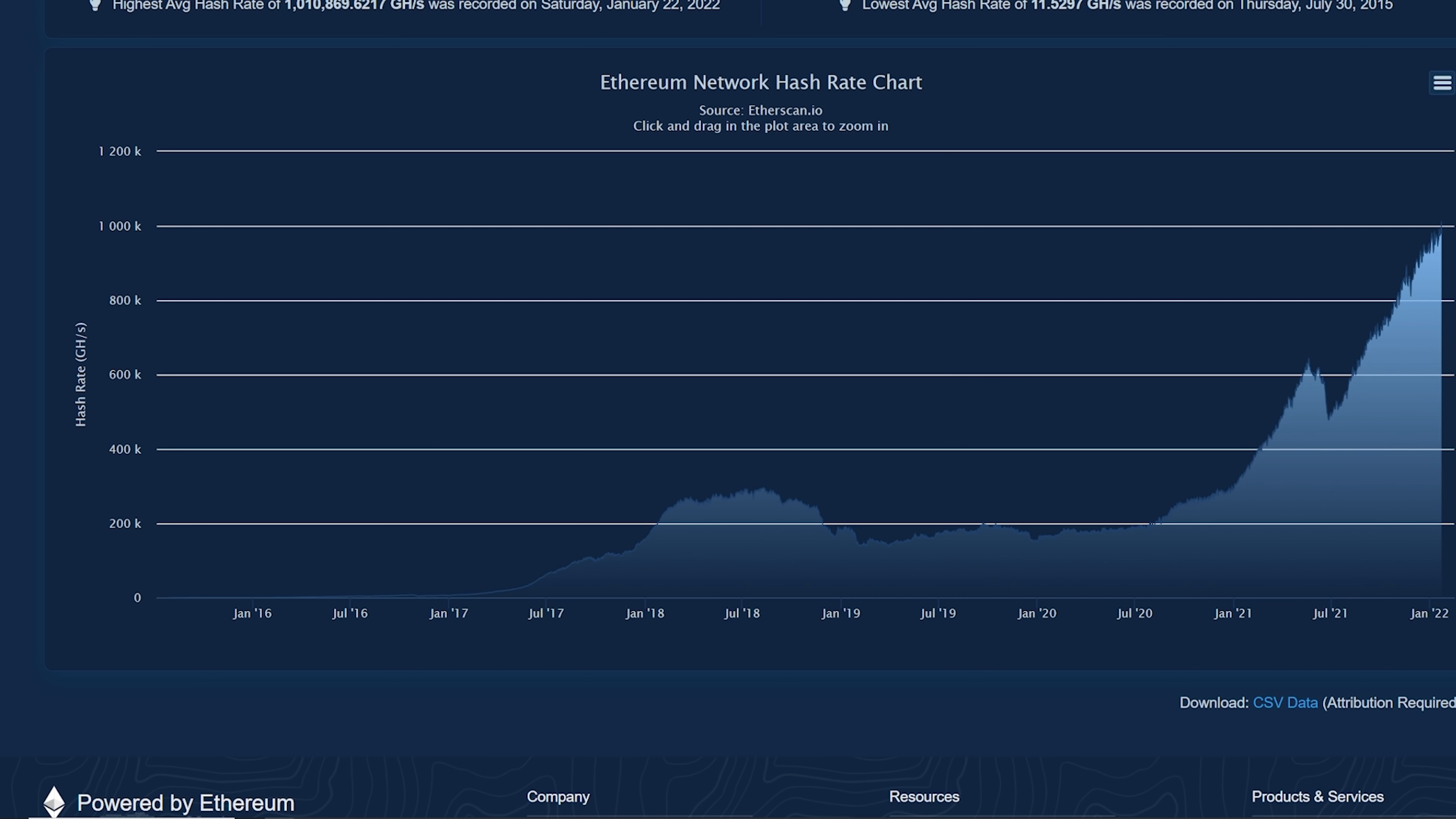
pyautogui.moveTo(786, 154)
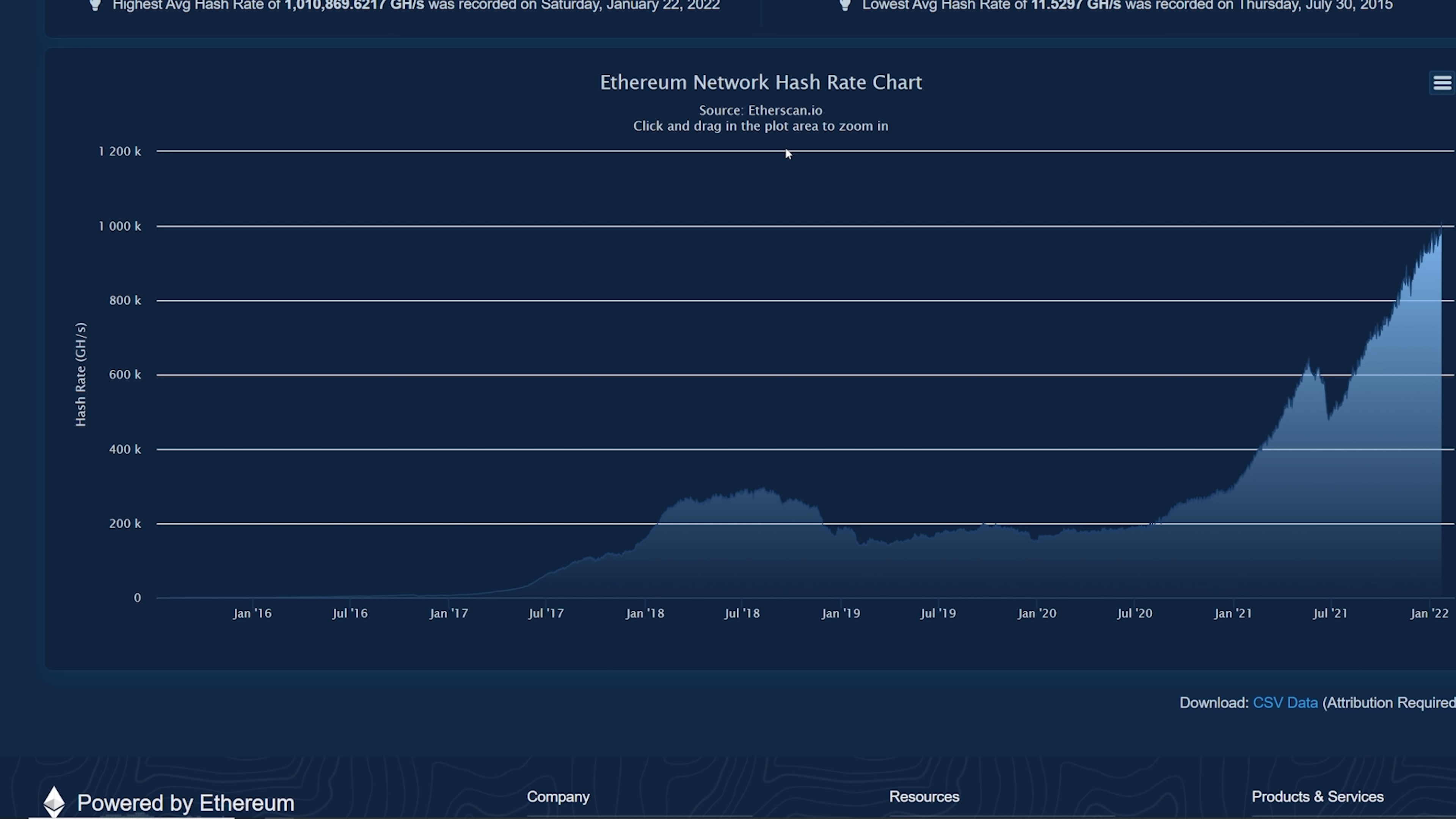
pyautogui.moveTo(1343, 133)
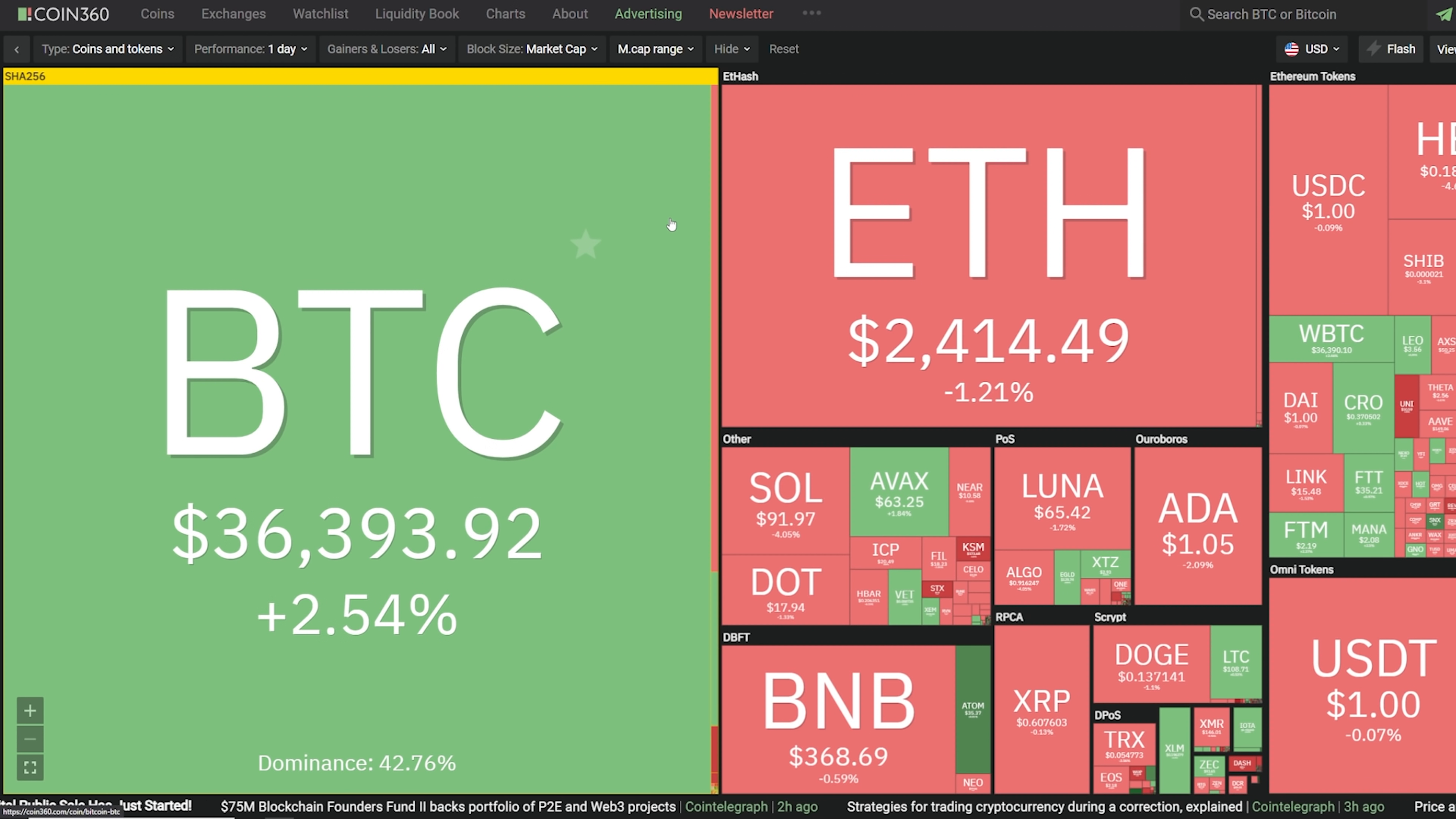
# Shift the COIN360 market heat map sideways to see BTC, ETH and other coin tiles.
pyautogui.hscroll(-3)
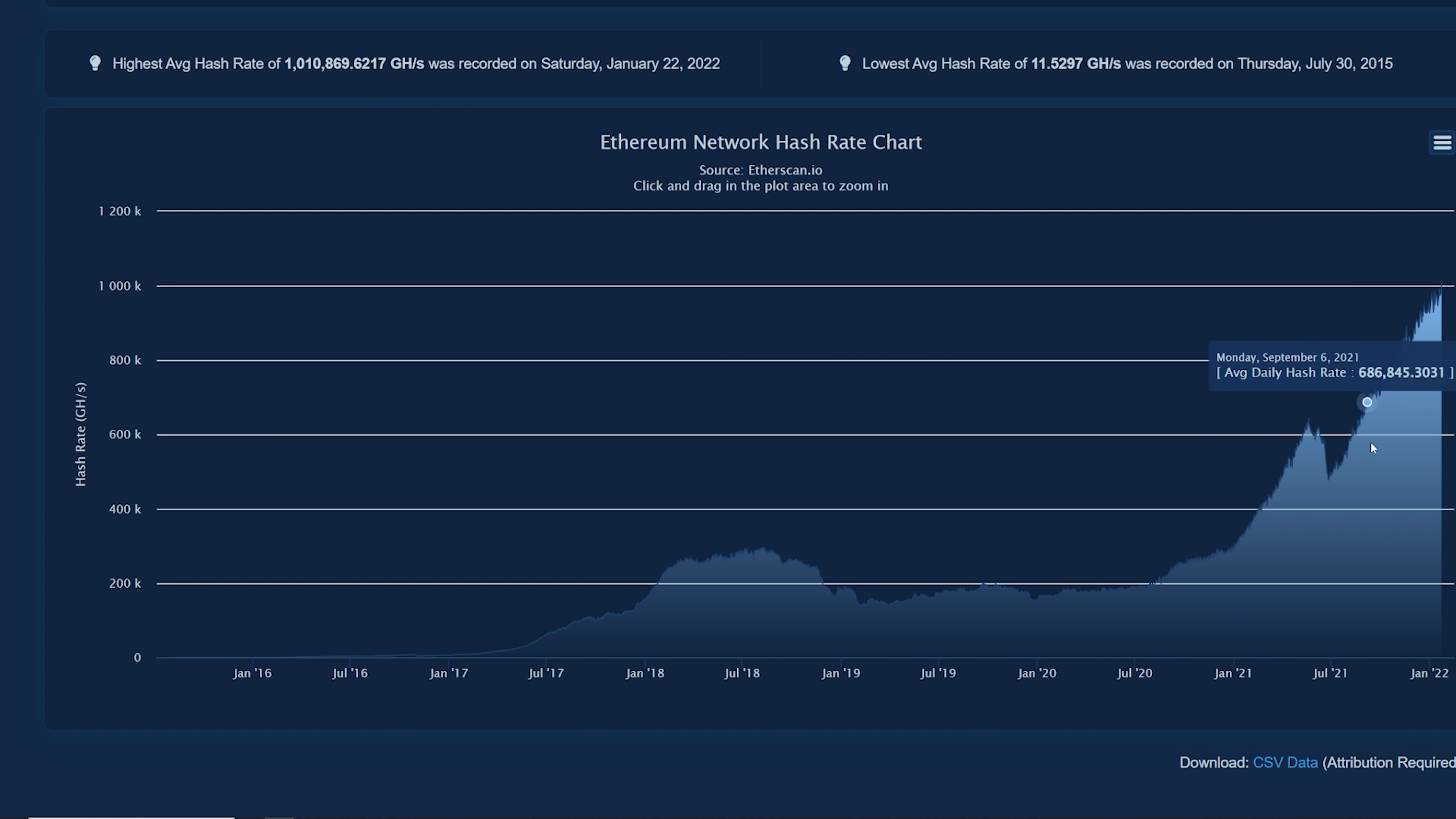
pyautogui.moveTo(1187, 559)
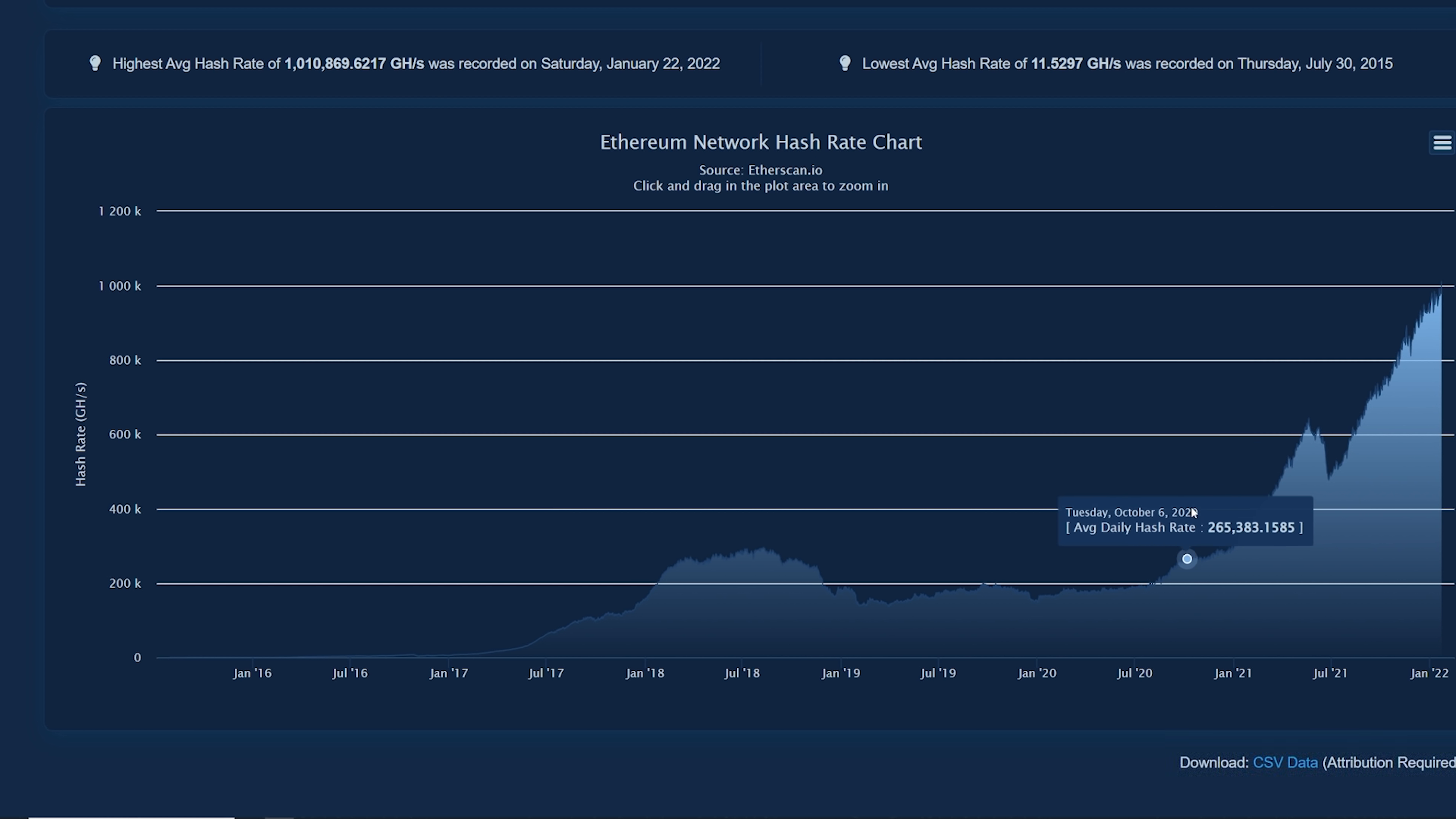
pyautogui.moveTo(1141, 590)
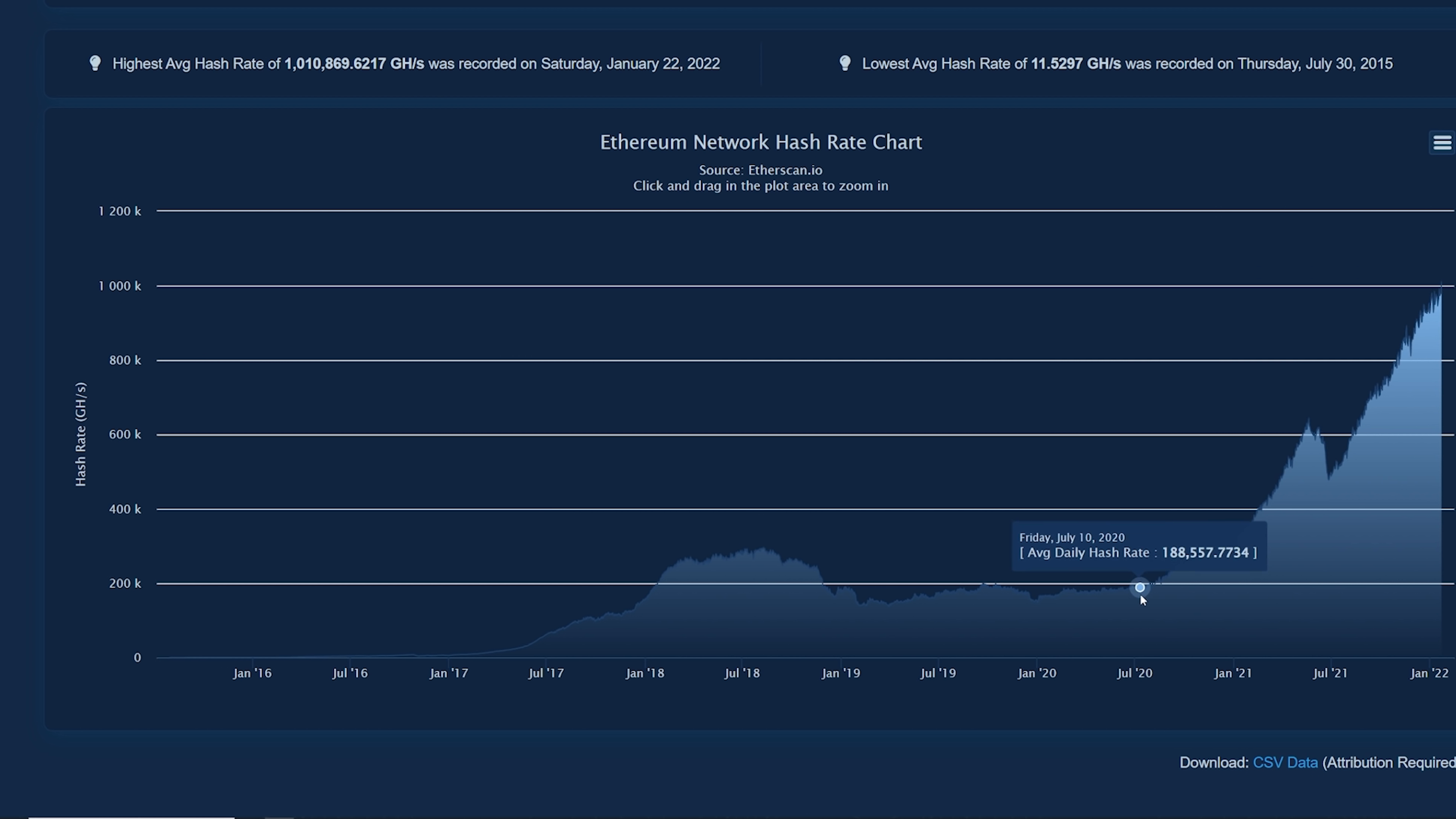
pyautogui.moveTo(1195, 558)
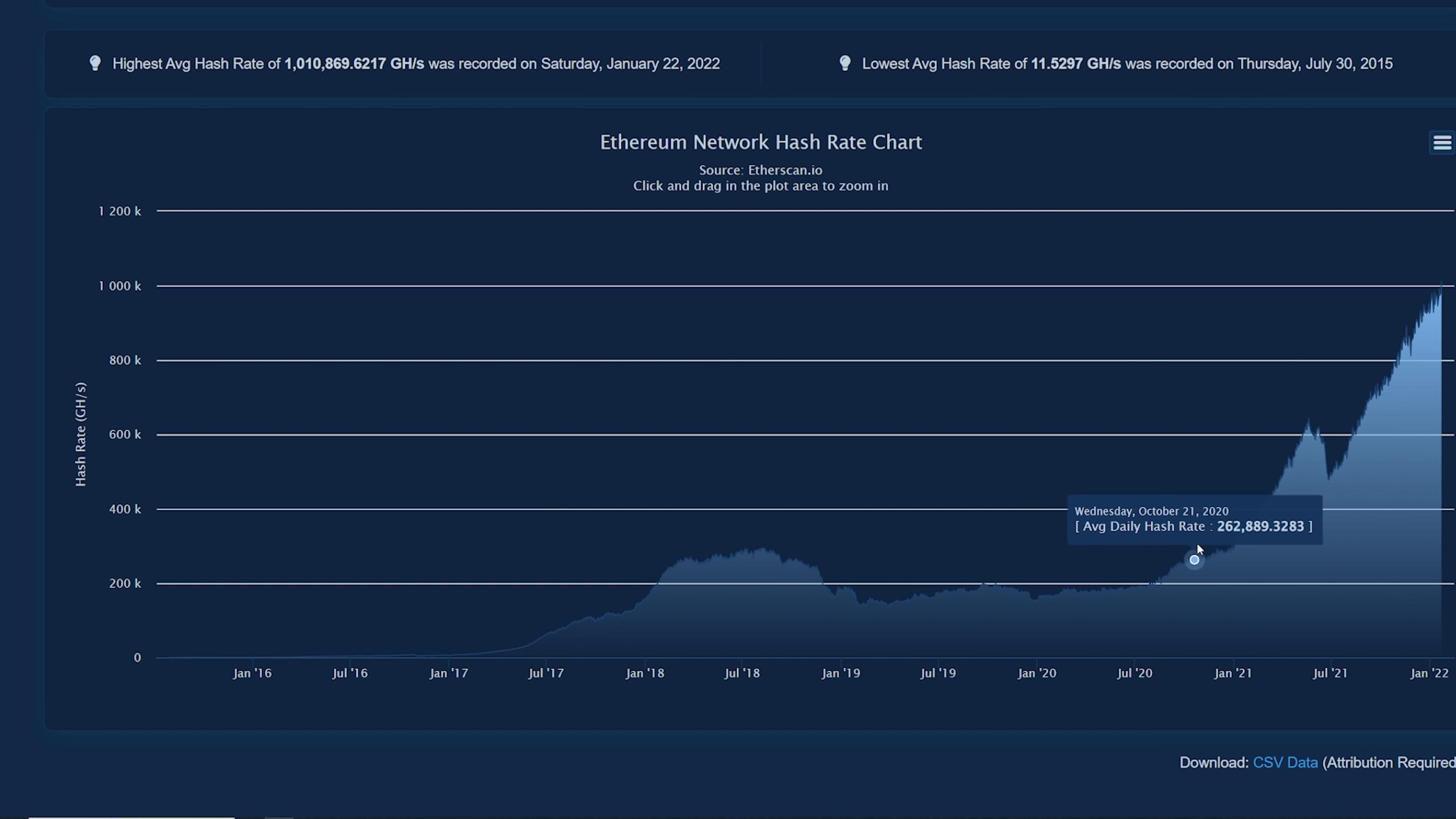
pyautogui.moveTo(1434, 327)
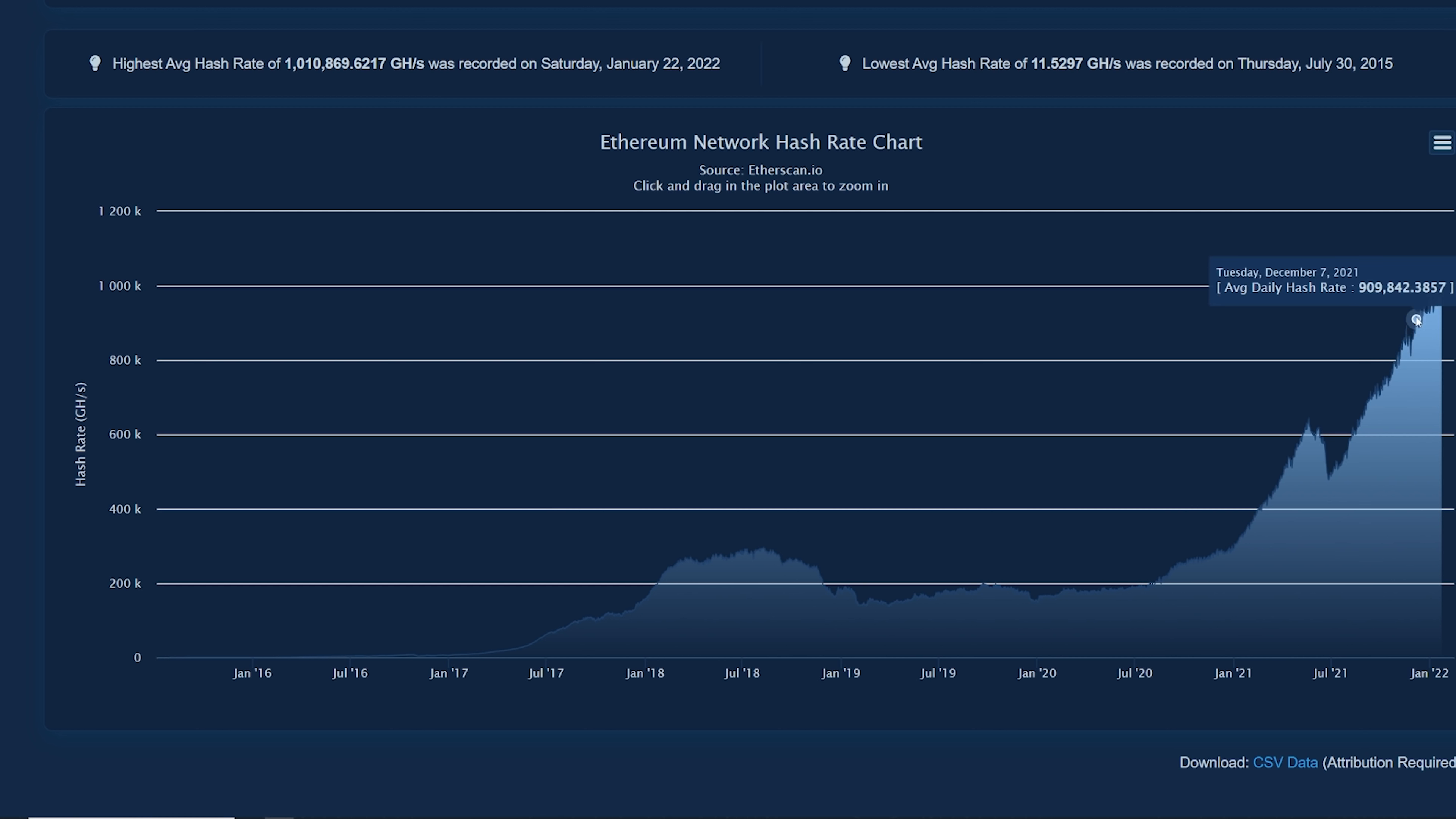
pyautogui.moveTo(1405, 323)
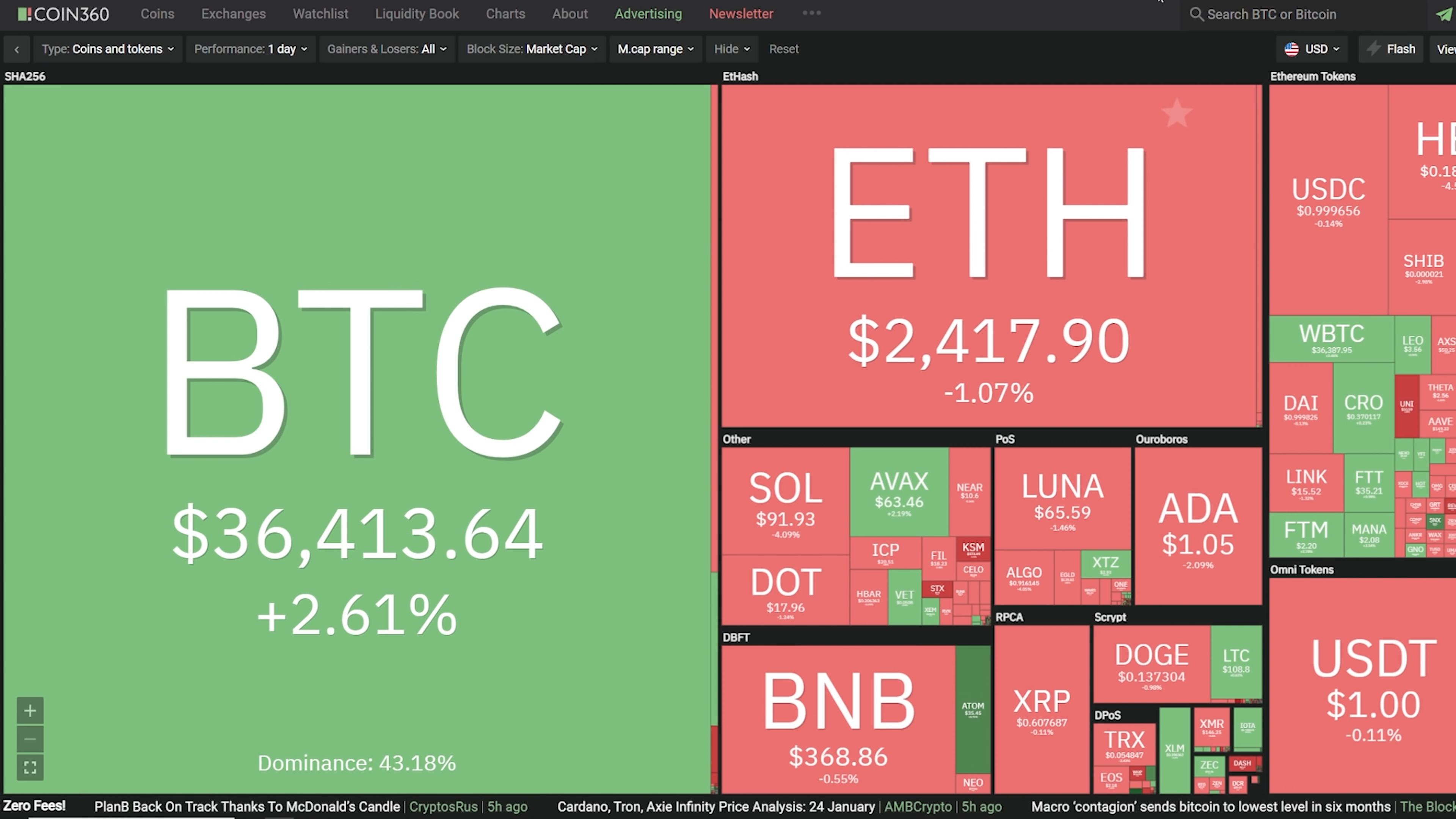
pyautogui.moveTo(629, 368)
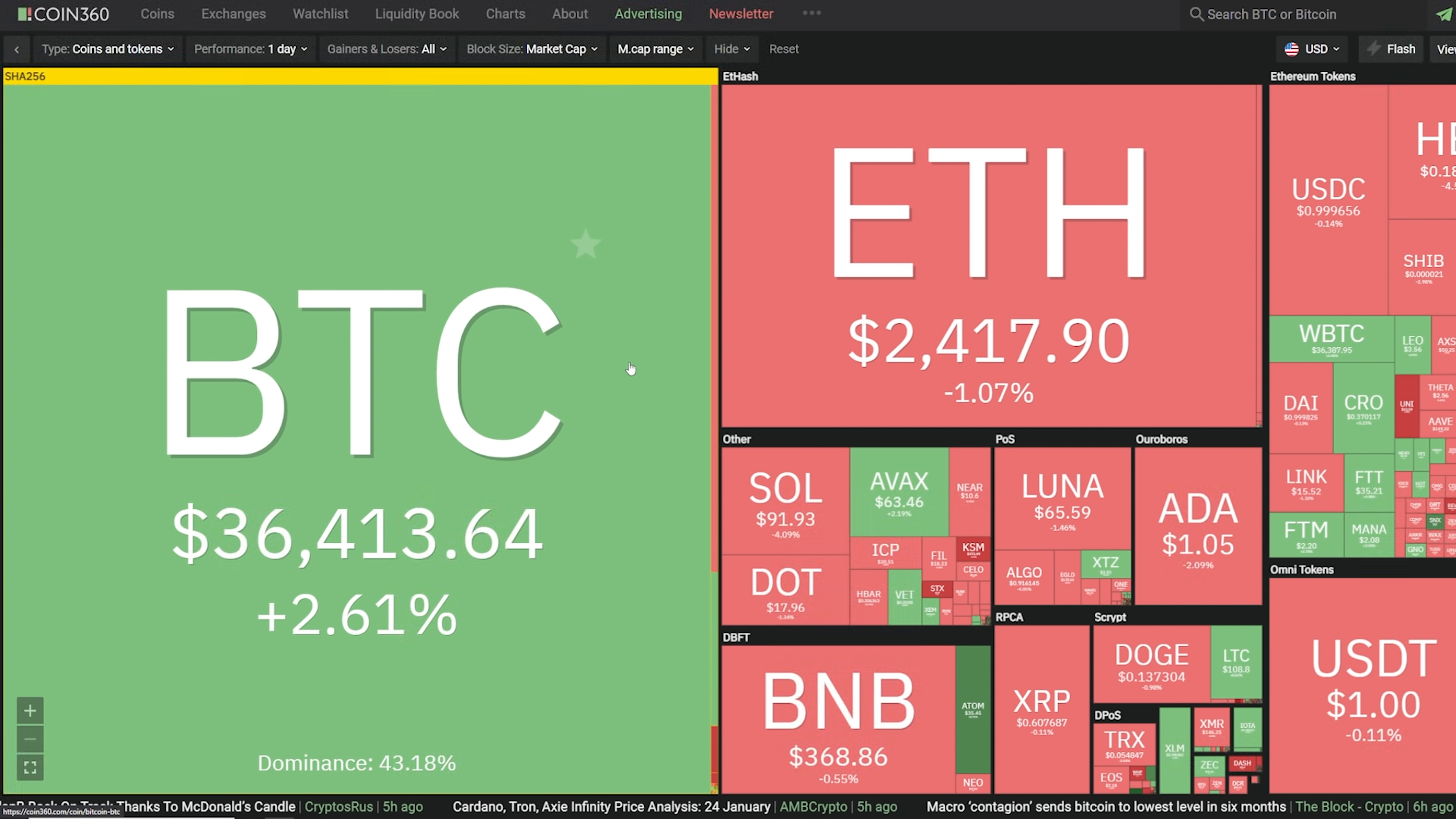
pyautogui.moveTo(934, 243)
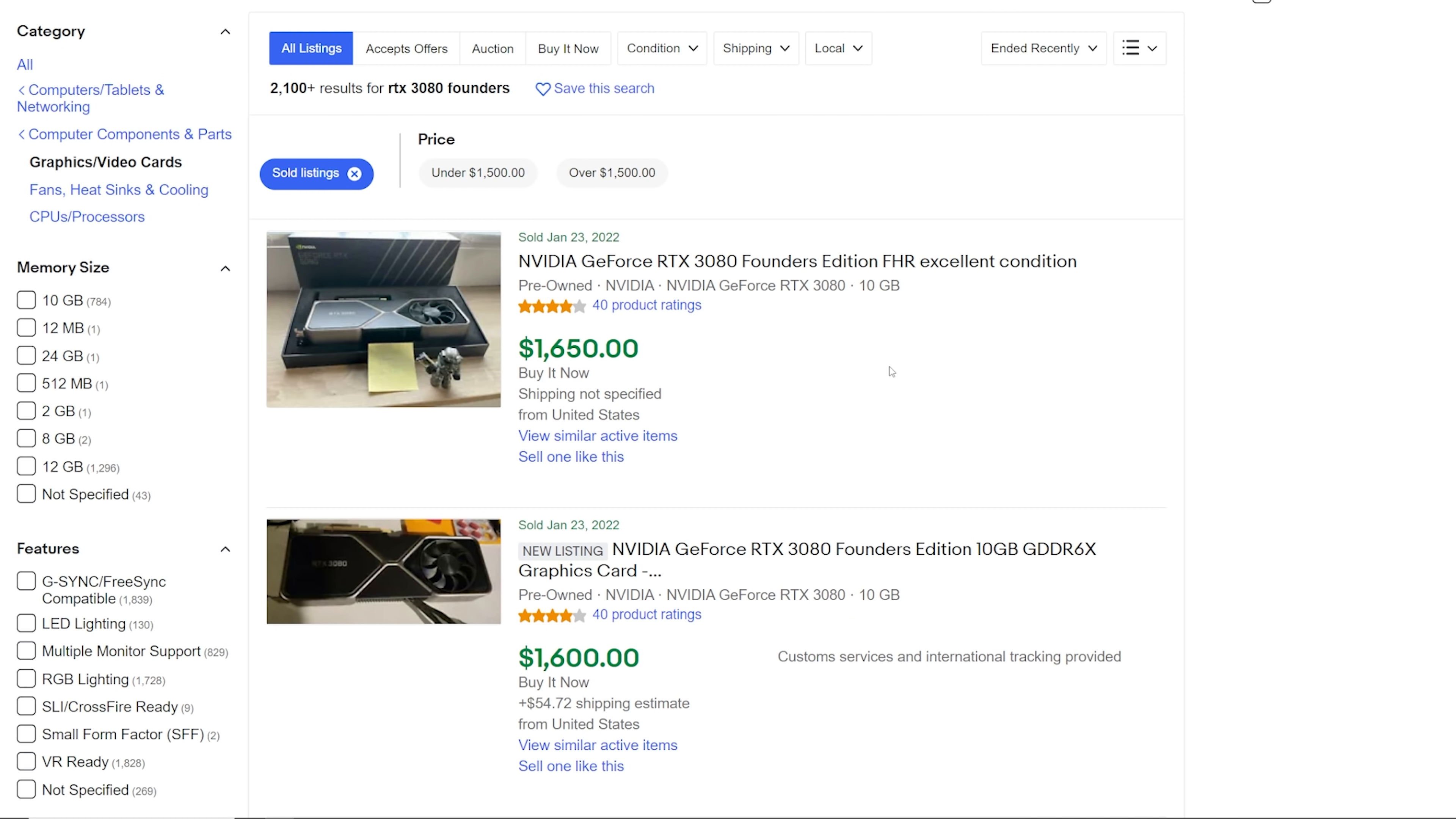
# Scroll eBay's sold RTX 3080 and 3080 Ti Founders listings, priced about $1,600 to $1,791.
pyautogui.scroll(-3)
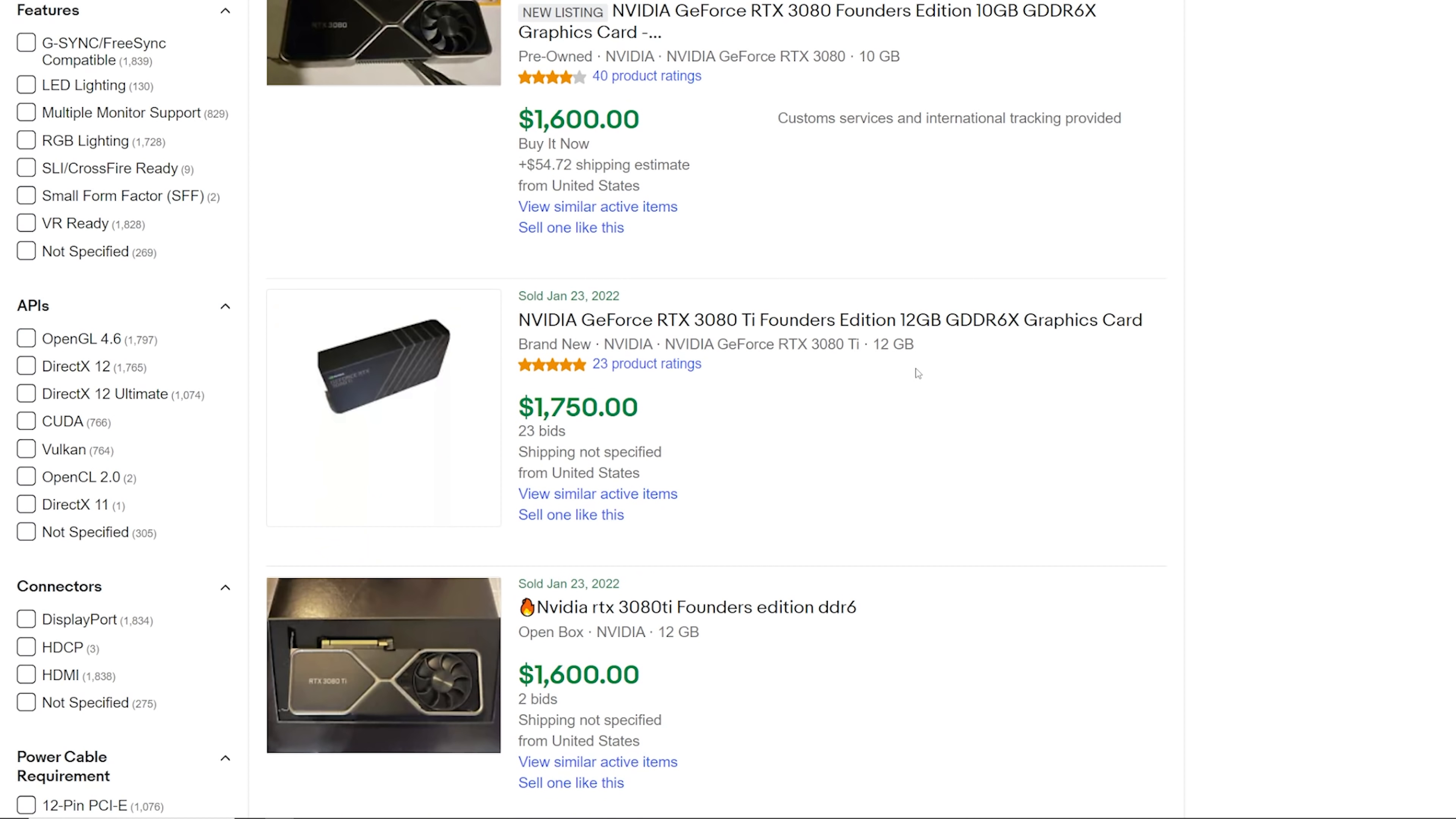
pyautogui.scroll(-3)
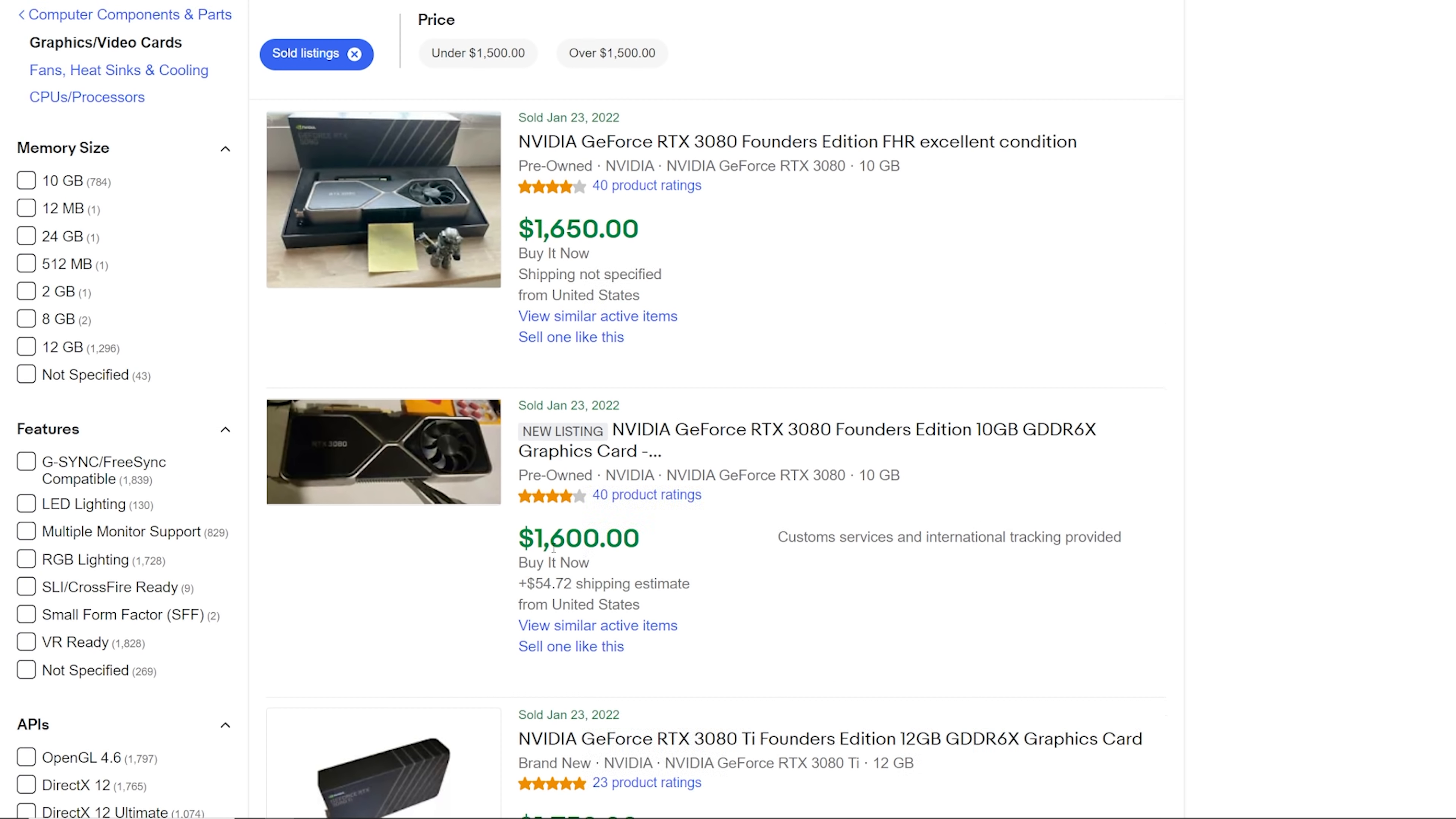
pyautogui.moveTo(391, 243)
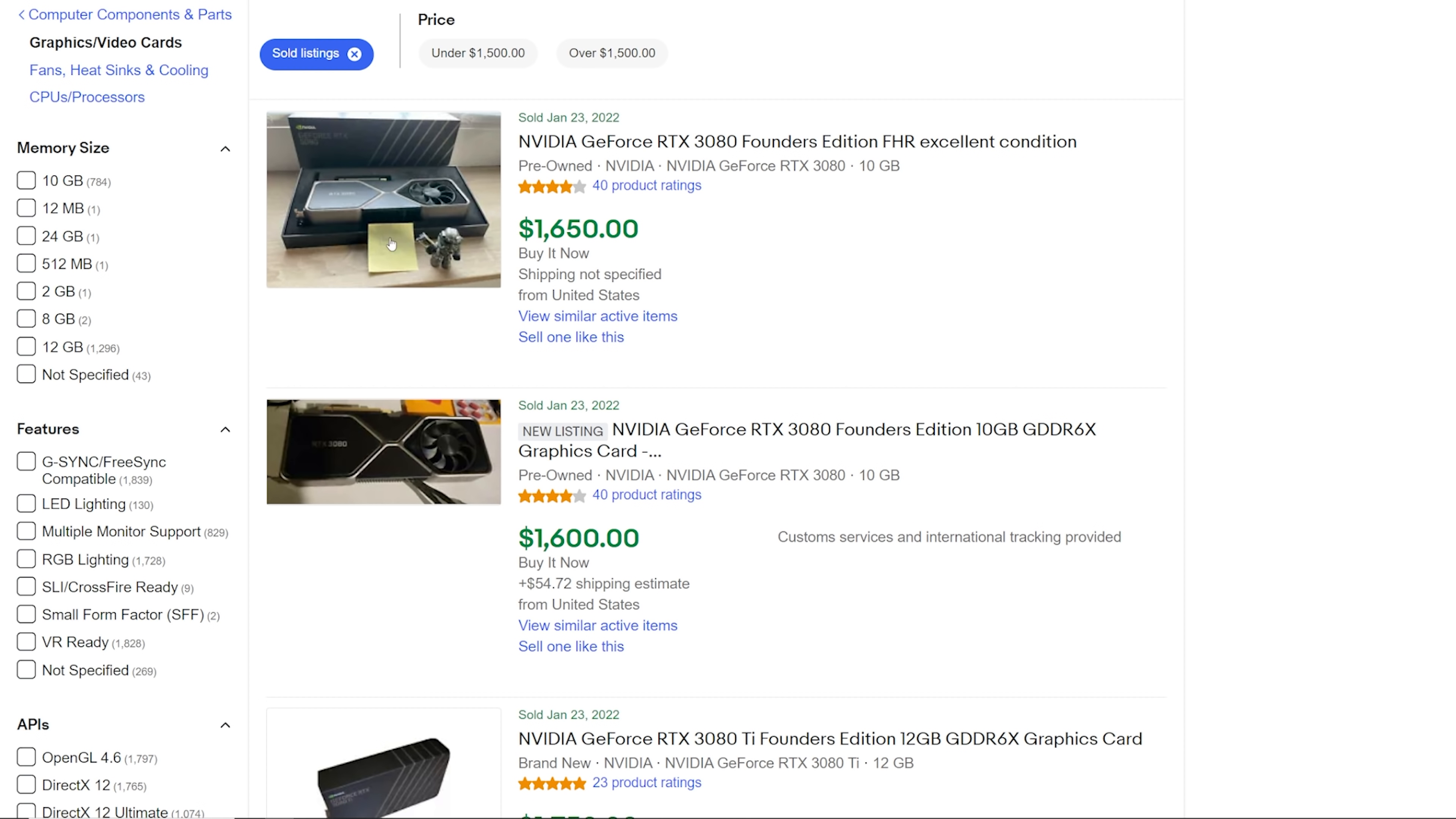
pyautogui.moveTo(930, 367)
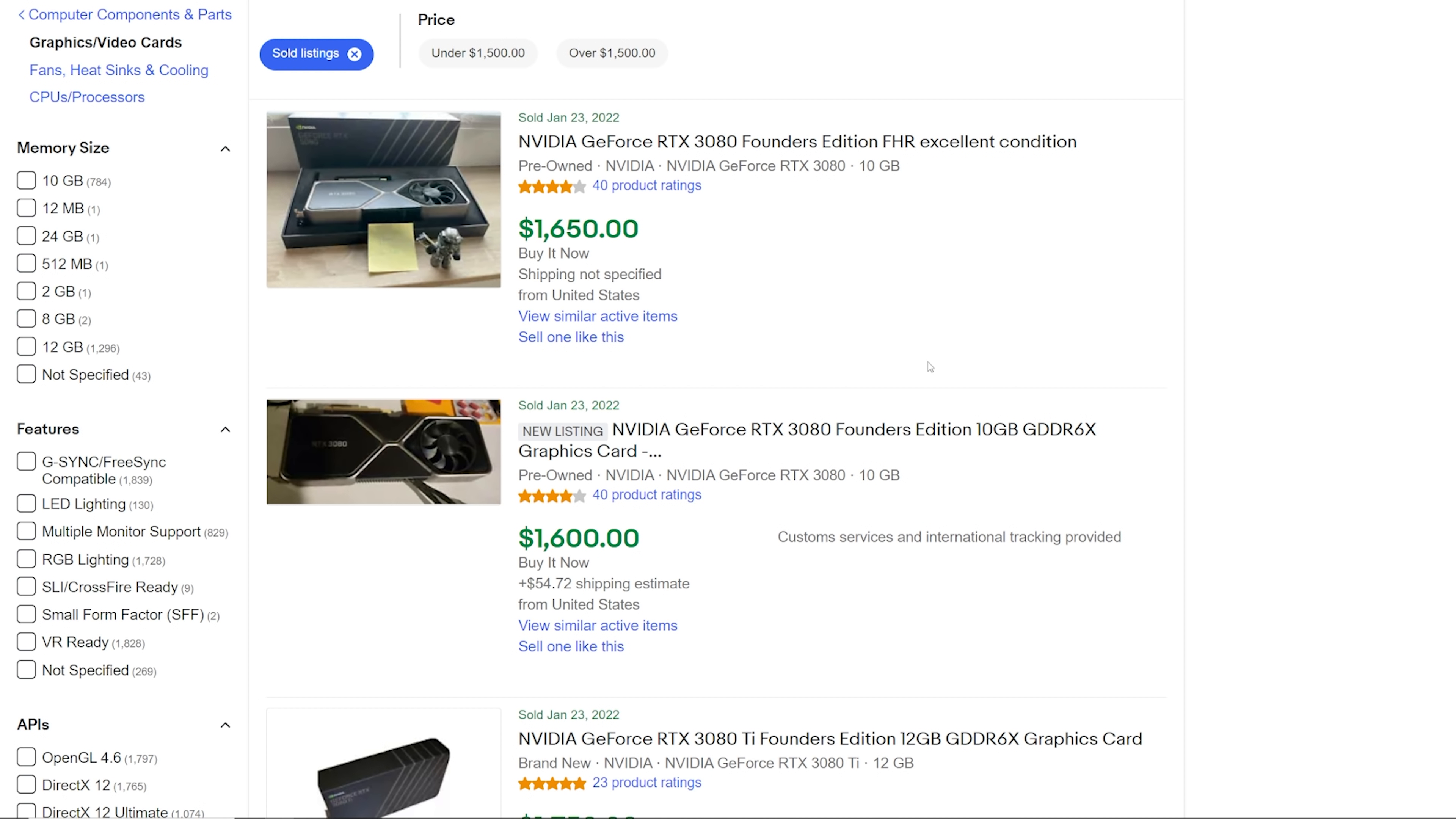
pyautogui.scroll(-3)
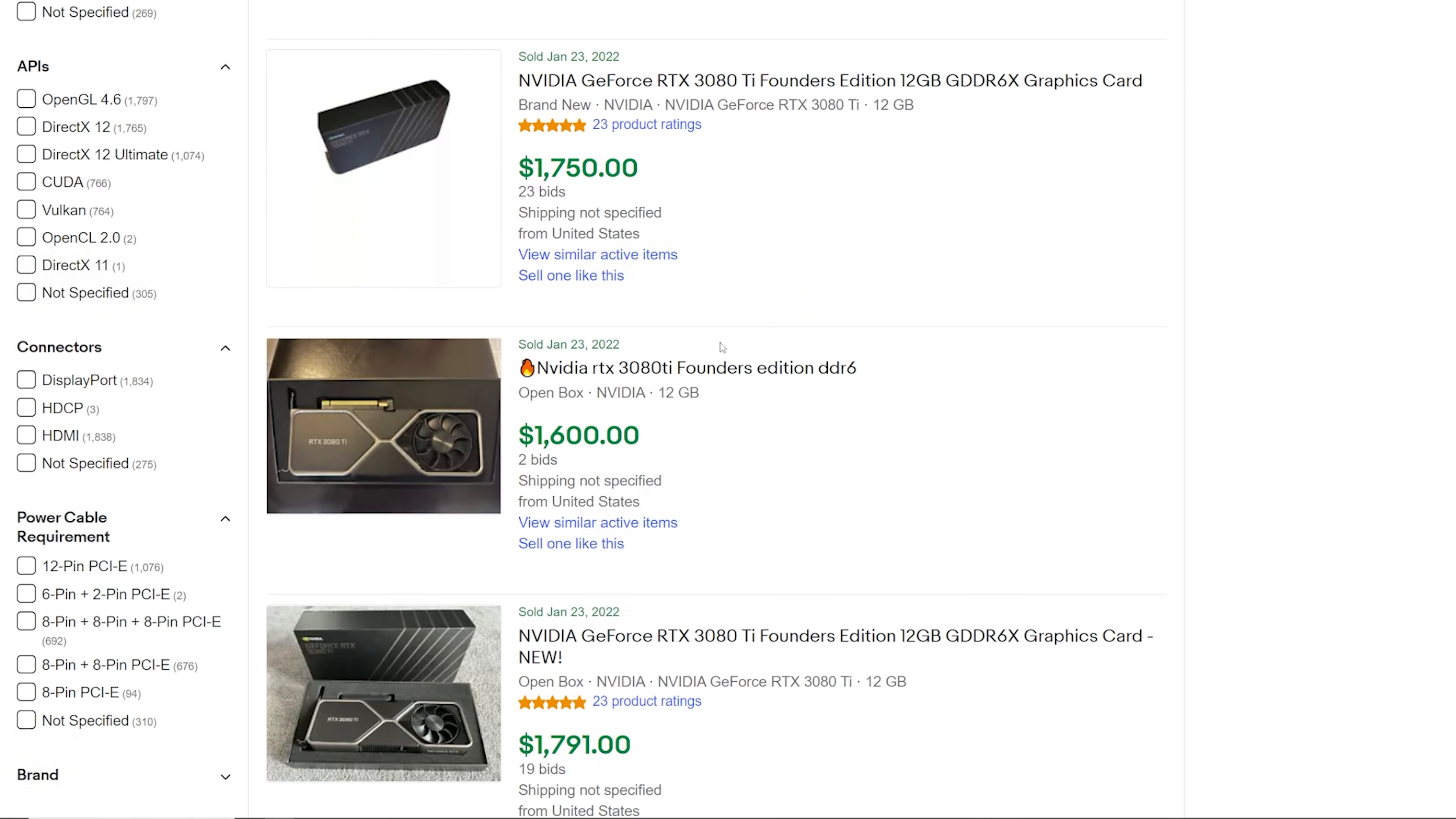
pyautogui.moveTo(703, 347)
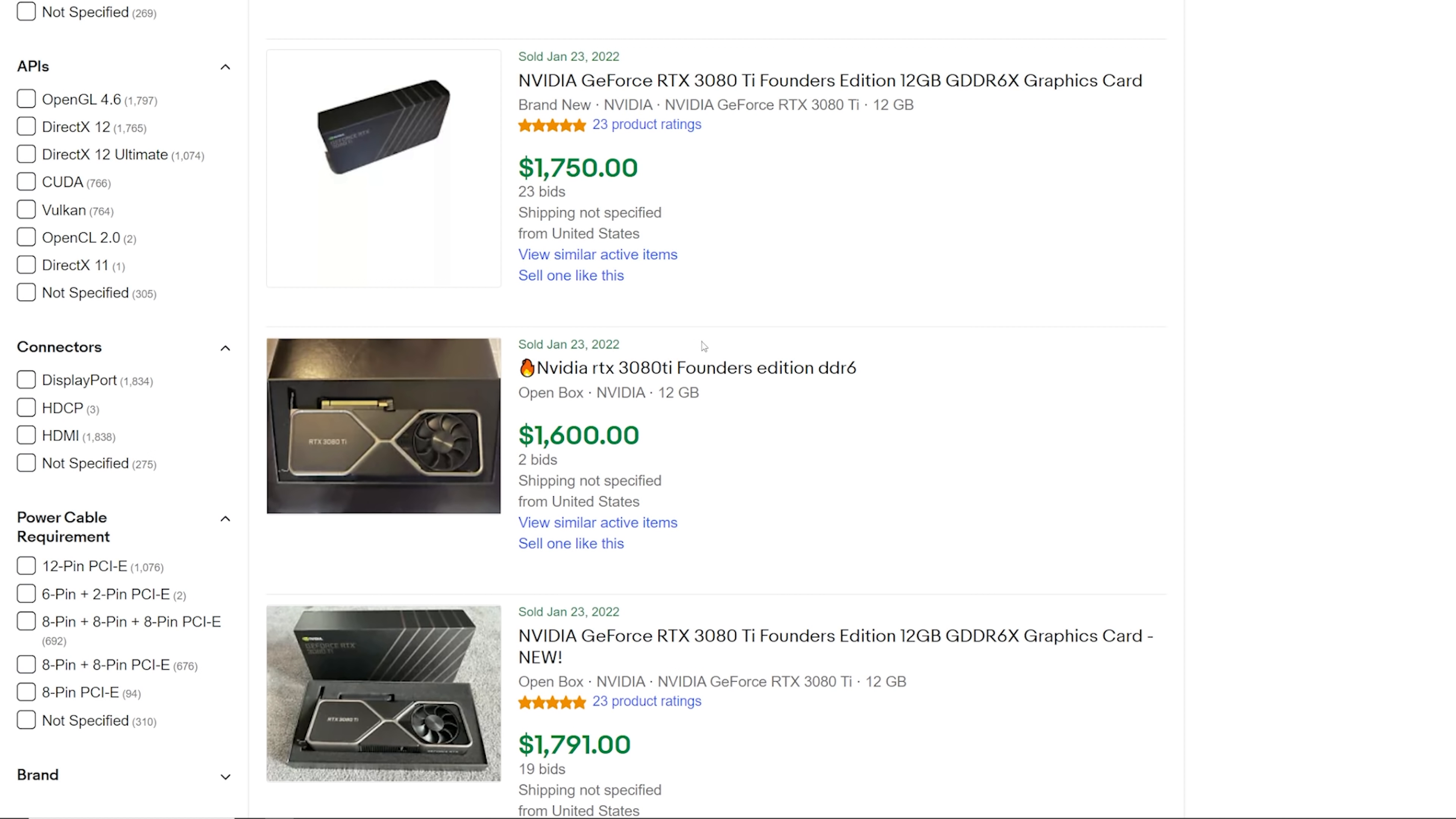
pyautogui.scroll(-3)
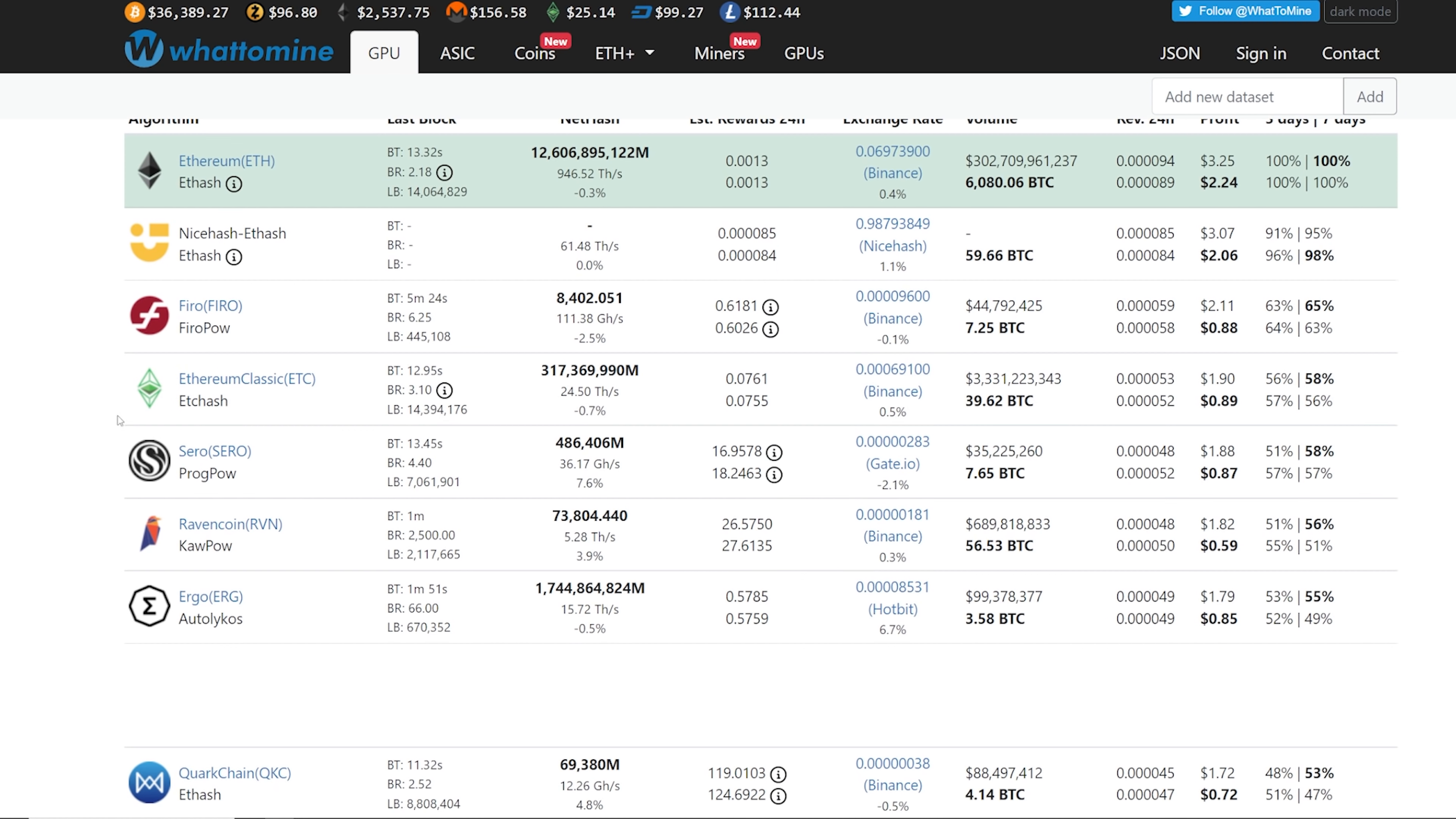
# Scroll WhatToMine's GPU list from Ethereum at $3.25 daily past Ergo down to Zano and Swap.
pyautogui.scroll(-3)
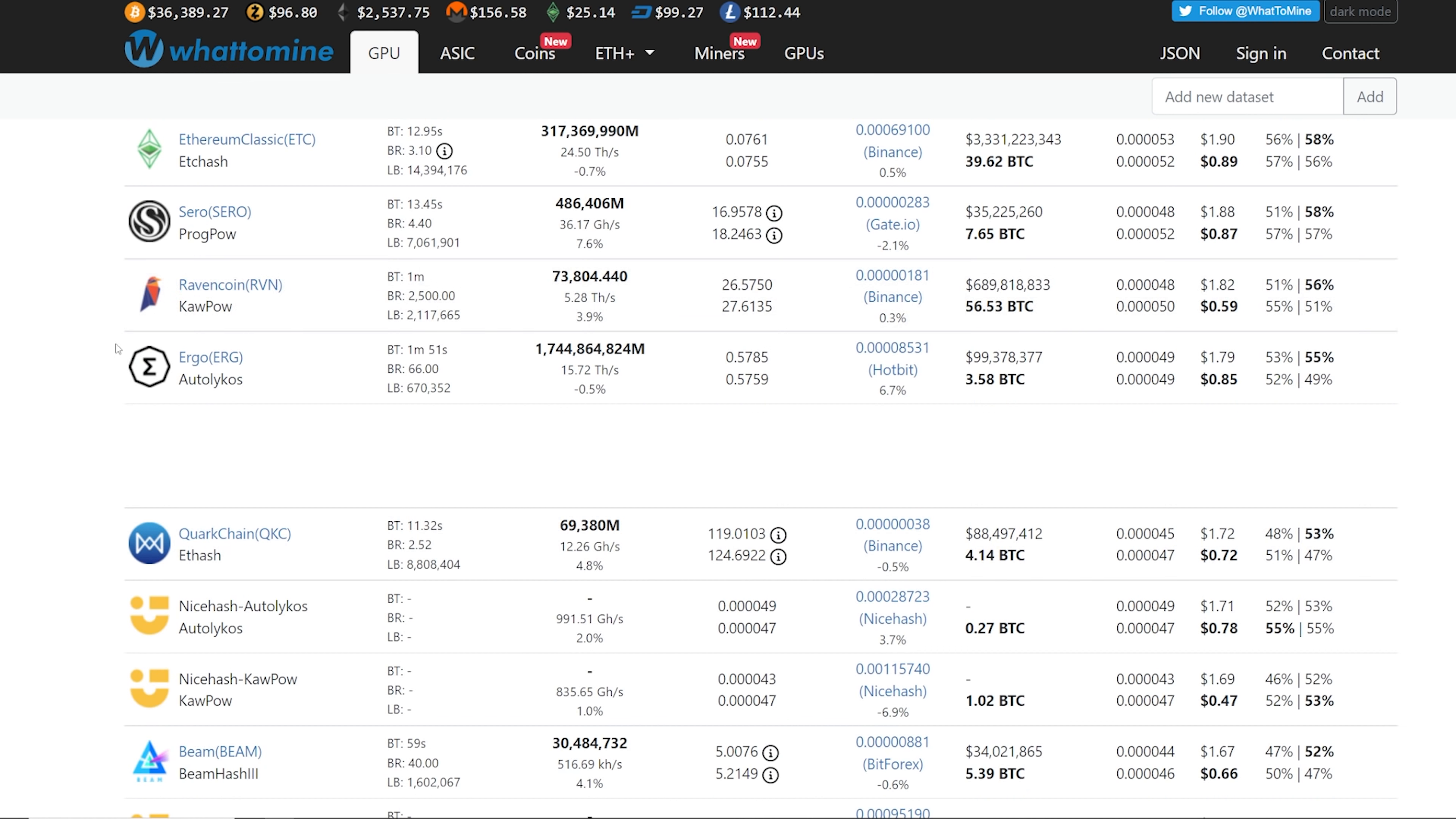
pyautogui.moveTo(91, 402)
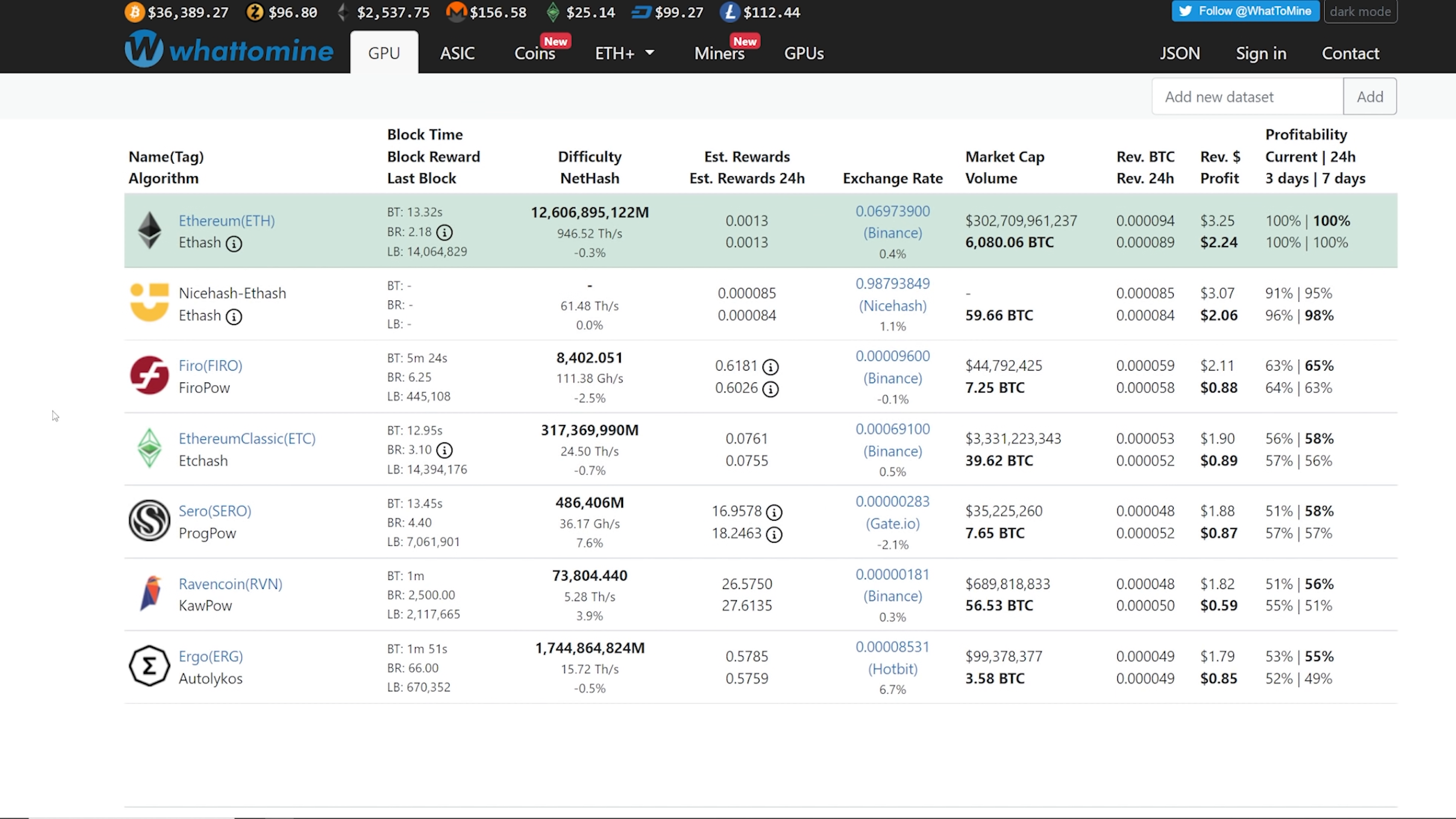
pyautogui.scroll(-3)
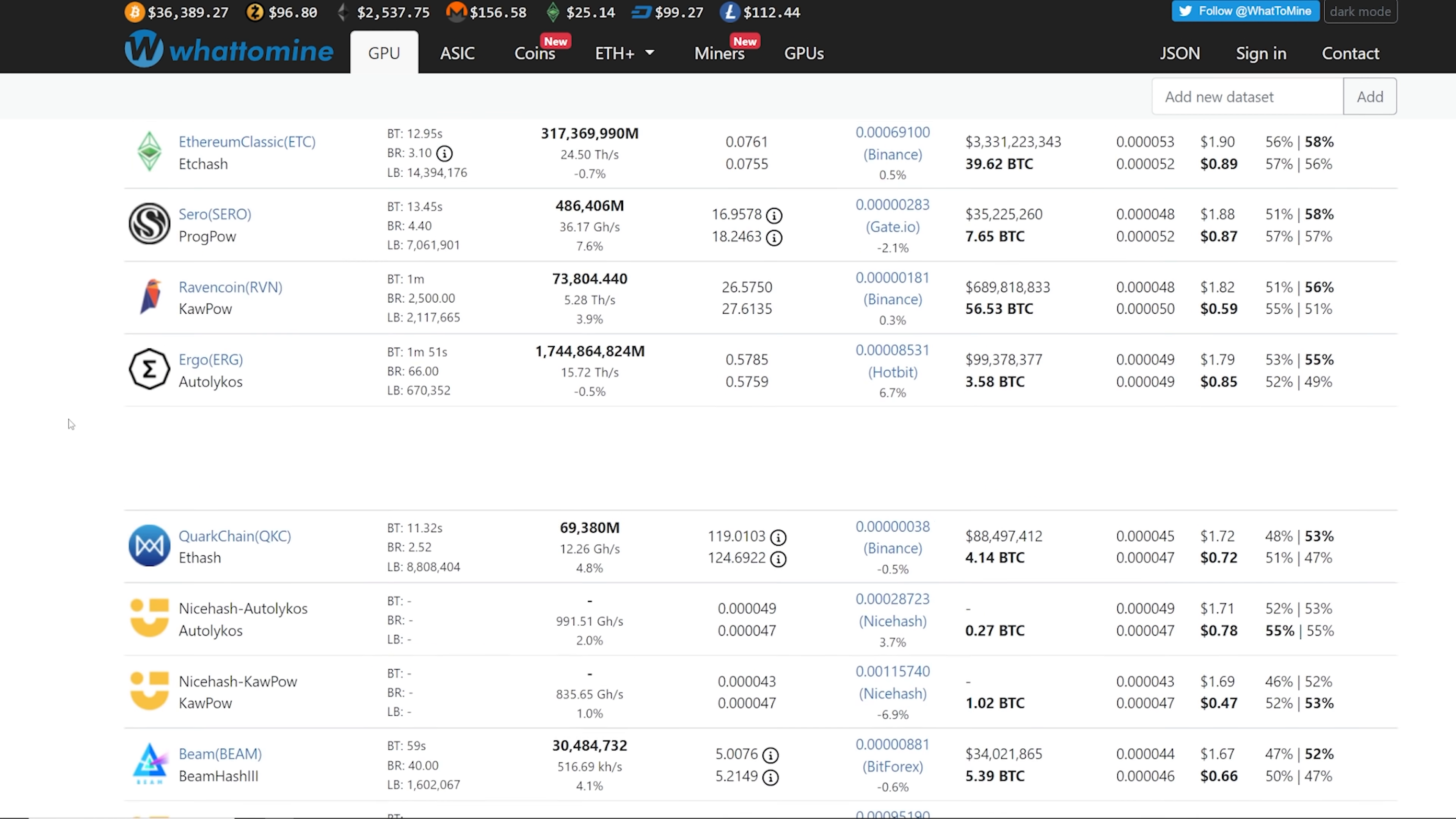
pyautogui.scroll(-3)
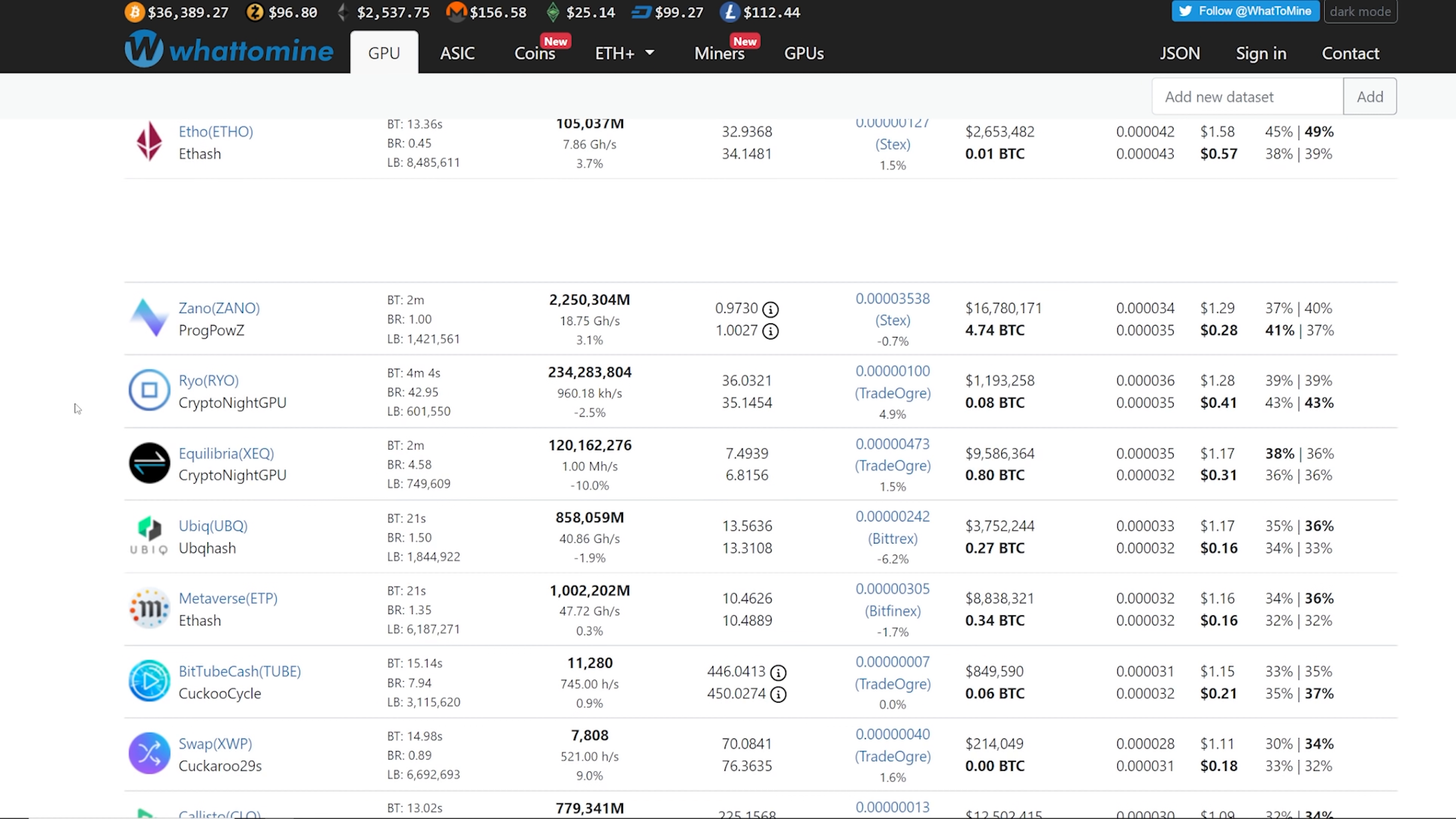
pyautogui.moveTo(86, 427)
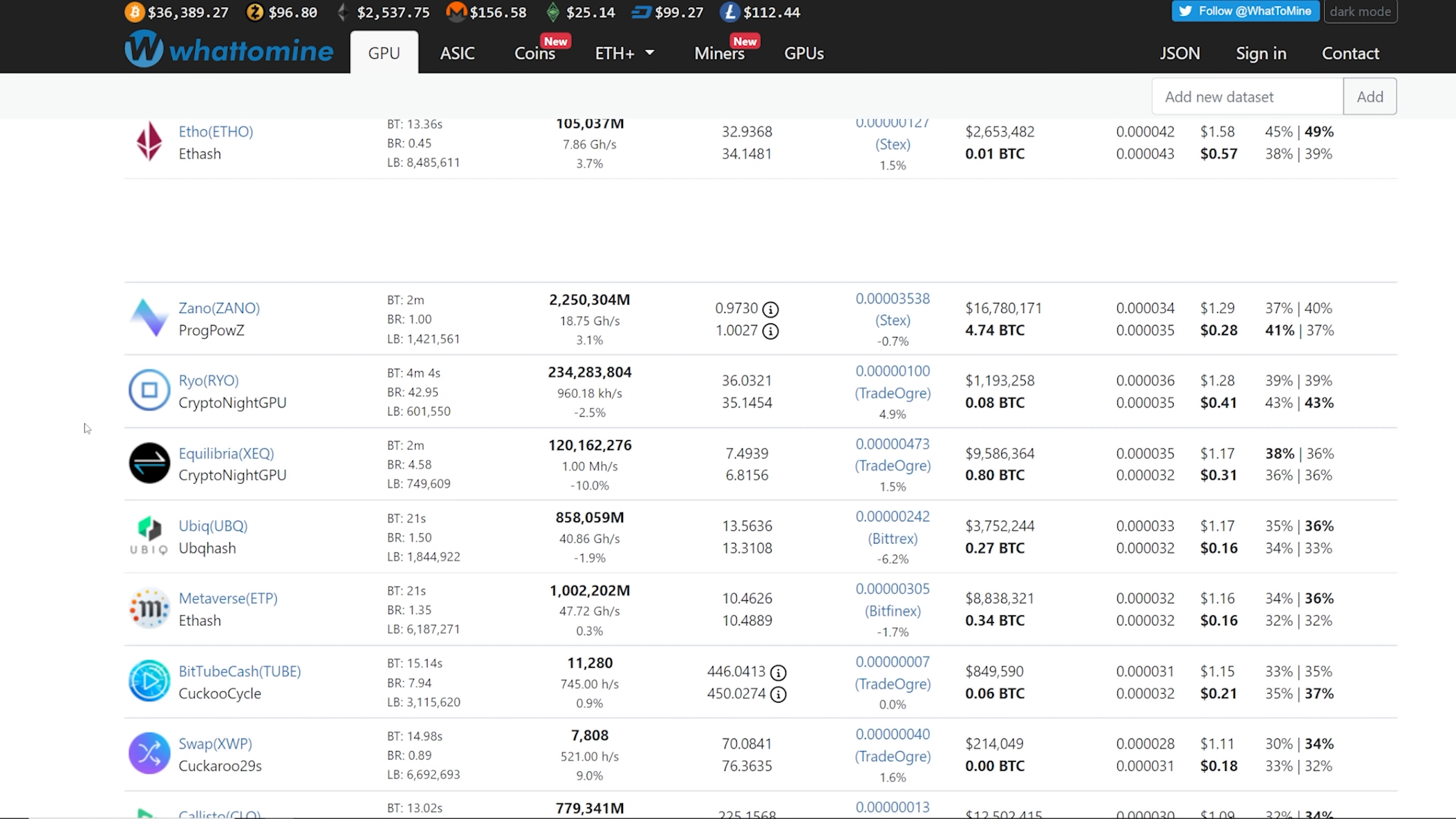
pyautogui.moveTo(81, 418)
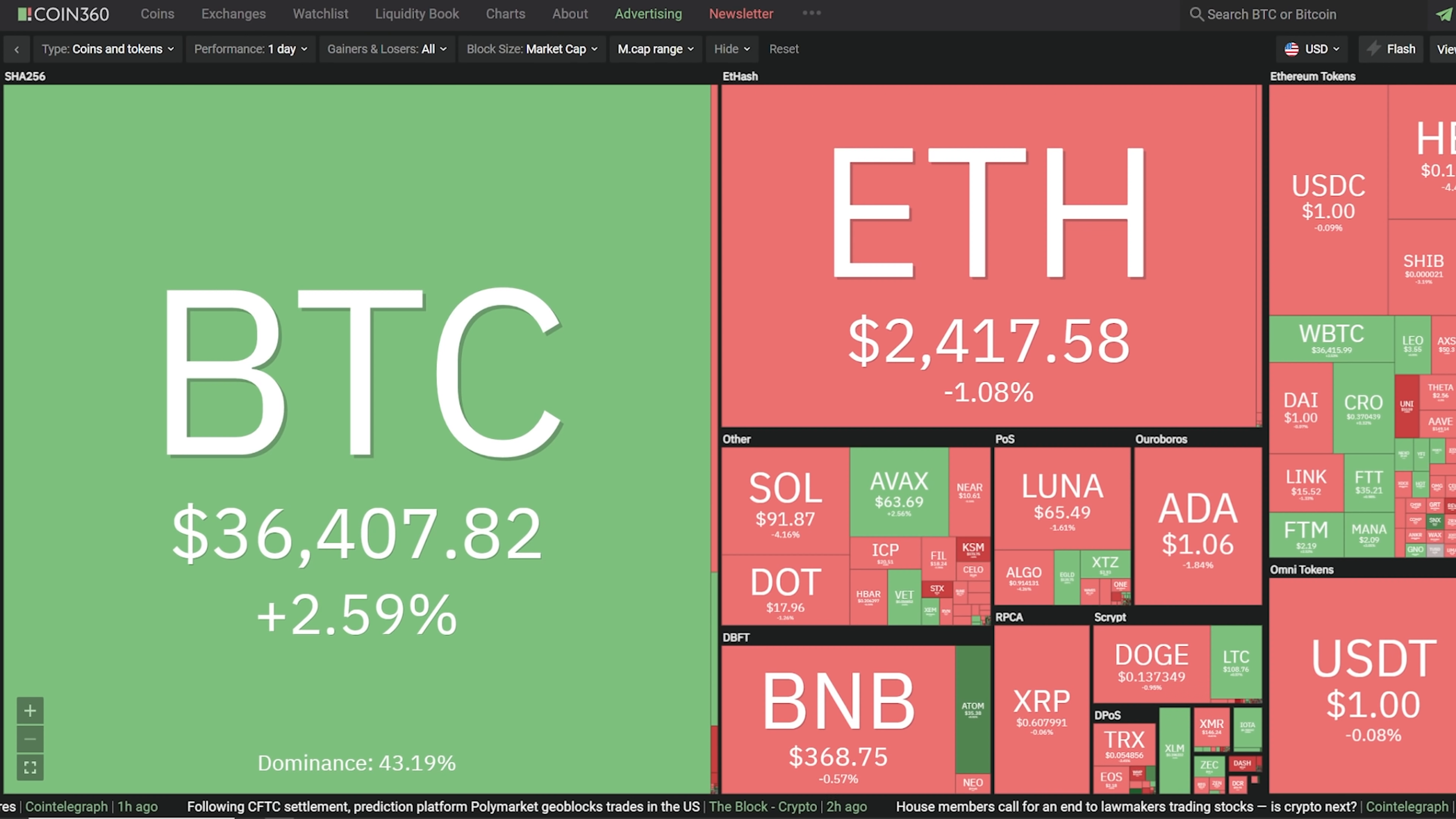
pyautogui.moveTo(870, 25)
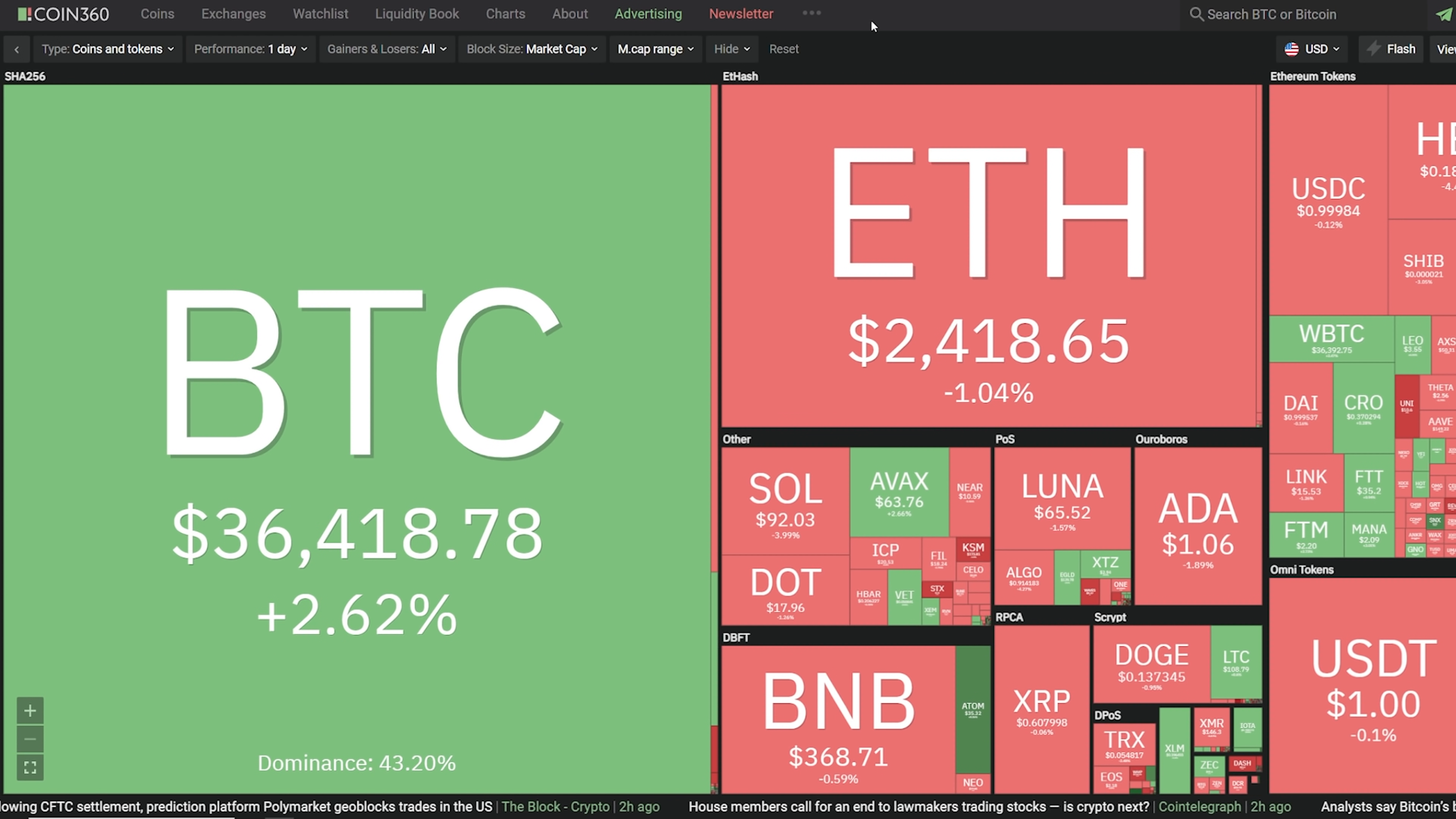
# Scroll the COIN360 heatmap left to view BTC, ETH and other live coin prices.
pyautogui.hscroll(-3)
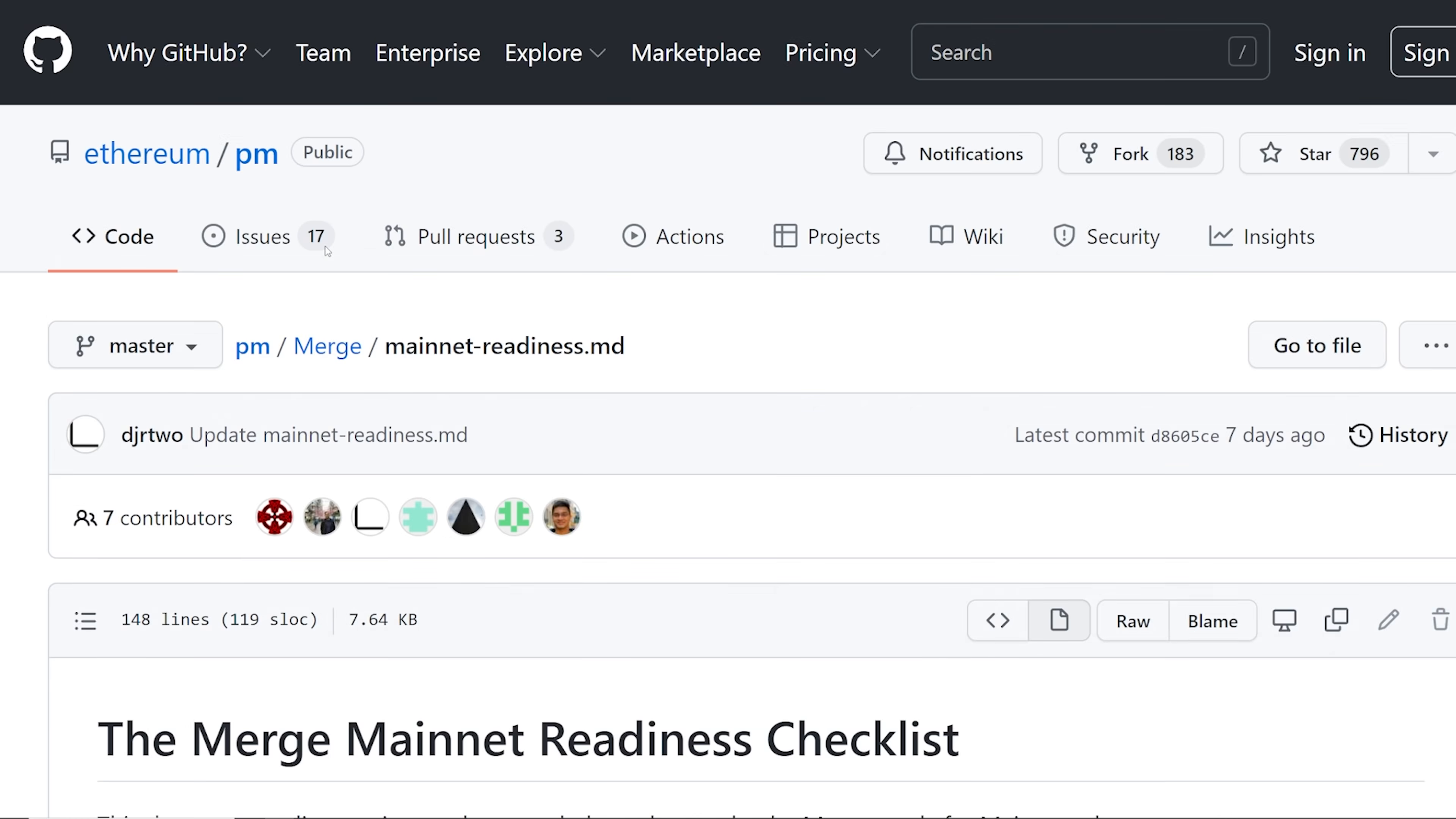
# Scroll the Merge Mainnet Readiness Checklist to its table of contents and select a line of text.
pyautogui.scroll(-3)
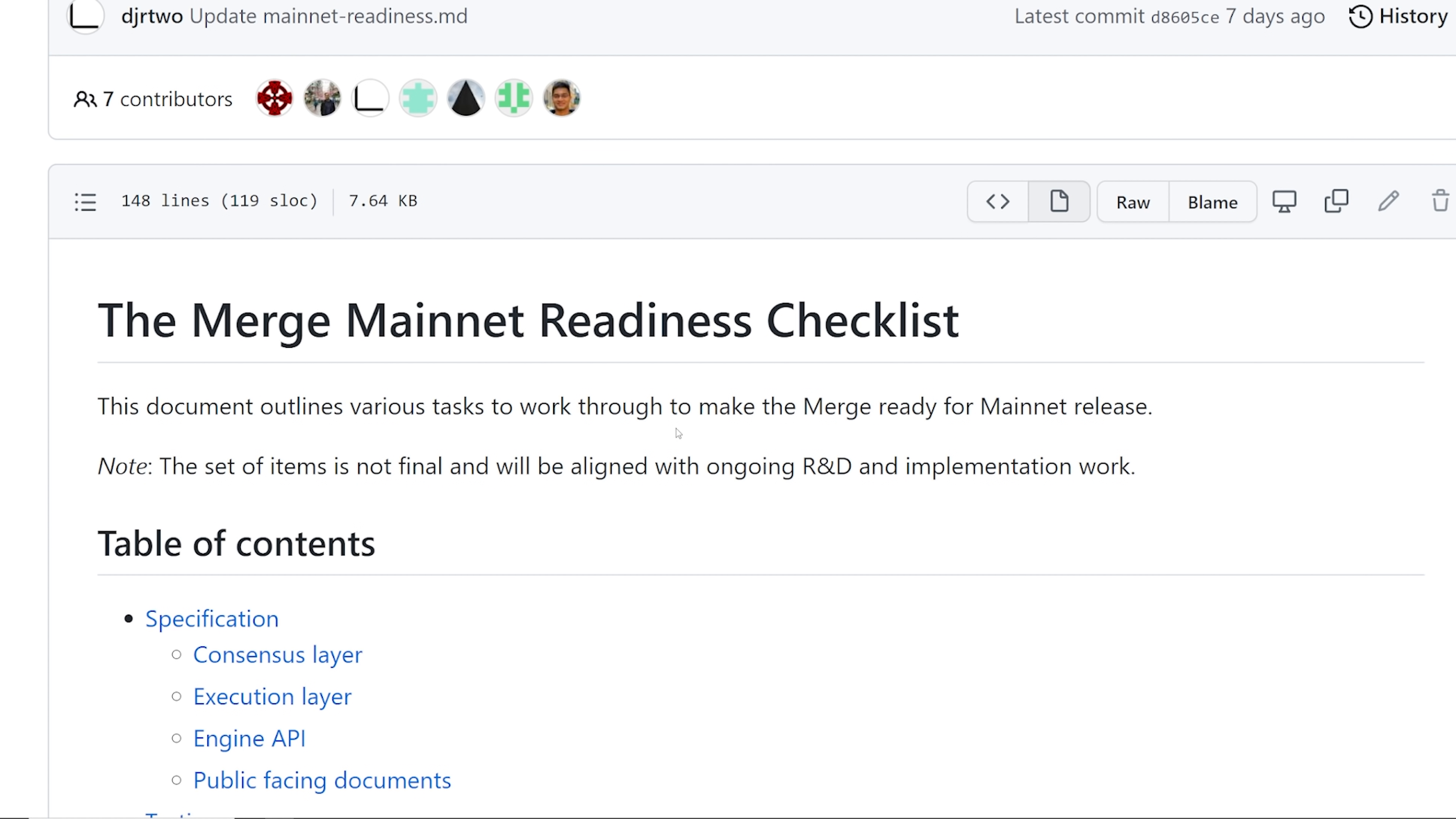
pyautogui.moveTo(426, 406); pyautogui.dragTo(874, 407)
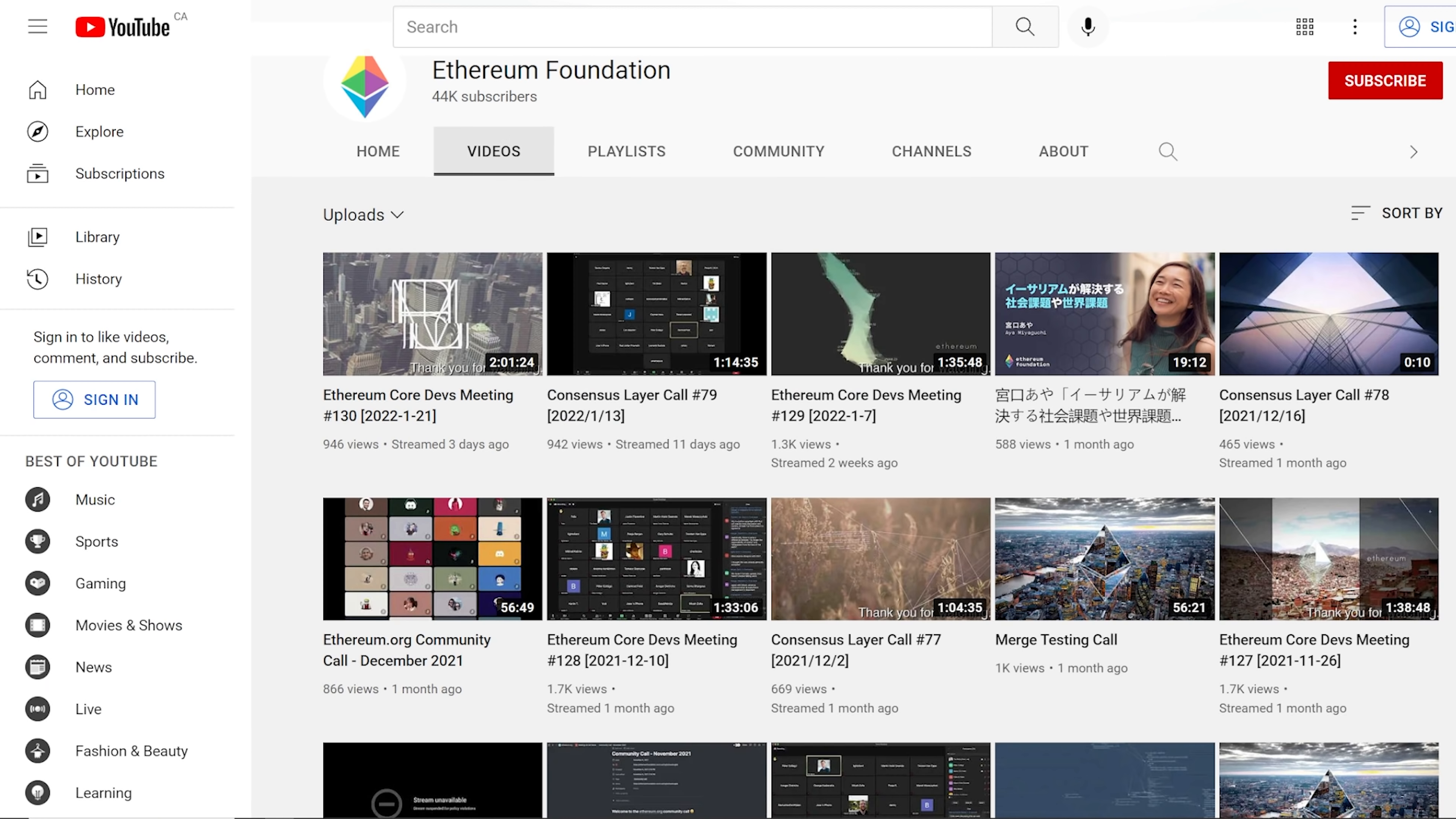
# View the Ethereum Foundation YouTube uploads, then scroll ethereum.org's The merge page.
pyautogui.click(431, 314)
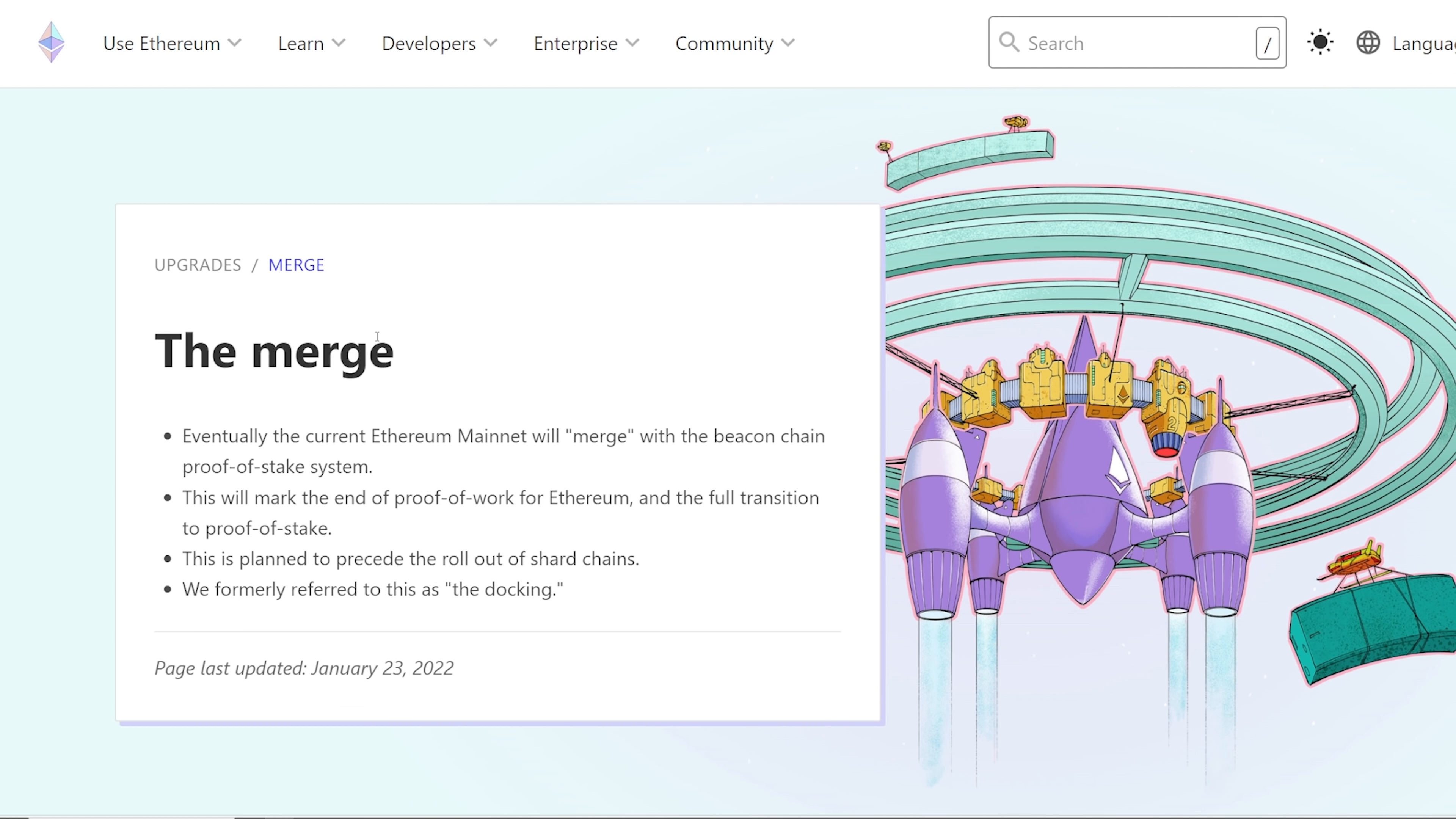
pyautogui.scroll(-3)
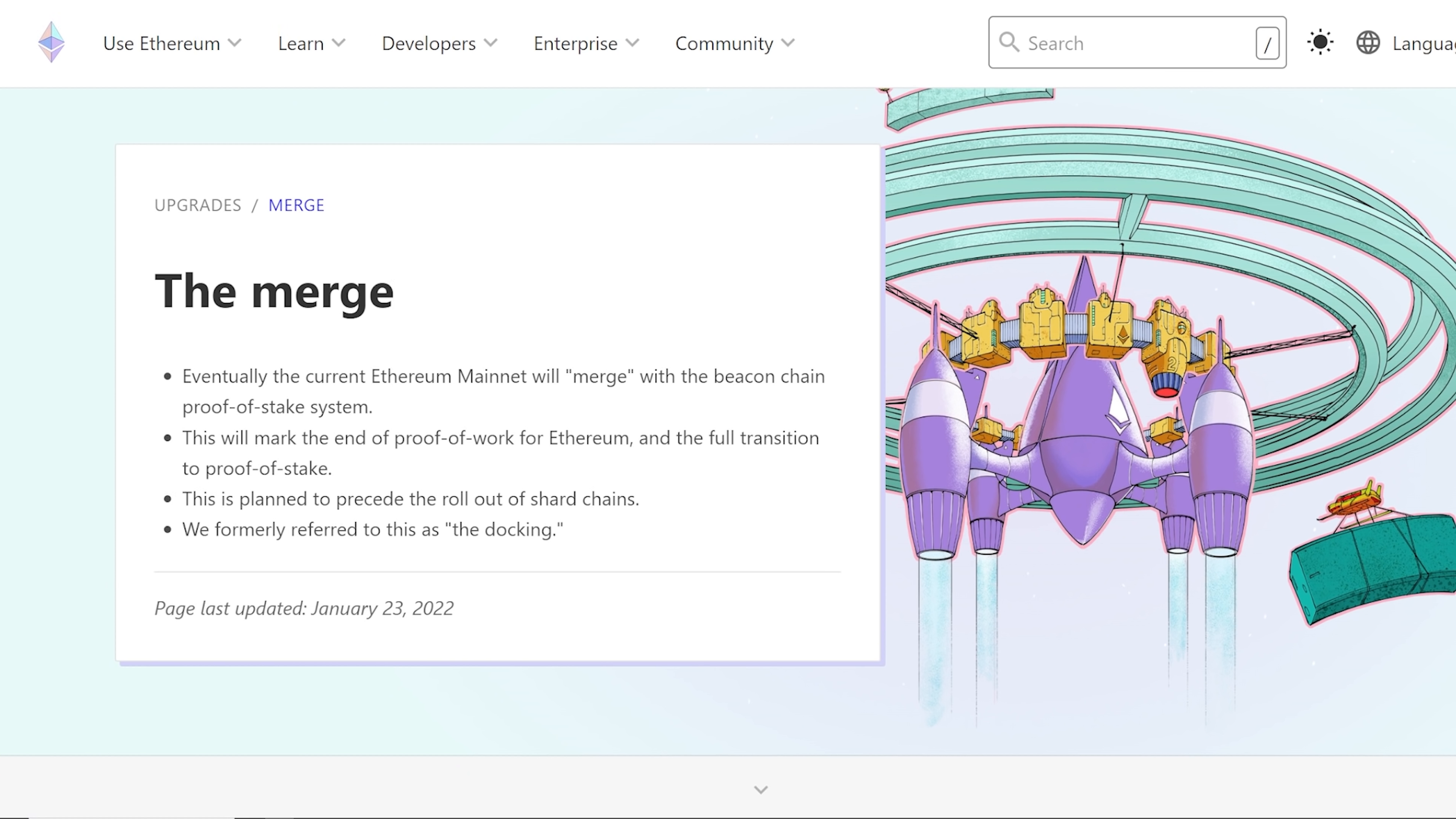